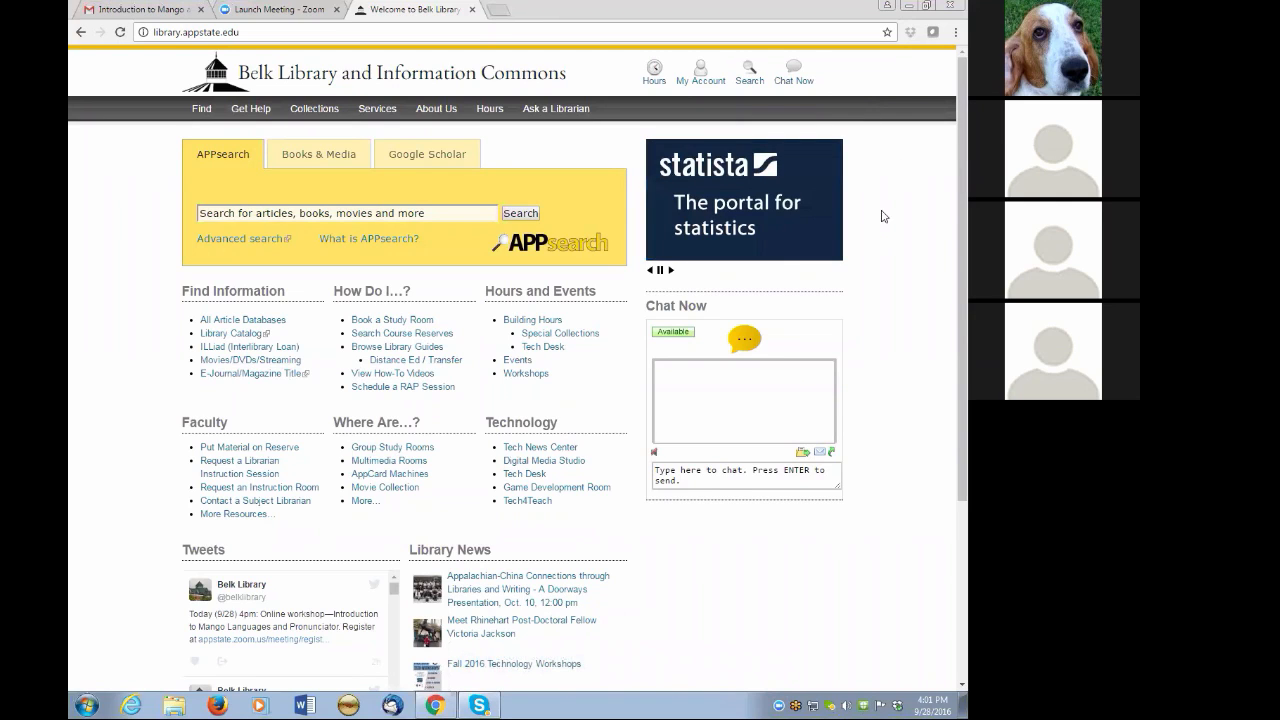
mouse_move(920, 248)
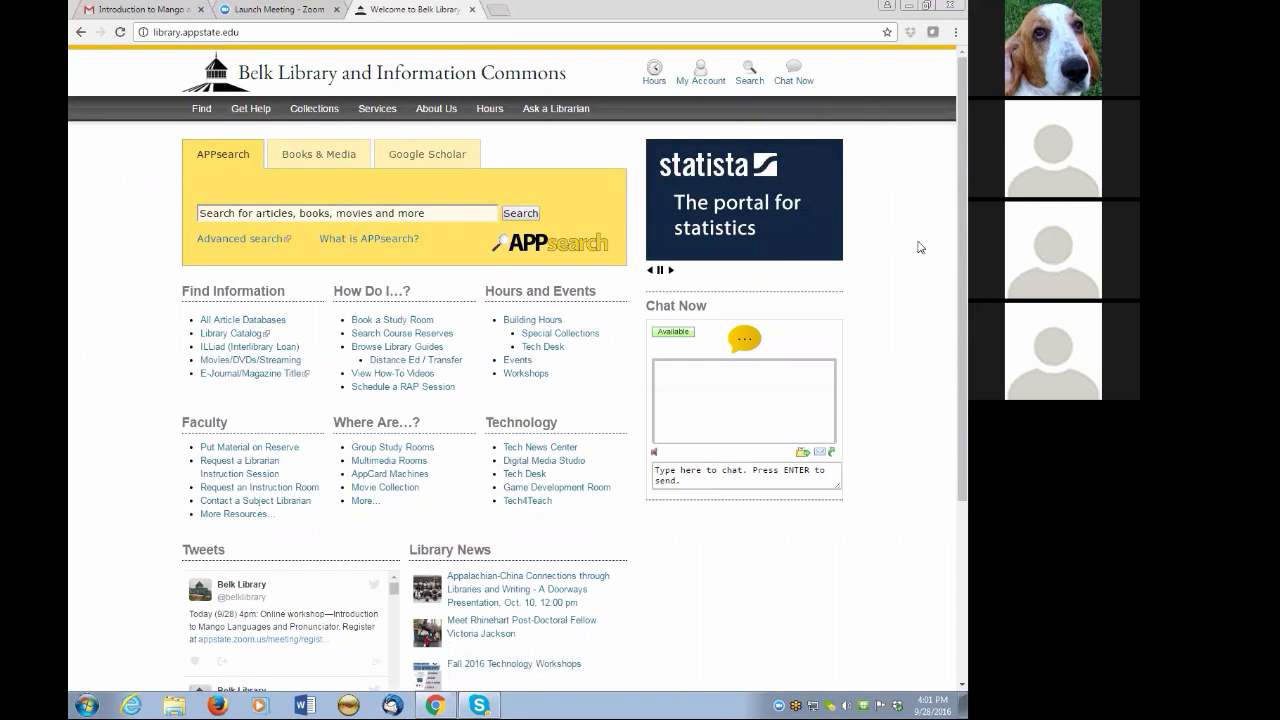
mouse_move(880, 108)
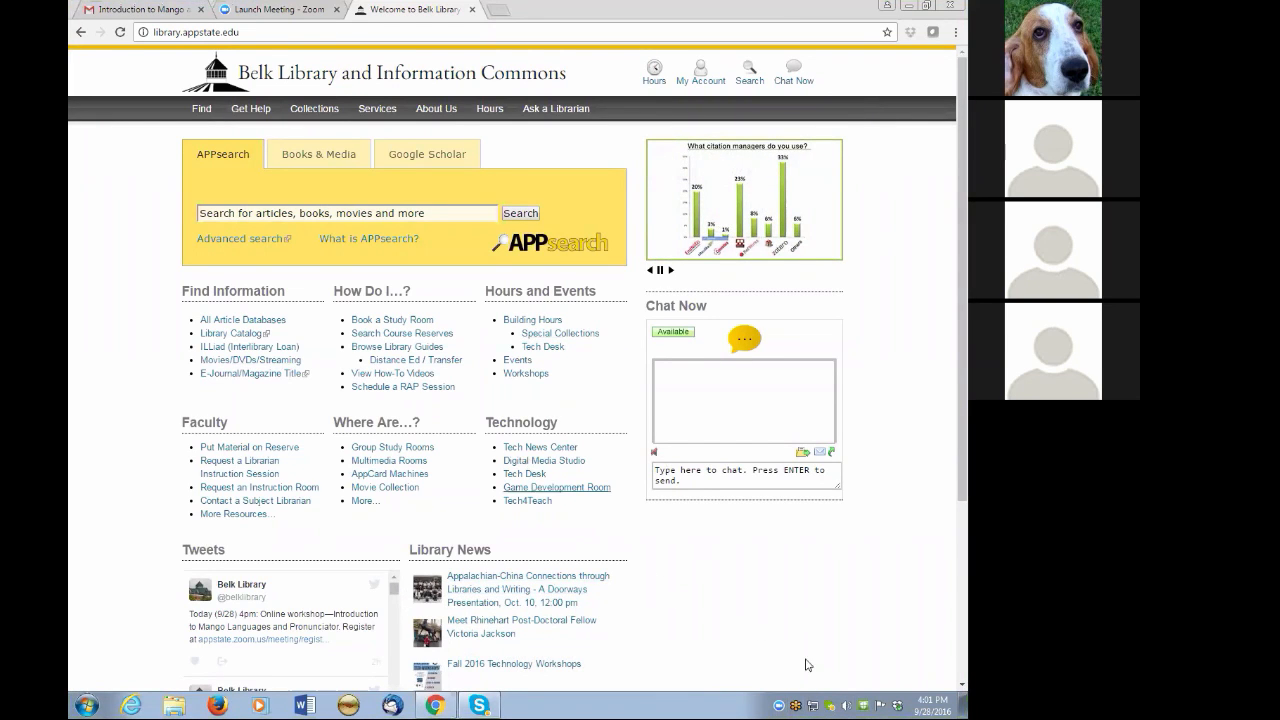
mouse_move(452, 520)
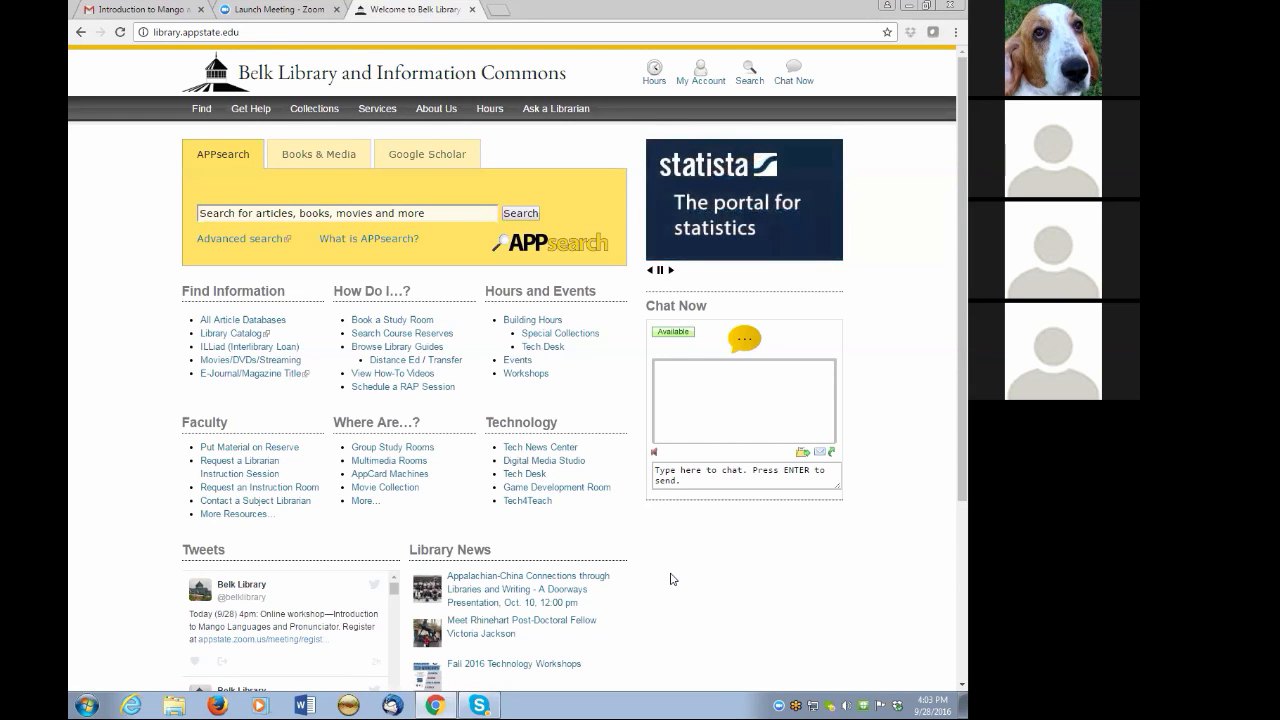
mouse_move(648, 588)
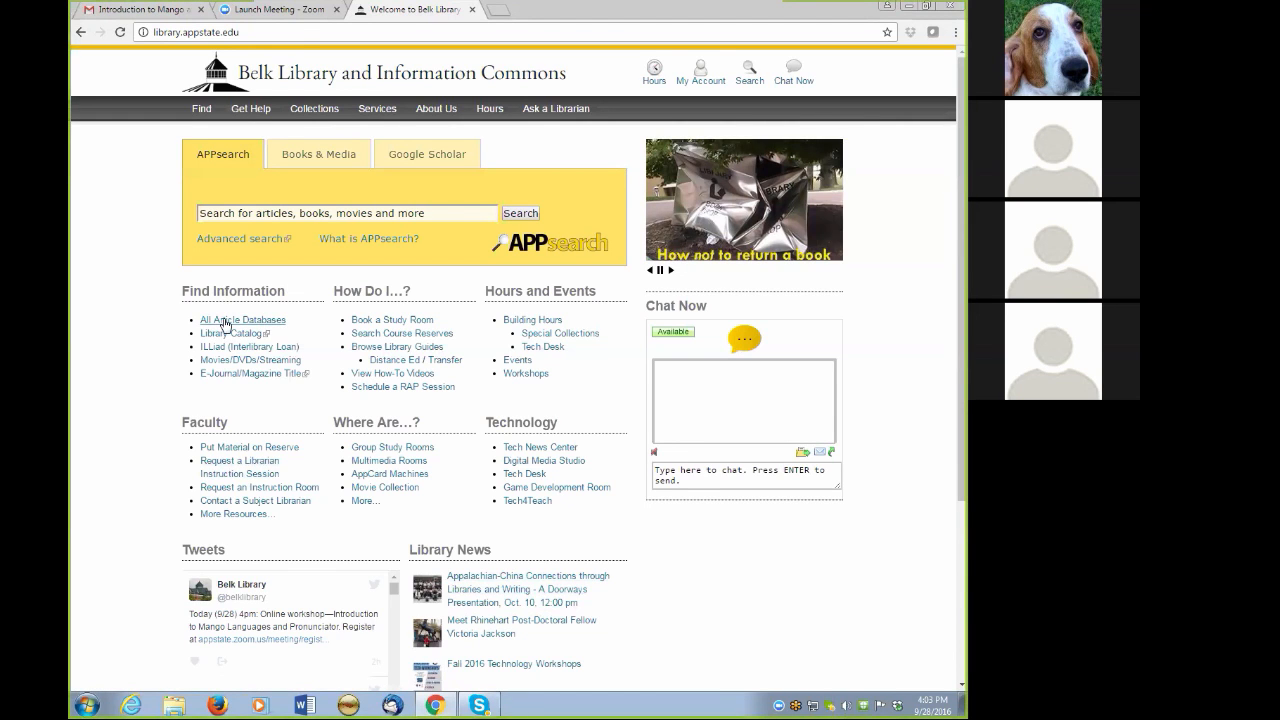
Go to All Article Databases and filter the list to titles beginning with M.
left_click(242, 320)
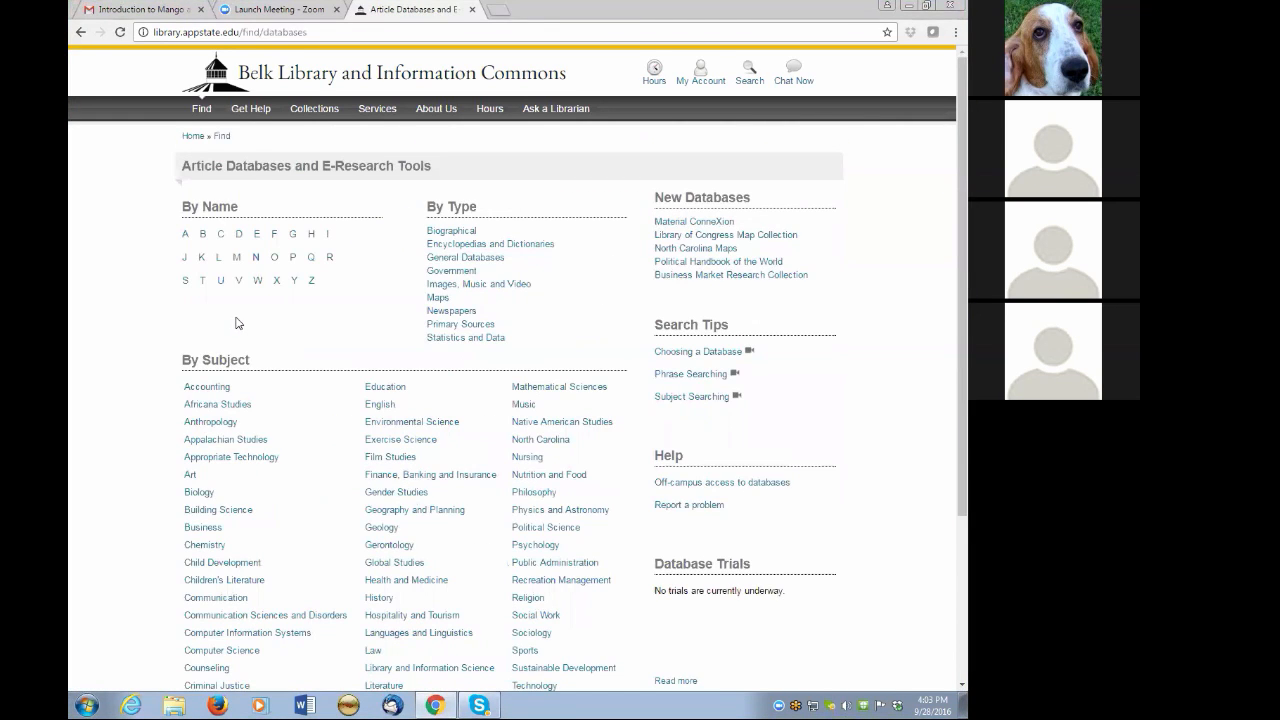
mouse_move(268, 336)
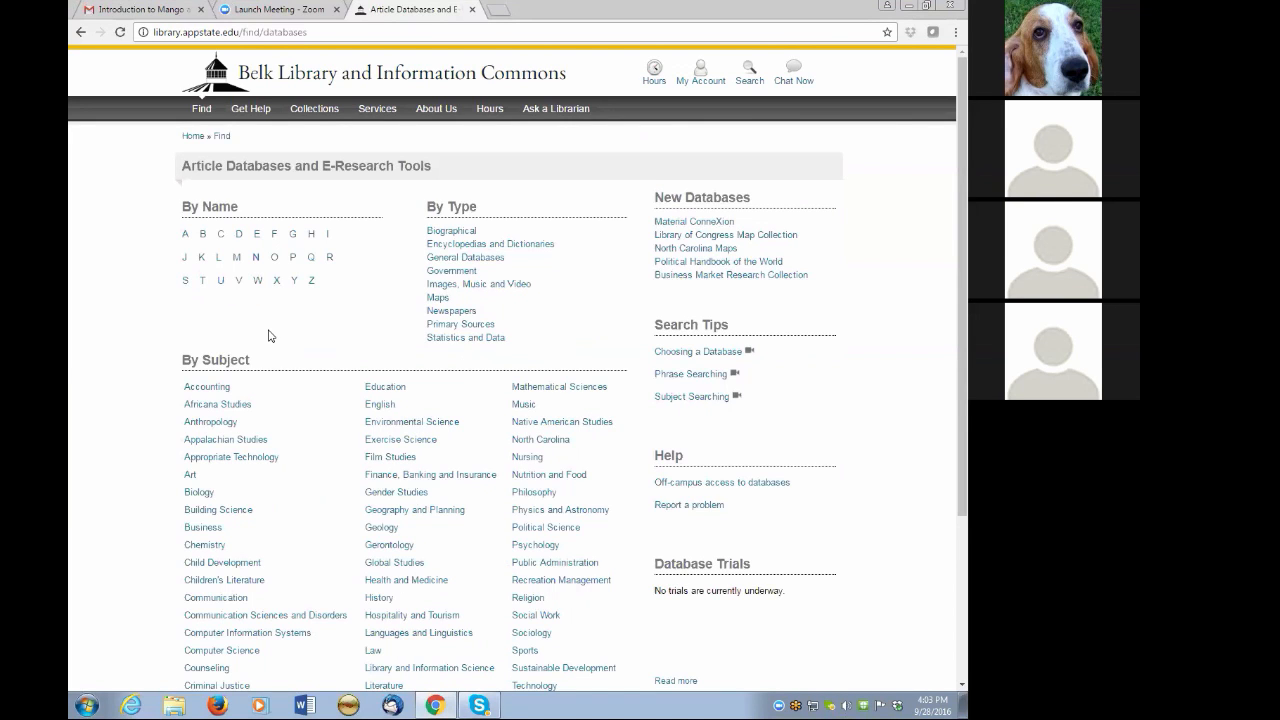
mouse_move(236, 256)
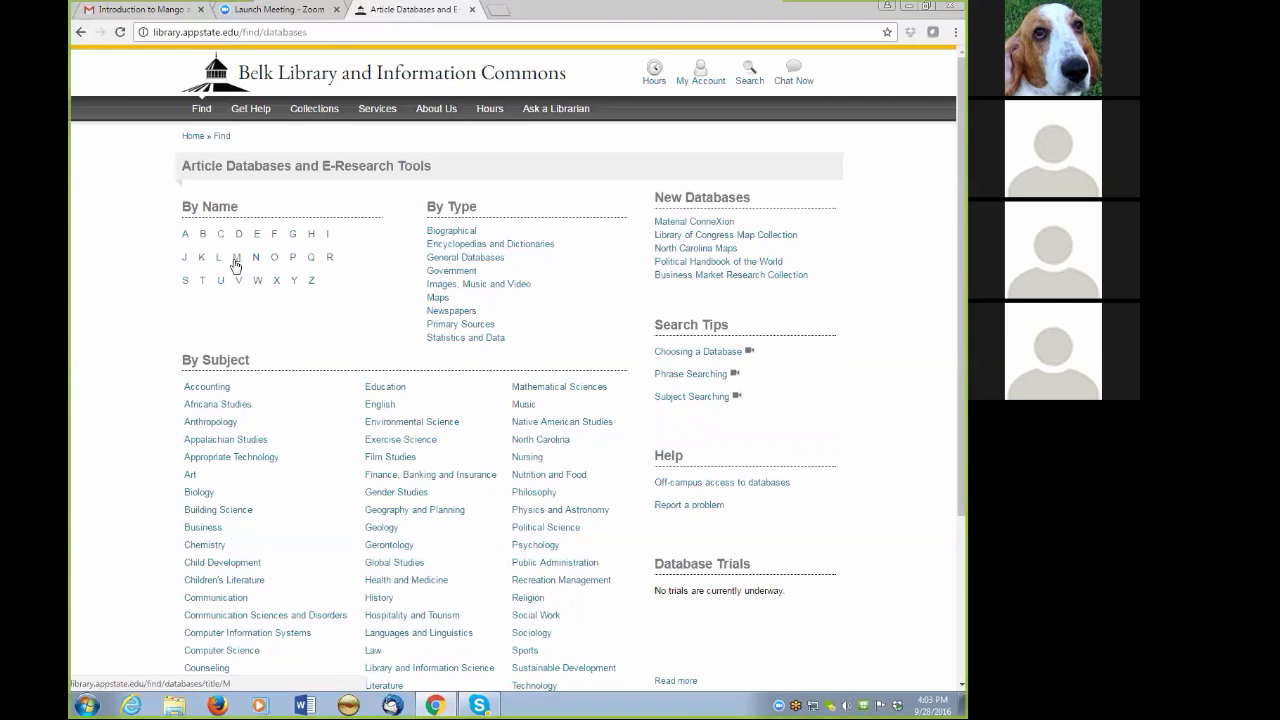
left_click(236, 256)
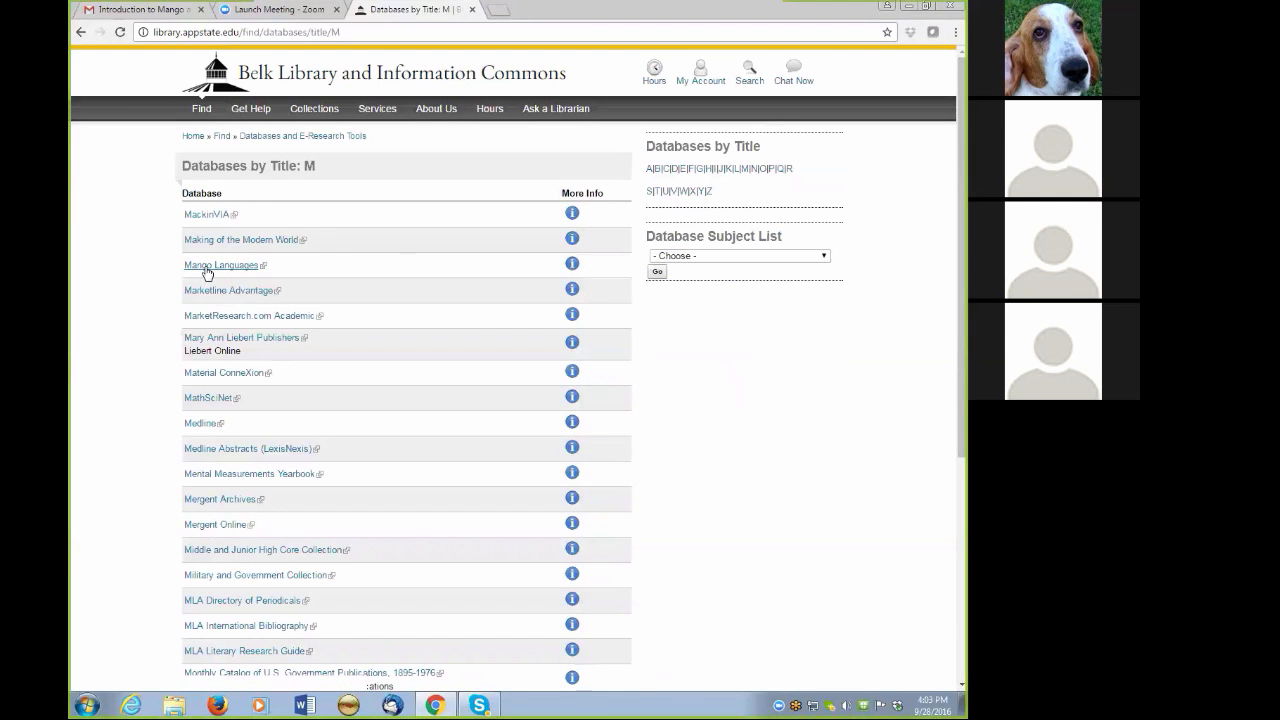
mouse_move(220, 264)
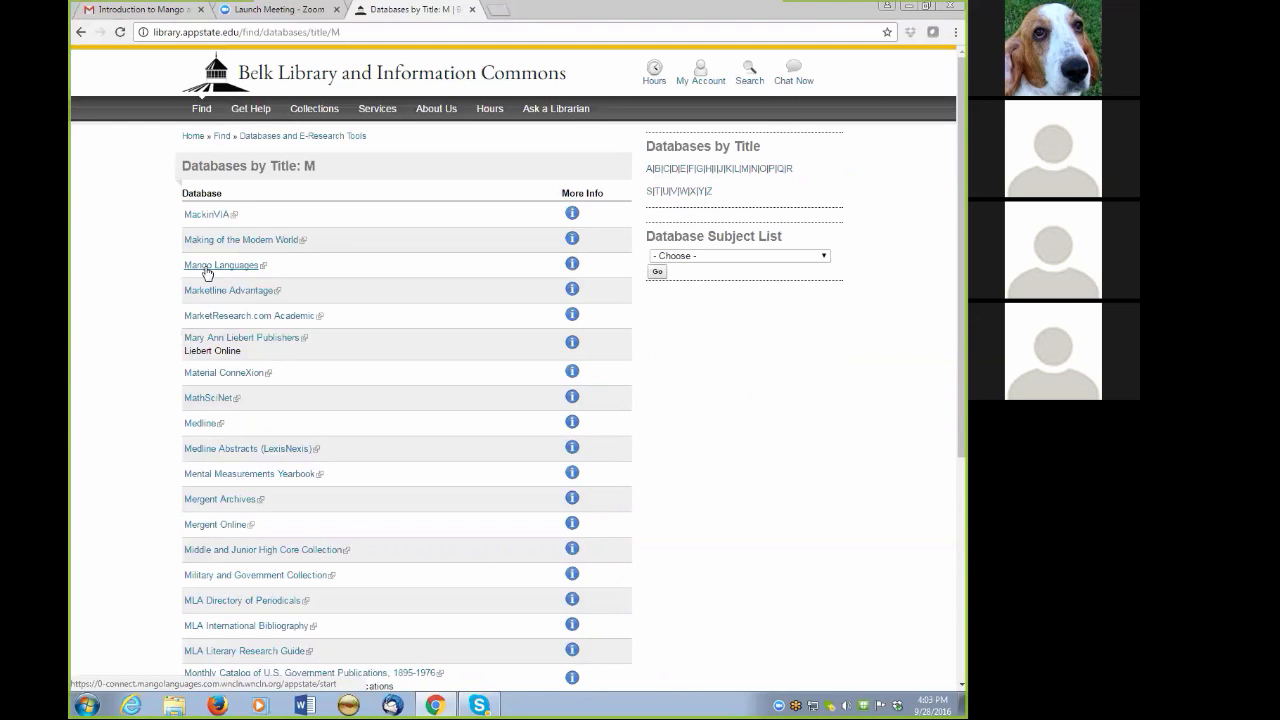
Follow the Mango Languages link to reach the Appalachian State login page.
left_click(220, 264)
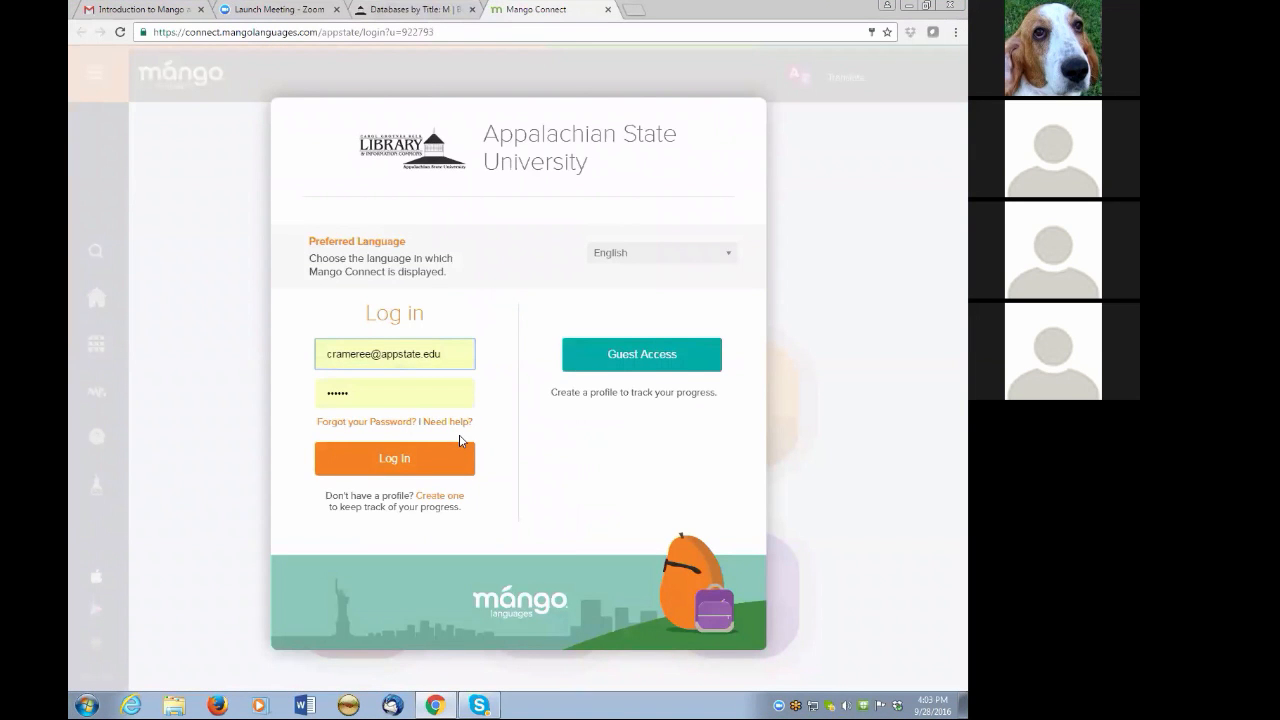
mouse_move(434, 434)
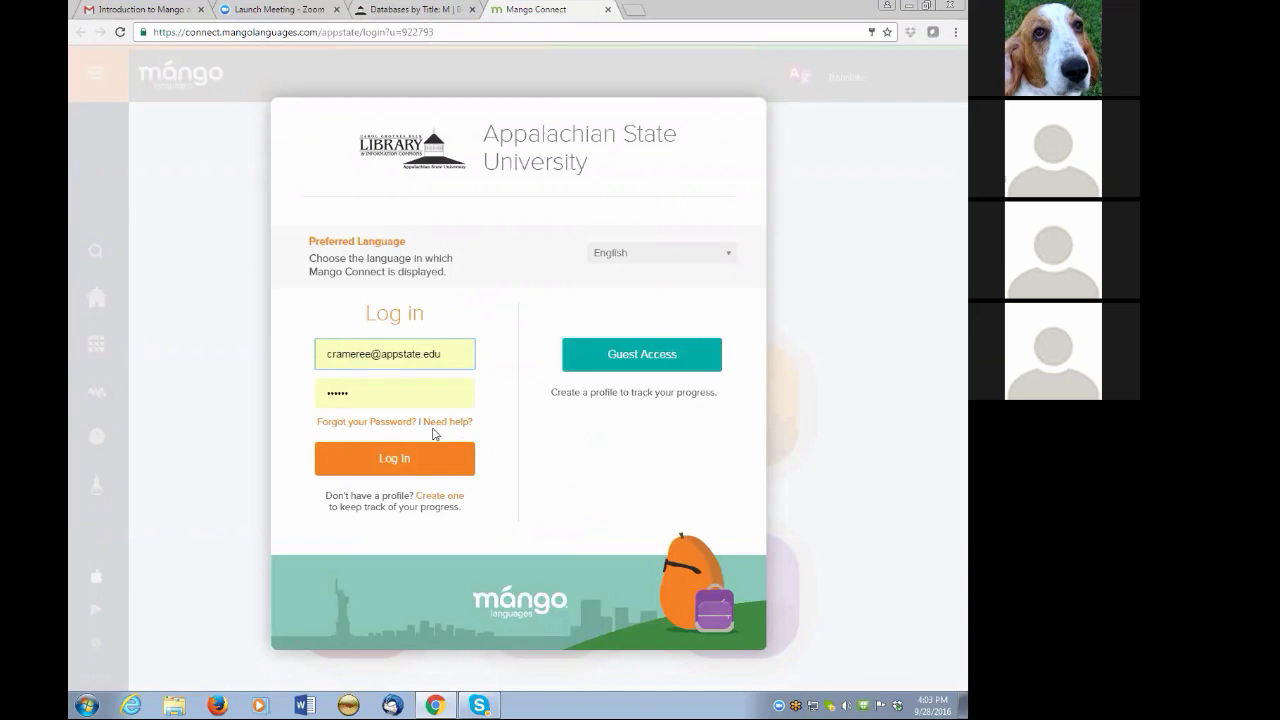
mouse_move(620, 368)
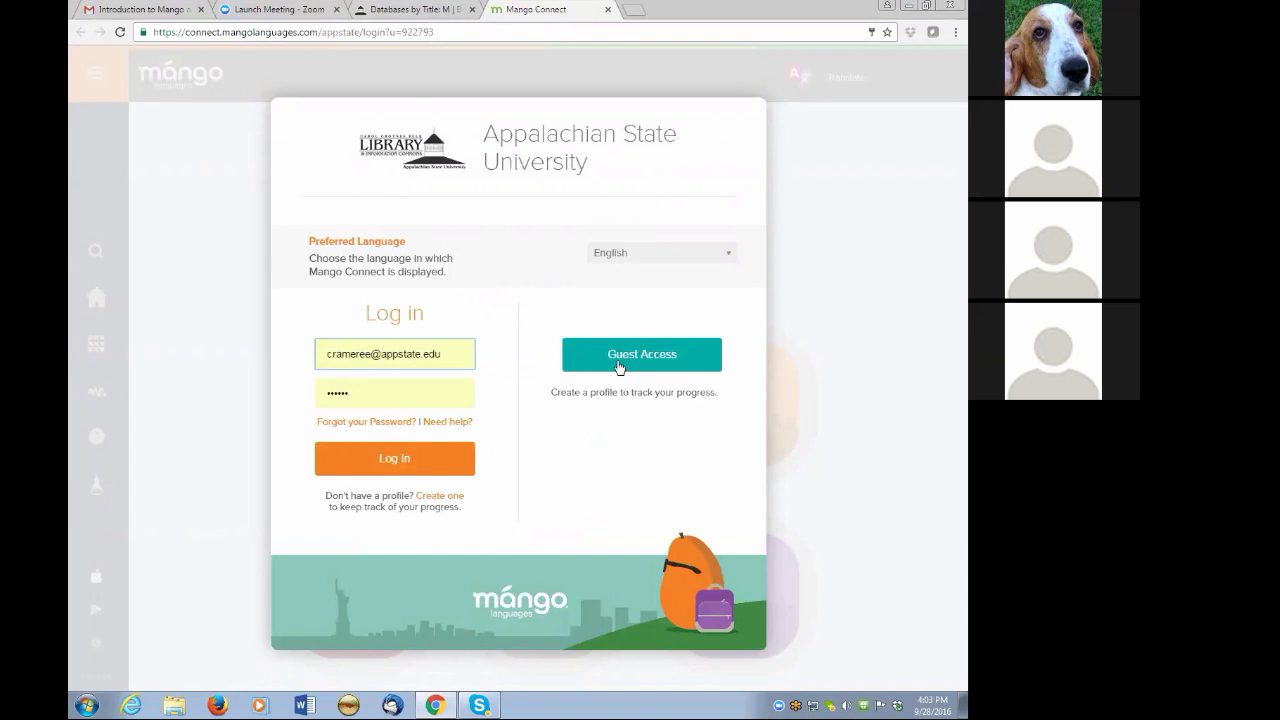
mouse_move(464, 528)
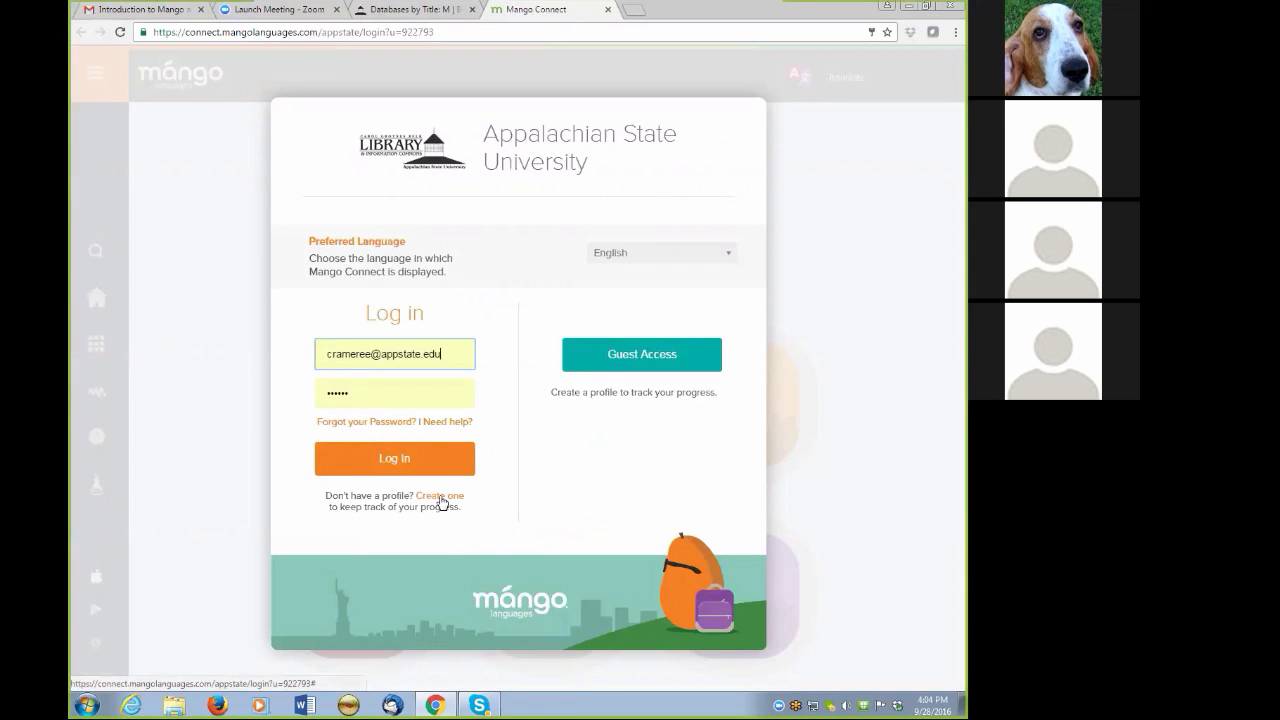
mouse_move(640, 356)
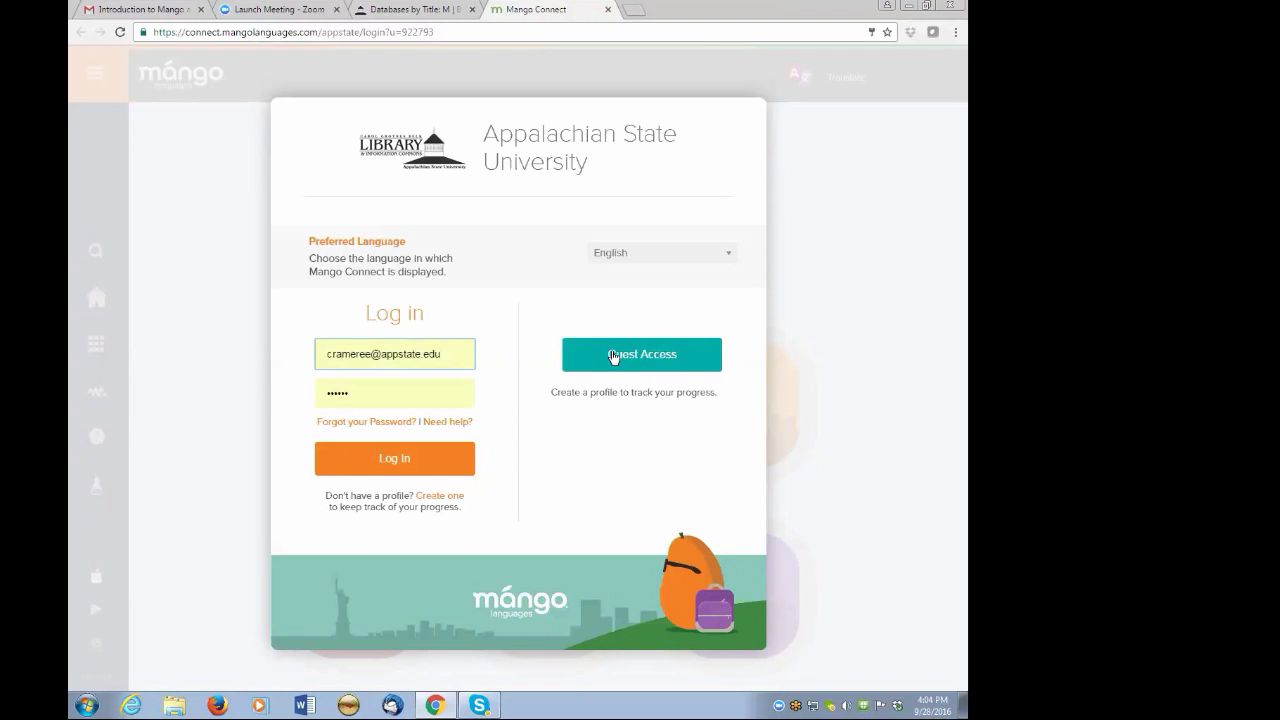
mouse_move(392, 446)
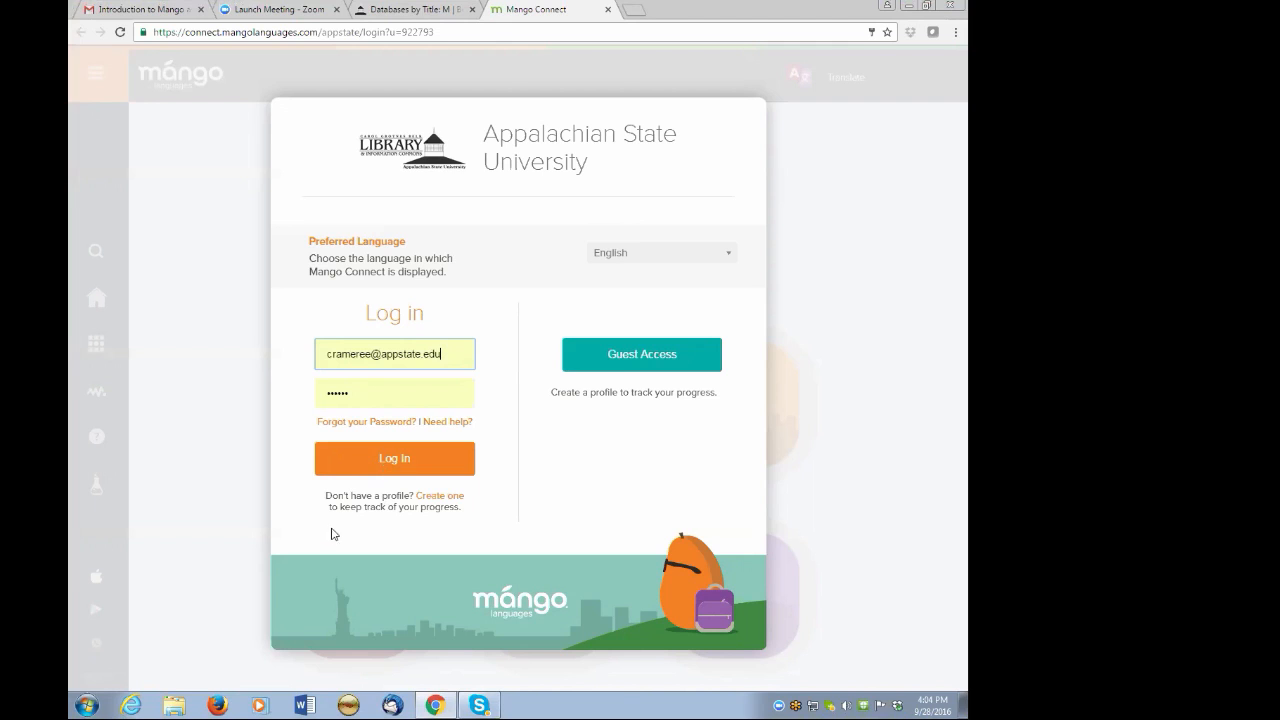
mouse_move(444, 500)
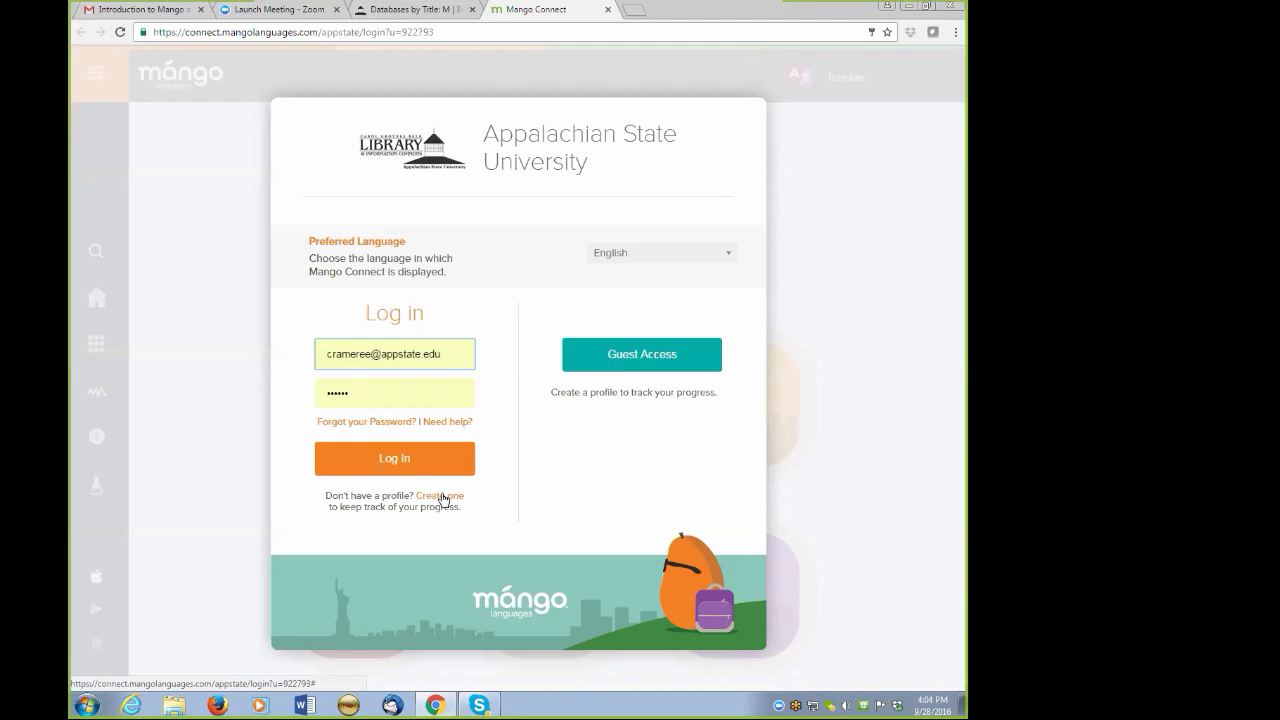
Switch the Mango login form to the Sign up form for creating a new profile.
left_click(438, 496)
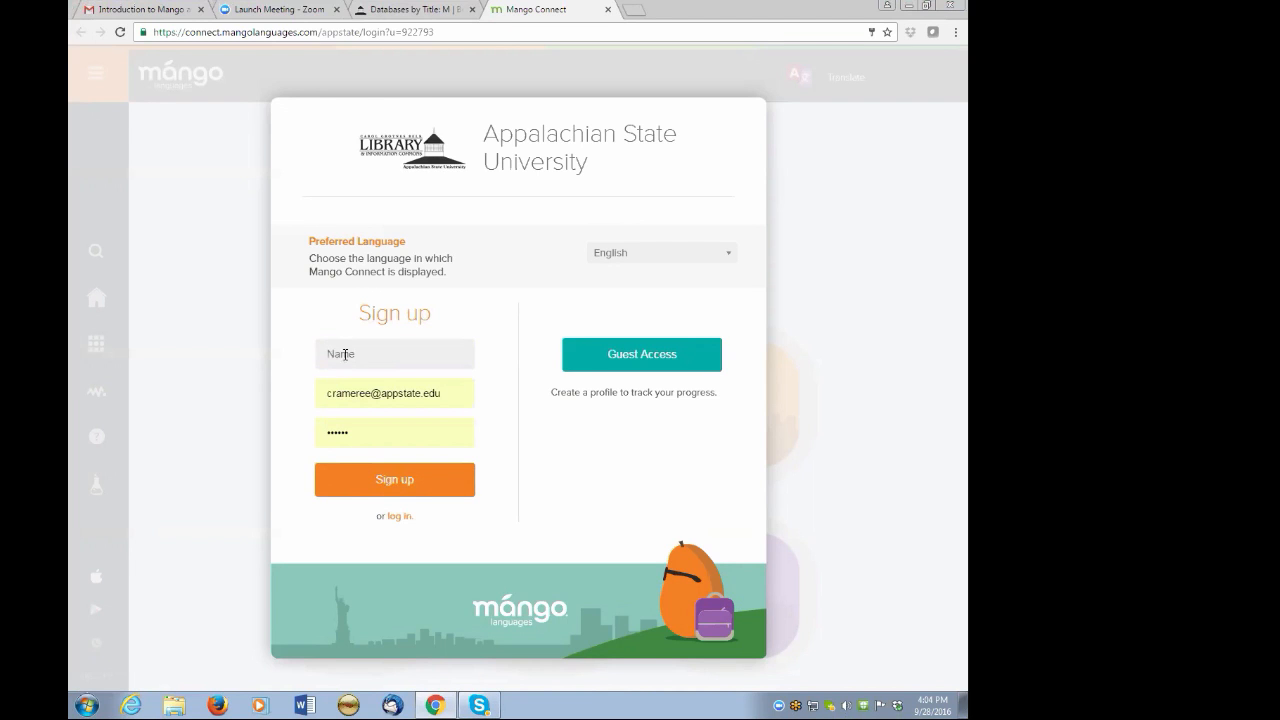
mouse_move(344, 362)
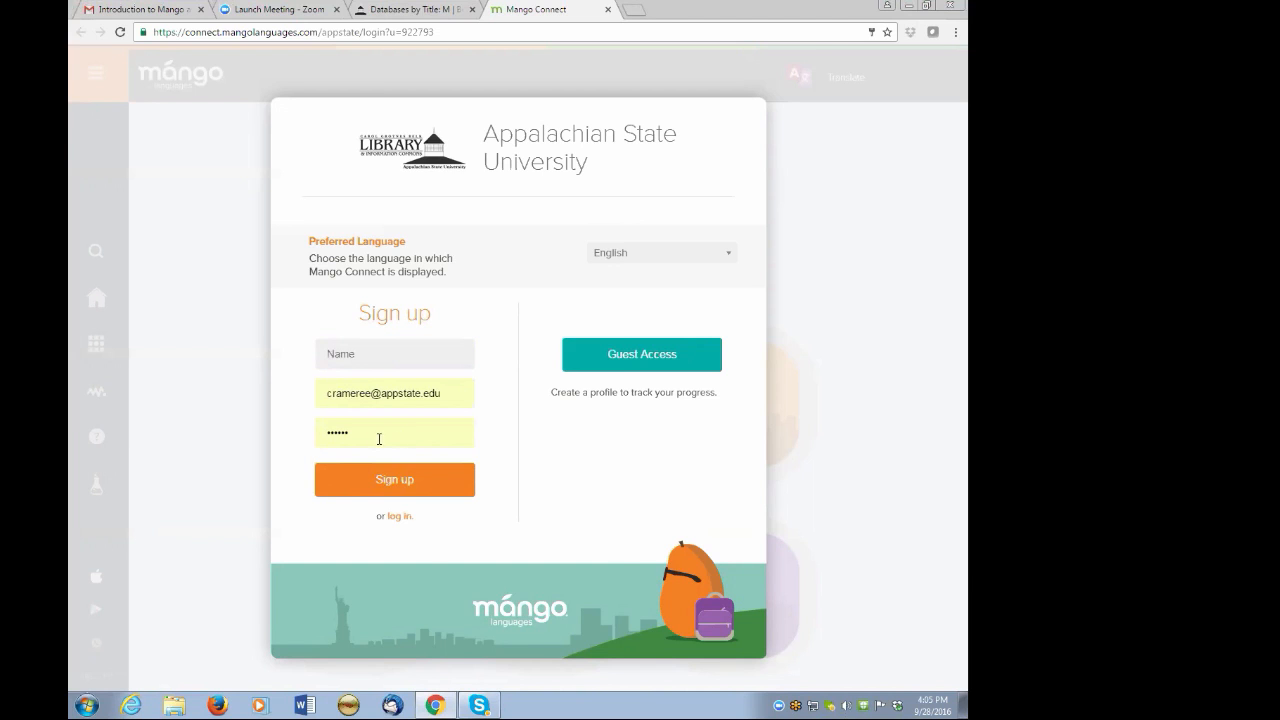
mouse_move(716, 490)
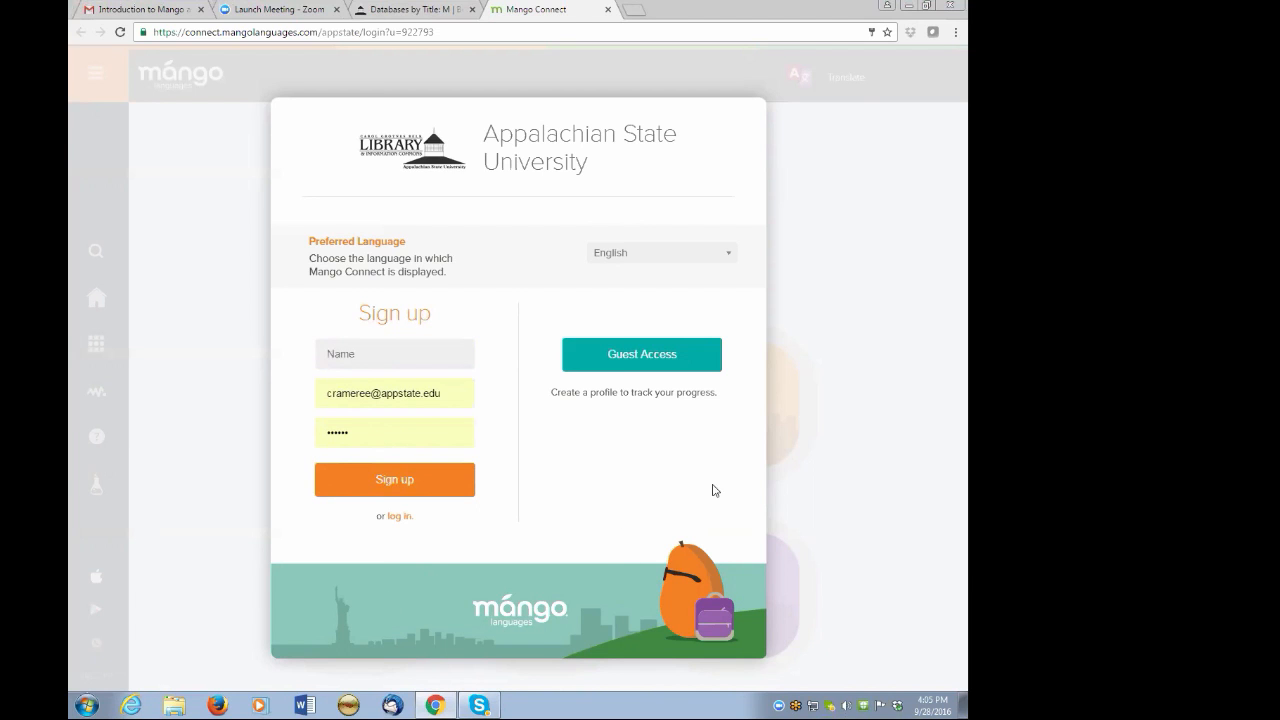
mouse_move(858, 96)
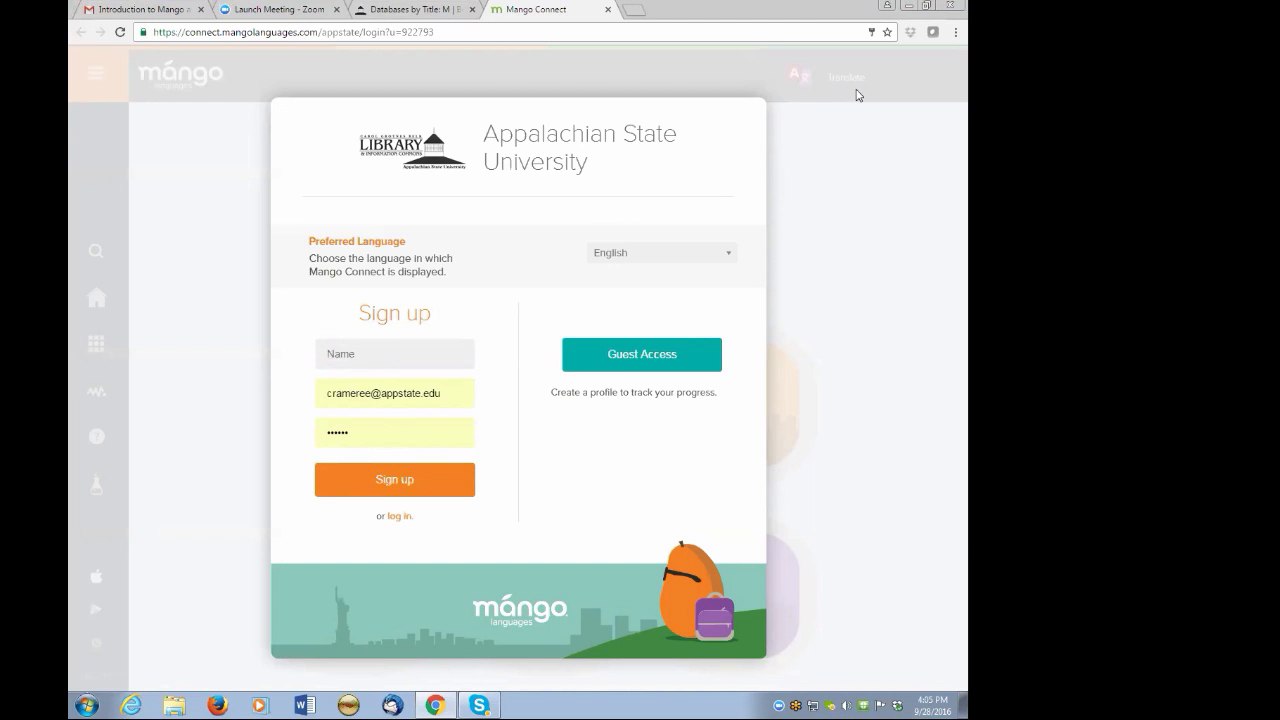
mouse_move(548, 98)
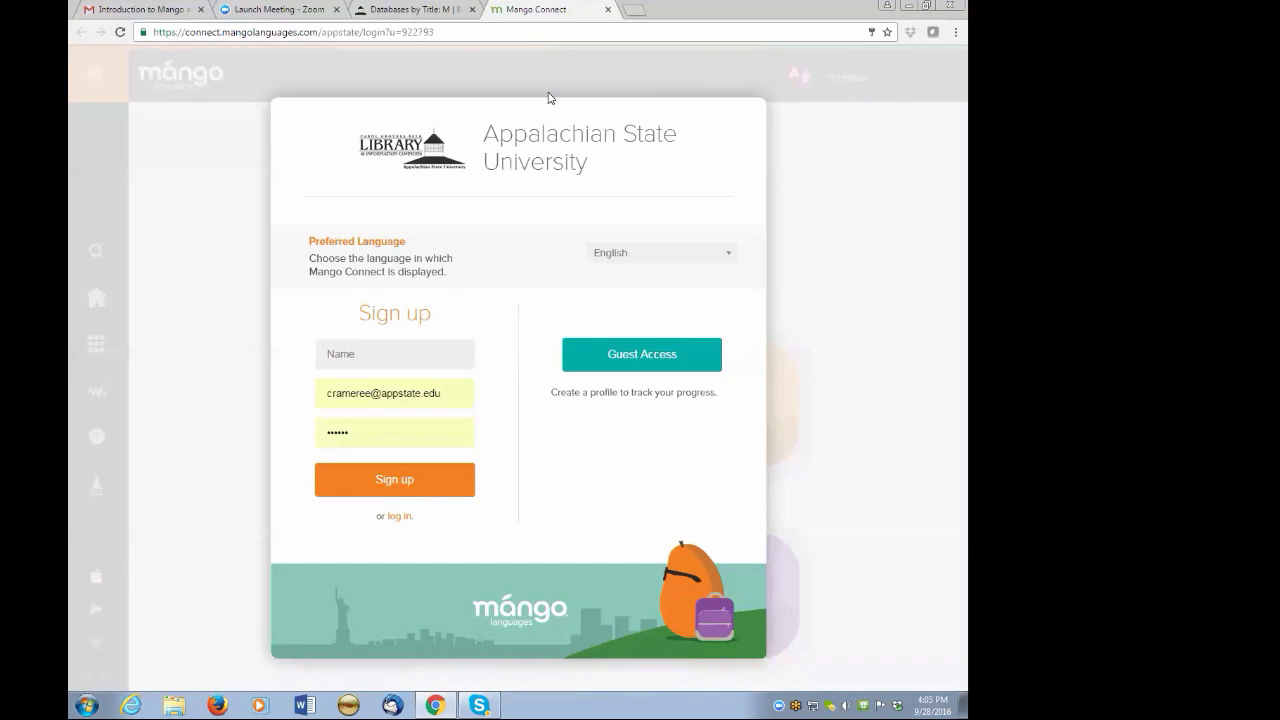
mouse_move(712, 340)
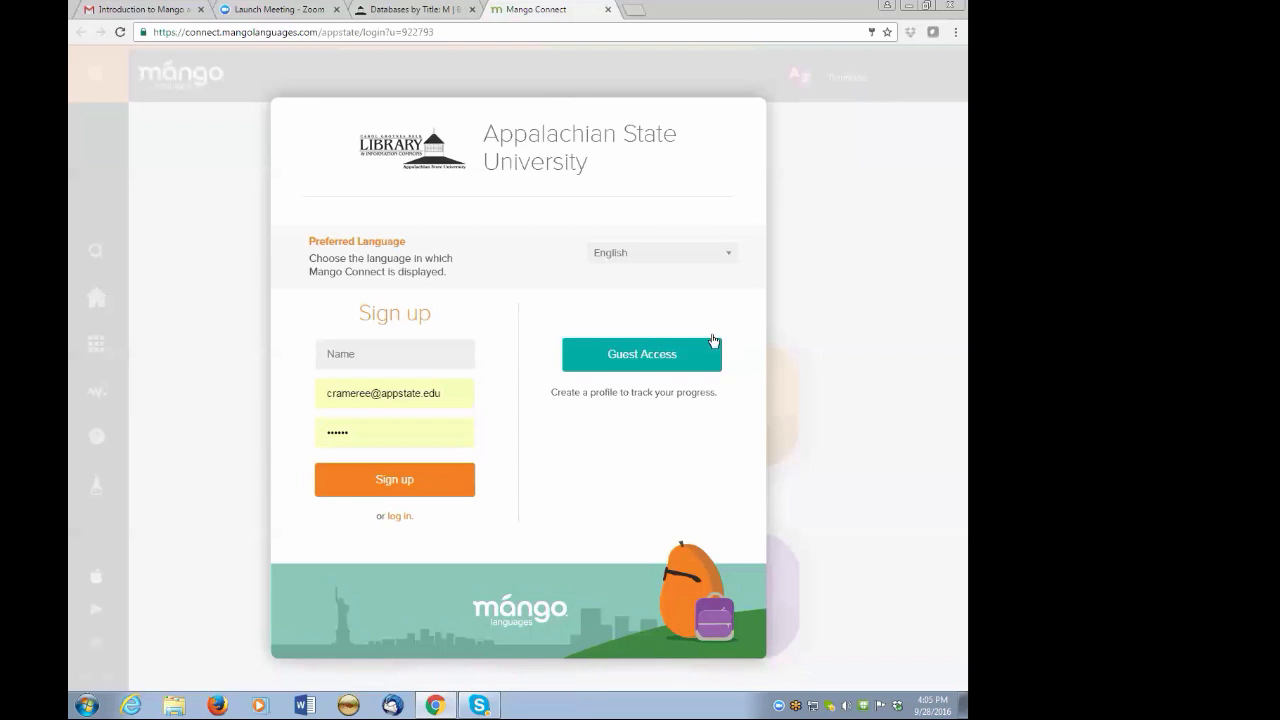
mouse_move(876, 368)
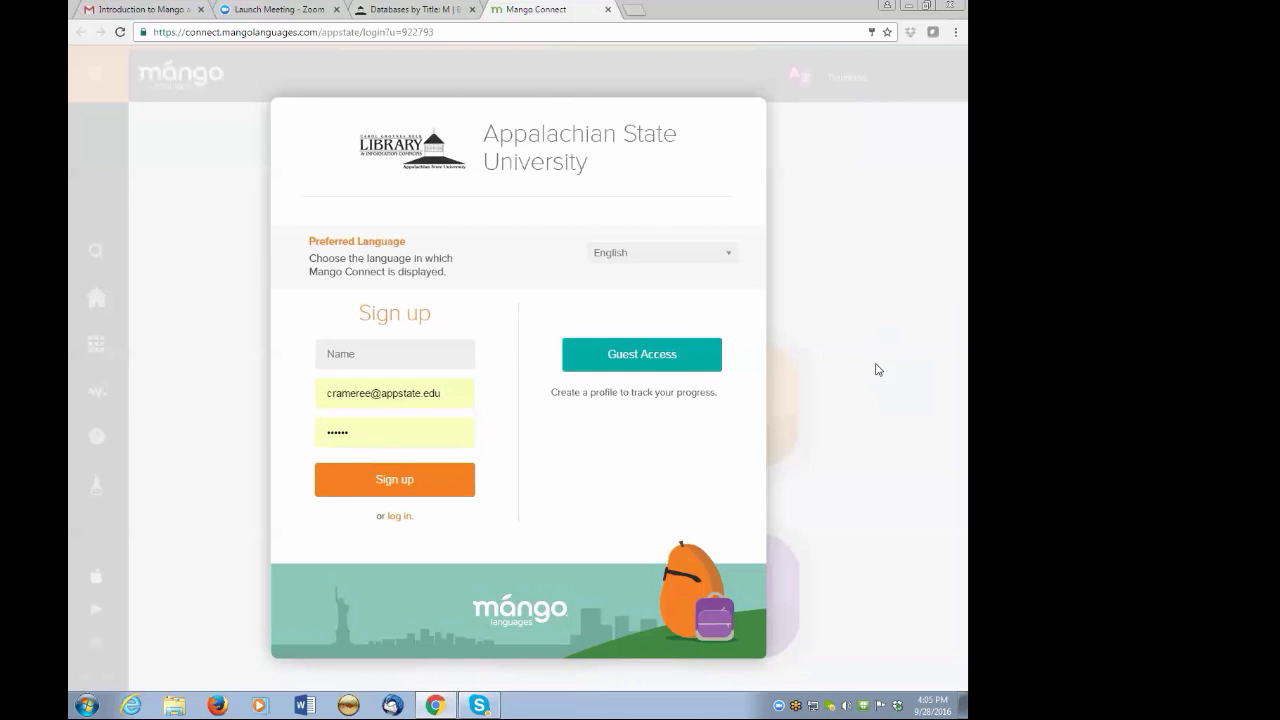
mouse_move(714, 312)
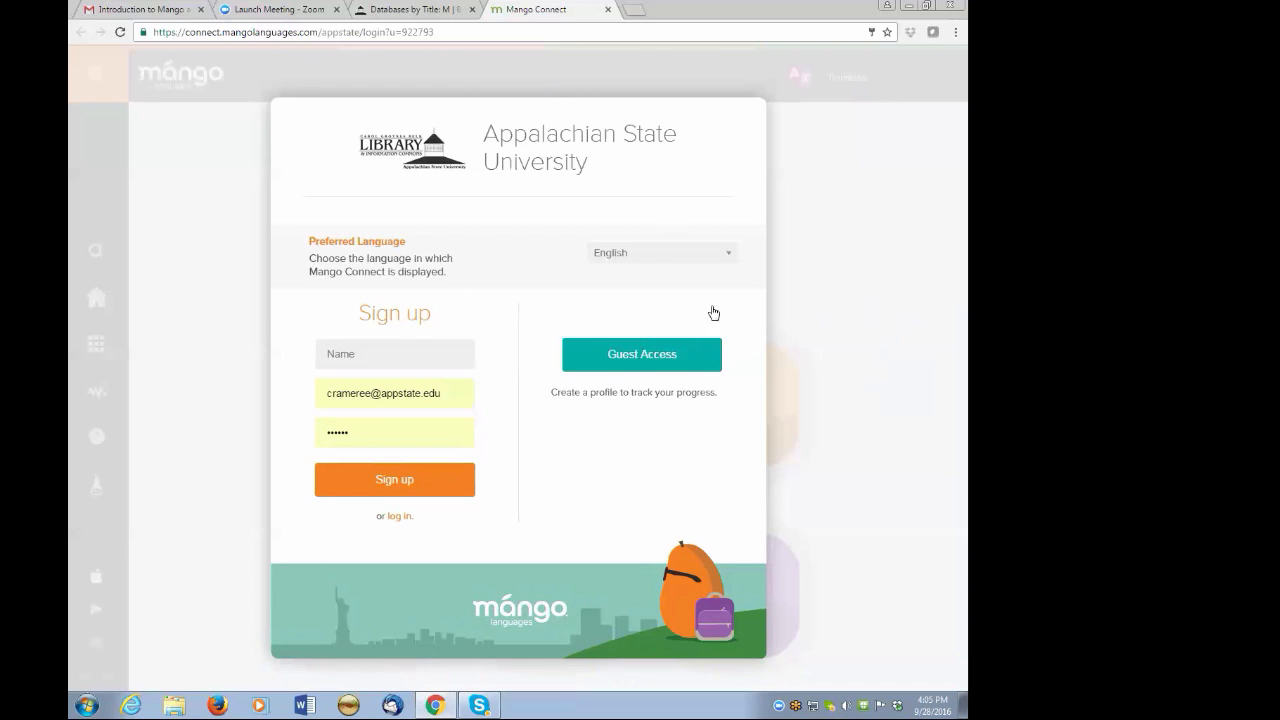
mouse_move(304, 28)
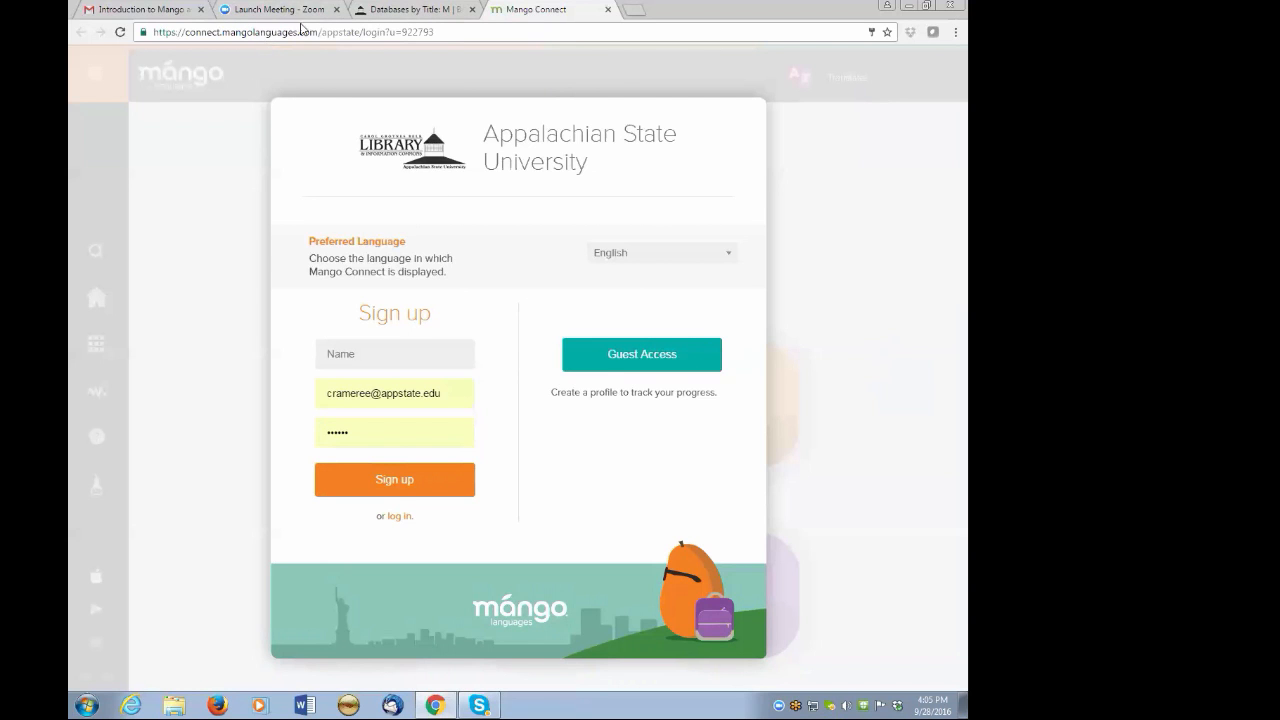
mouse_move(284, 20)
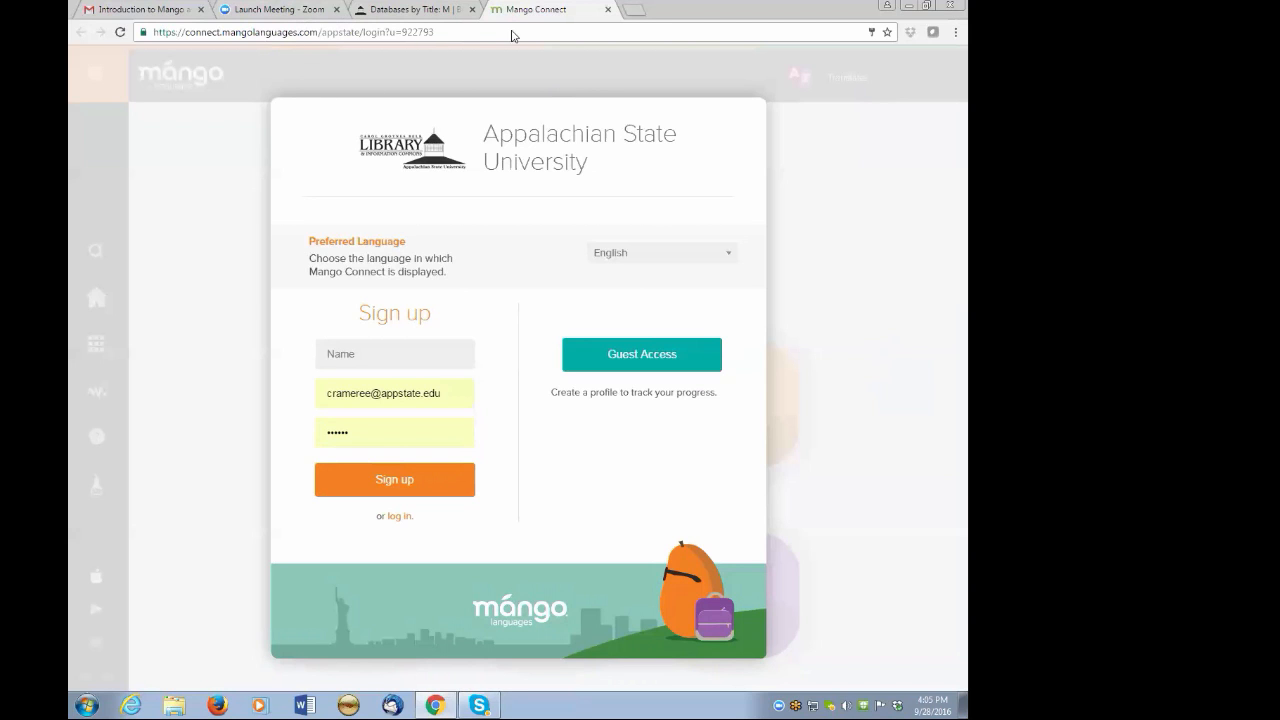
mouse_move(690, 88)
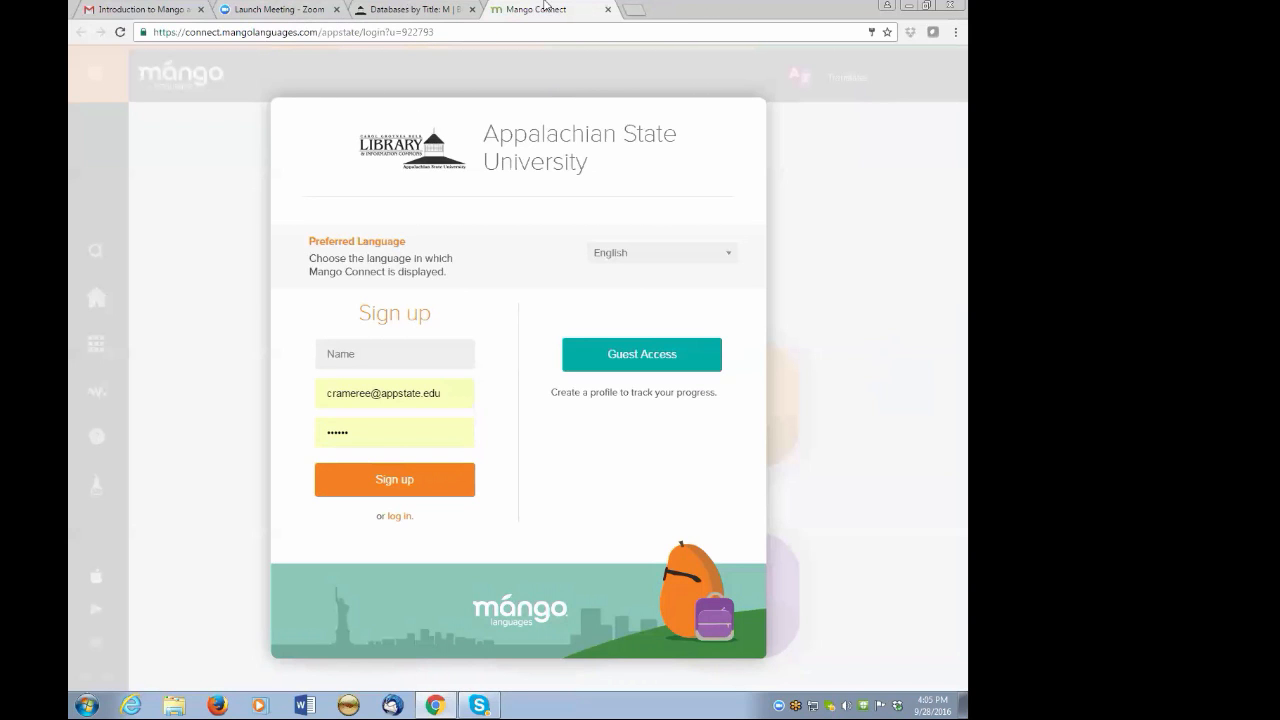
mouse_move(768, 64)
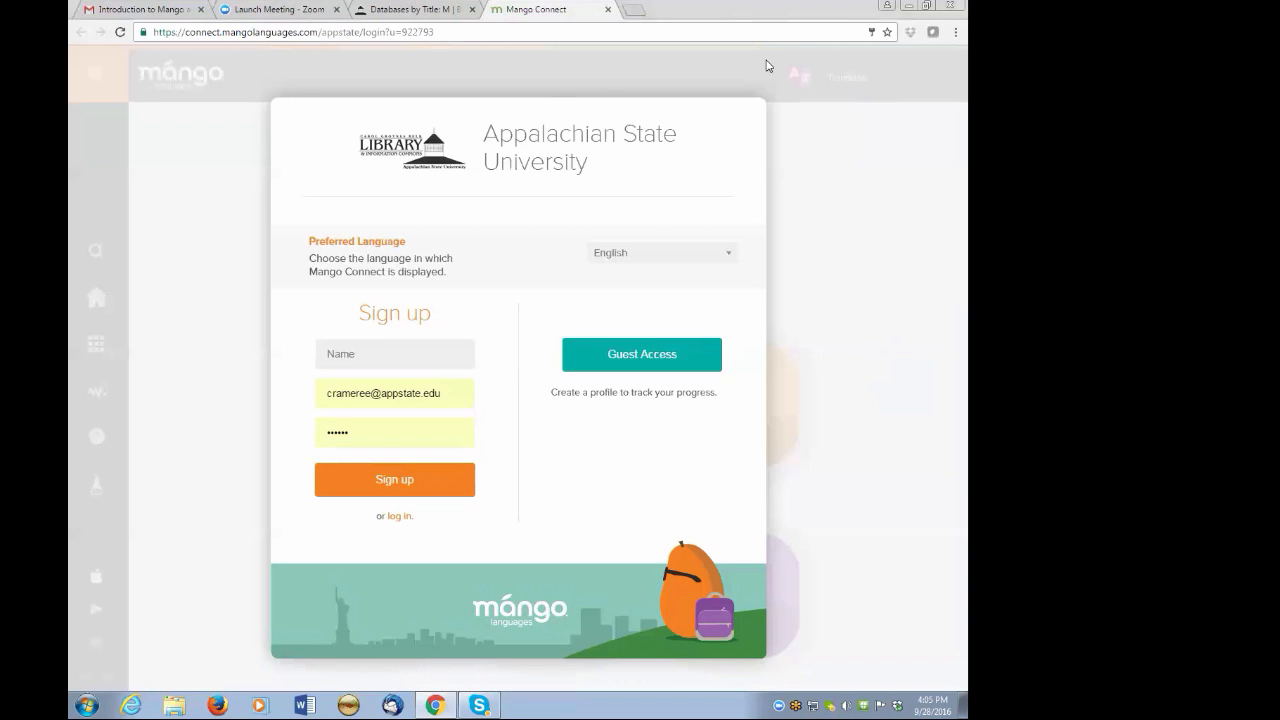
mouse_move(536, 328)
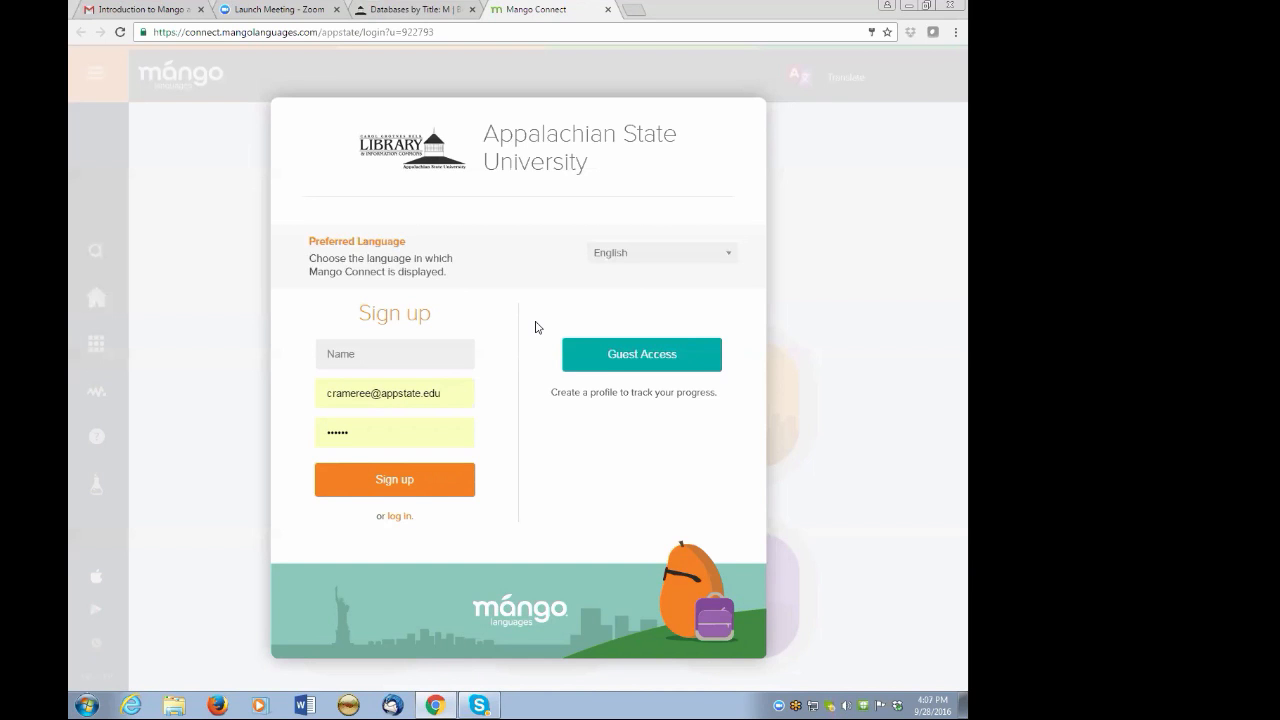
mouse_move(644, 220)
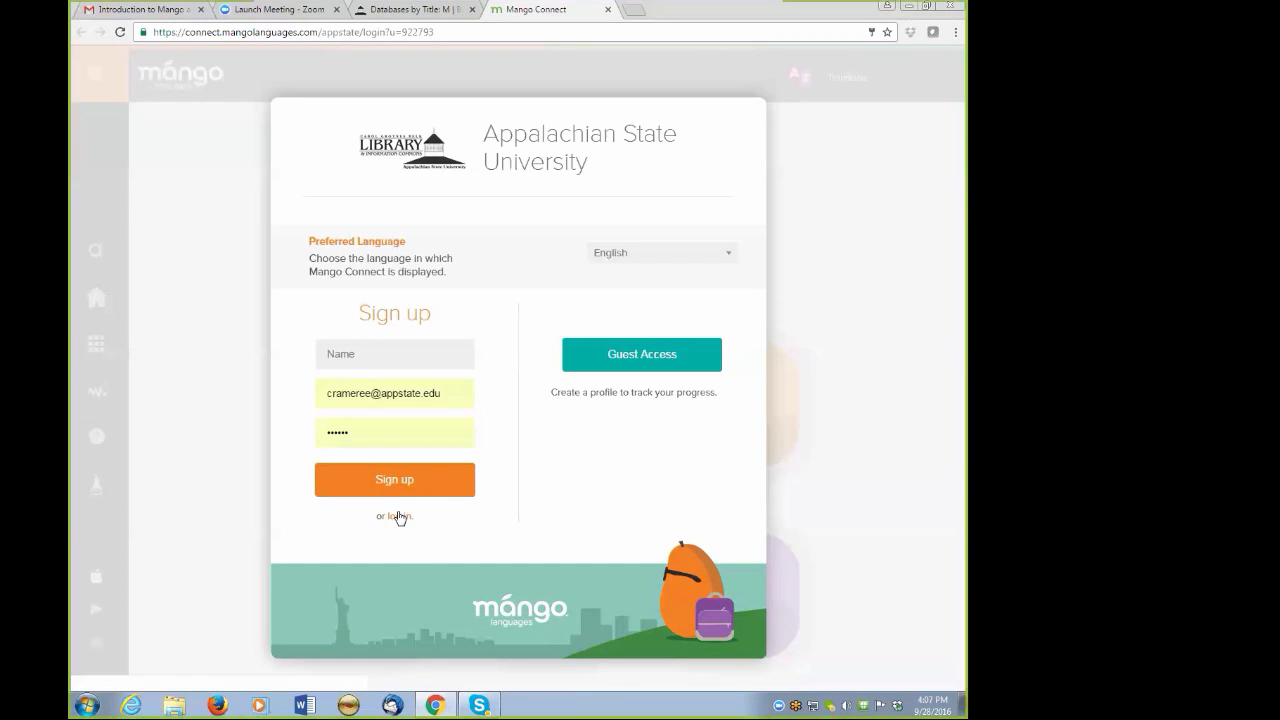
Switch back to logging in and log into the existing profile's dashboard.
left_click(398, 516)
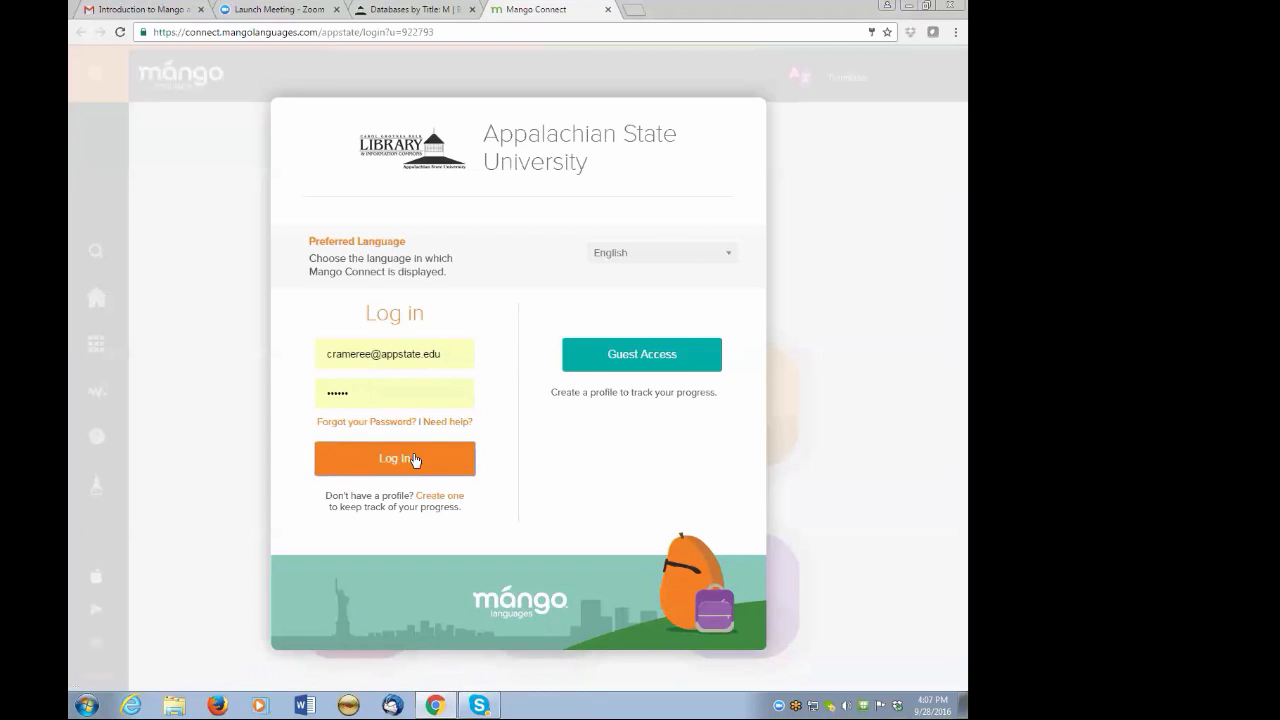
left_click(394, 458)
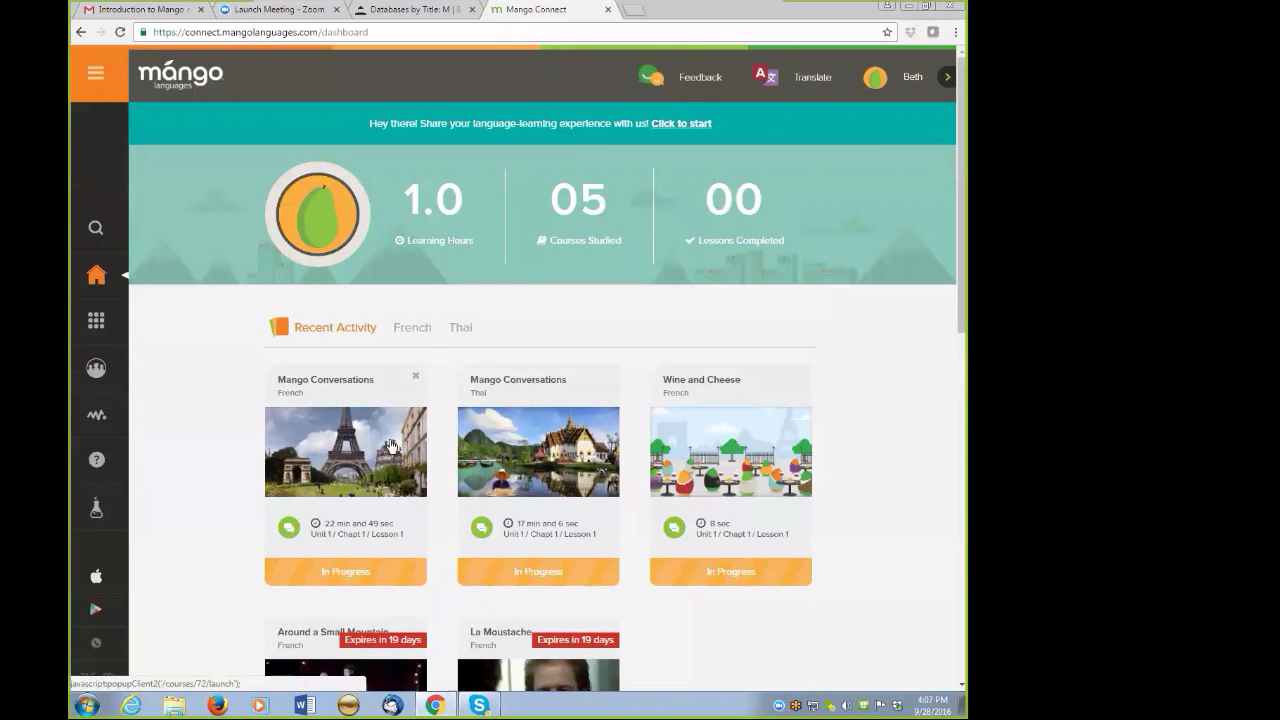
mouse_move(384, 438)
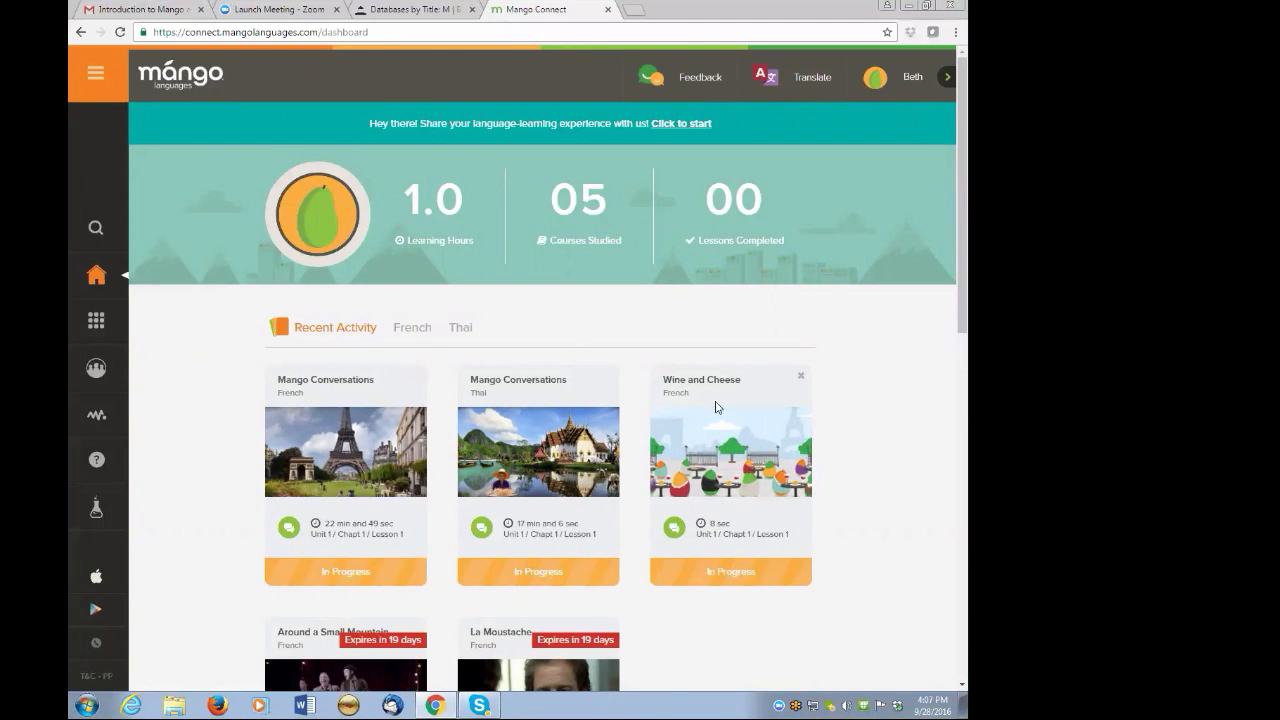
mouse_move(688, 300)
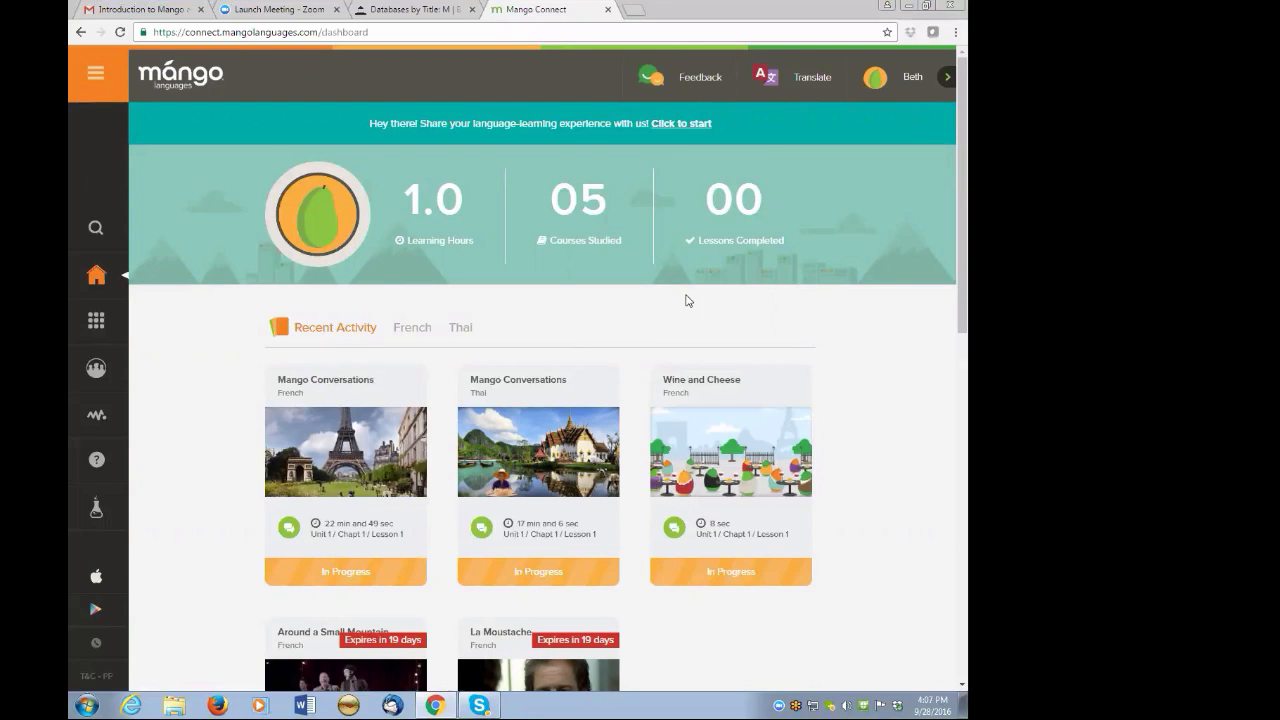
mouse_move(724, 392)
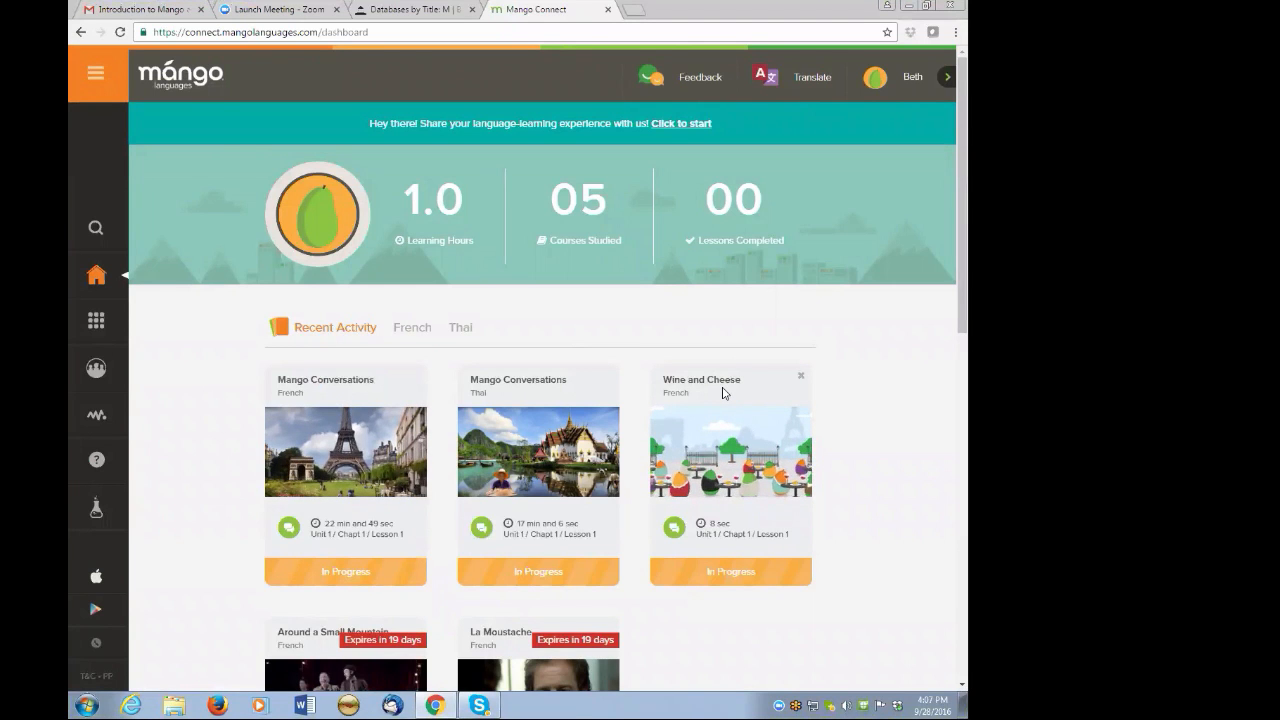
mouse_move(522, 404)
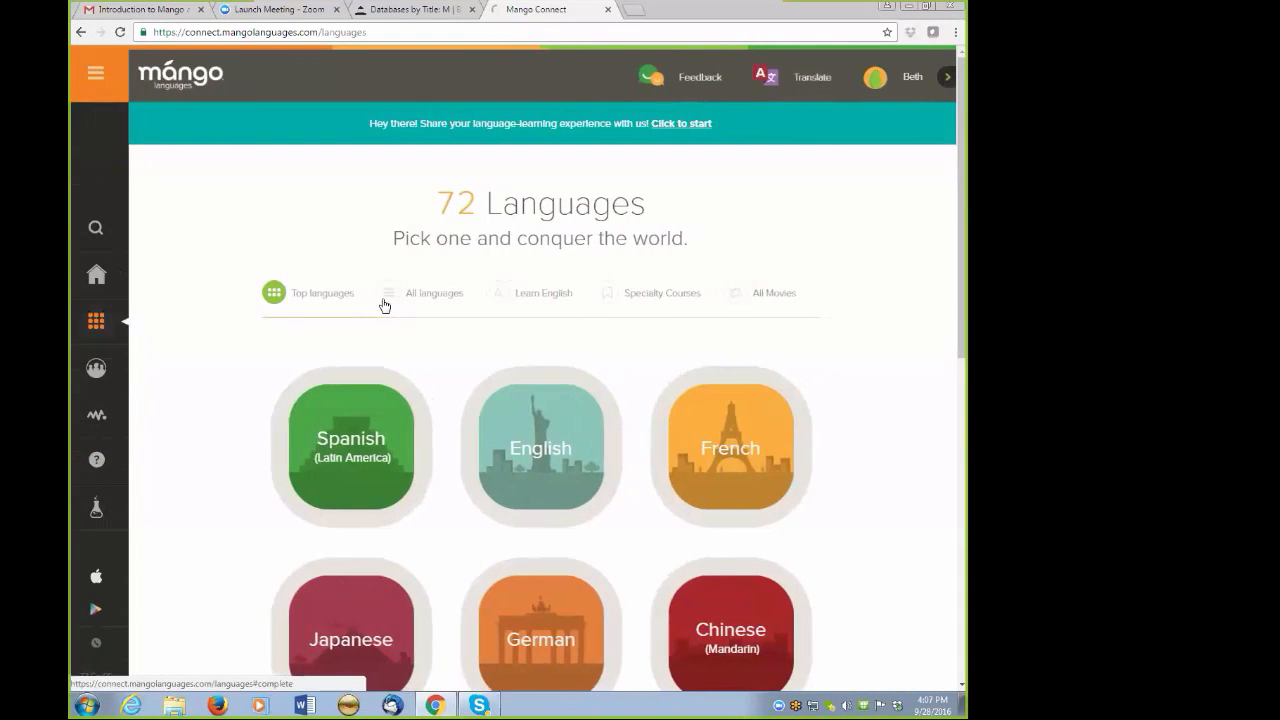
mouse_move(392, 360)
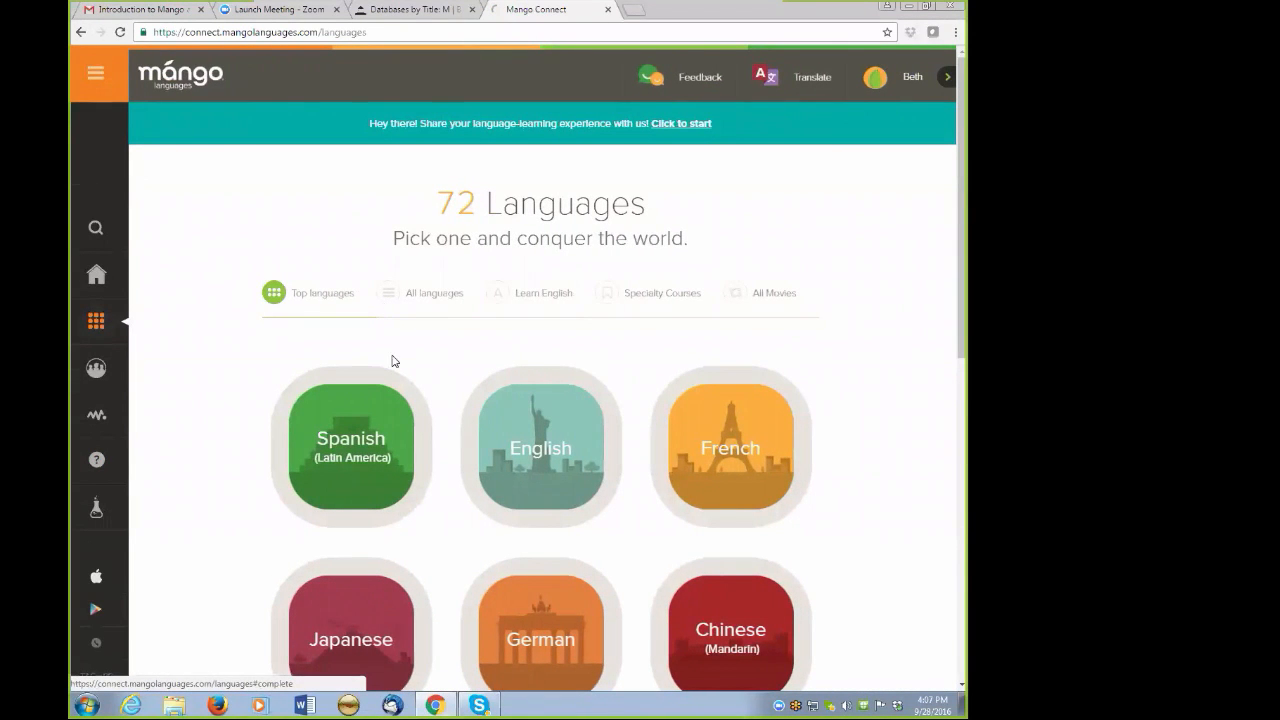
mouse_move(724, 468)
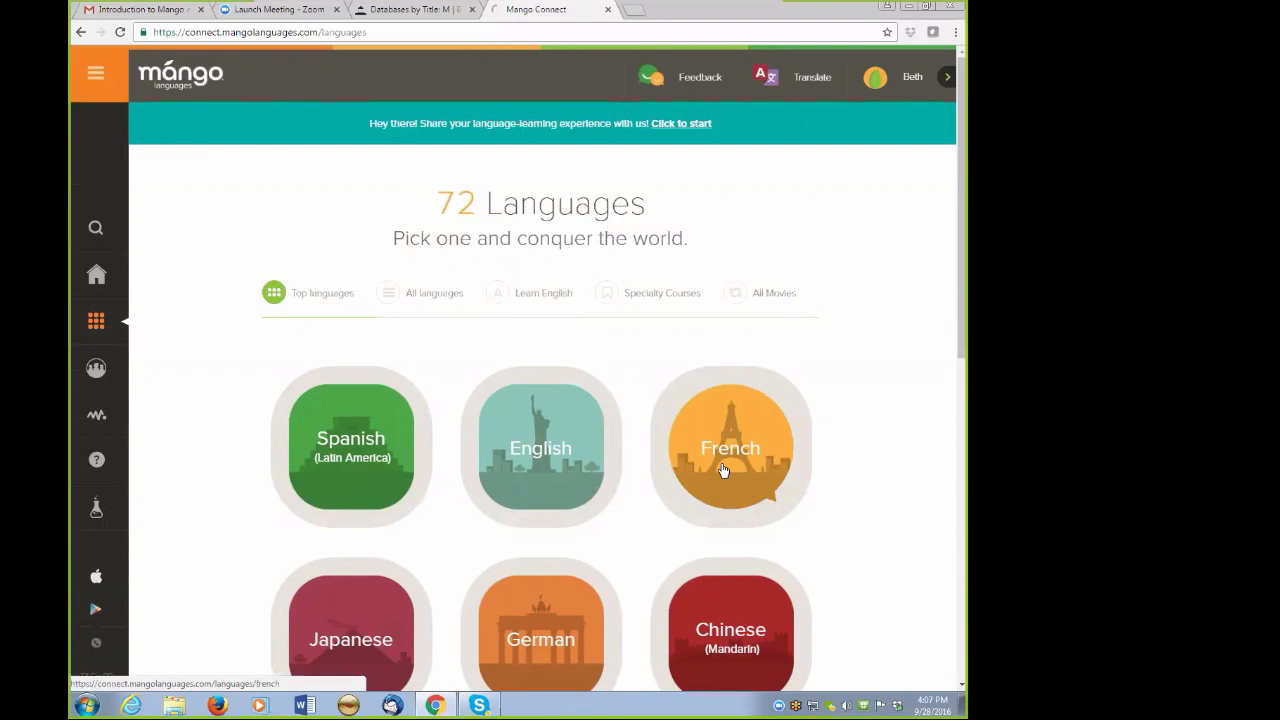
mouse_move(414, 300)
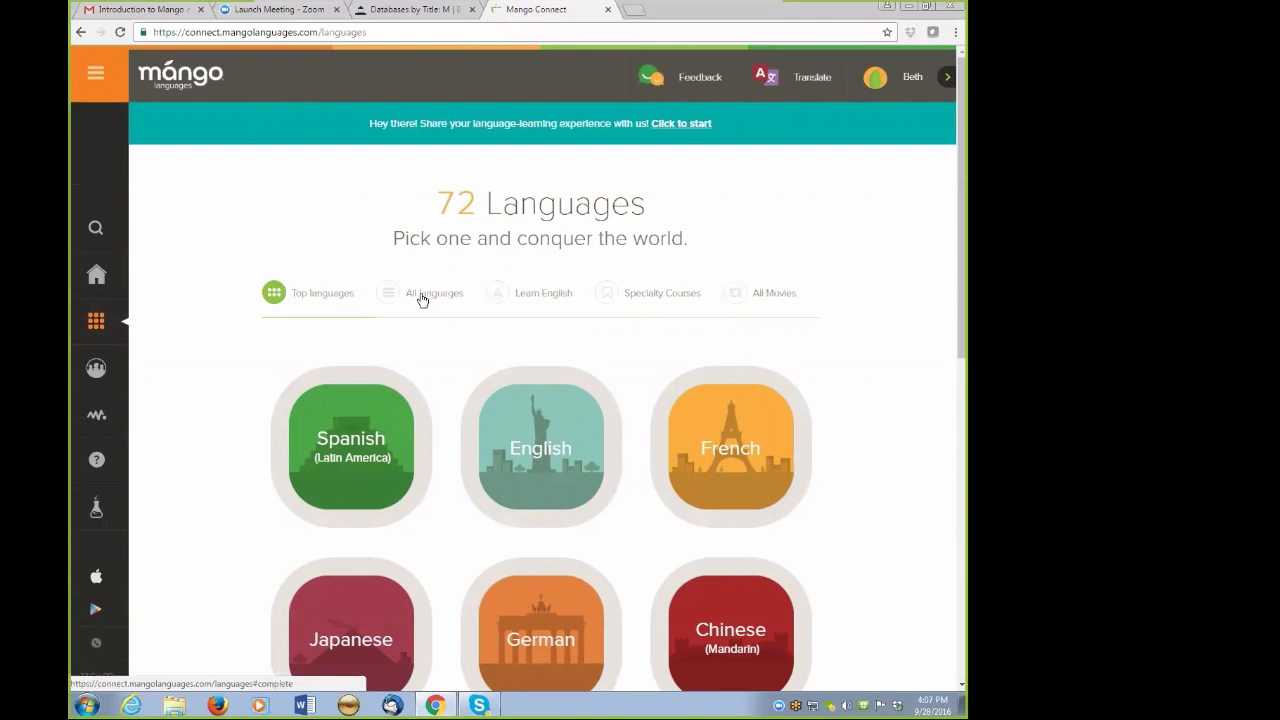
Show the All languages alphabetical list and look through it.
left_click(432, 292)
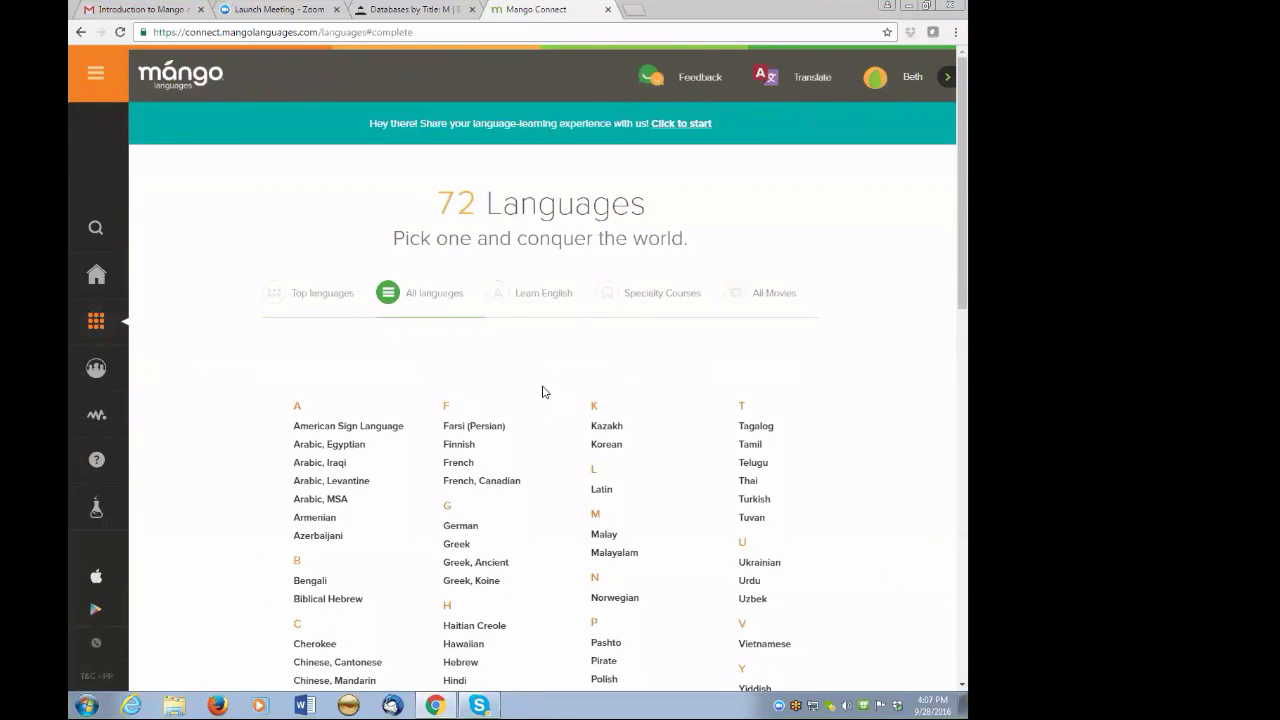
mouse_move(536, 388)
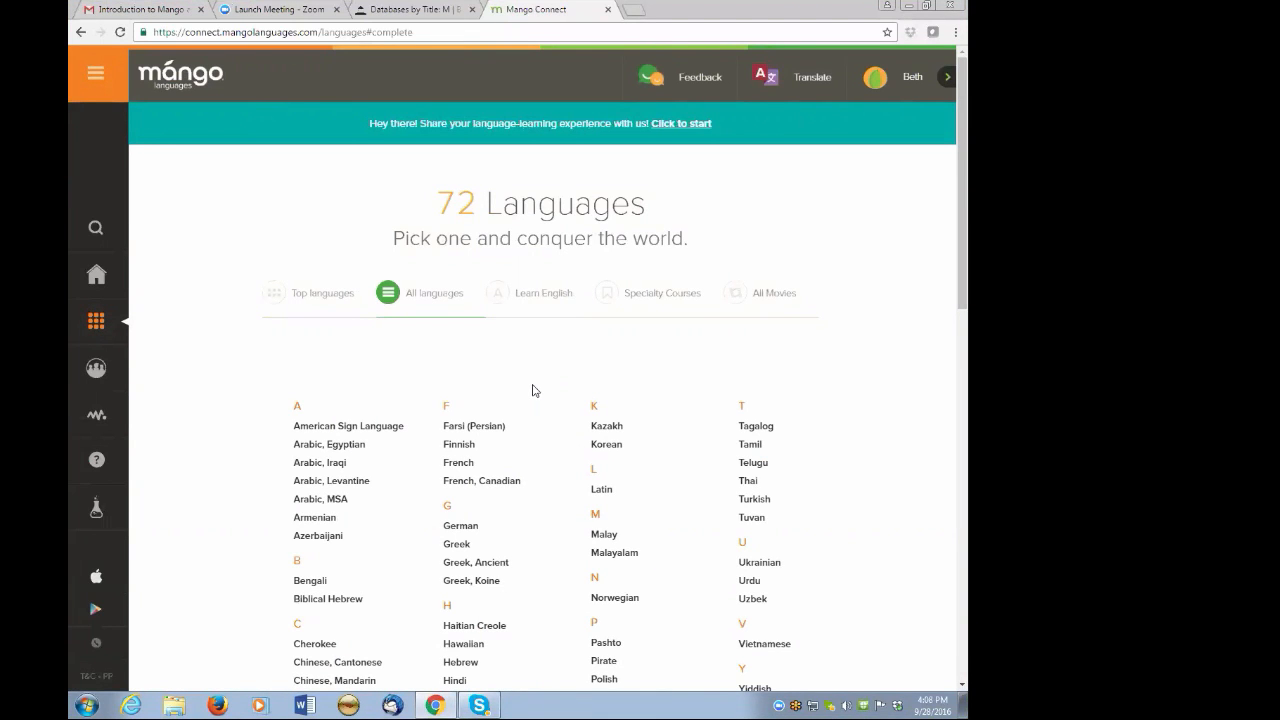
scroll("down", 3)
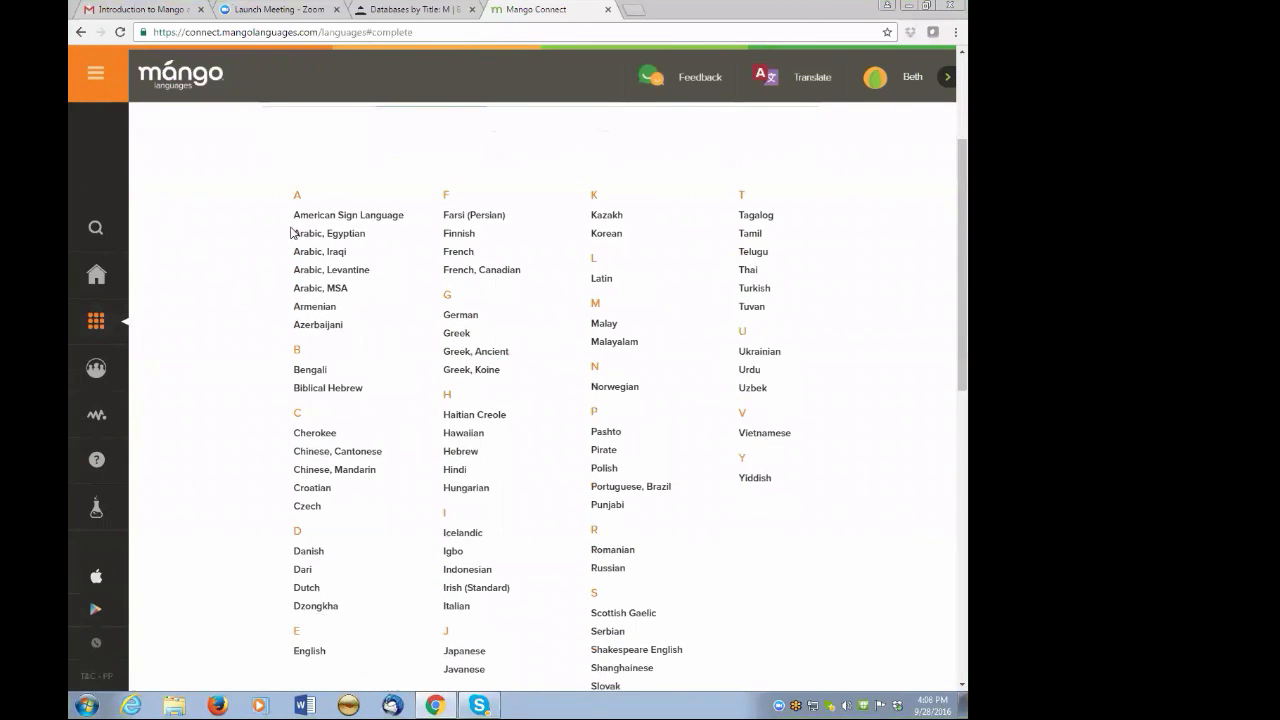
mouse_move(288, 300)
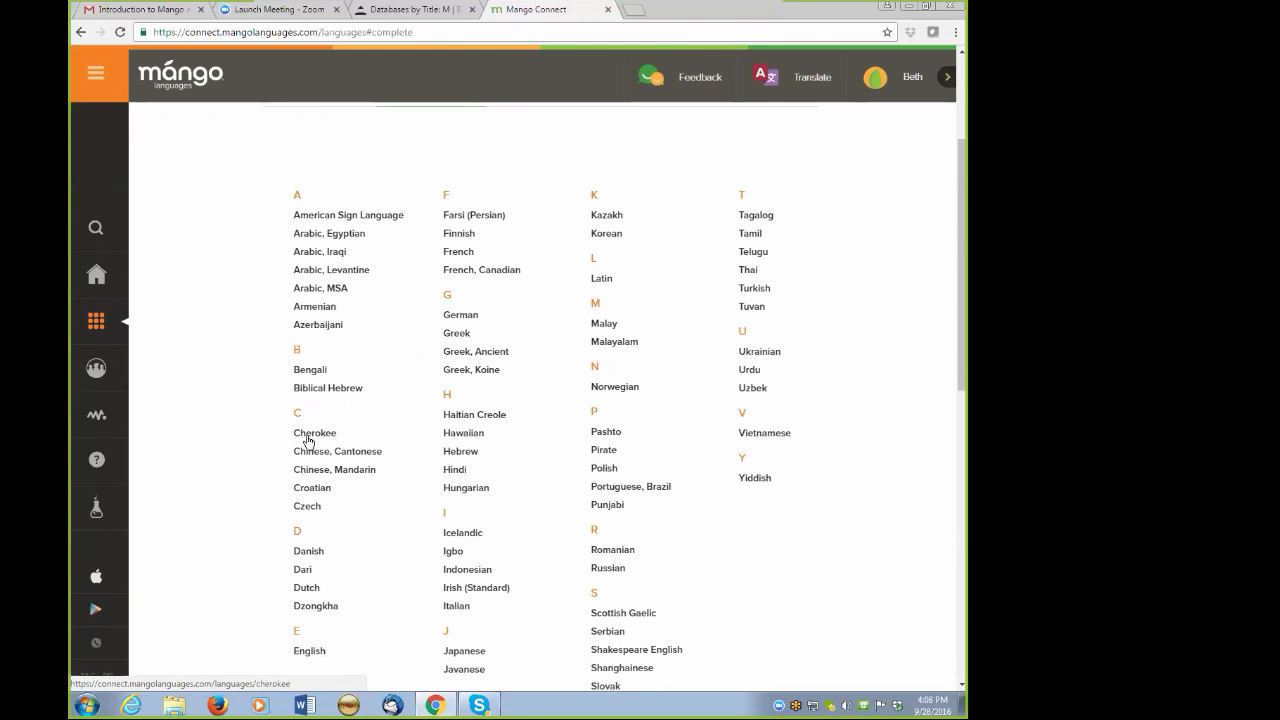
mouse_move(620, 458)
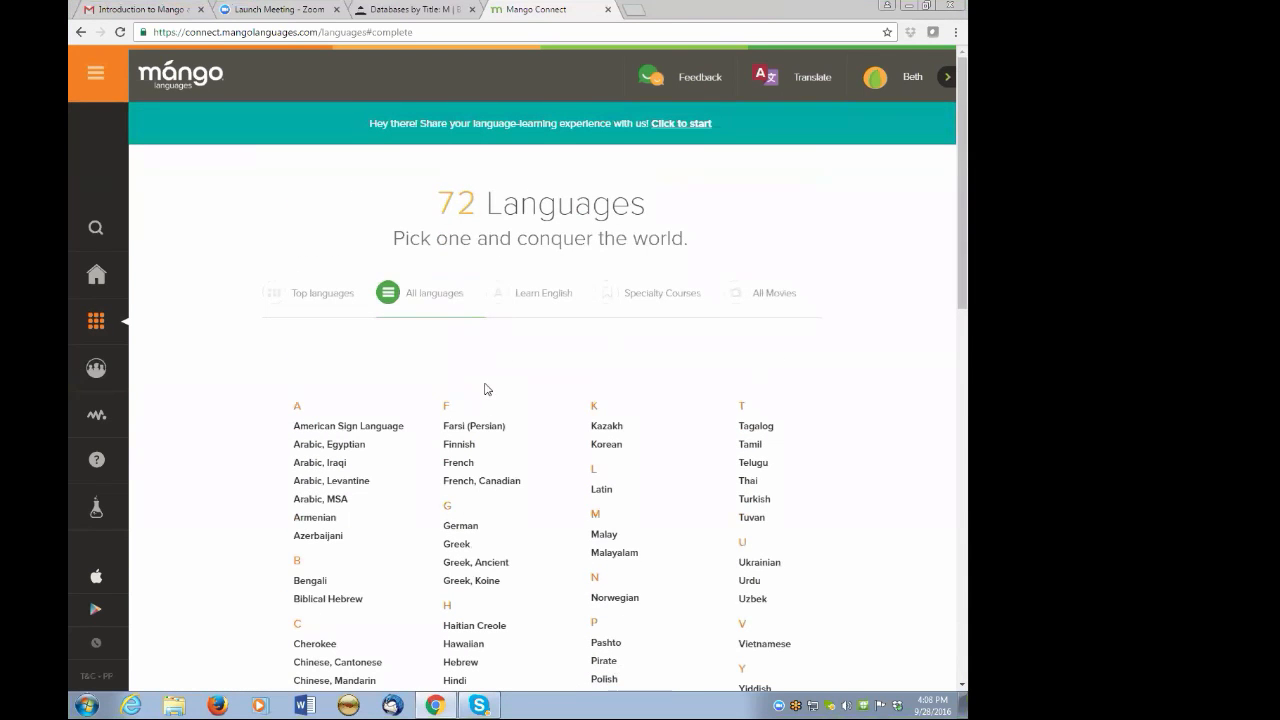
mouse_move(472, 424)
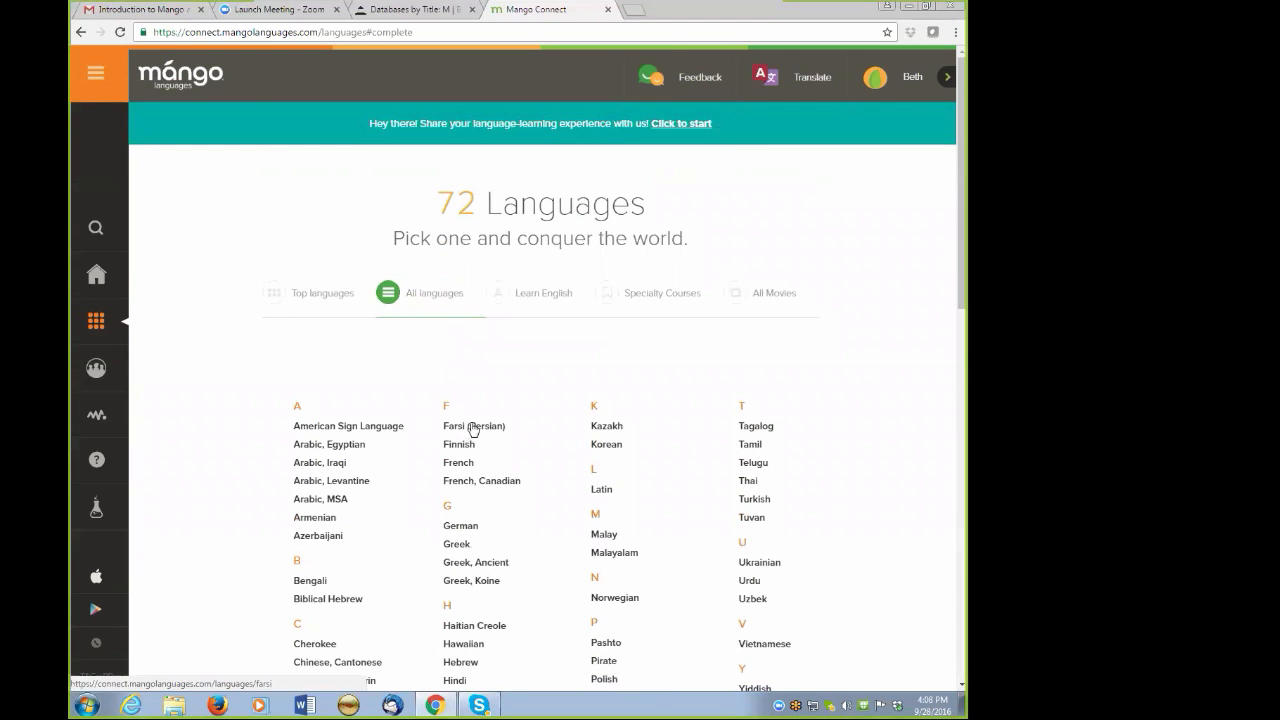
mouse_move(612, 410)
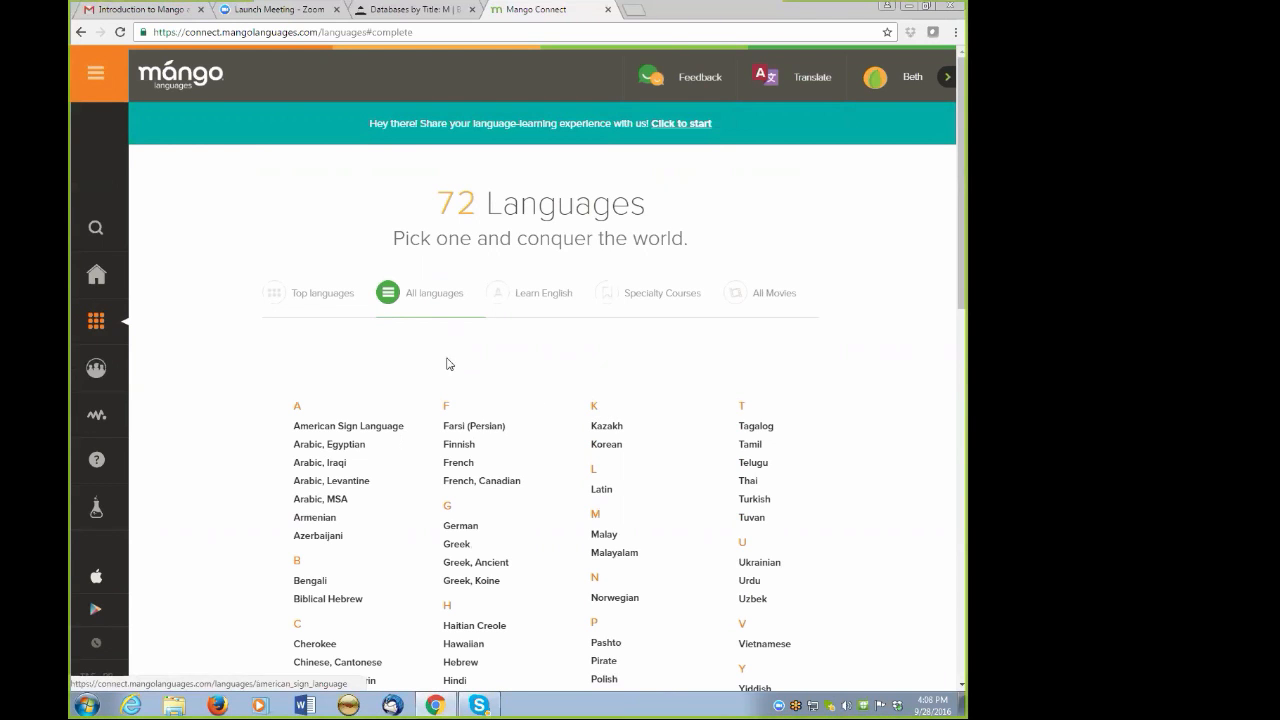
Show the Learn English courses for Arabic, Chinese, Japanese, Korean and Russian speakers.
left_click(544, 292)
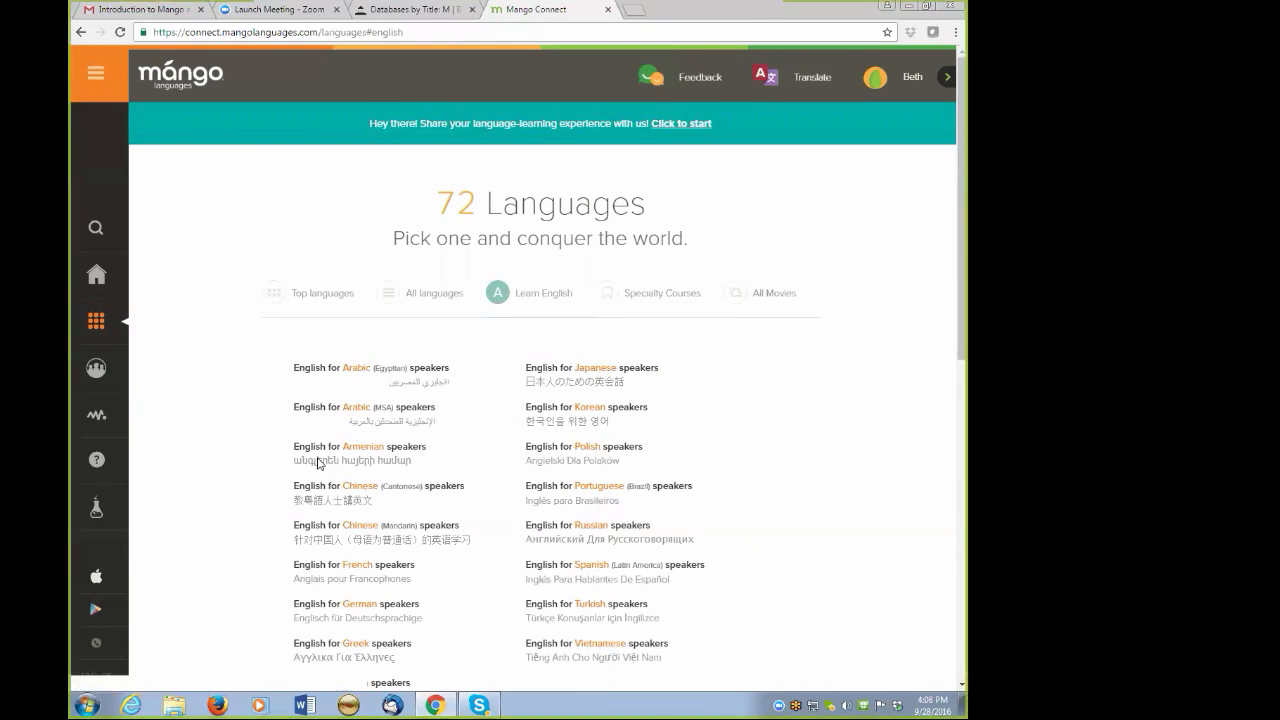
mouse_move(362, 446)
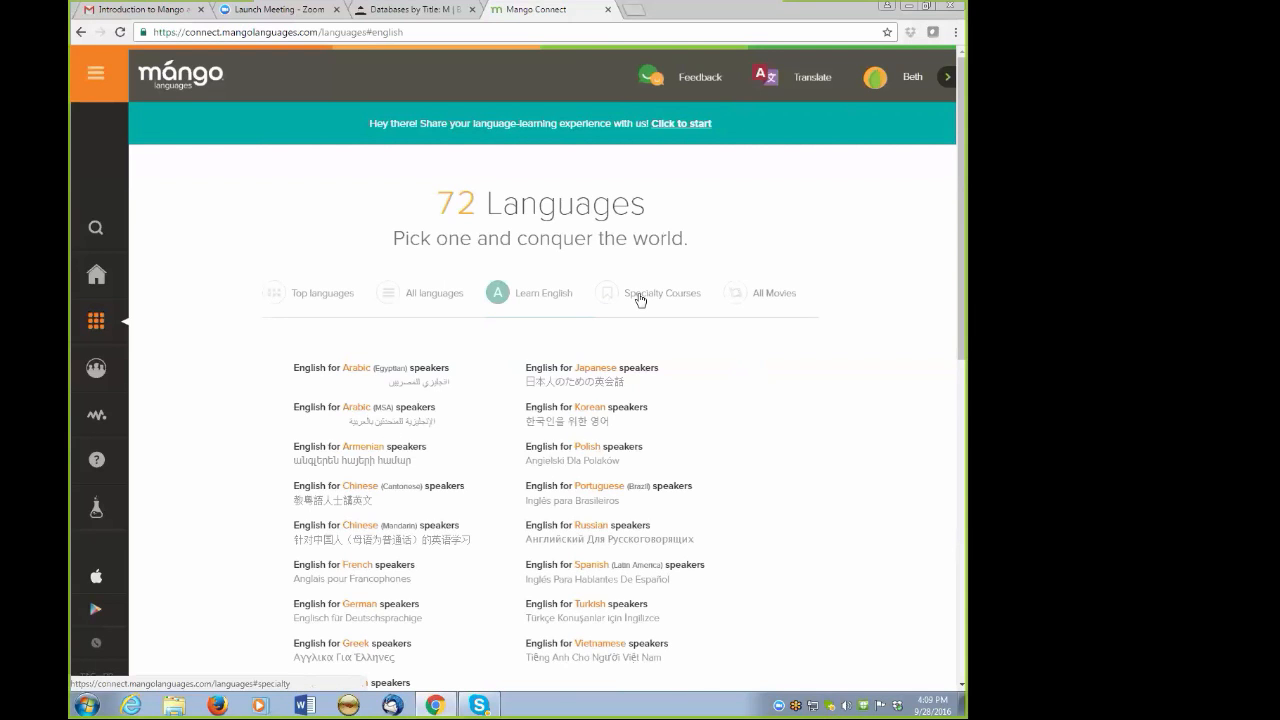
Browse the Specialty Courses cards such as Arab Etiquette and Carnival of Venice, returning to the top.
left_click(606, 292)
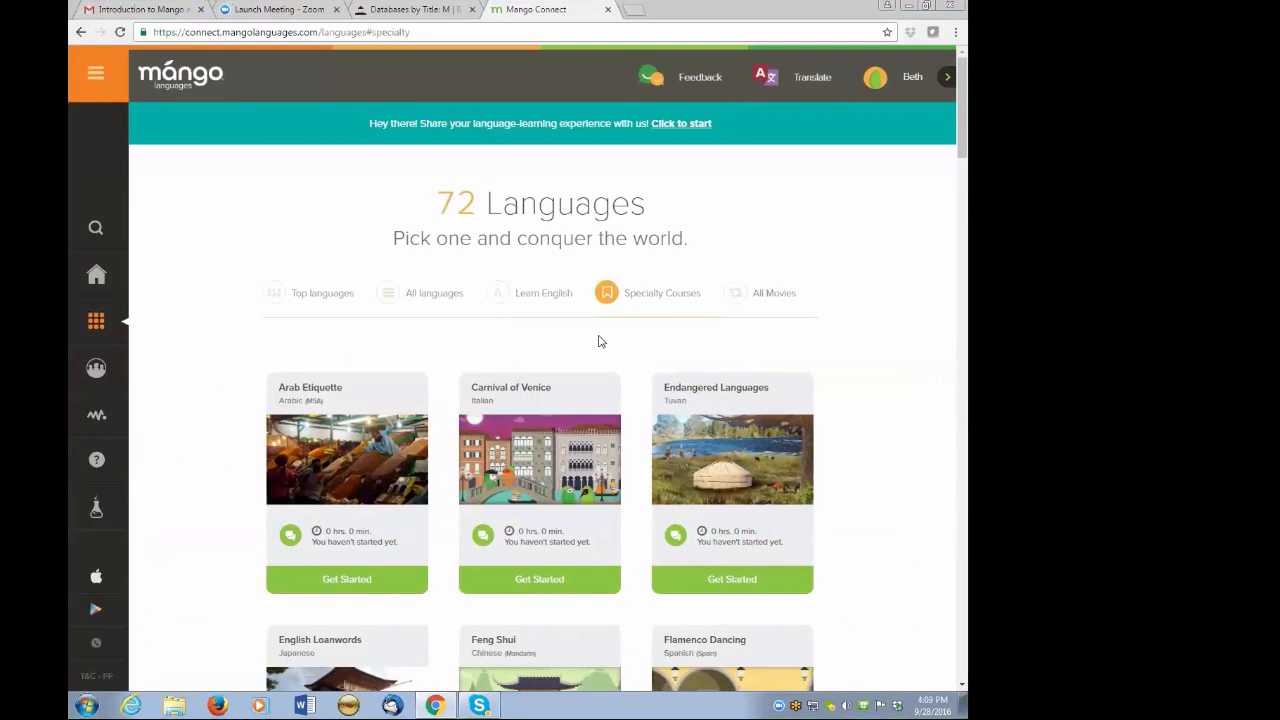
mouse_move(616, 380)
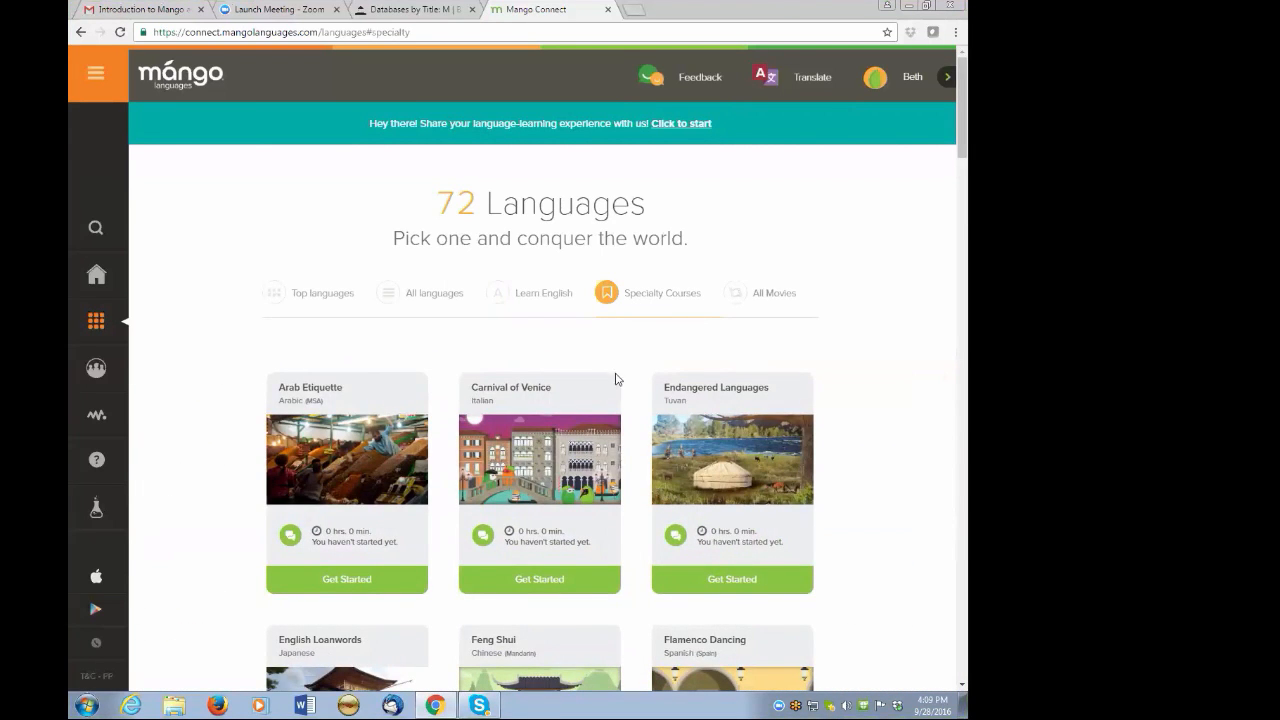
scroll("down", 3)
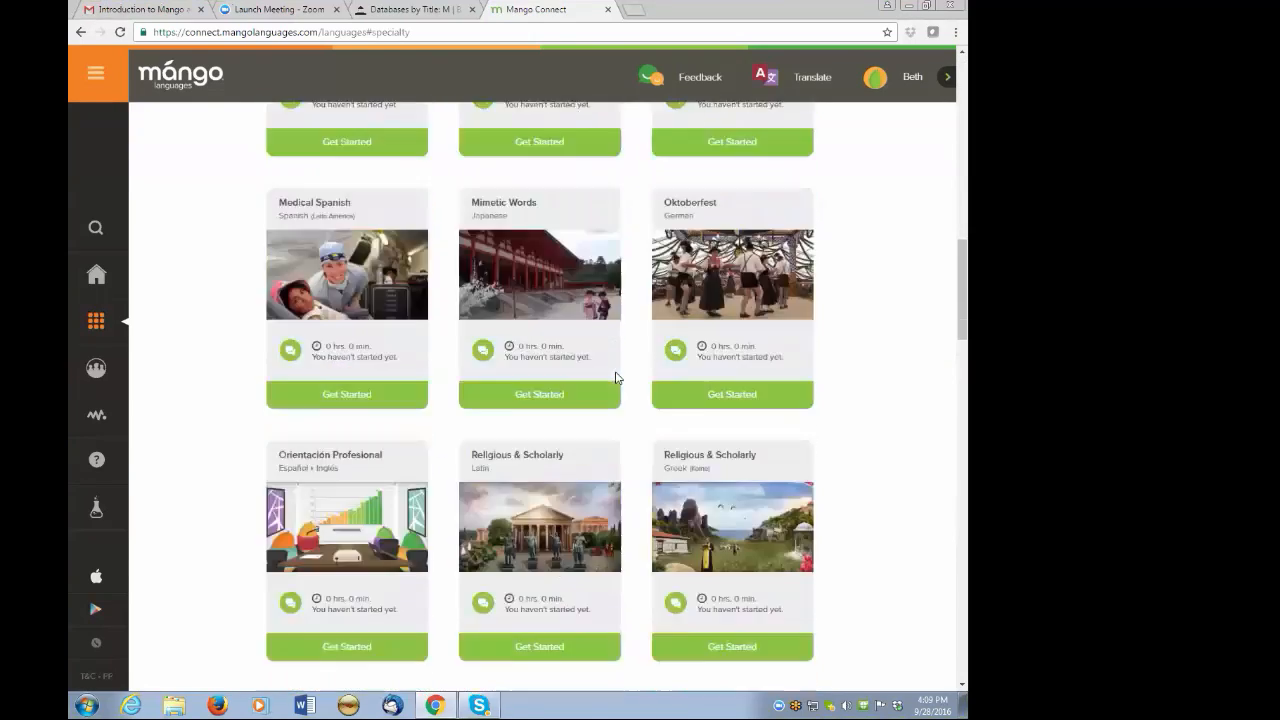
scroll("down", 3)
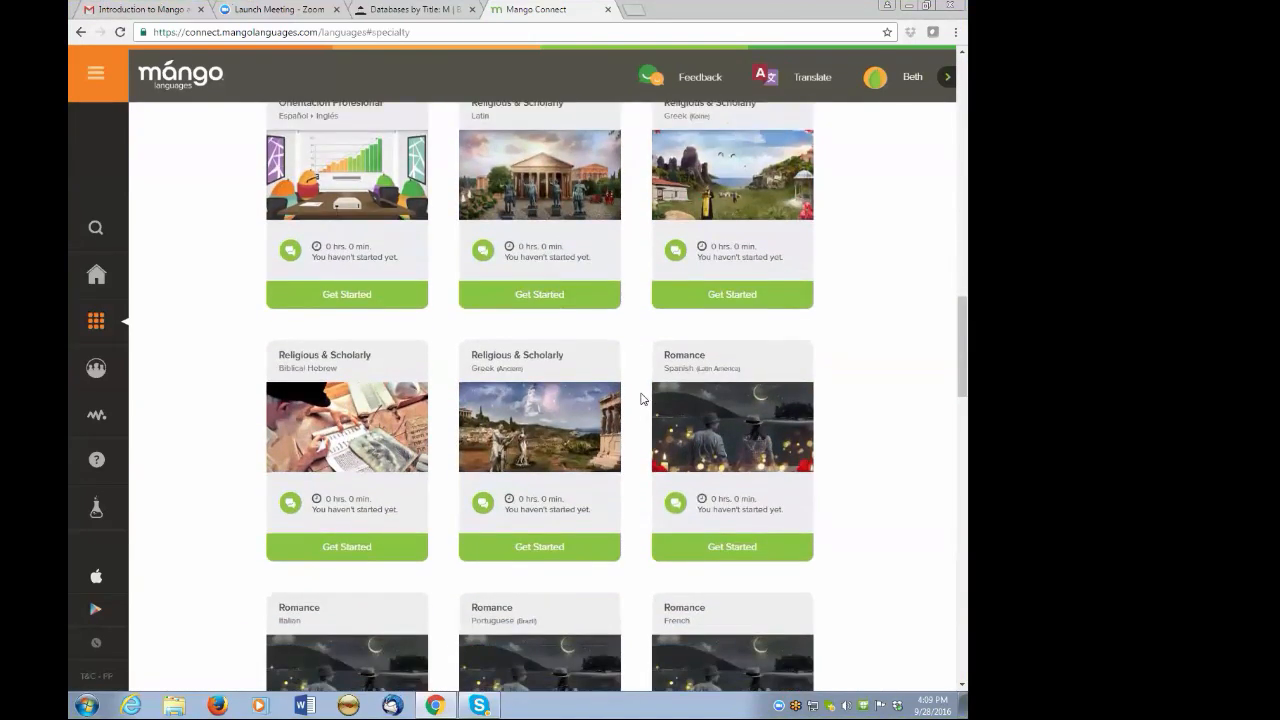
scroll("down", 3)
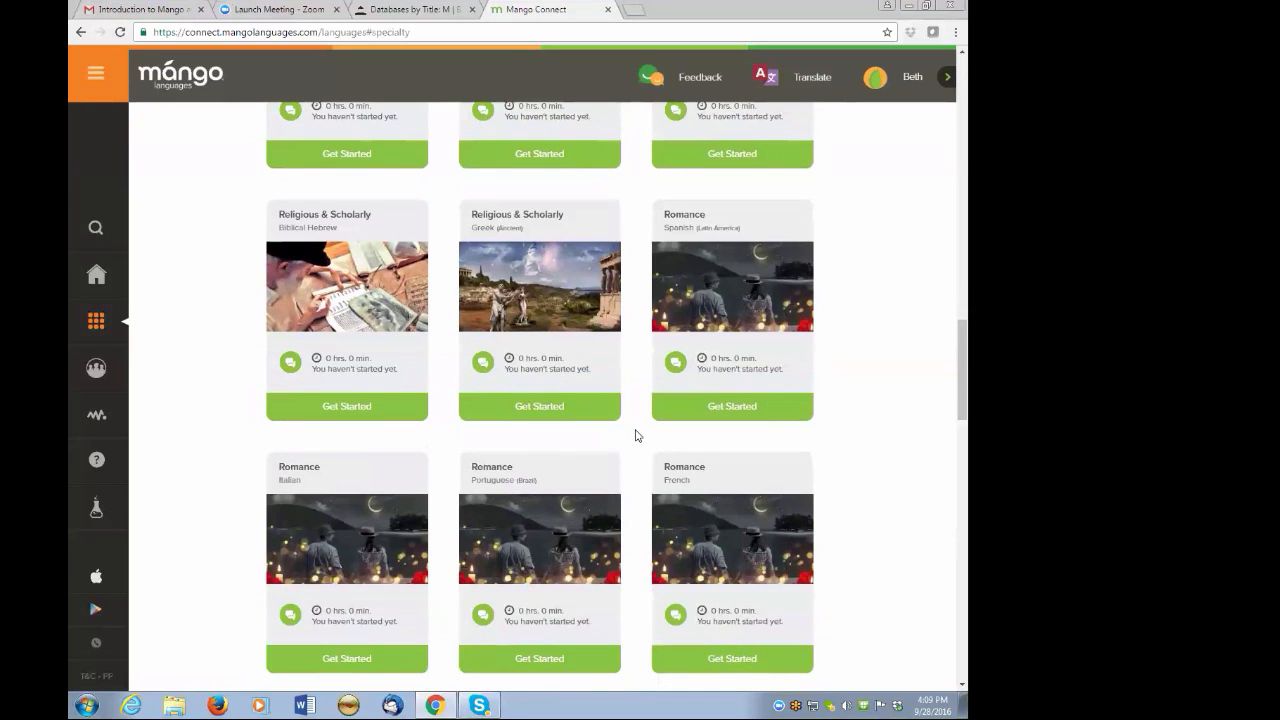
mouse_move(720, 304)
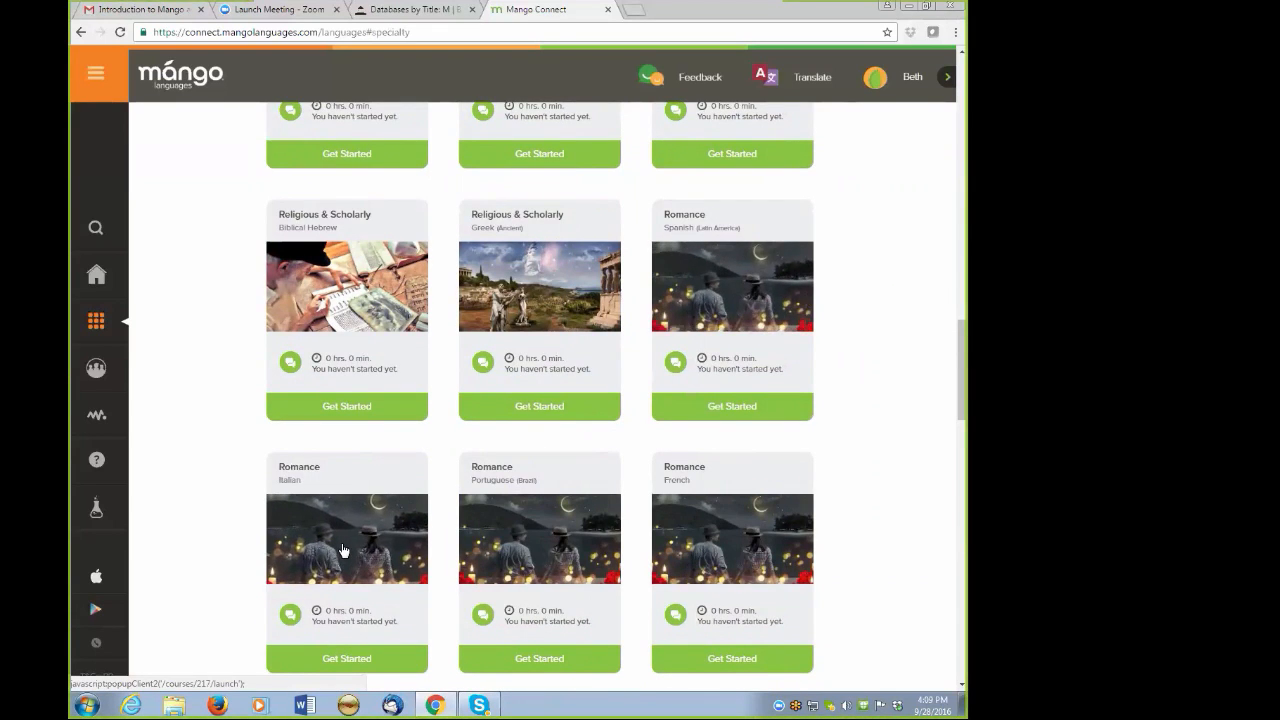
mouse_move(728, 556)
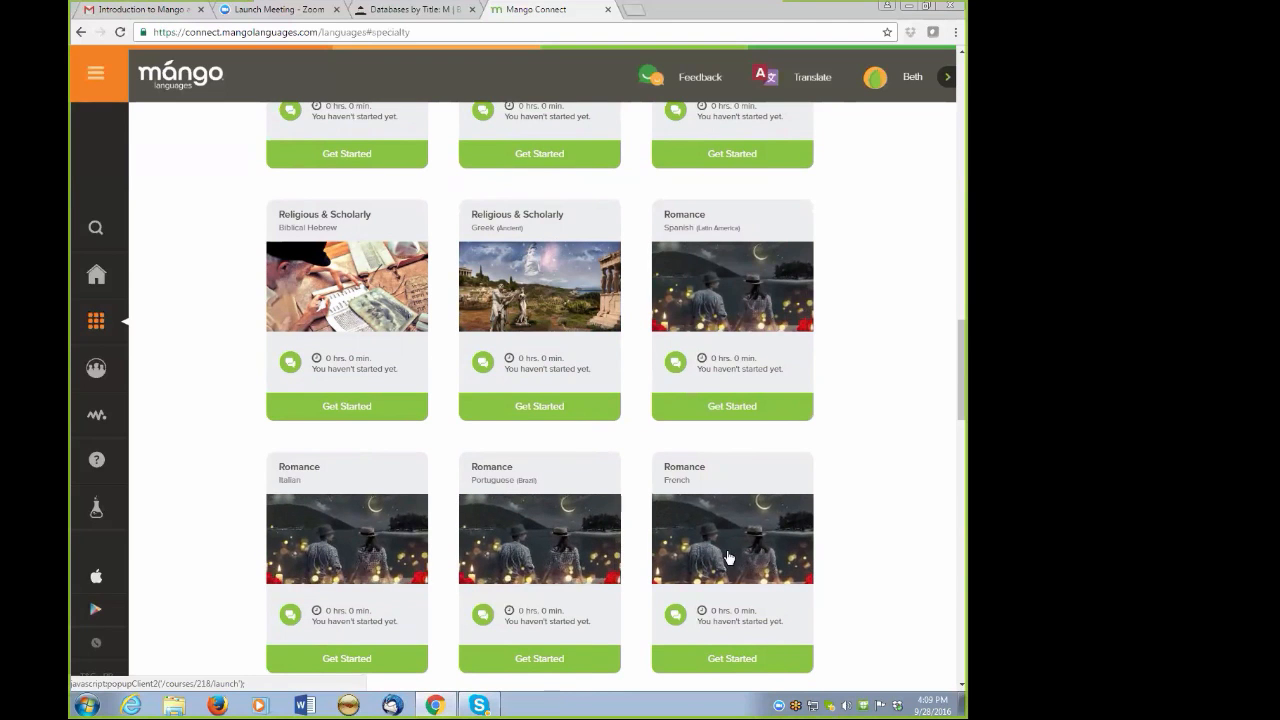
mouse_move(872, 568)
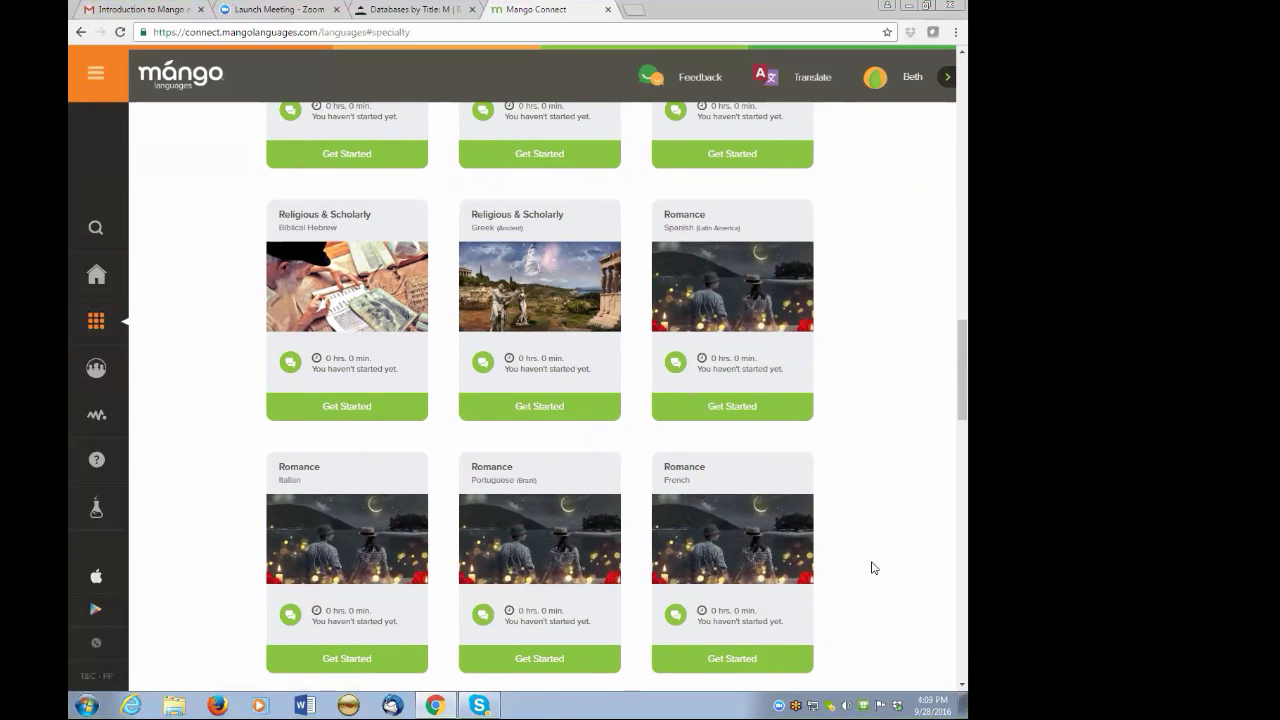
scroll("down", 3)
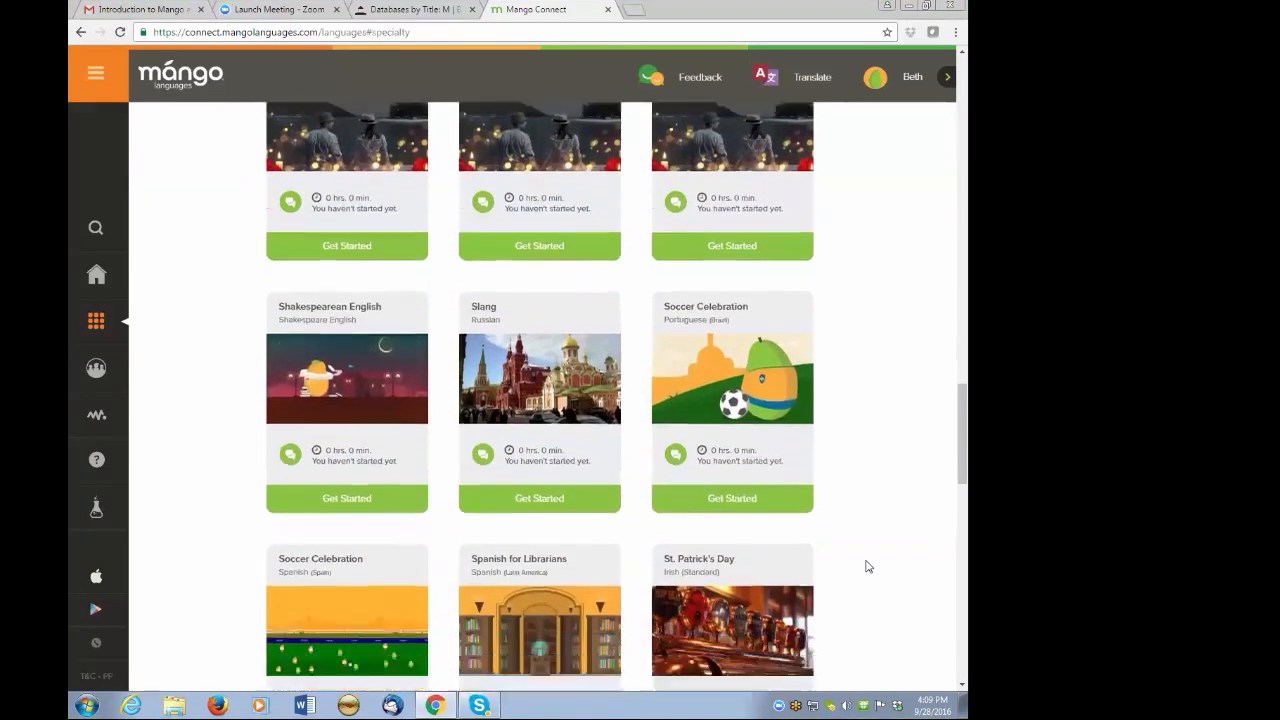
scroll("down", 3)
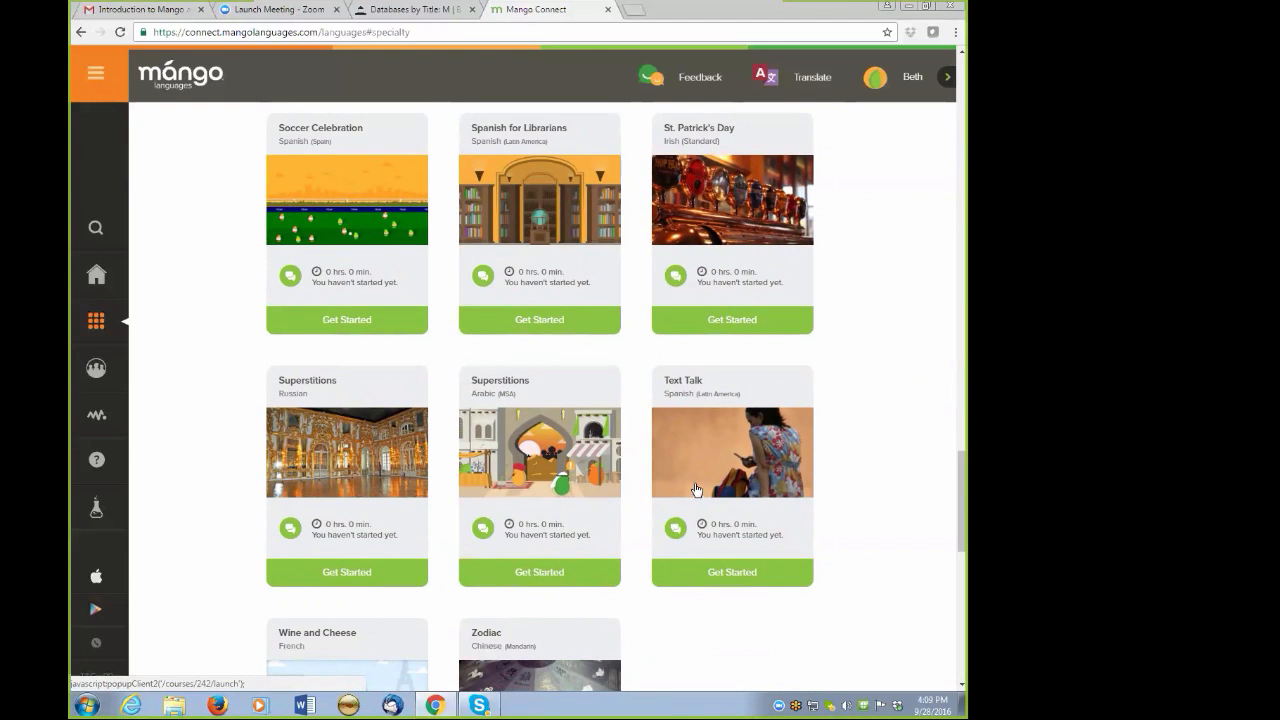
scroll("up", 3)
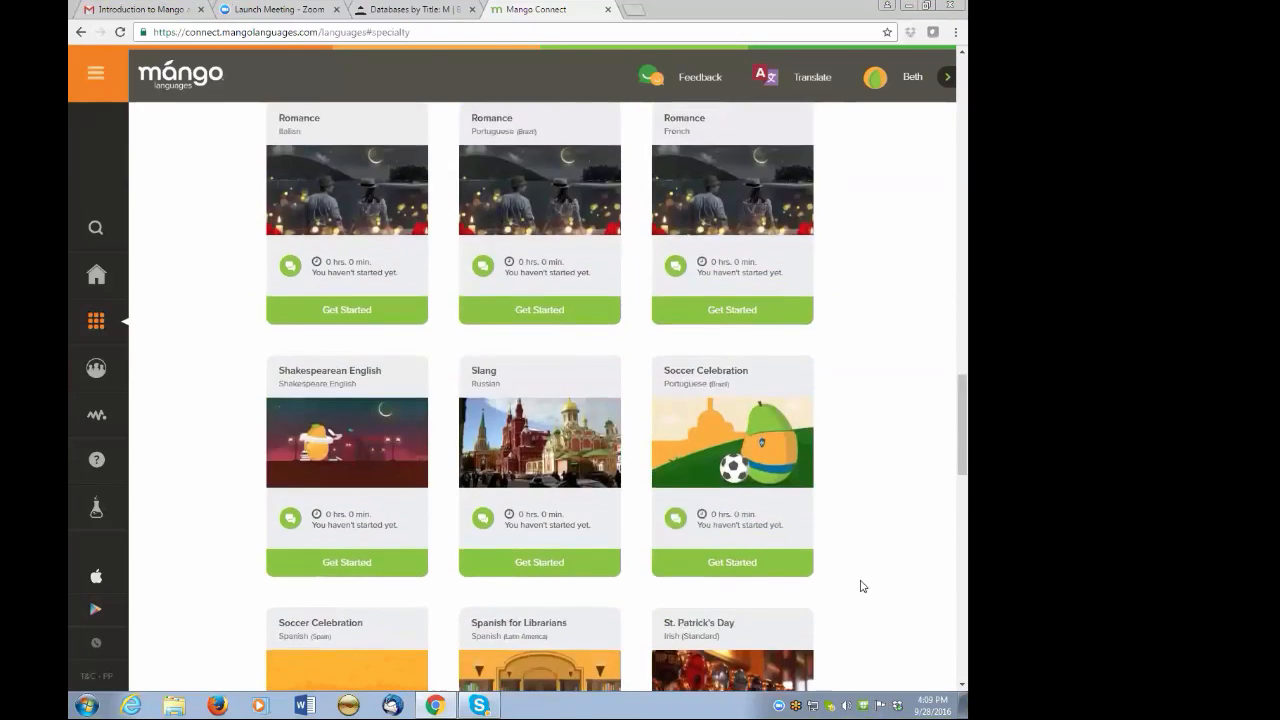
scroll("up", 3)
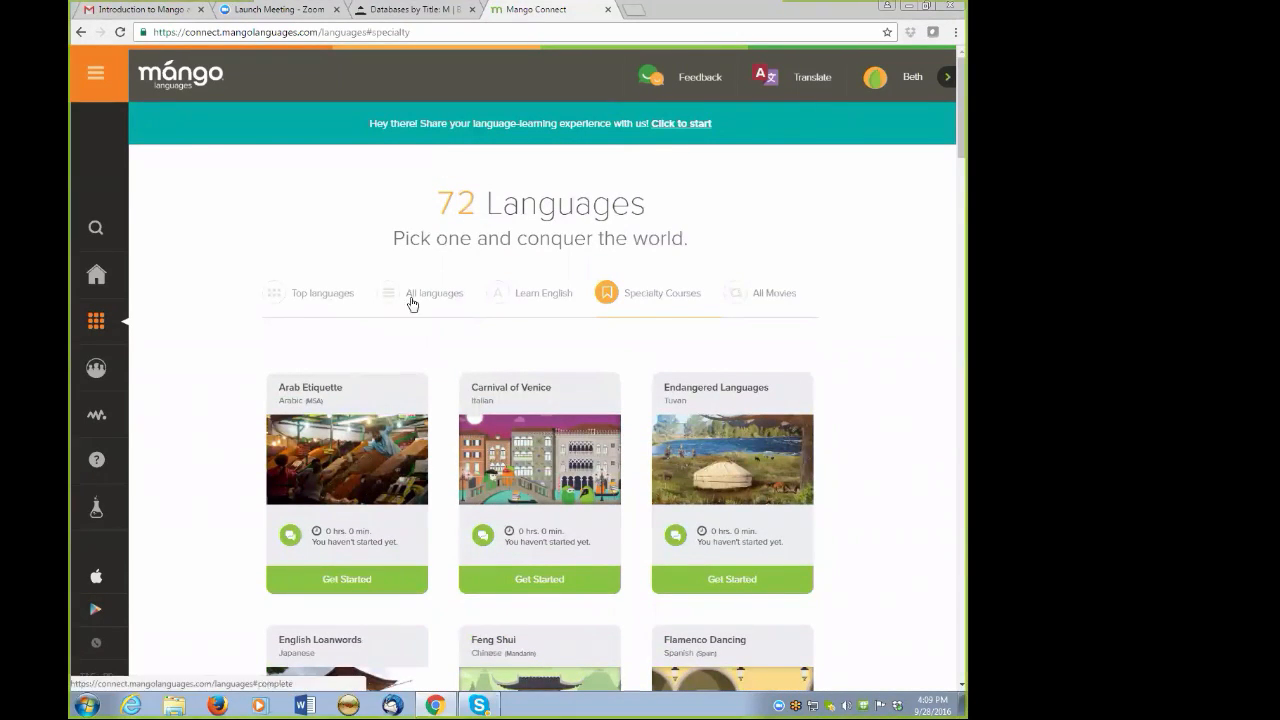
Choose French from the All languages list to reach its course page.
left_click(434, 292)
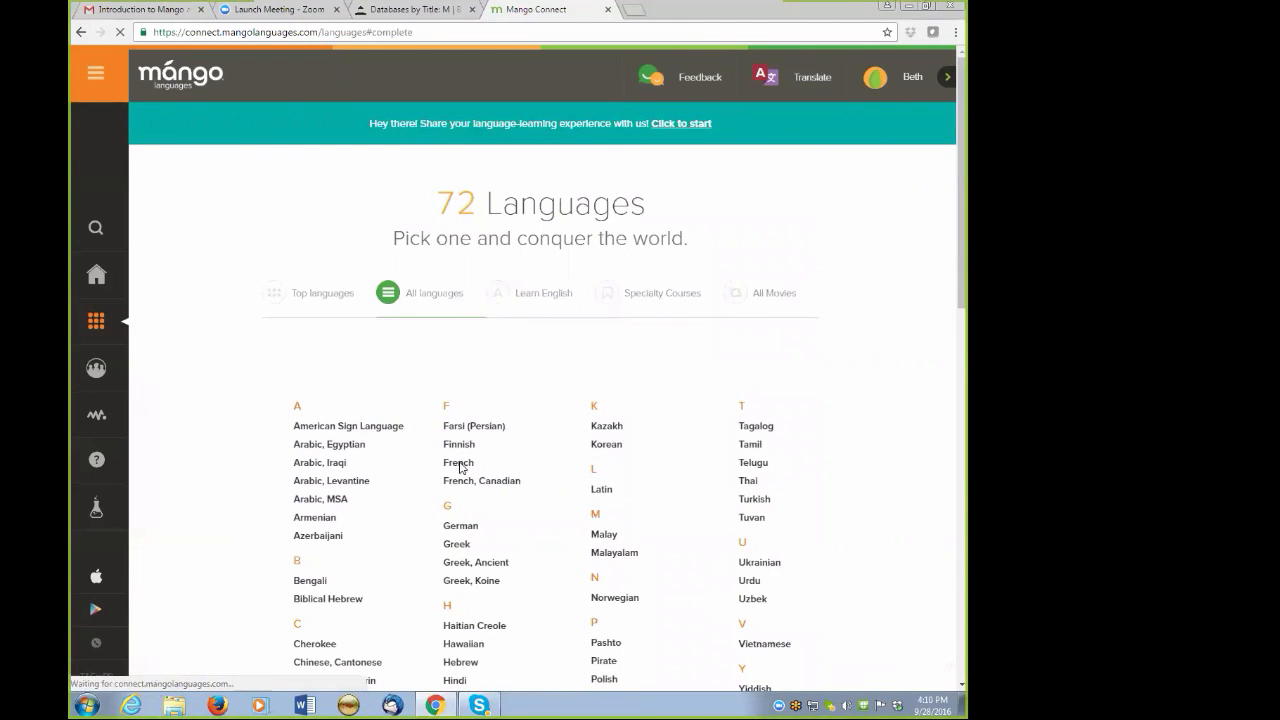
left_click(458, 462)
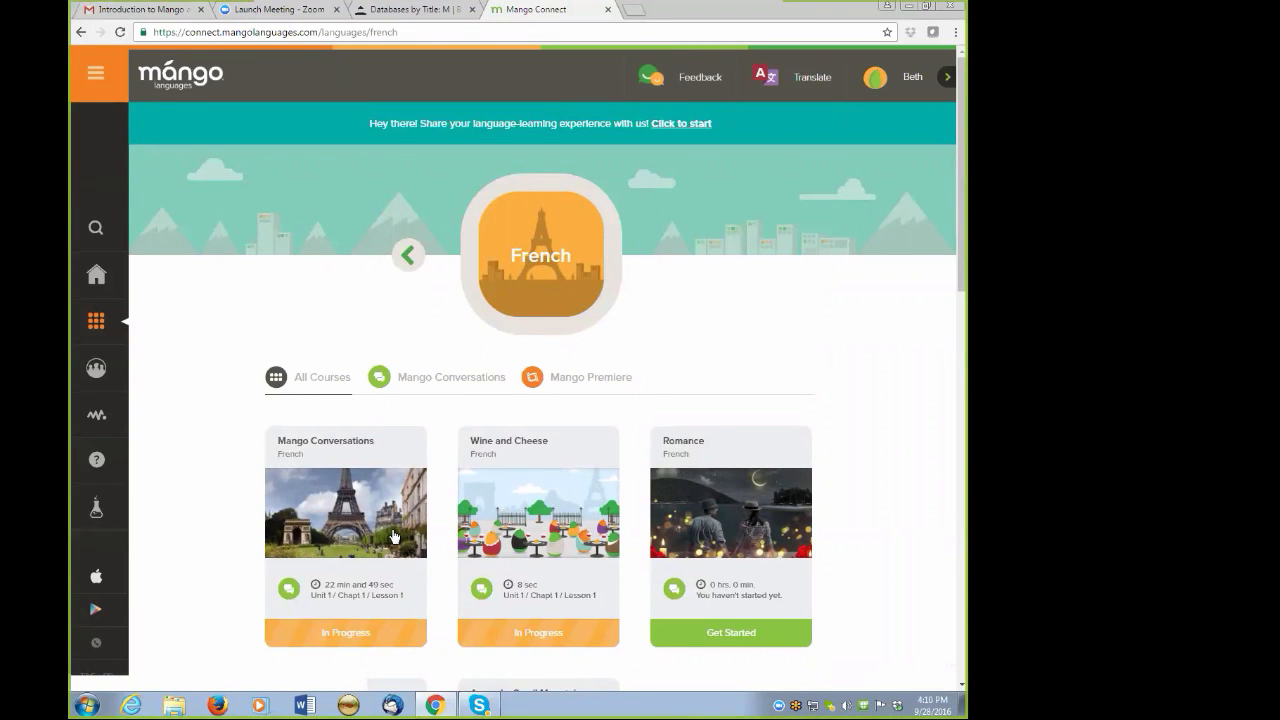
mouse_move(320, 518)
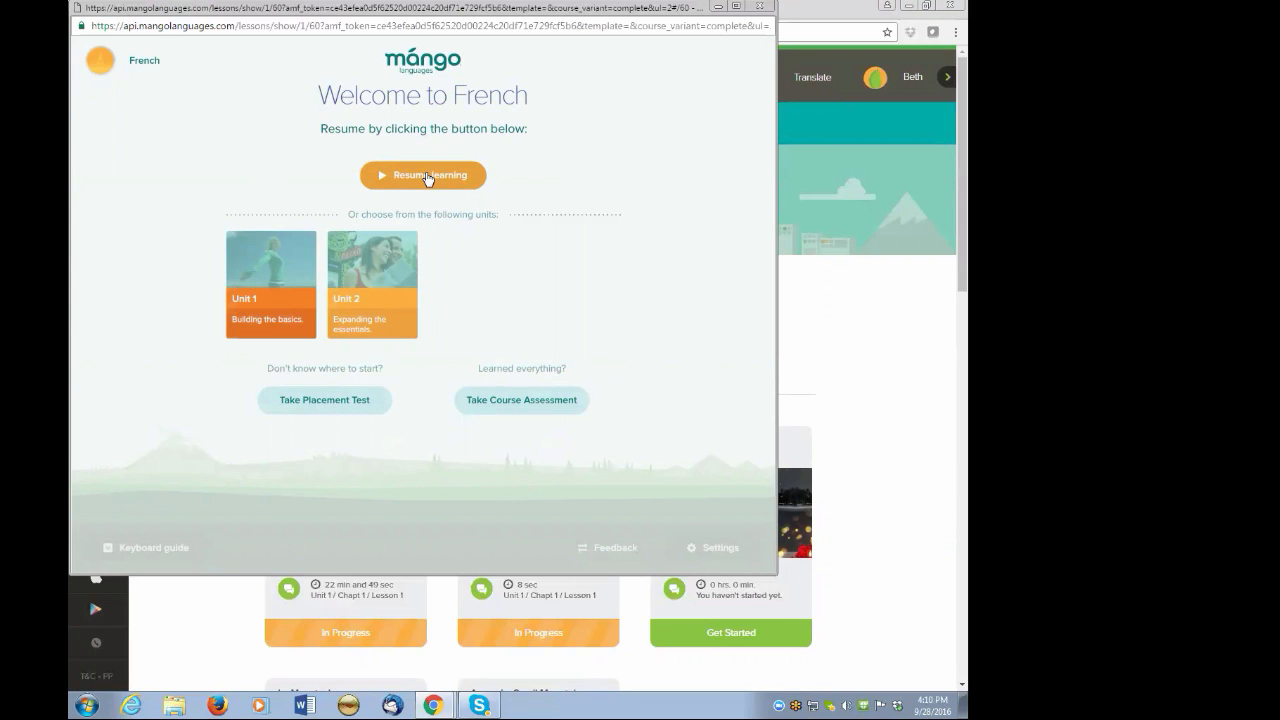
mouse_move(272, 444)
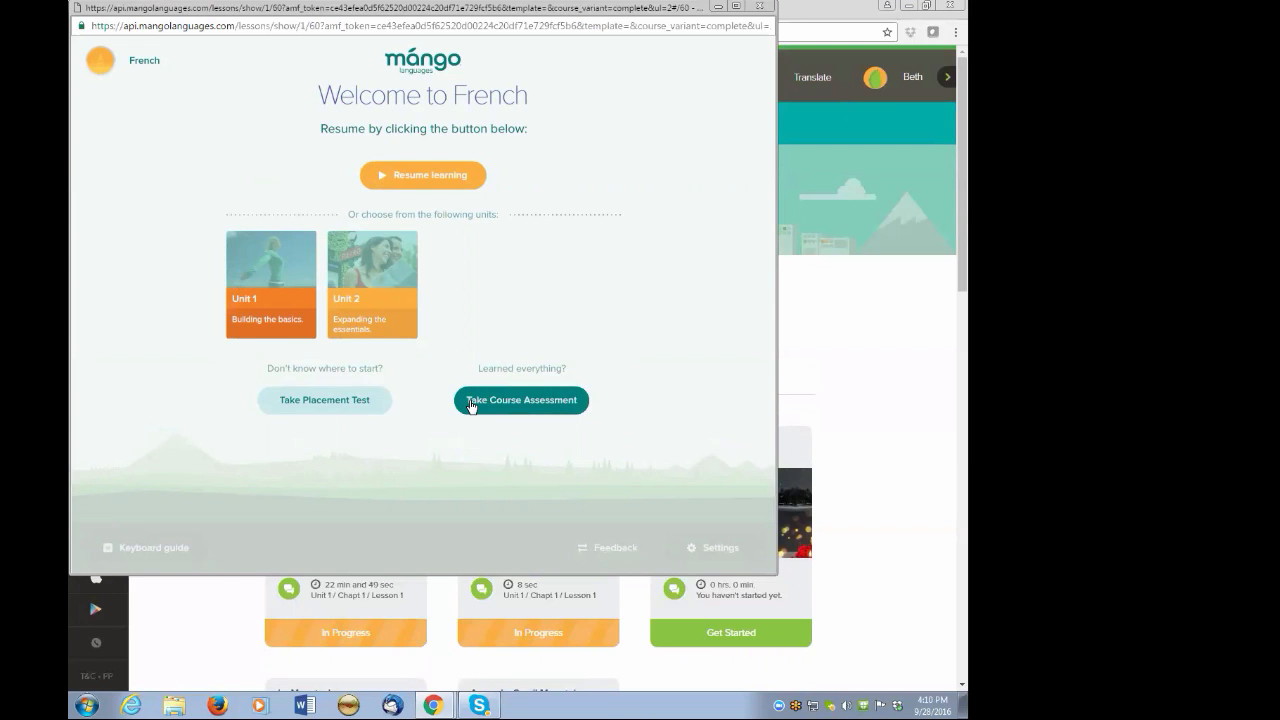
mouse_move(270, 280)
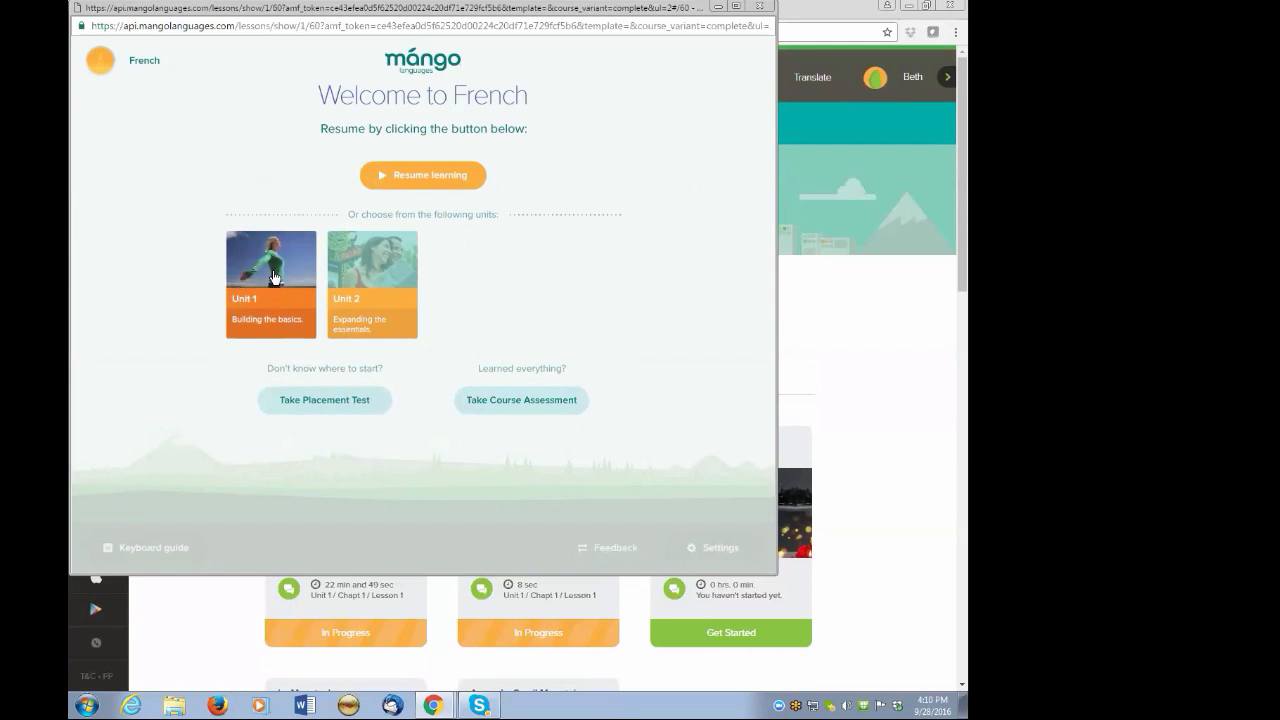
Enter Unit 1 of French and Chapter 1, Greetings, Gratitude, and Goodbyes.
left_click(270, 270)
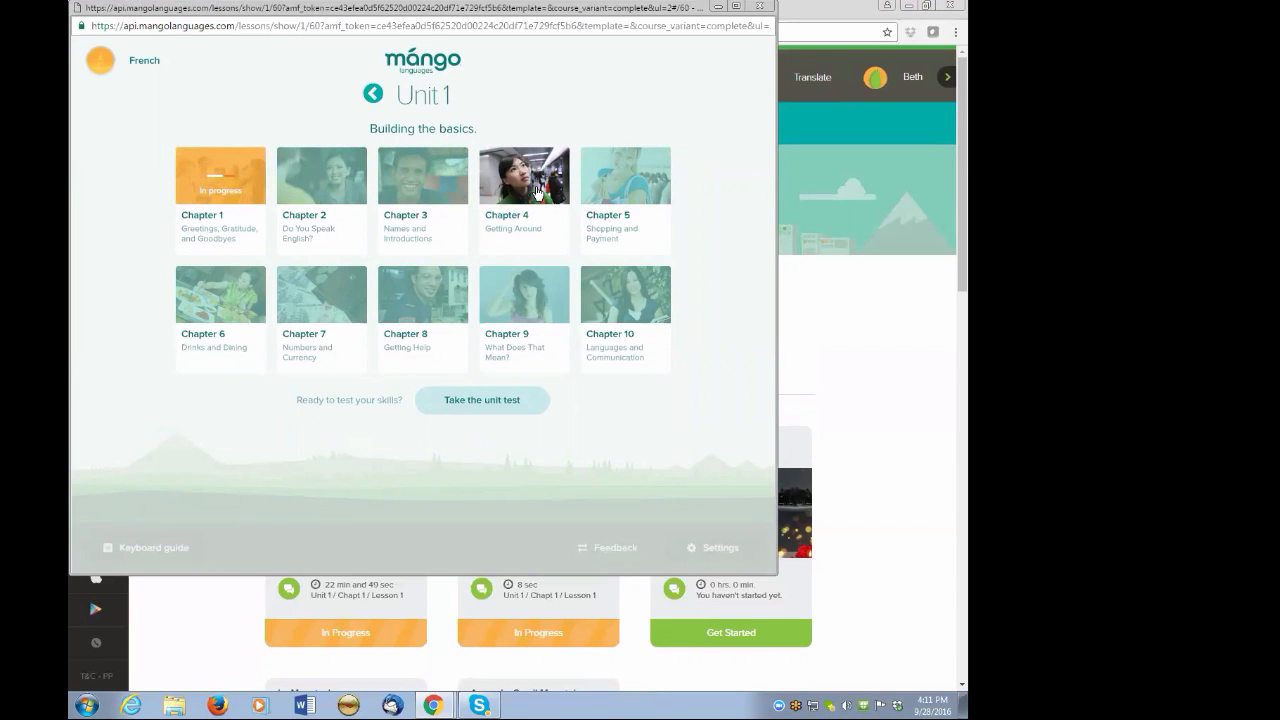
mouse_move(416, 120)
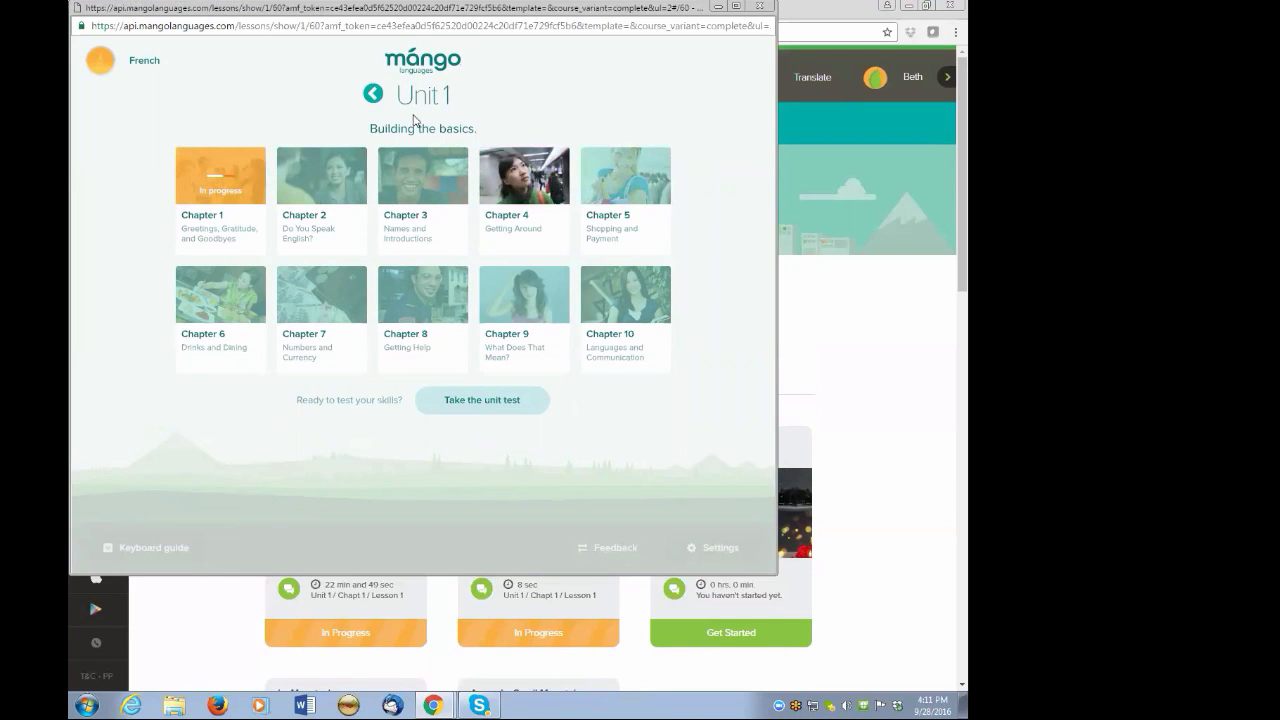
mouse_move(128, 222)
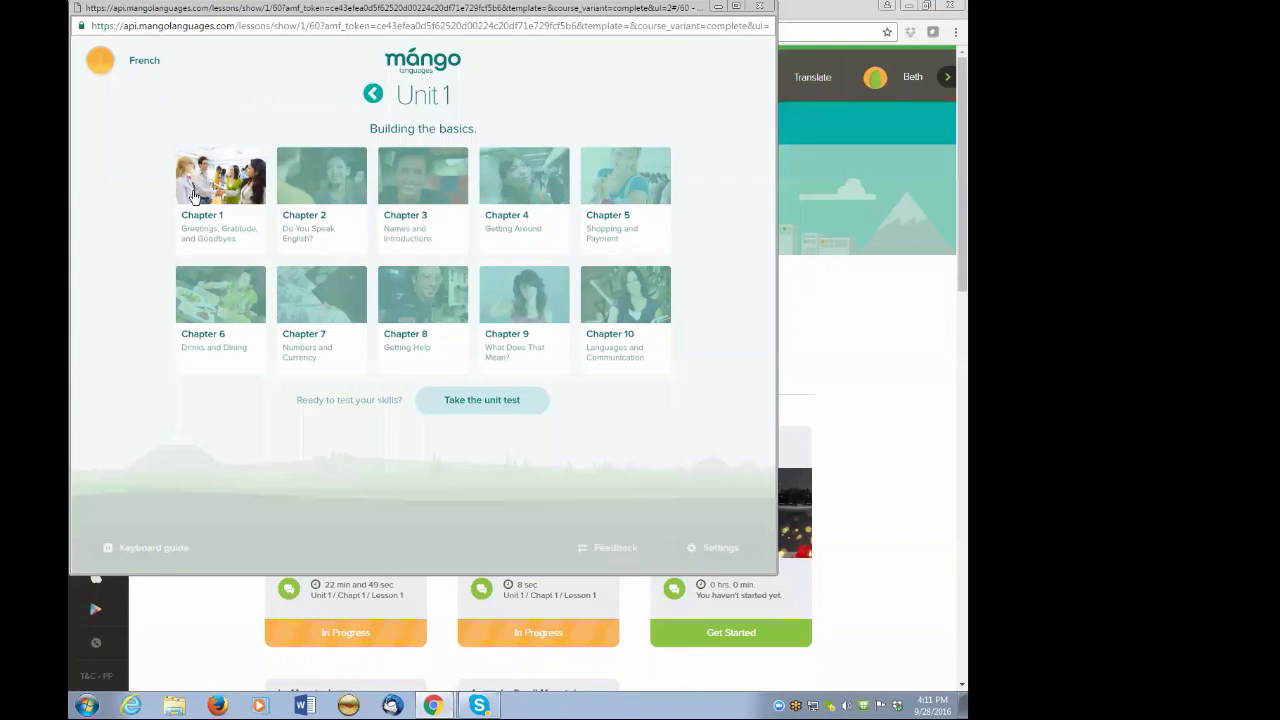
left_click(220, 176)
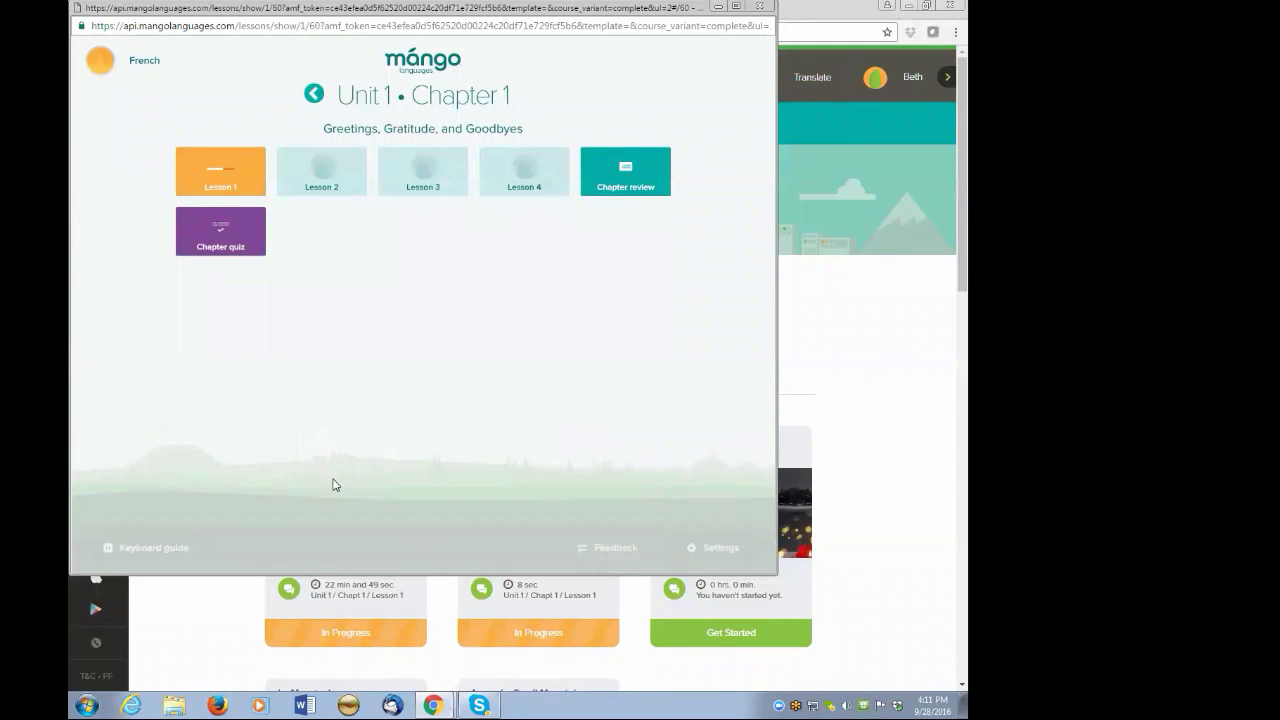
mouse_move(220, 170)
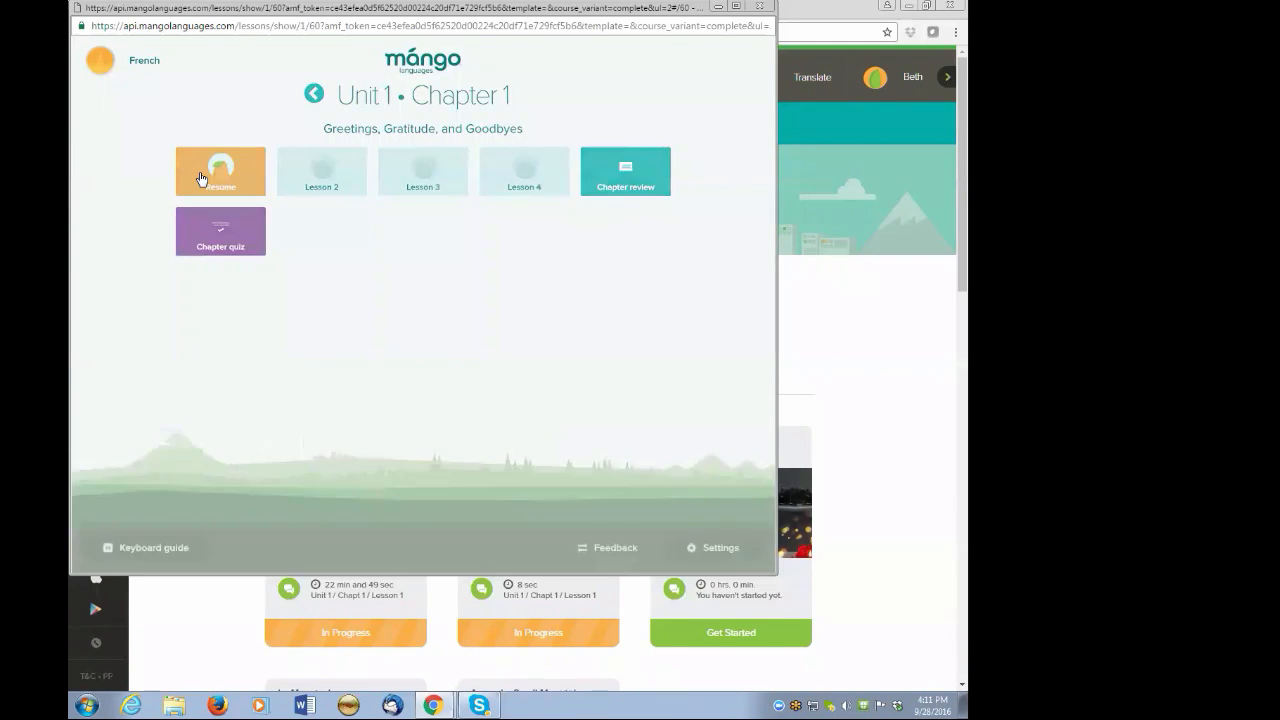
Start Lesson 1 to show its conversational and grammar goals.
left_click(220, 170)
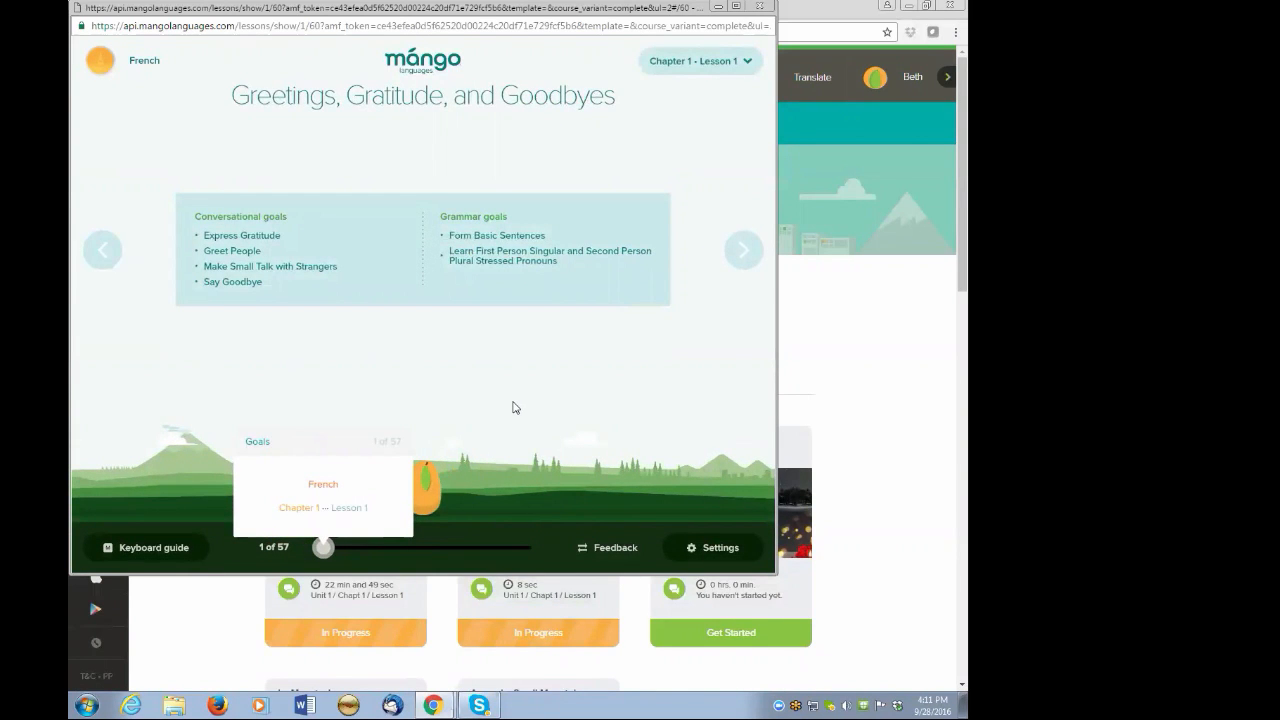
mouse_move(656, 392)
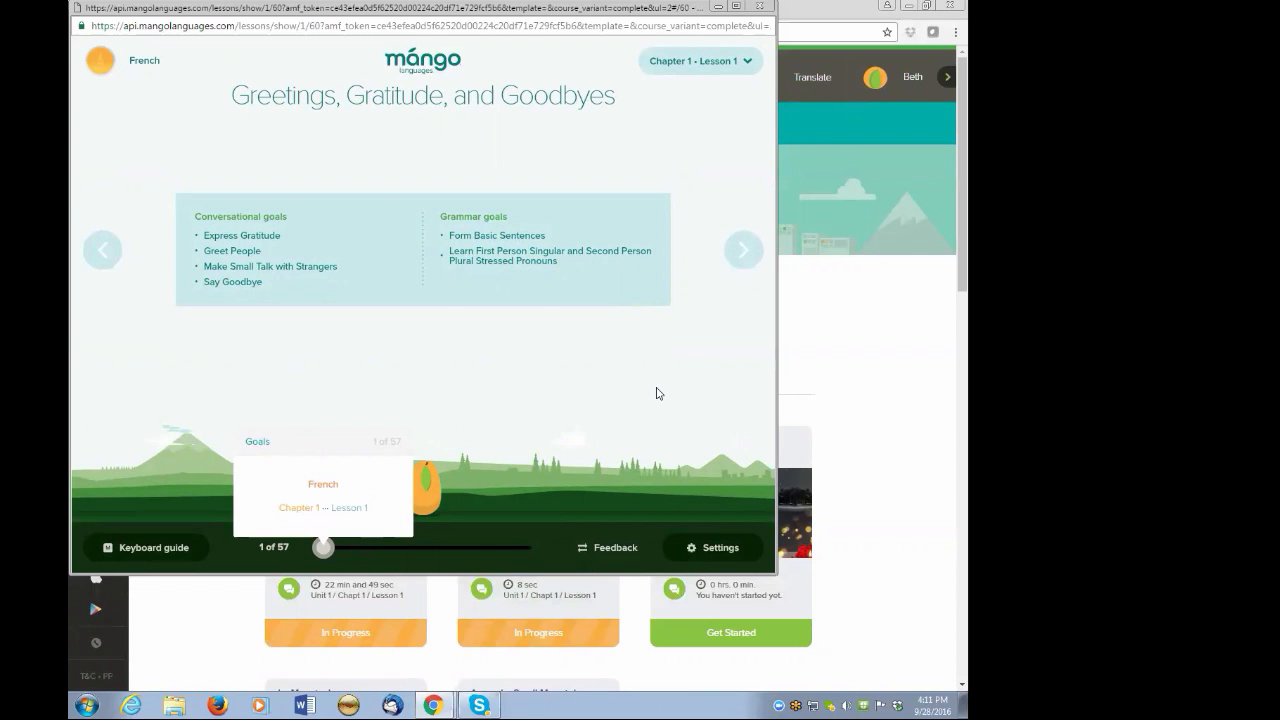
mouse_move(558, 236)
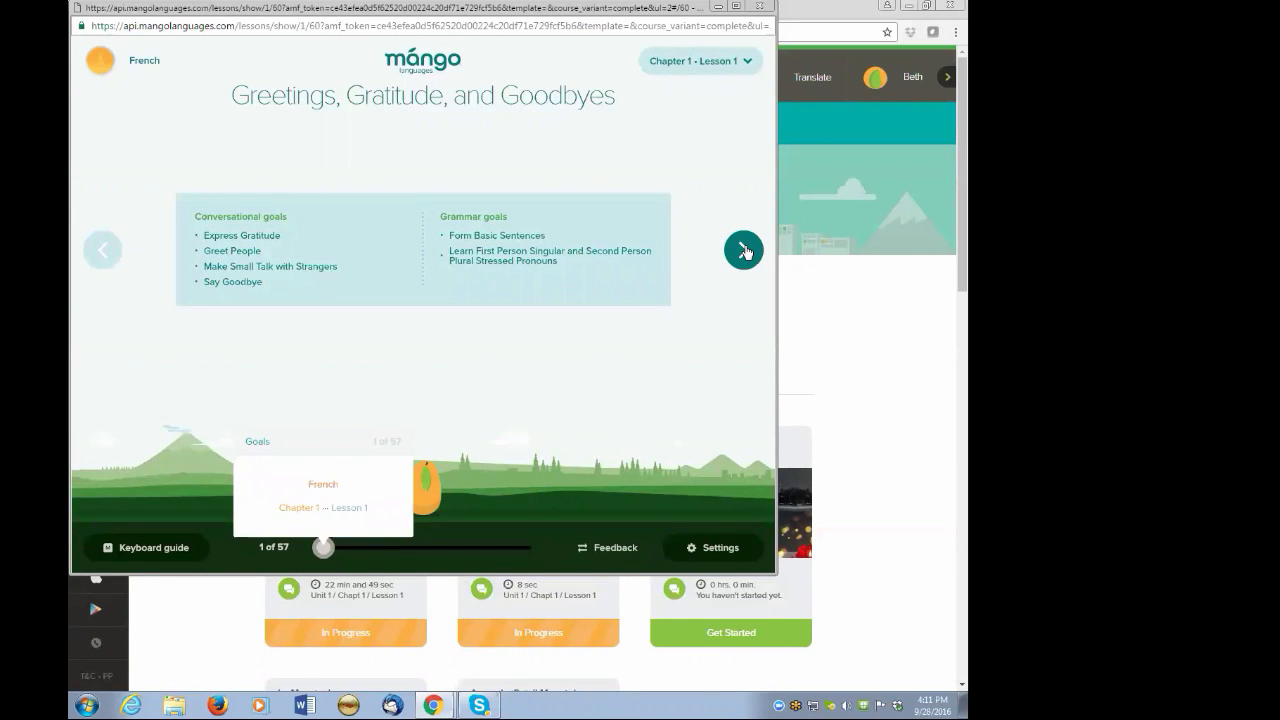
Play the chapter's sample conversation, then advance to slide 3 with 'Tiens, bonjour. Ça va ?'.
left_click(744, 250)
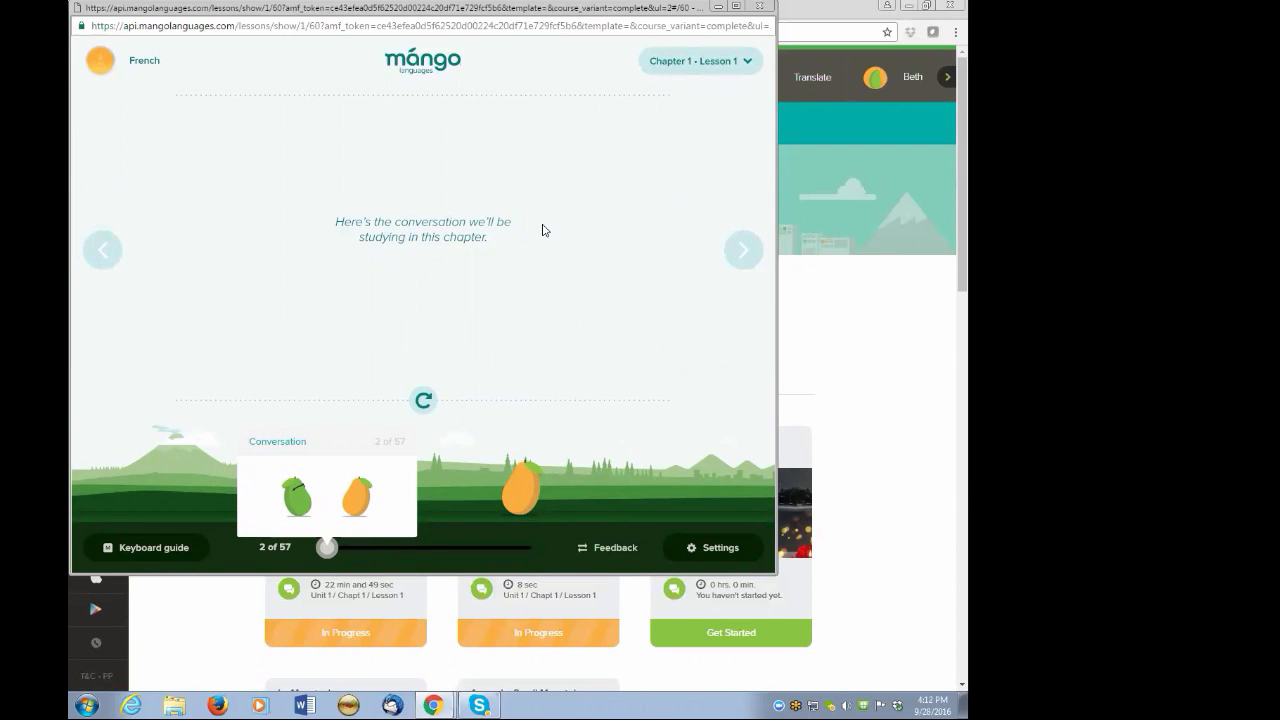
left_click(422, 400)
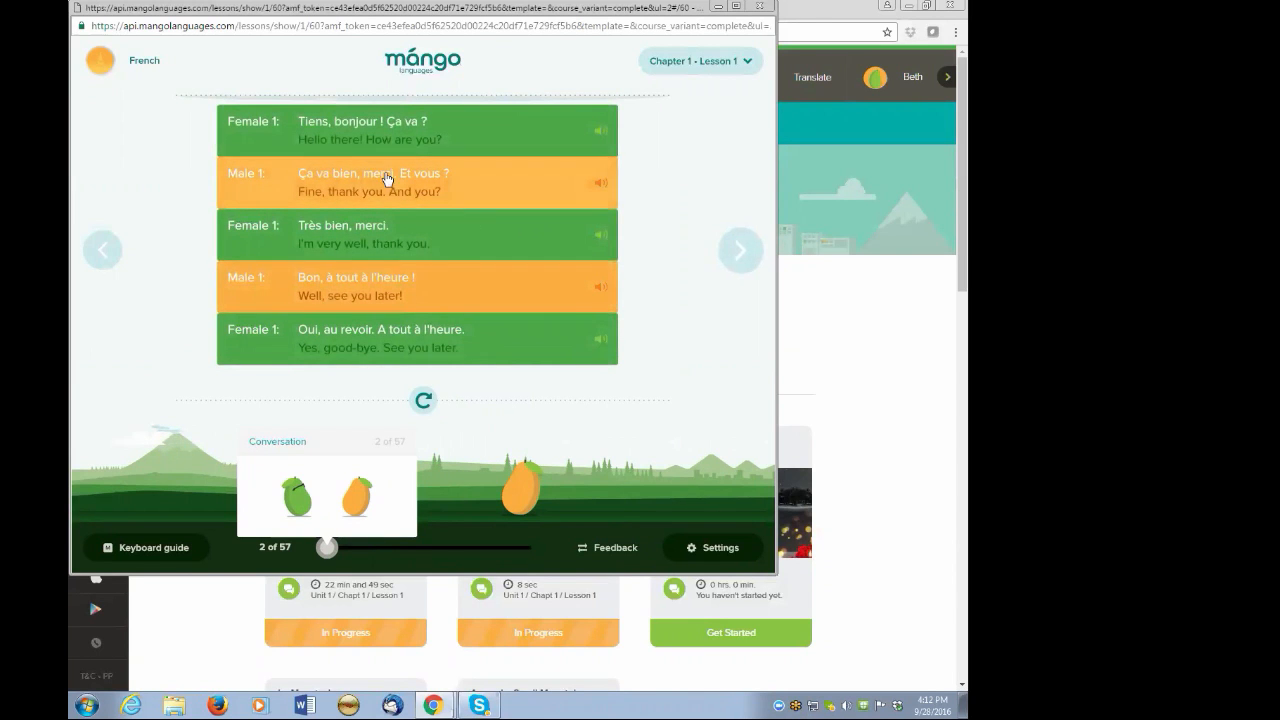
mouse_move(280, 124)
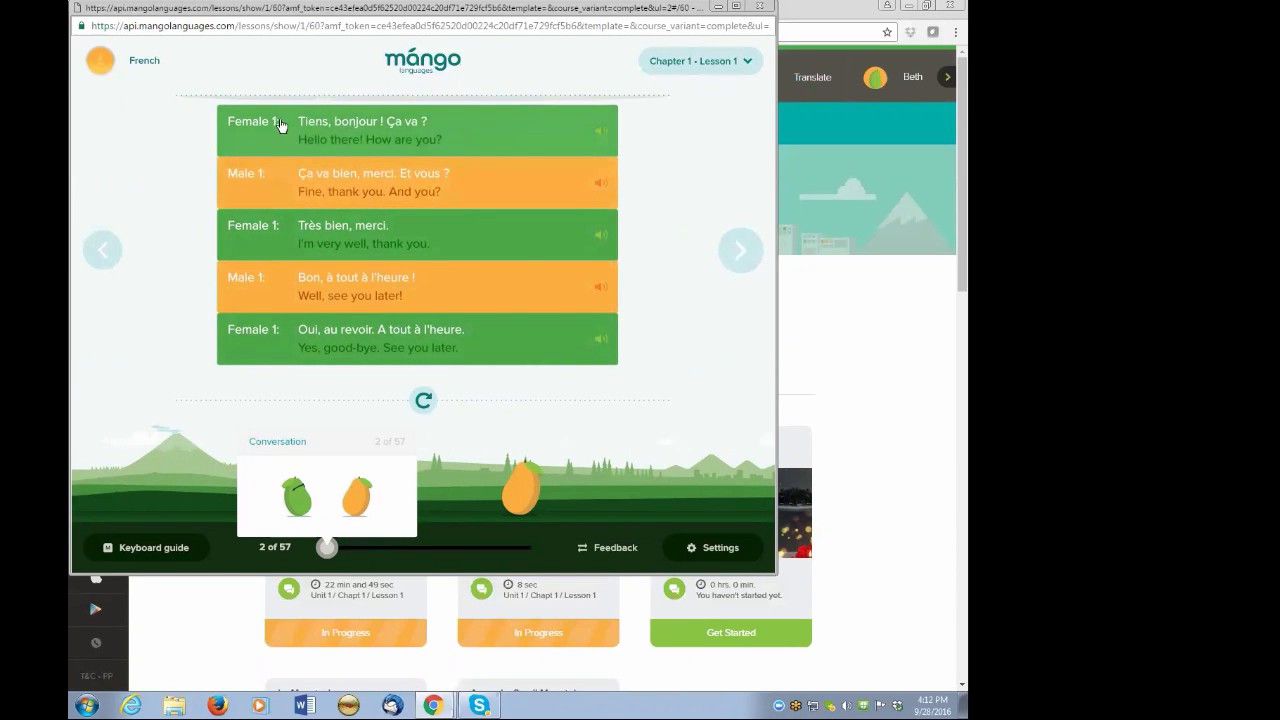
mouse_move(484, 128)
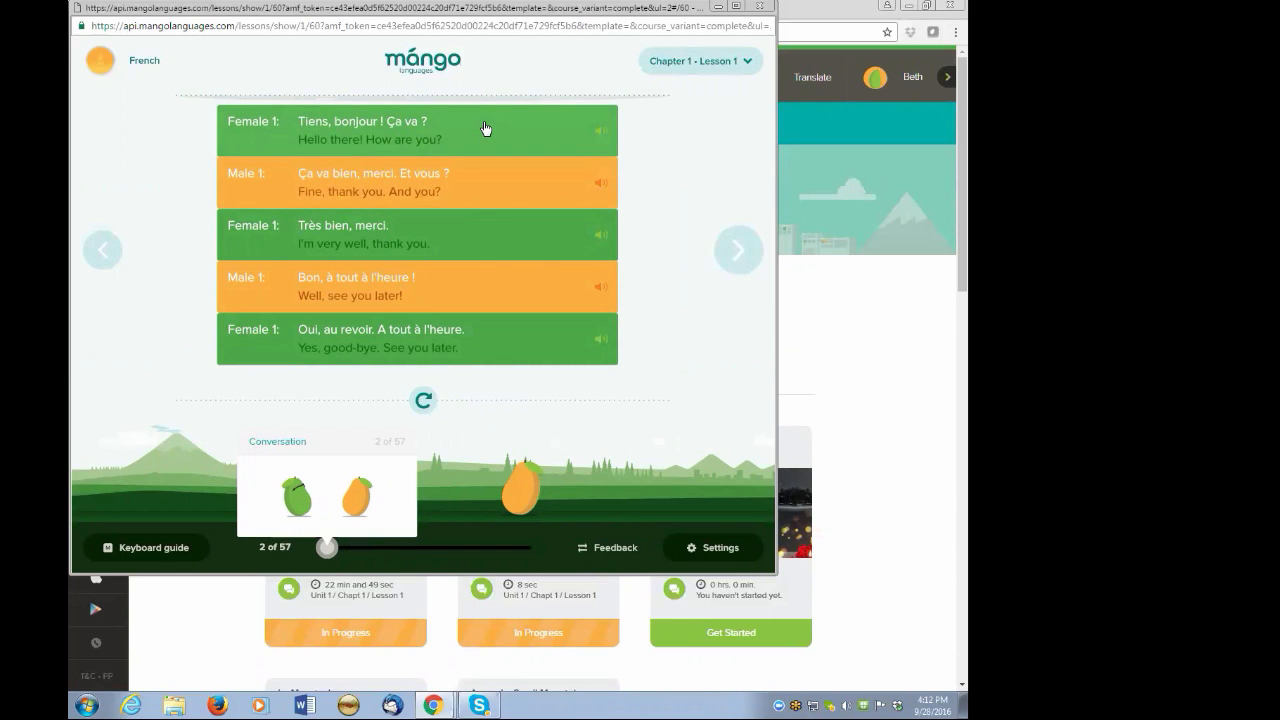
mouse_move(460, 142)
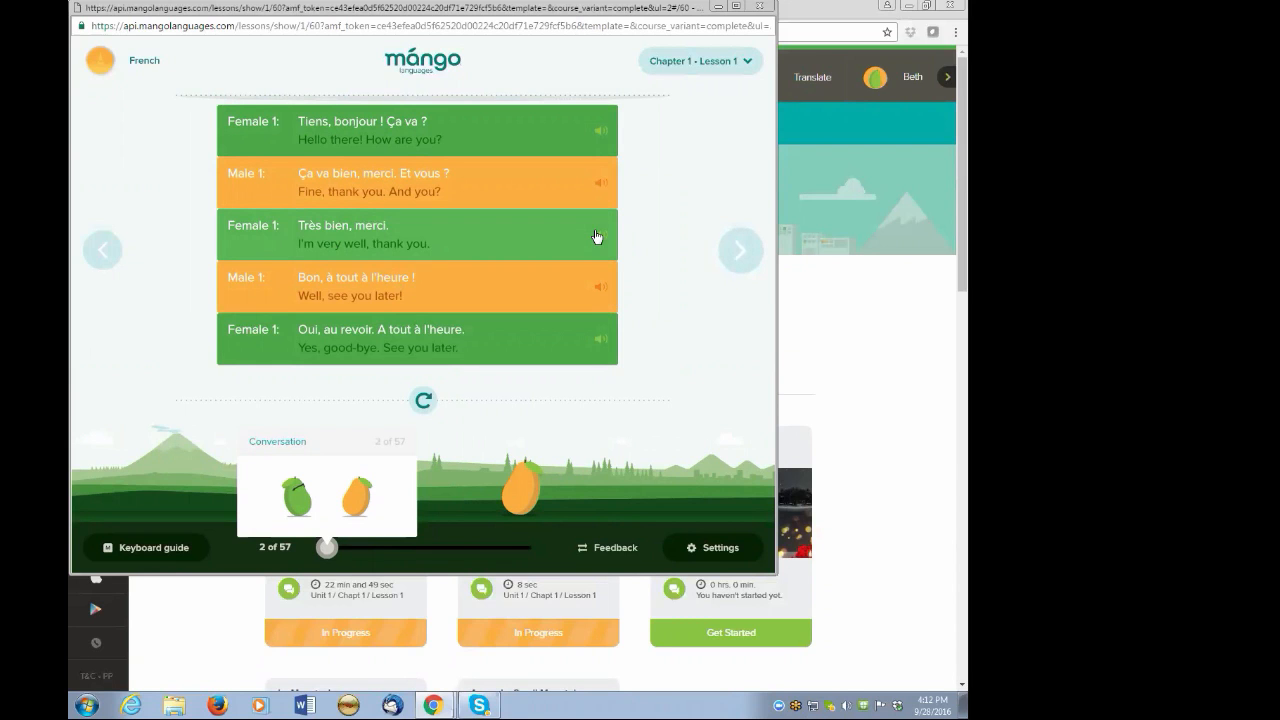
mouse_move(422, 400)
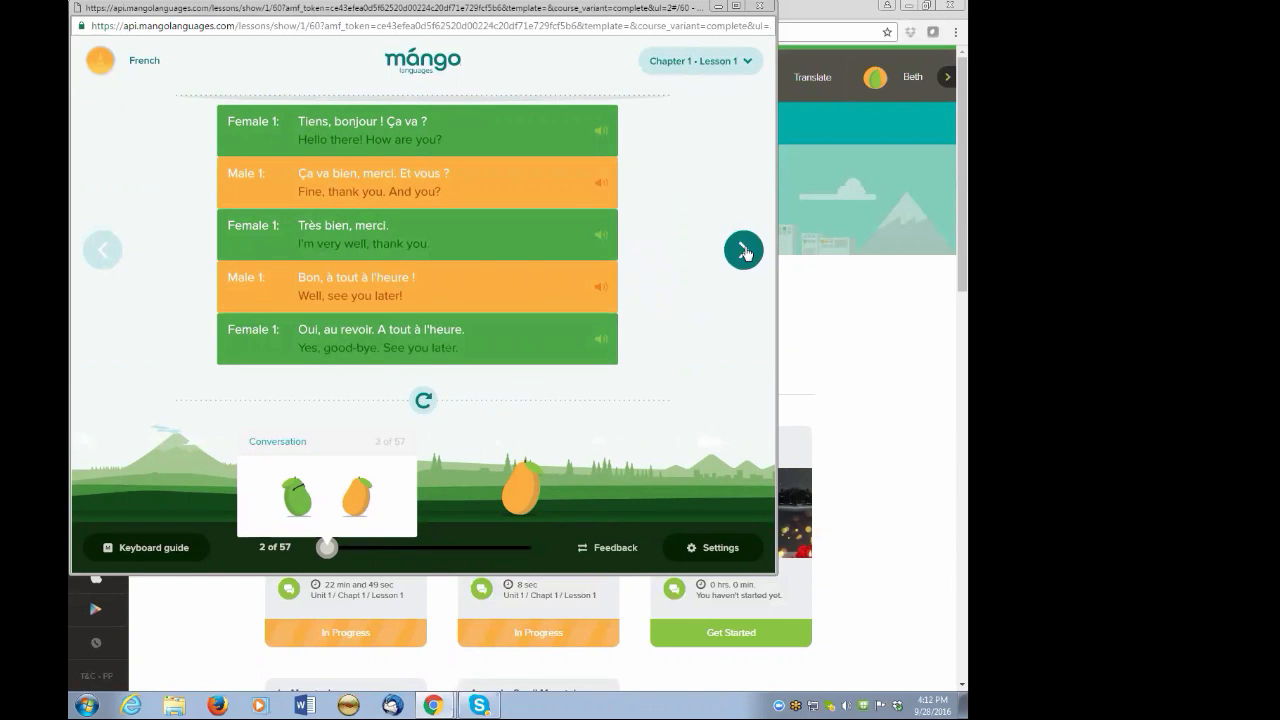
left_click(744, 250)
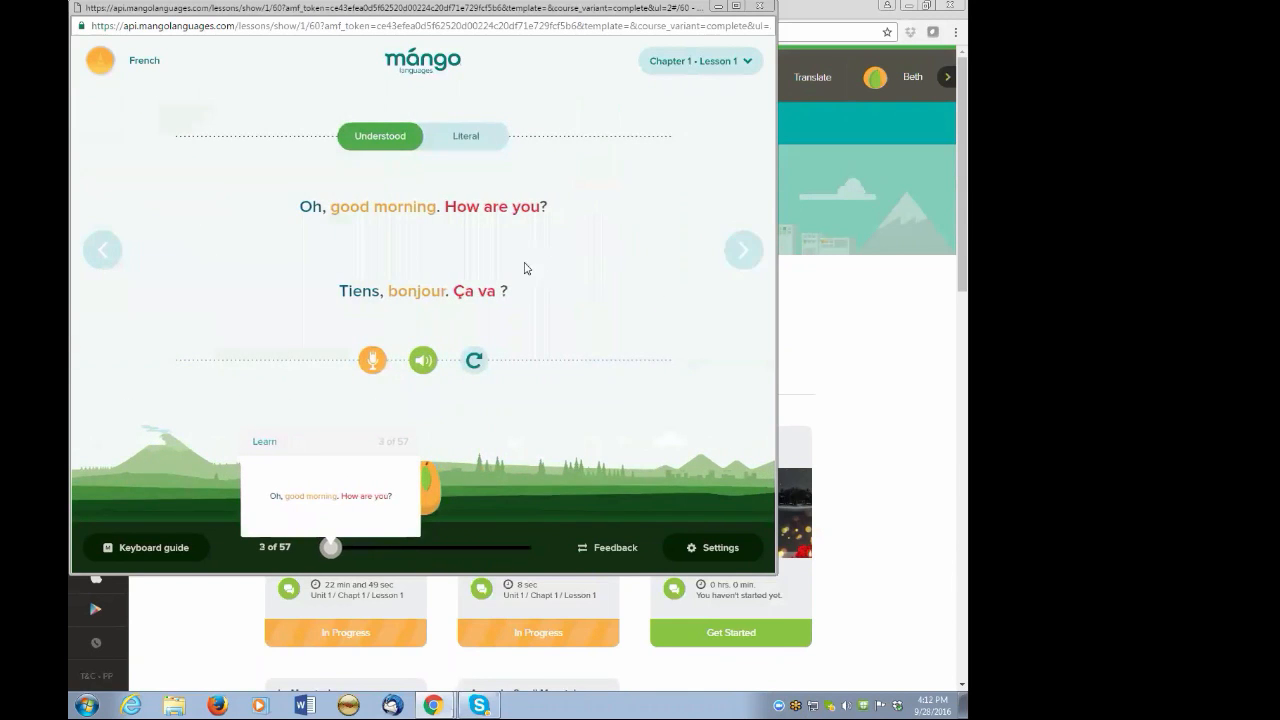
mouse_move(690, 276)
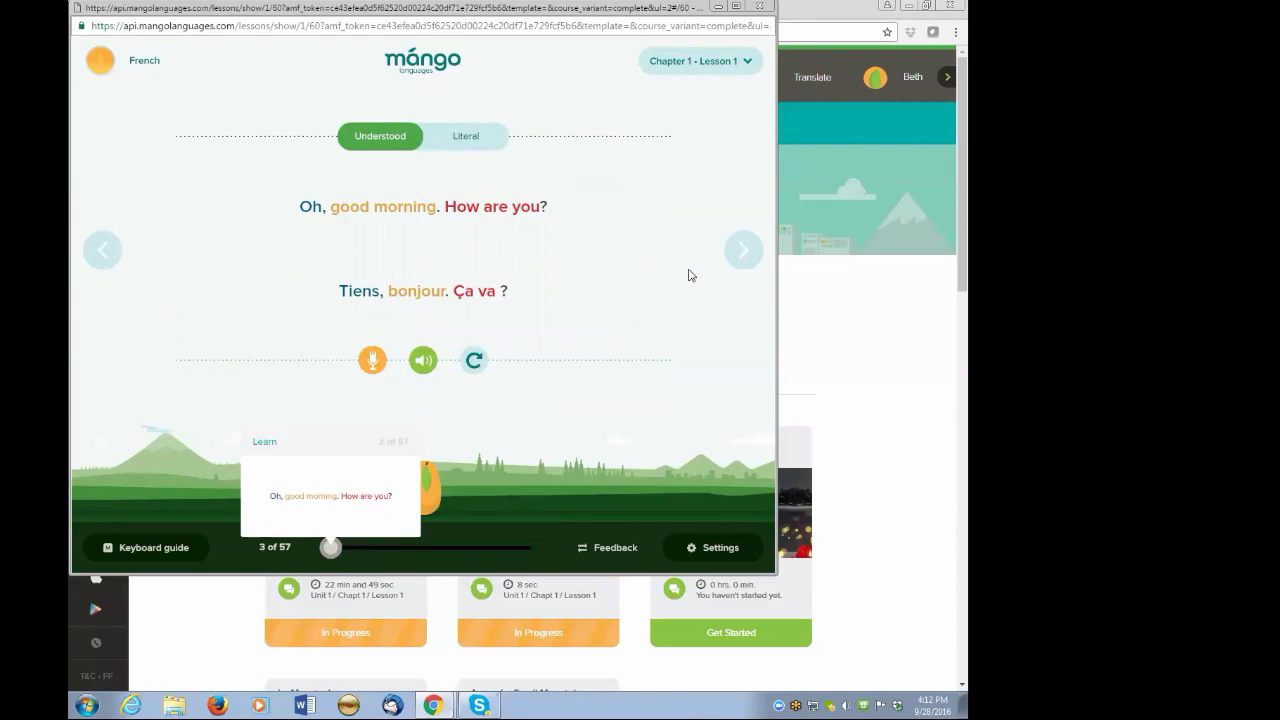
mouse_move(596, 256)
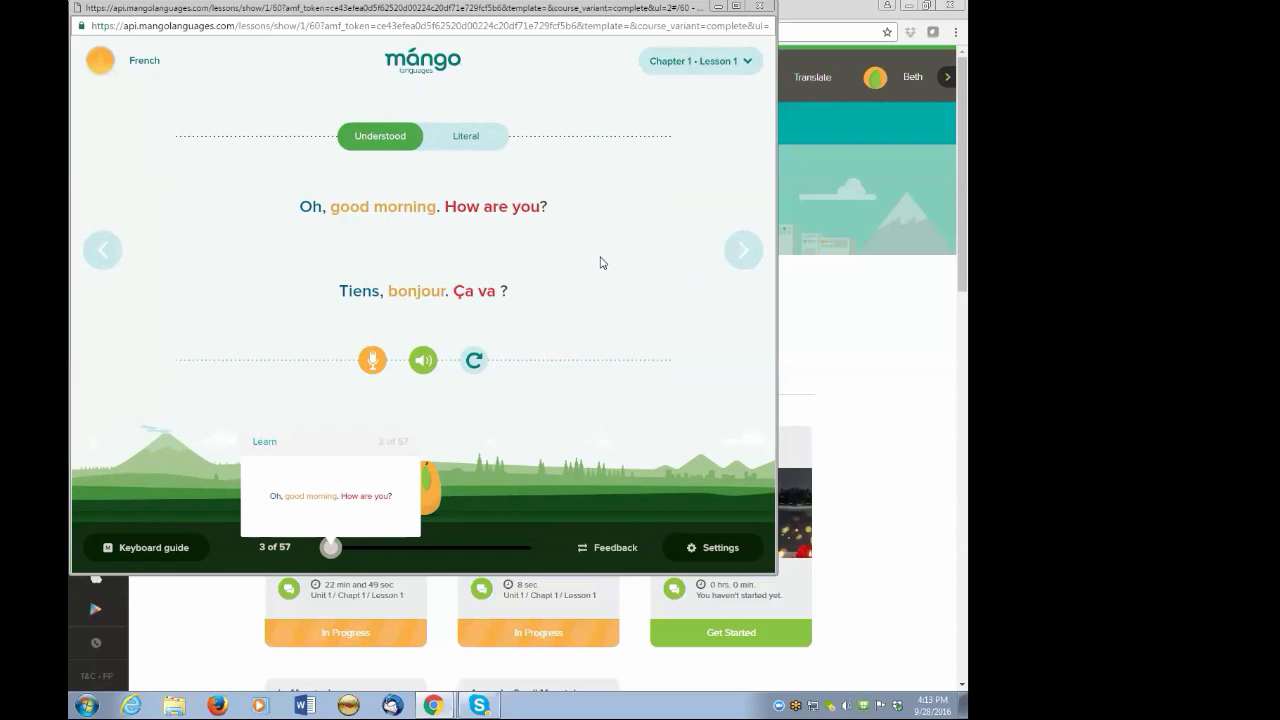
mouse_move(486, 212)
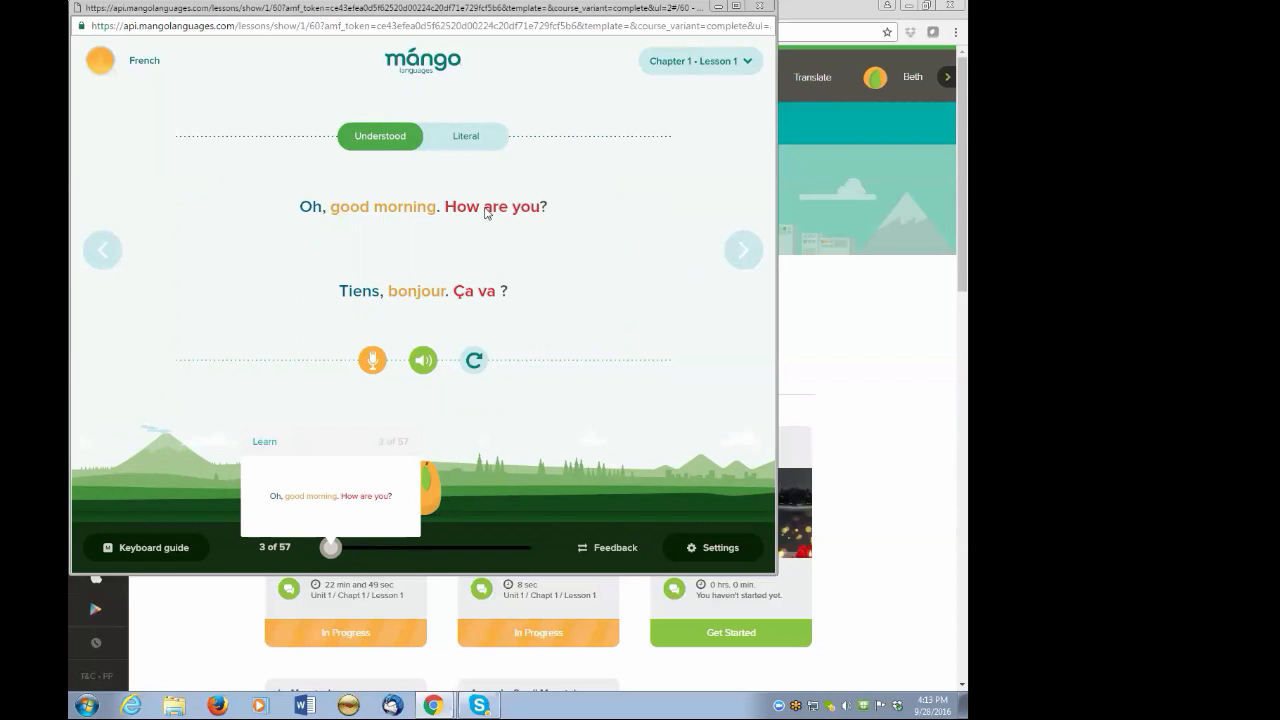
mouse_move(352, 284)
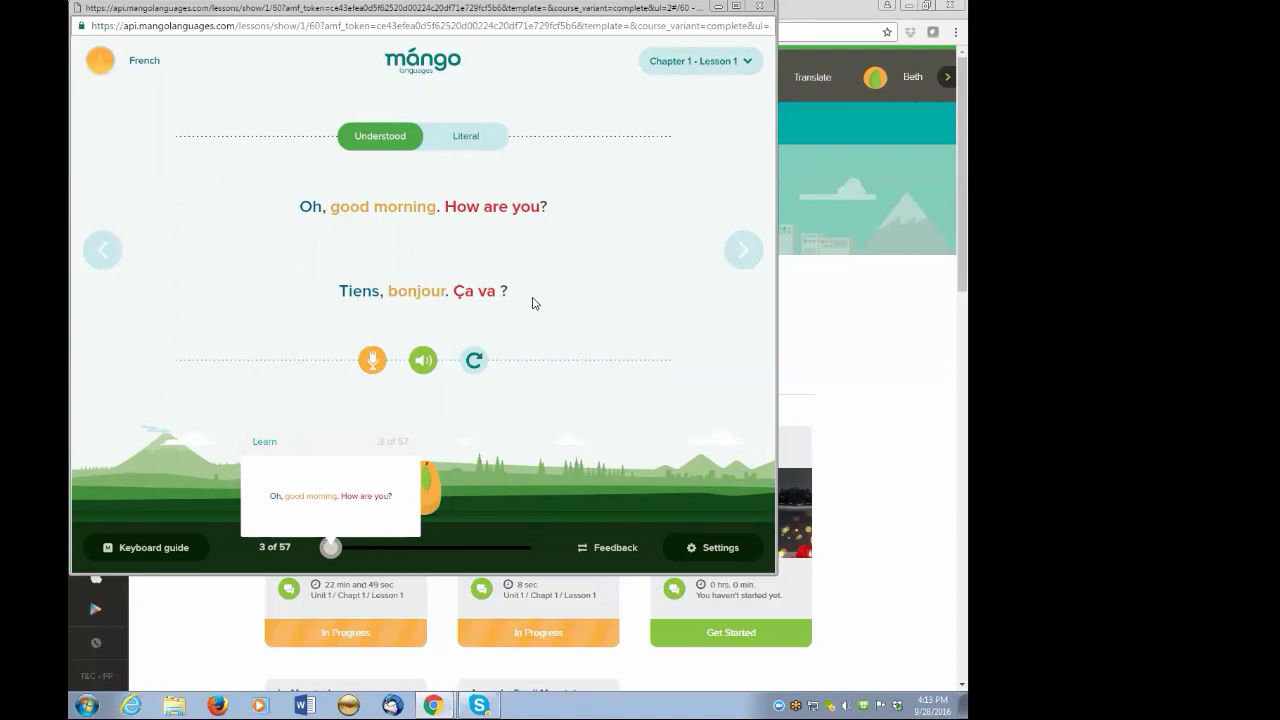
mouse_move(510, 310)
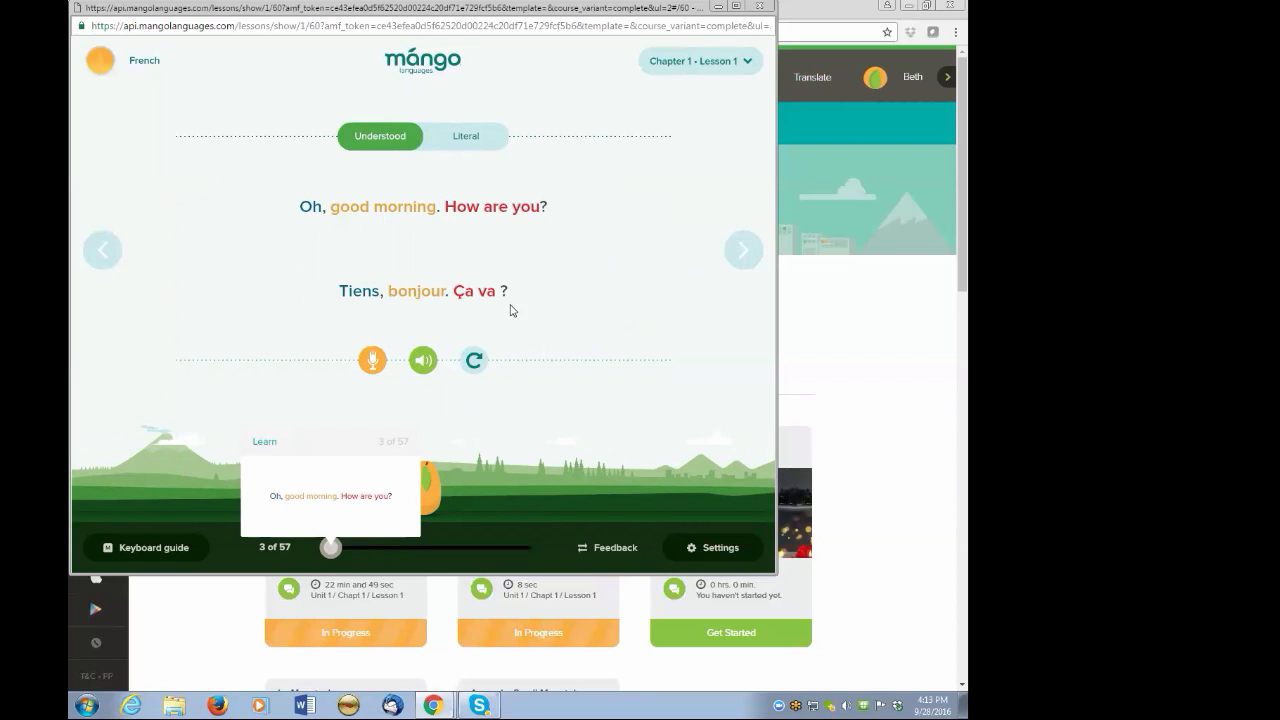
Switch between Literal and Understood meanings of 'Tiens, bonjour. Ça va ?' and play it aloud.
left_click(464, 136)
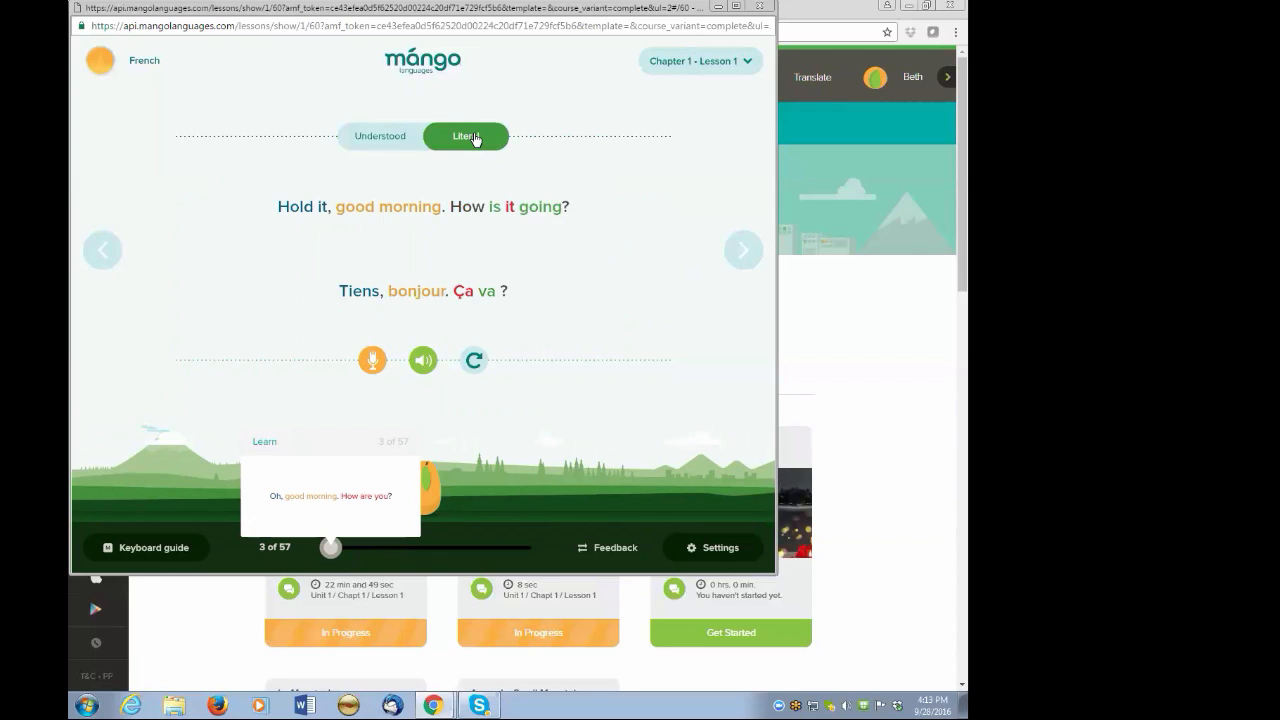
mouse_move(328, 172)
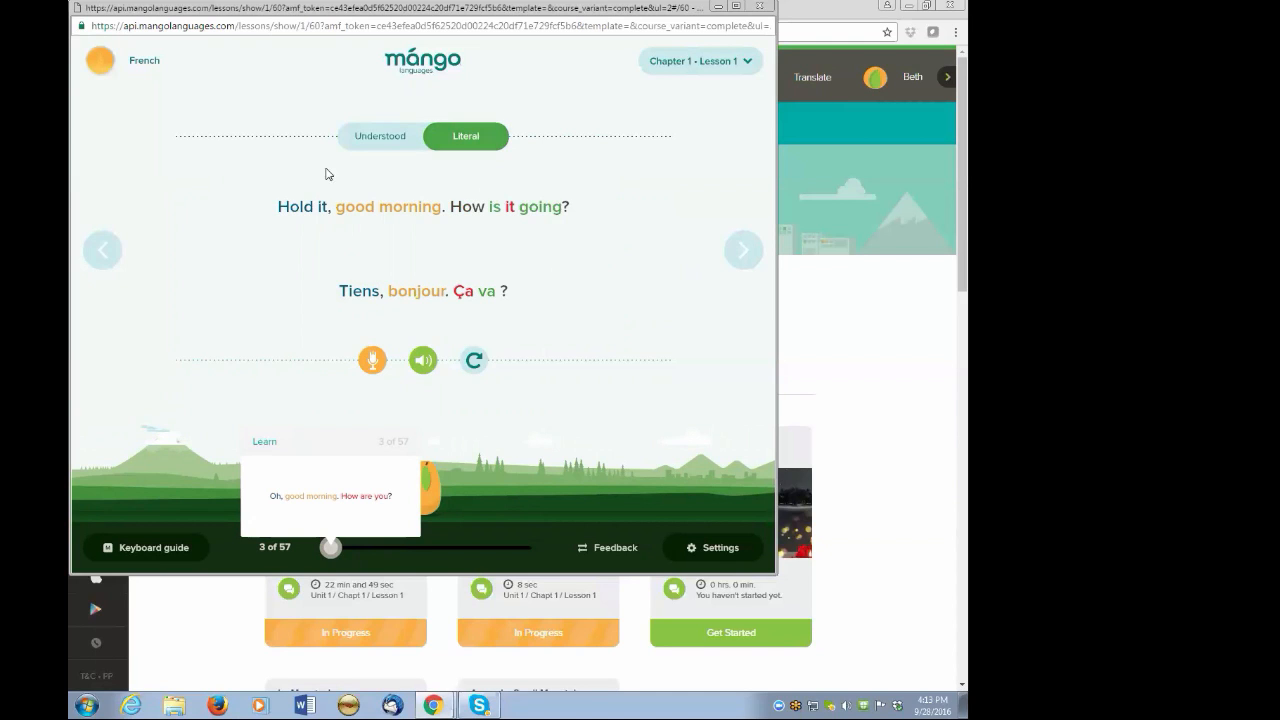
left_click(380, 136)
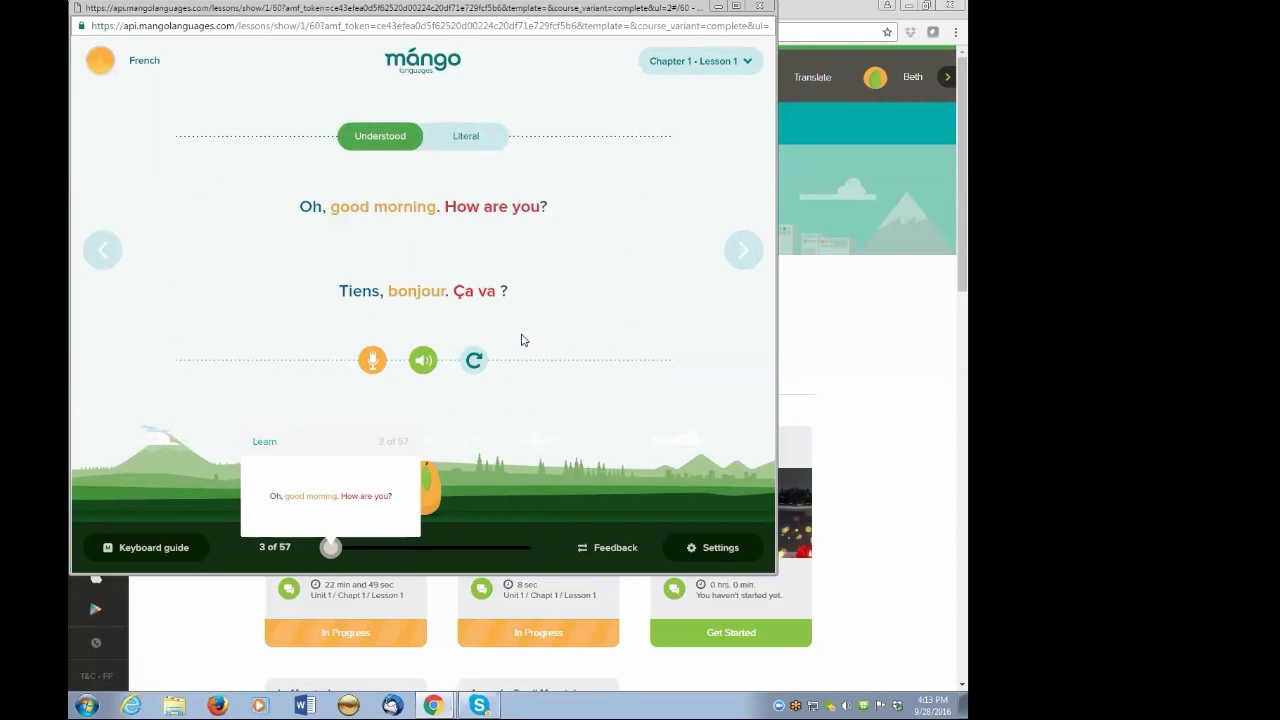
mouse_move(590, 384)
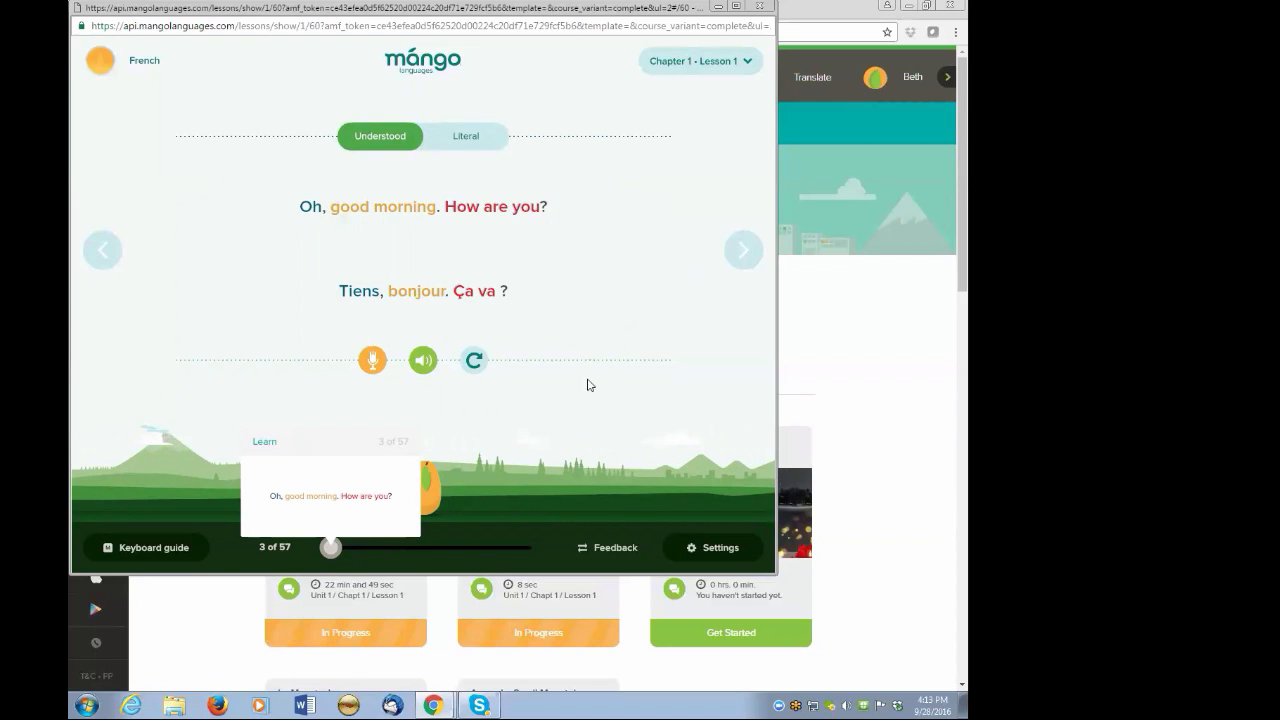
mouse_move(670, 296)
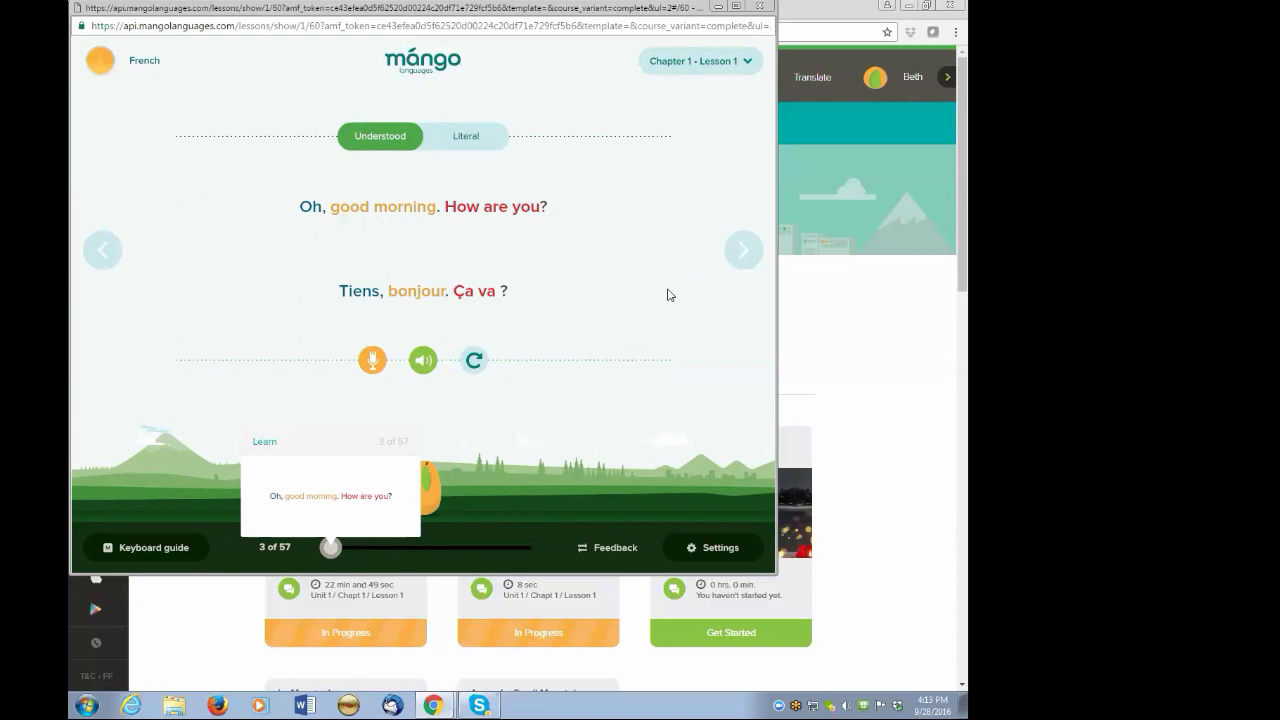
mouse_move(488, 216)
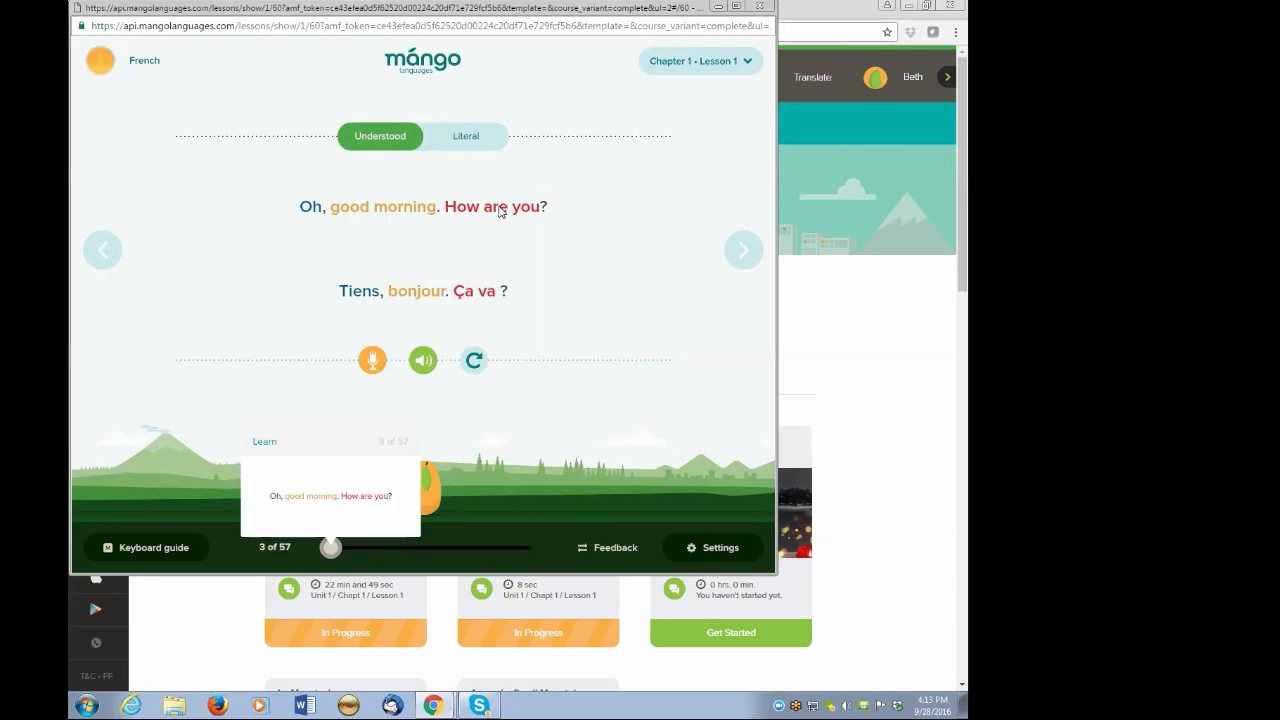
mouse_move(624, 352)
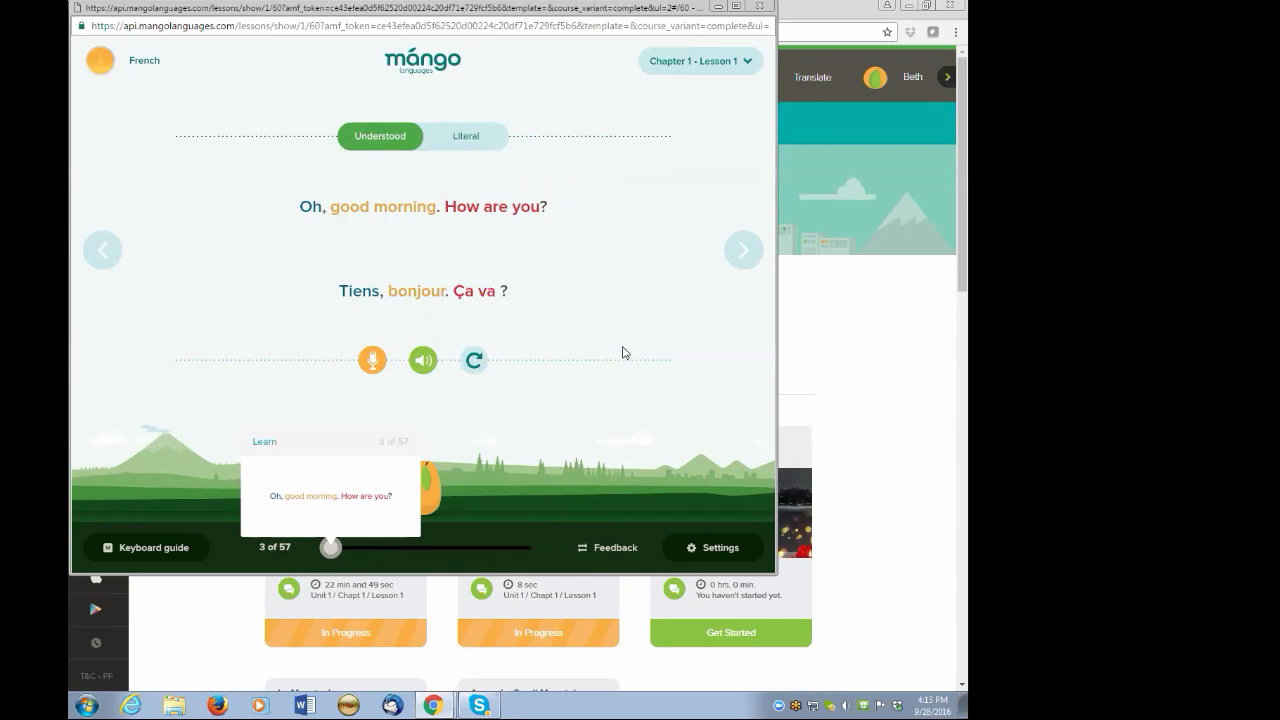
mouse_move(640, 310)
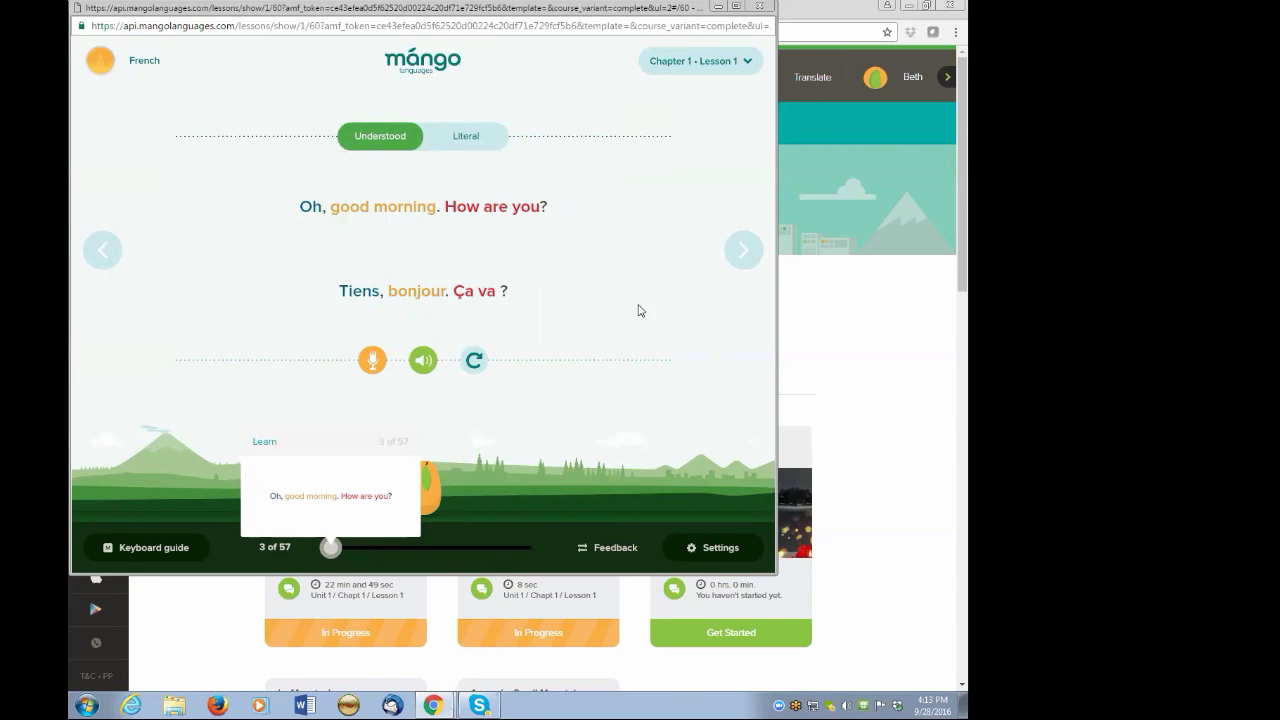
mouse_move(370, 216)
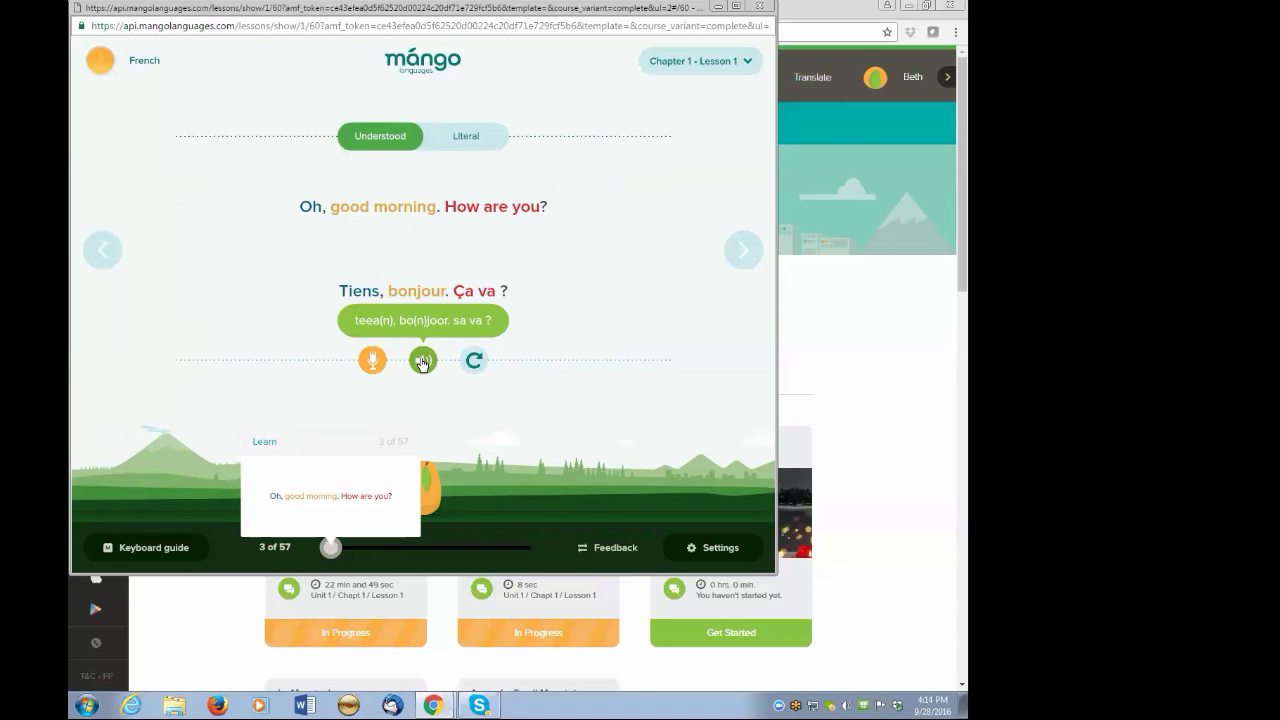
left_click(422, 360)
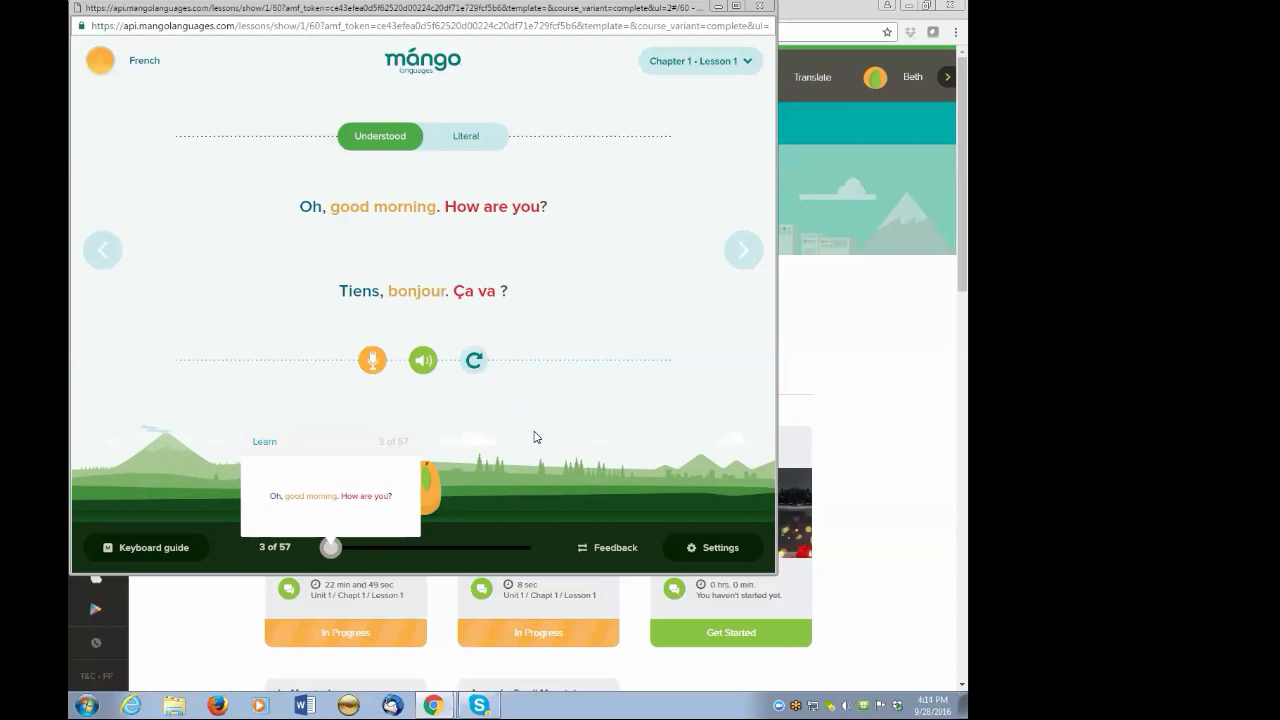
mouse_move(352, 400)
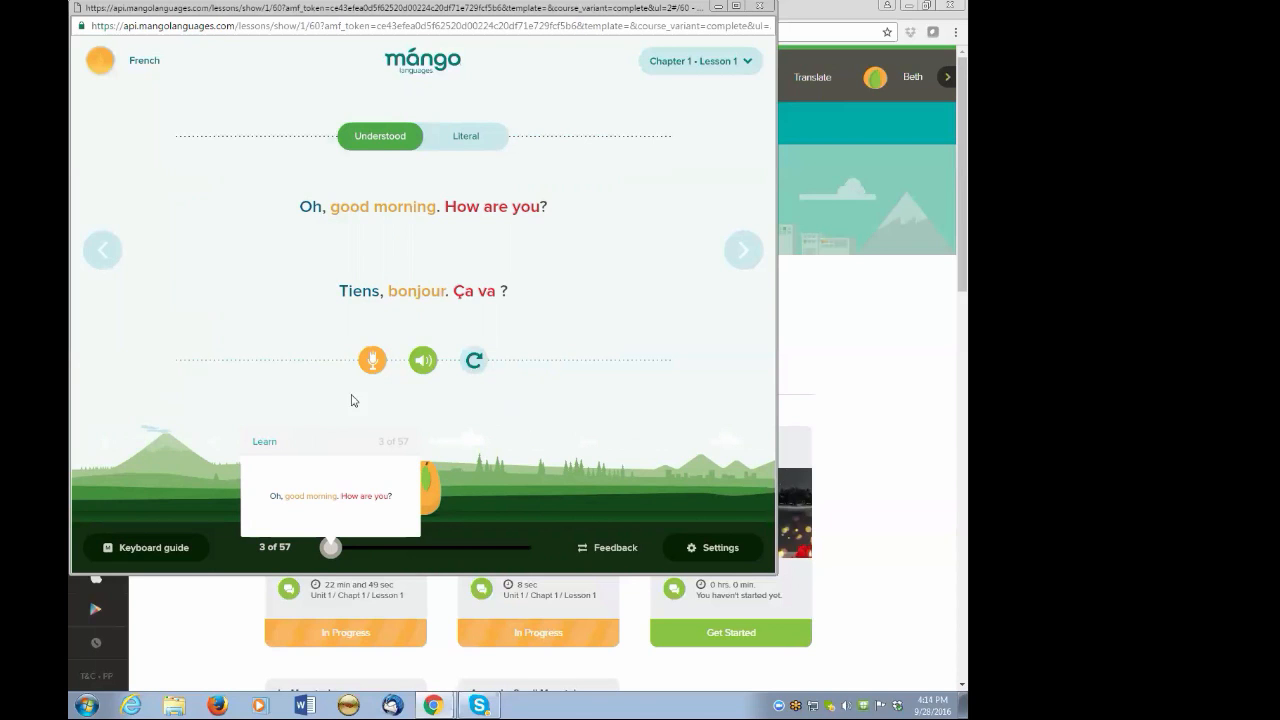
Replay the phrase and start the Voice comparison recorder for 'Tiens, bonjour. Ça va ?'.
left_click(422, 360)
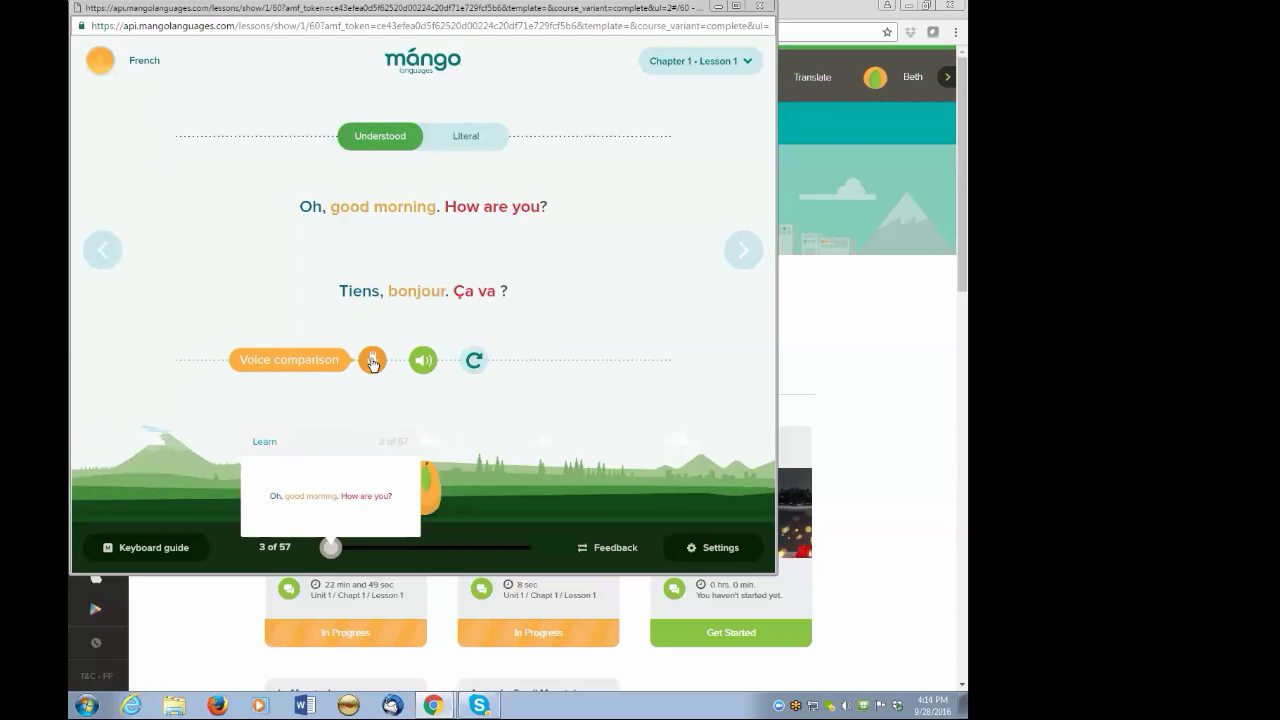
left_click(372, 360)
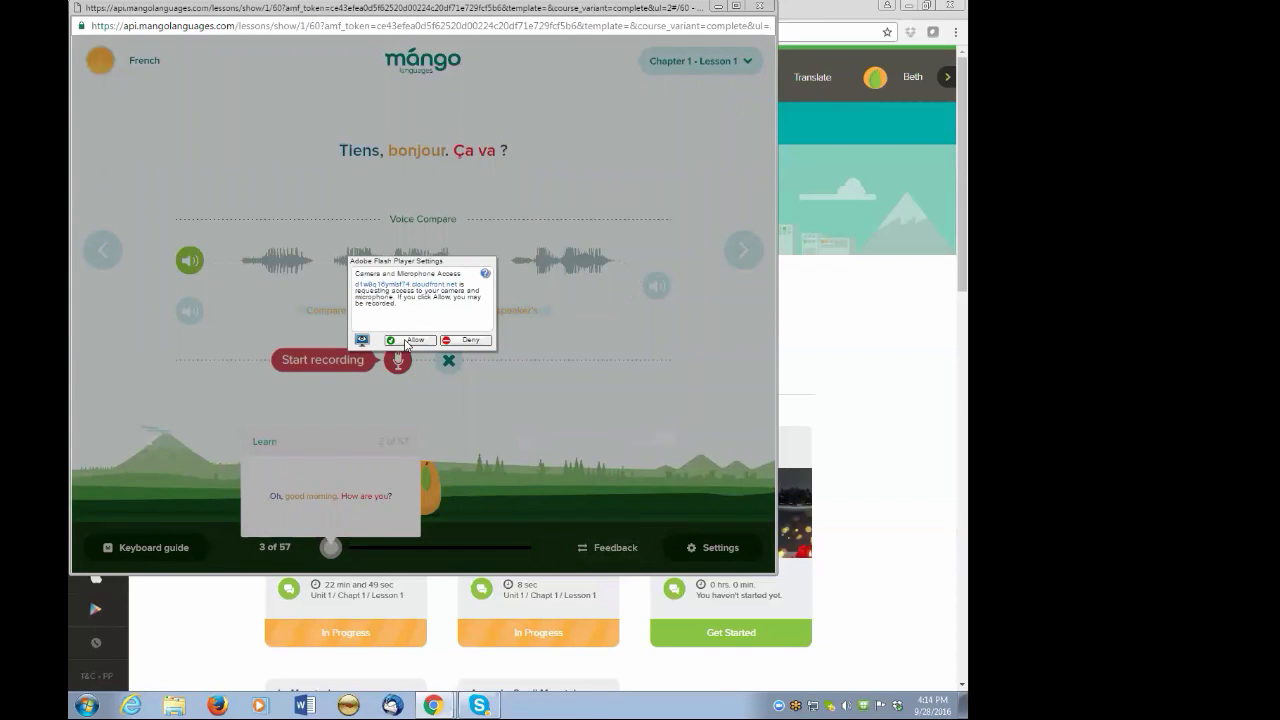
Allow the microphone, record the phrase, play Narrator twice and Both, then continue to 'Good morning / Bonjour'.
left_click(408, 340)
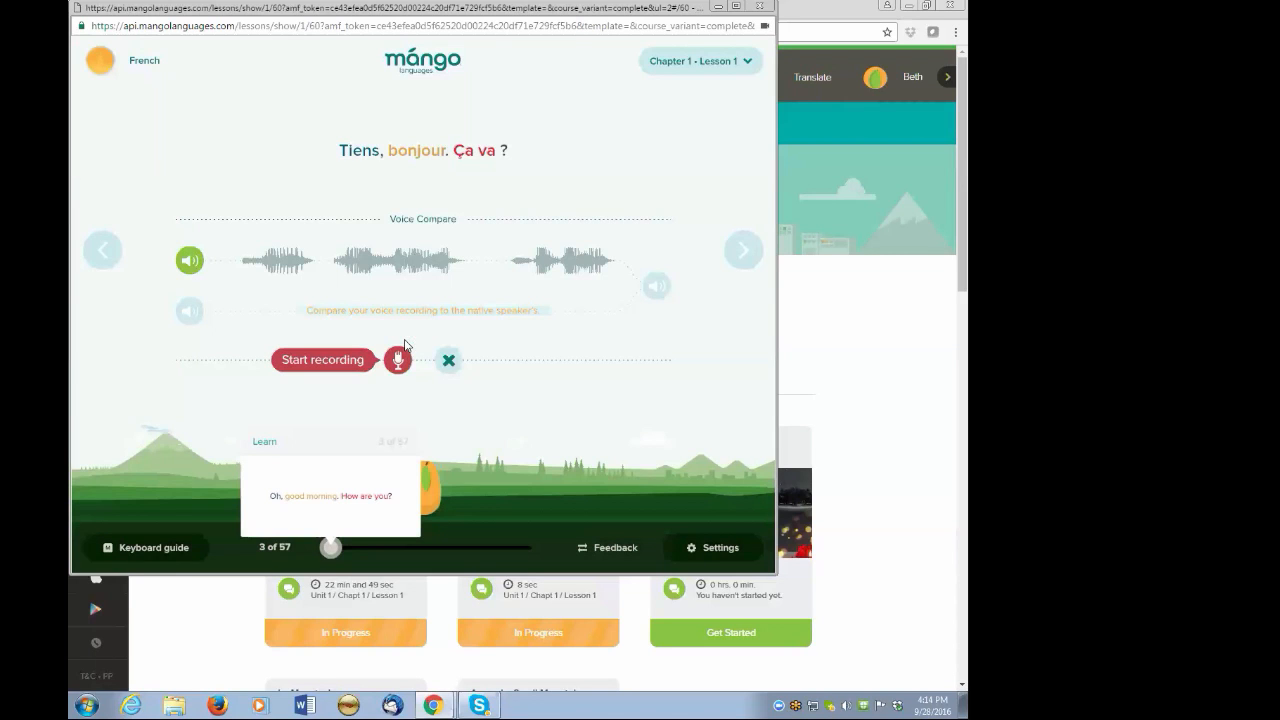
mouse_move(660, 450)
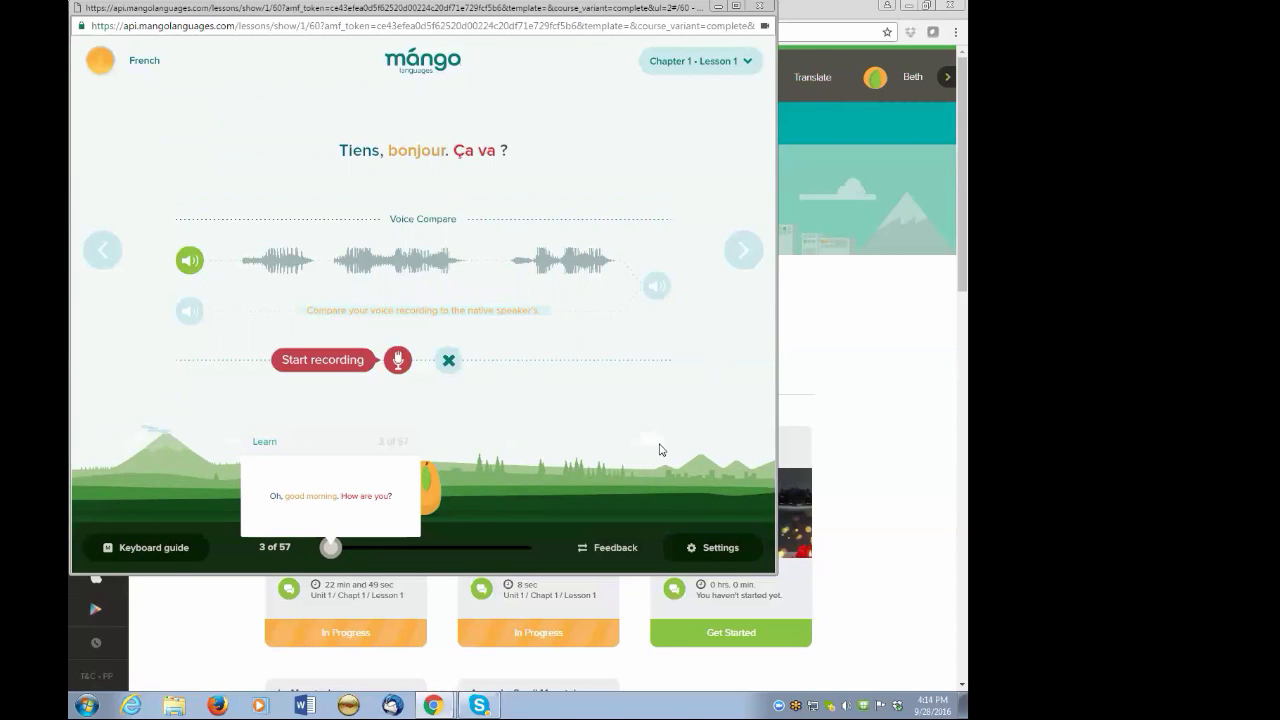
mouse_move(188, 260)
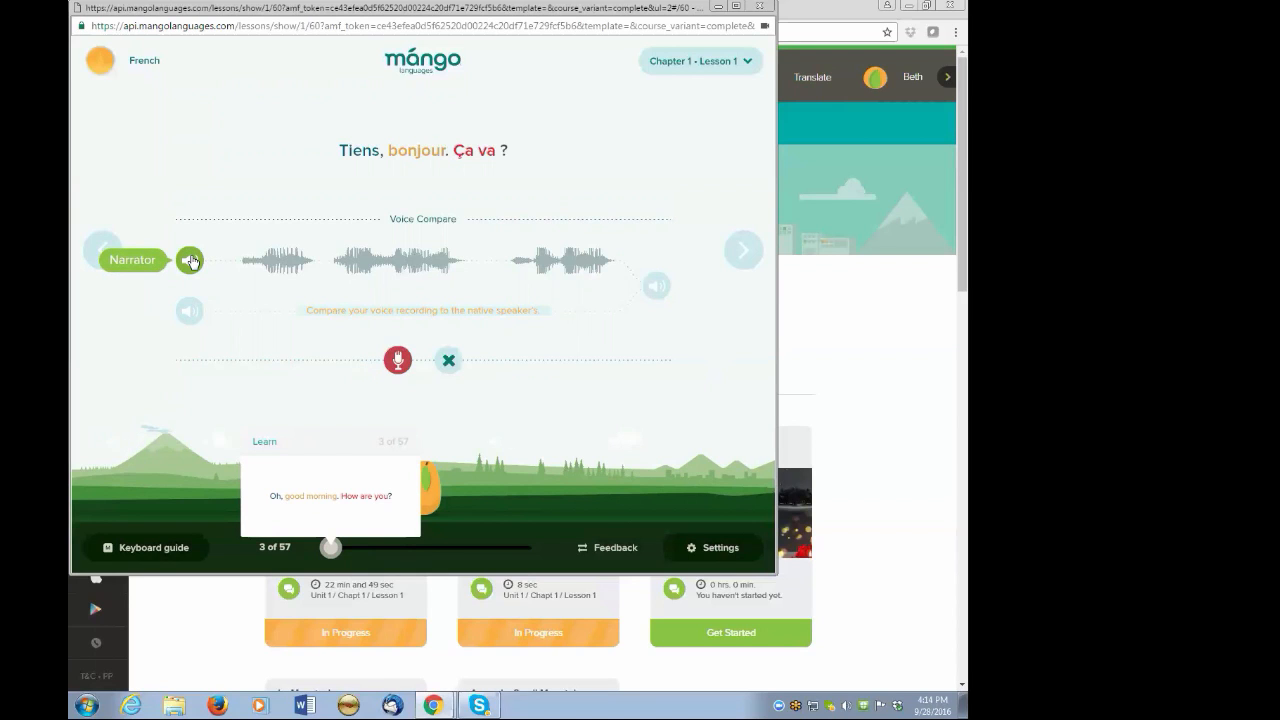
left_click(190, 260)
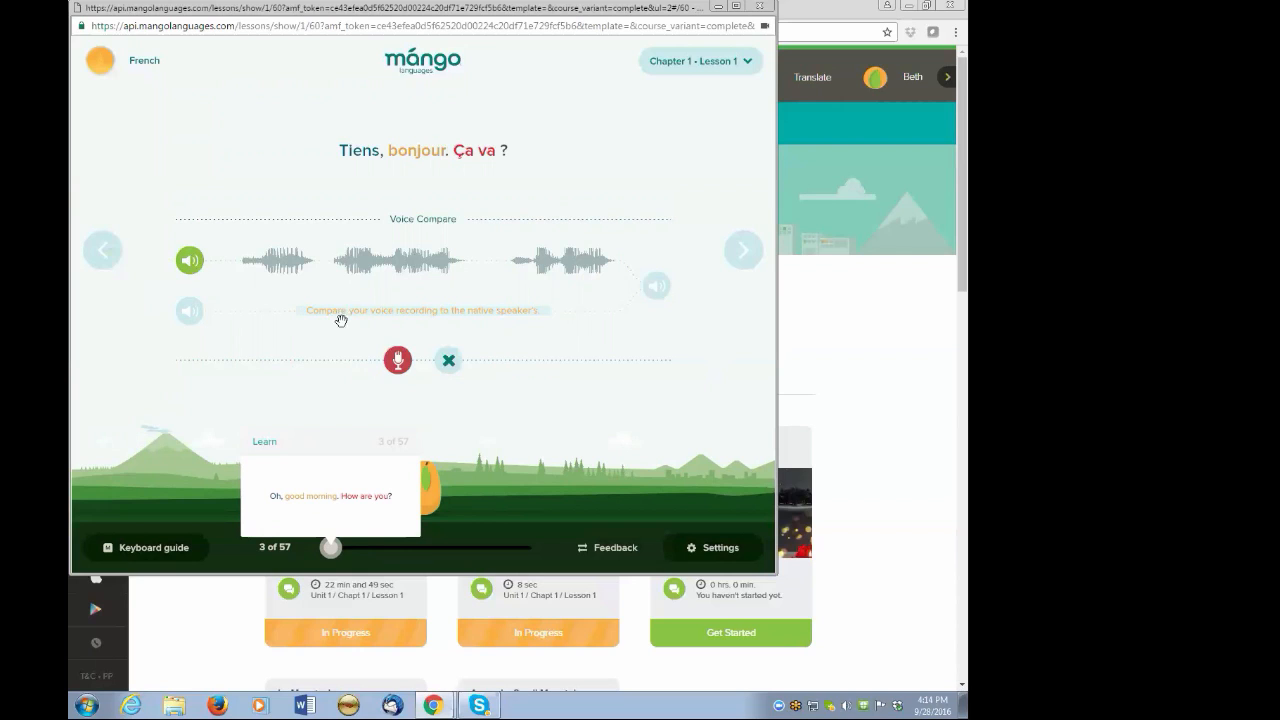
mouse_move(376, 376)
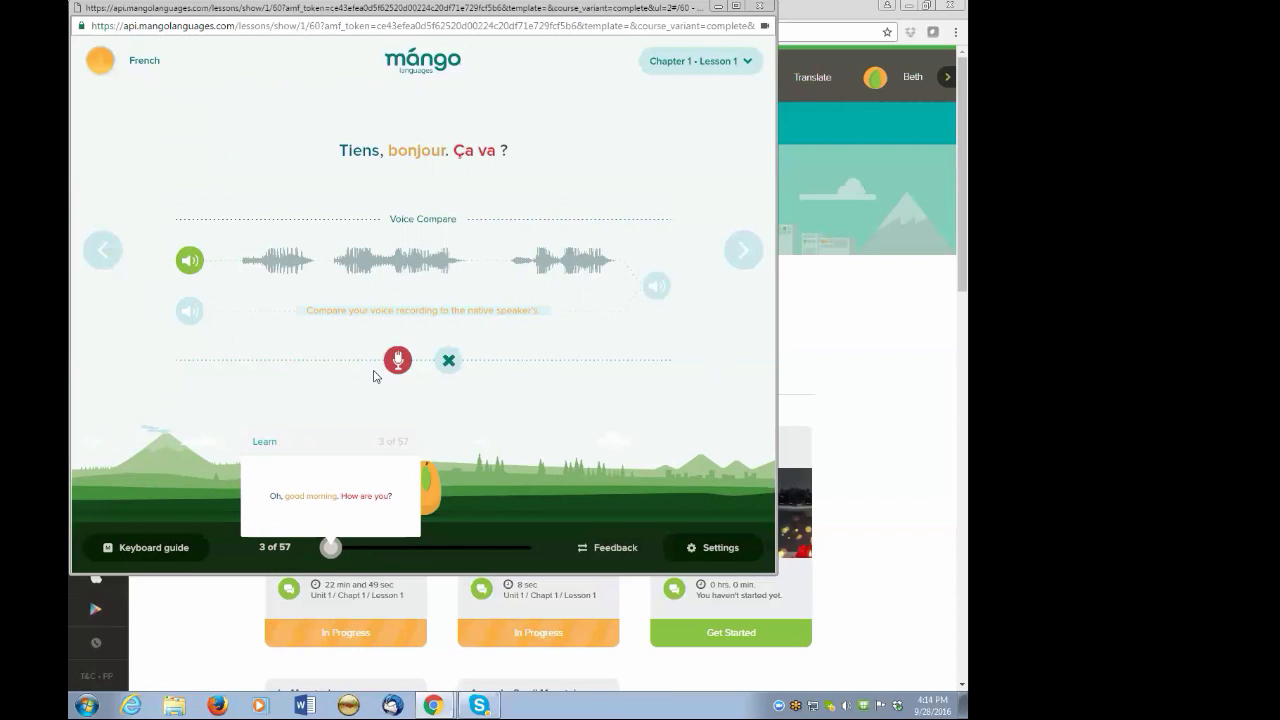
mouse_move(308, 400)
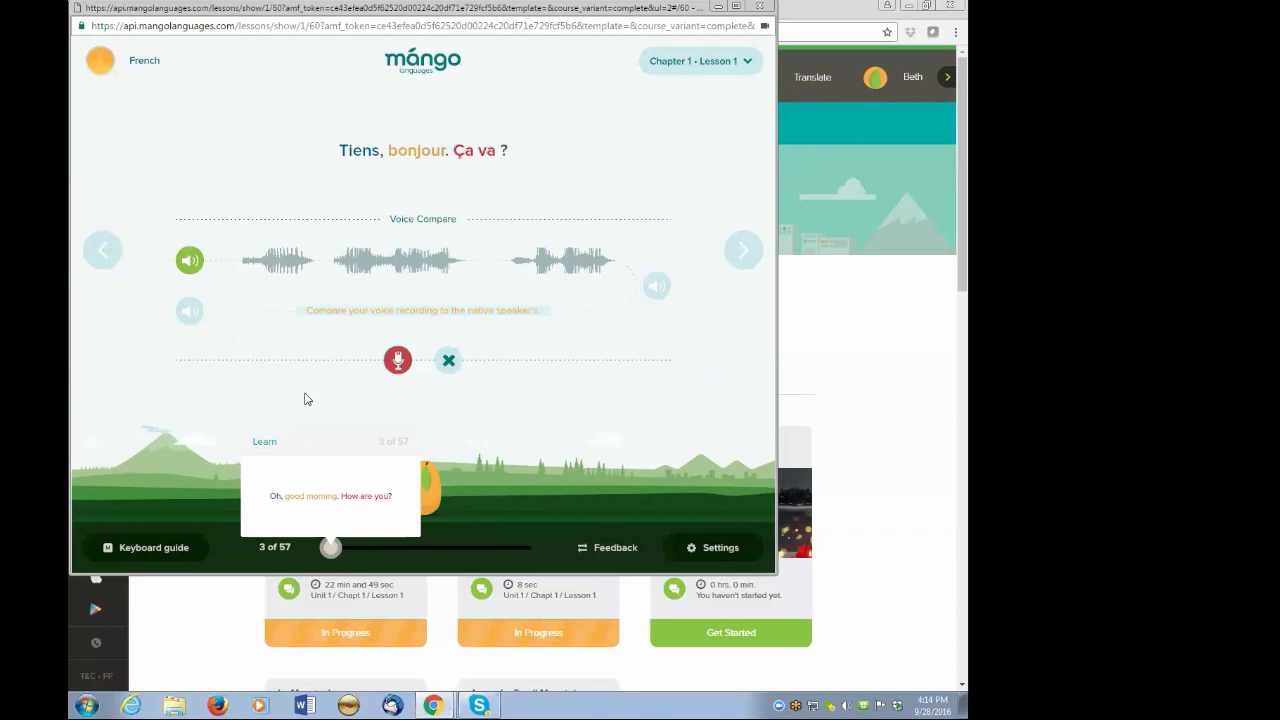
mouse_move(212, 338)
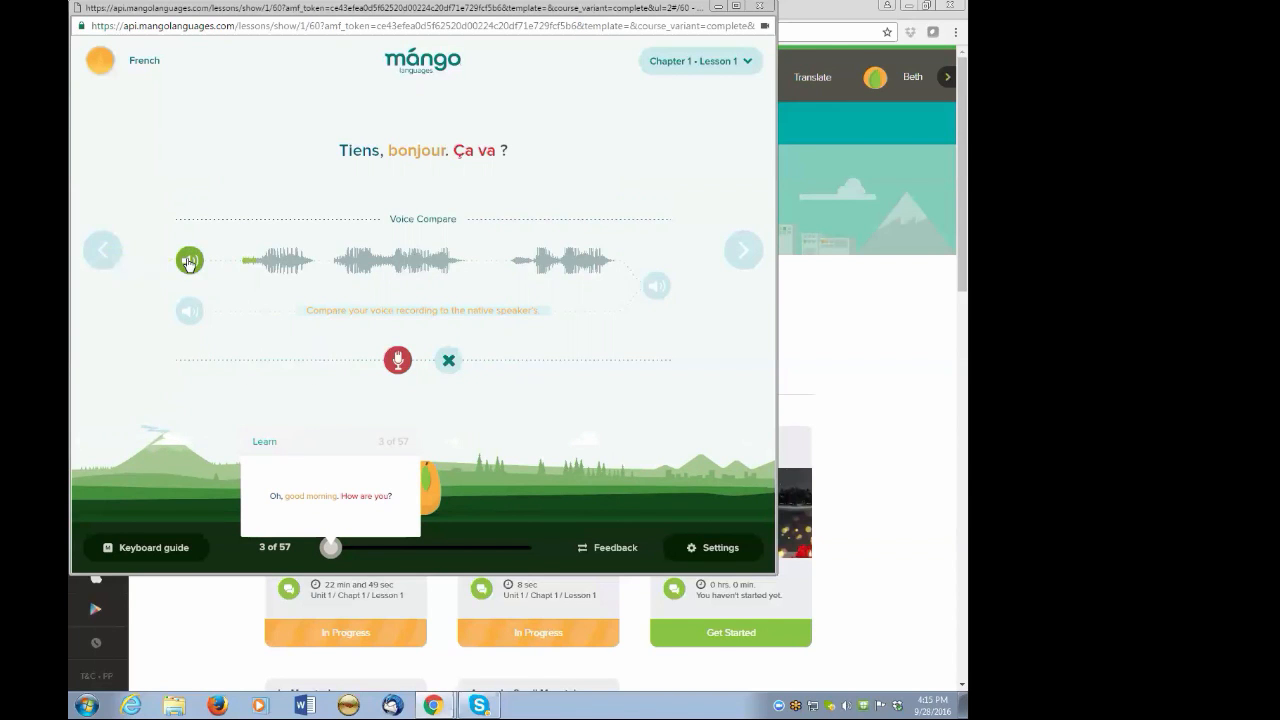
left_click(188, 260)
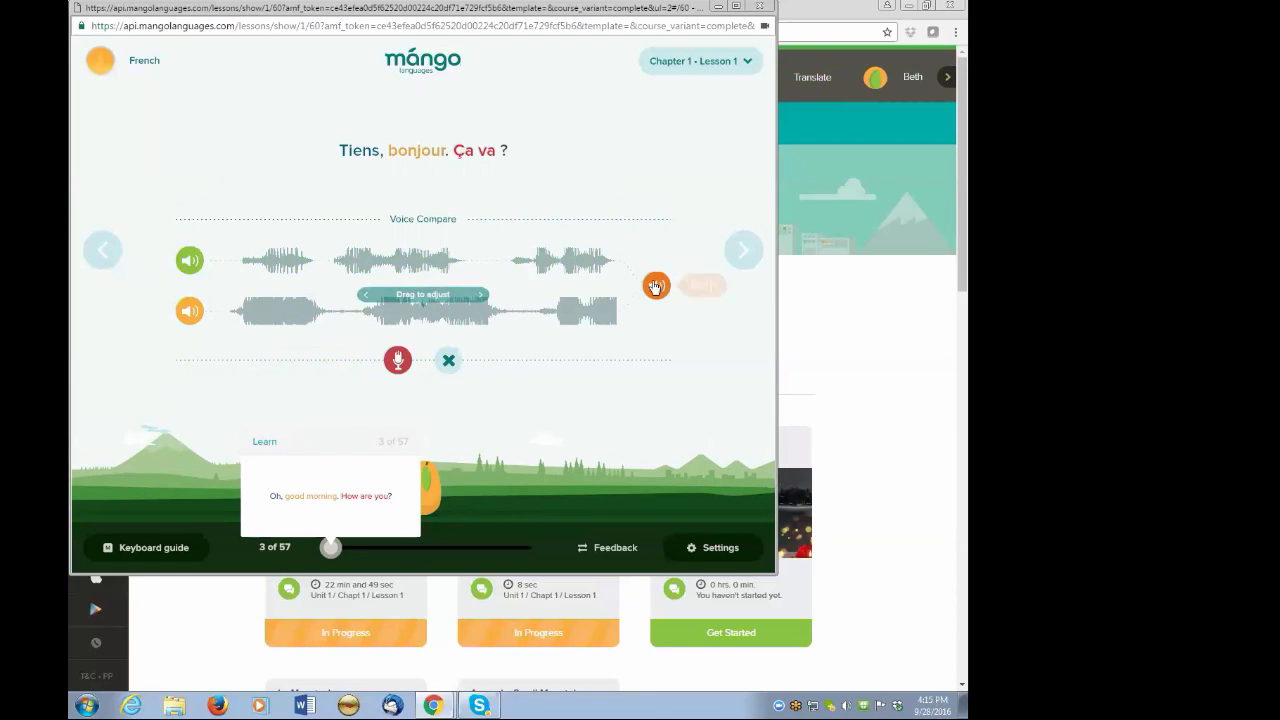
mouse_move(656, 288)
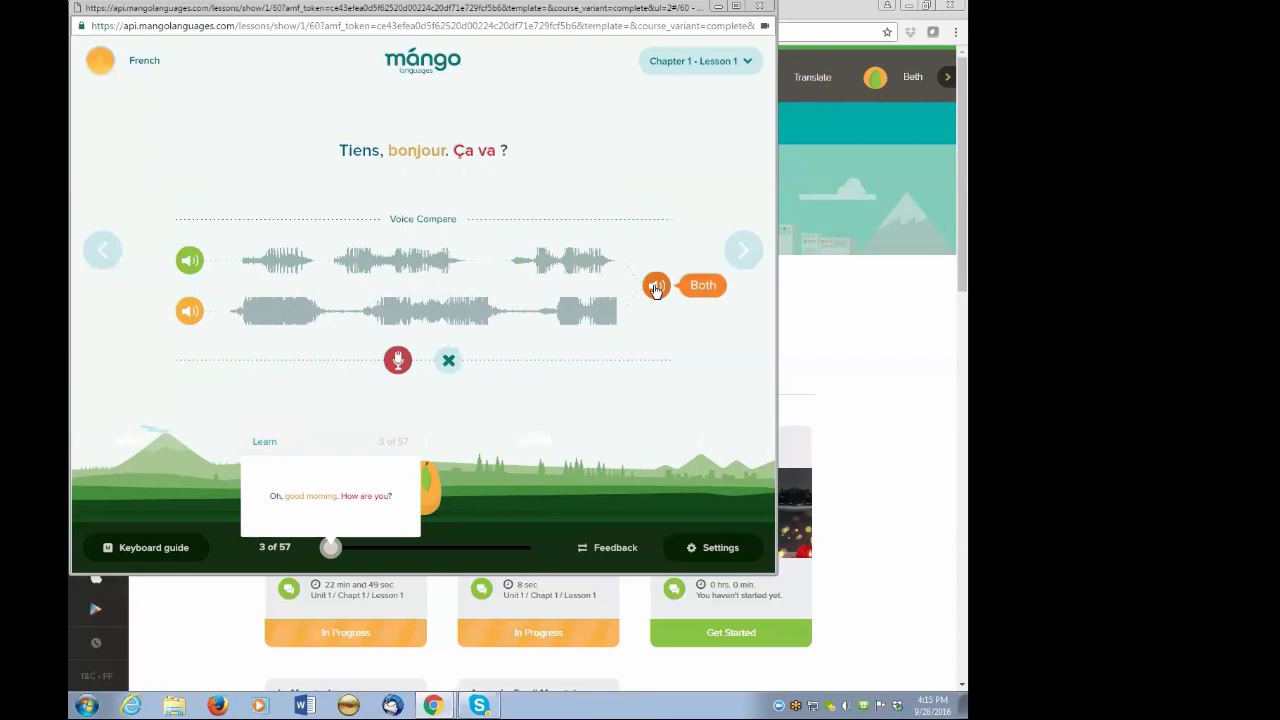
left_click(656, 286)
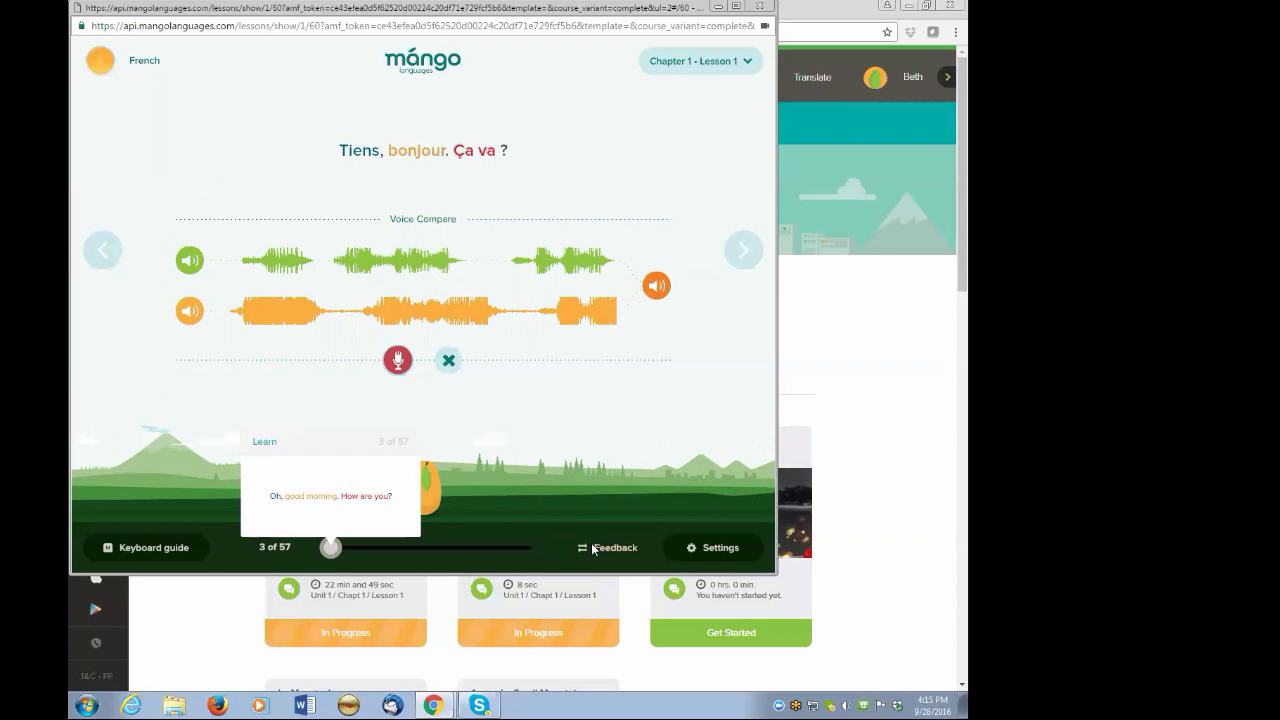
mouse_move(744, 248)
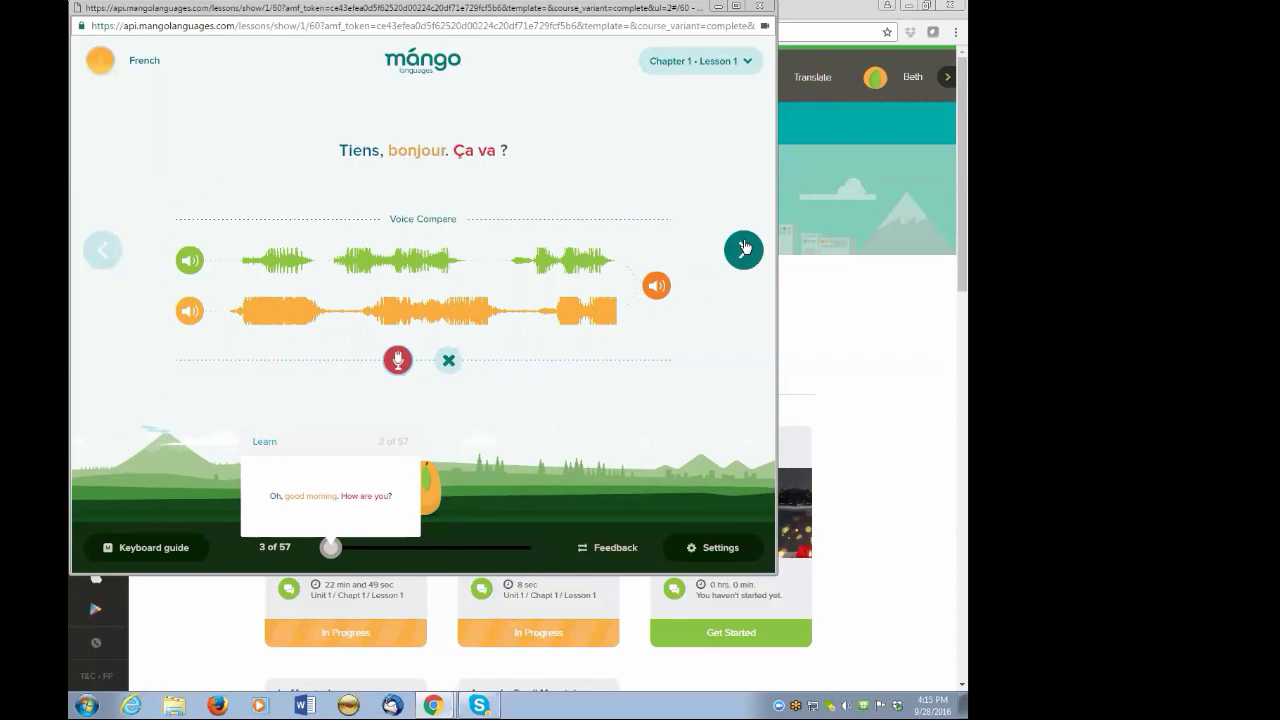
left_click(744, 248)
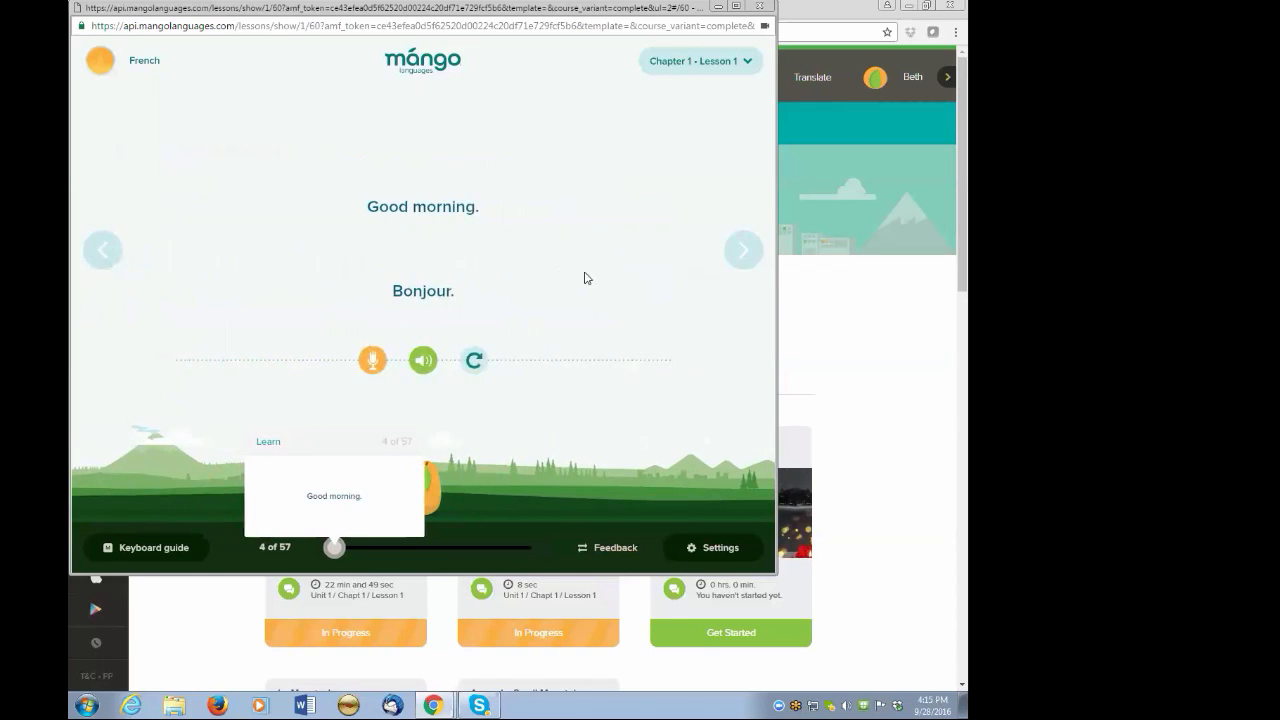
mouse_move(556, 310)
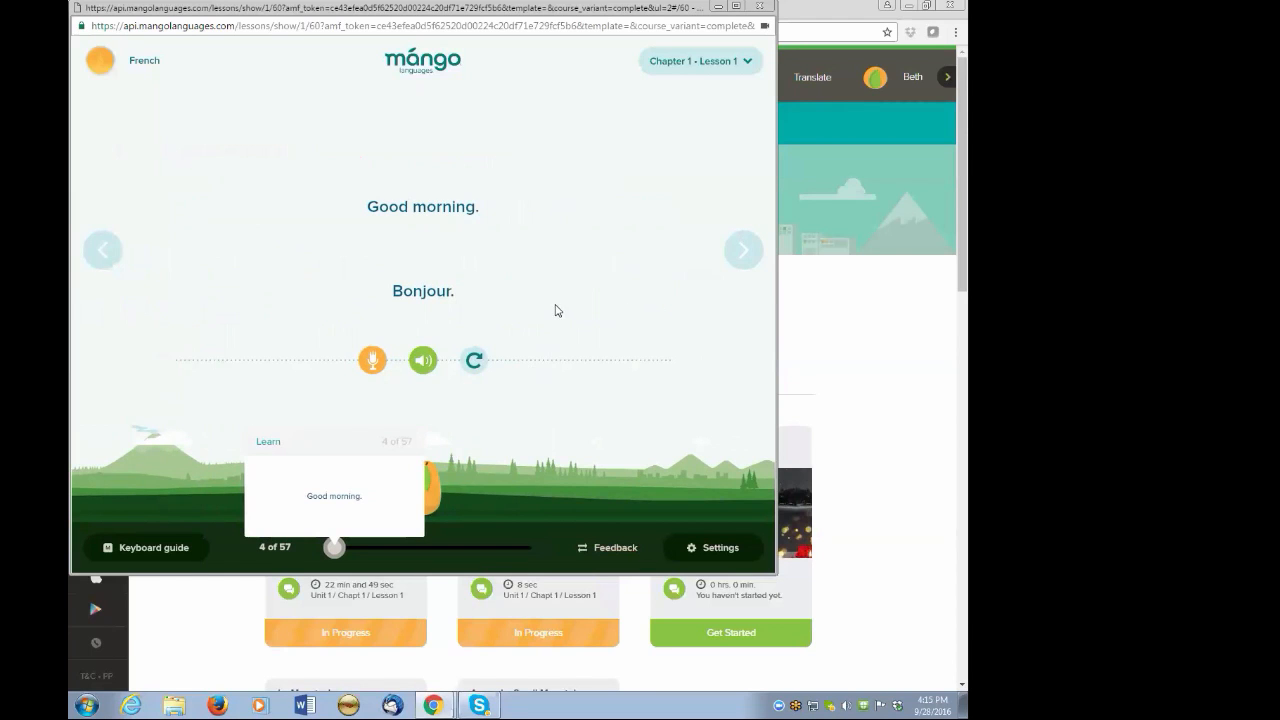
mouse_move(744, 250)
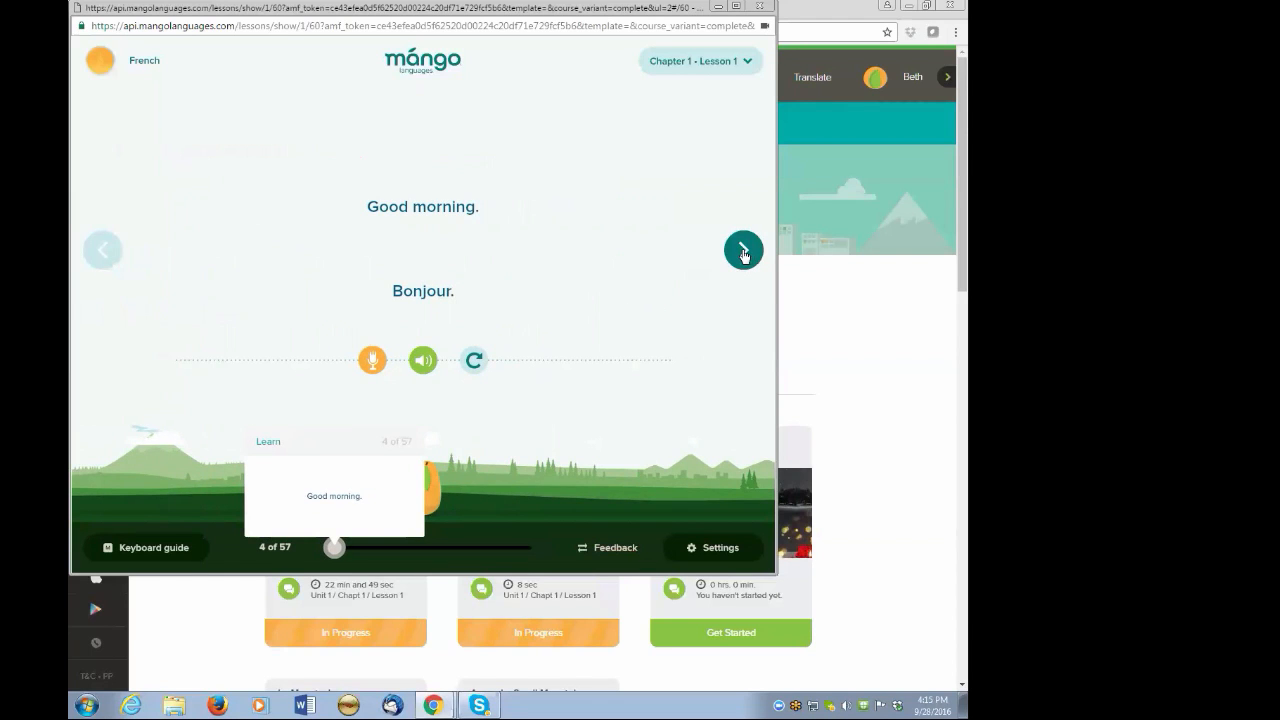
Reveal 'Bonjour' as the answer for 'Good morning' and advance to the 'How are you?' quiz card.
left_click(744, 250)
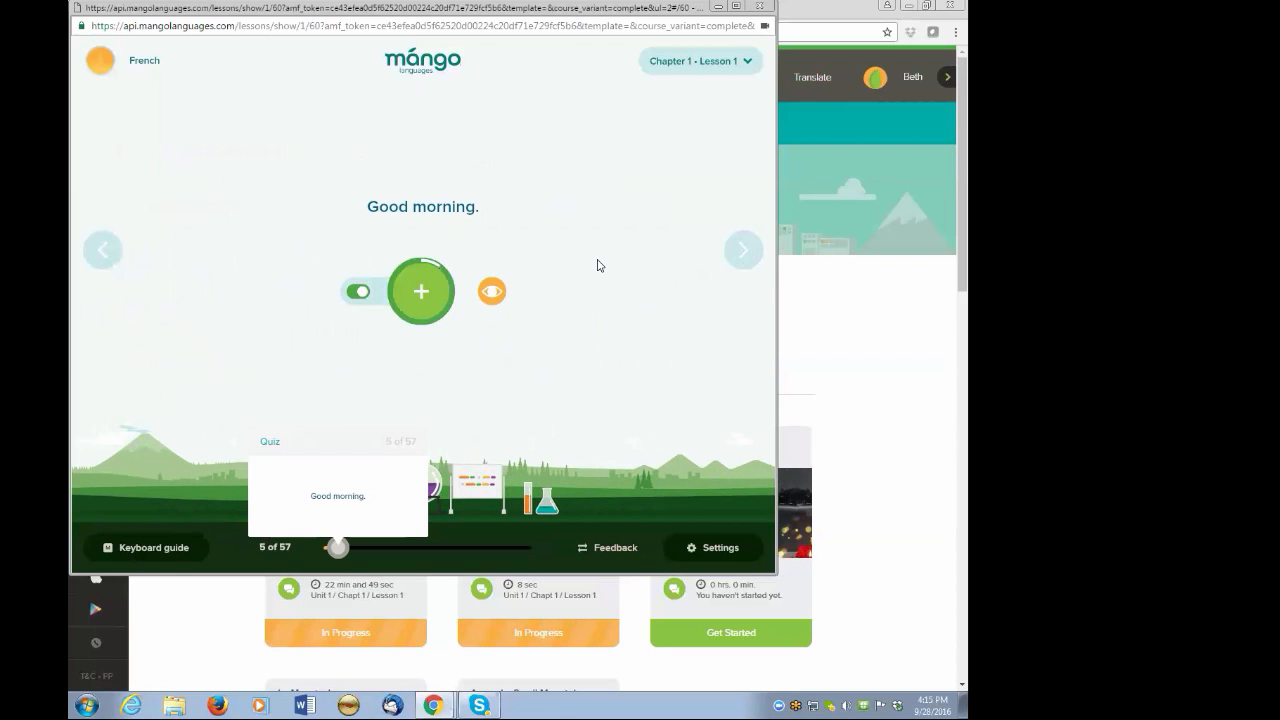
left_click(420, 292)
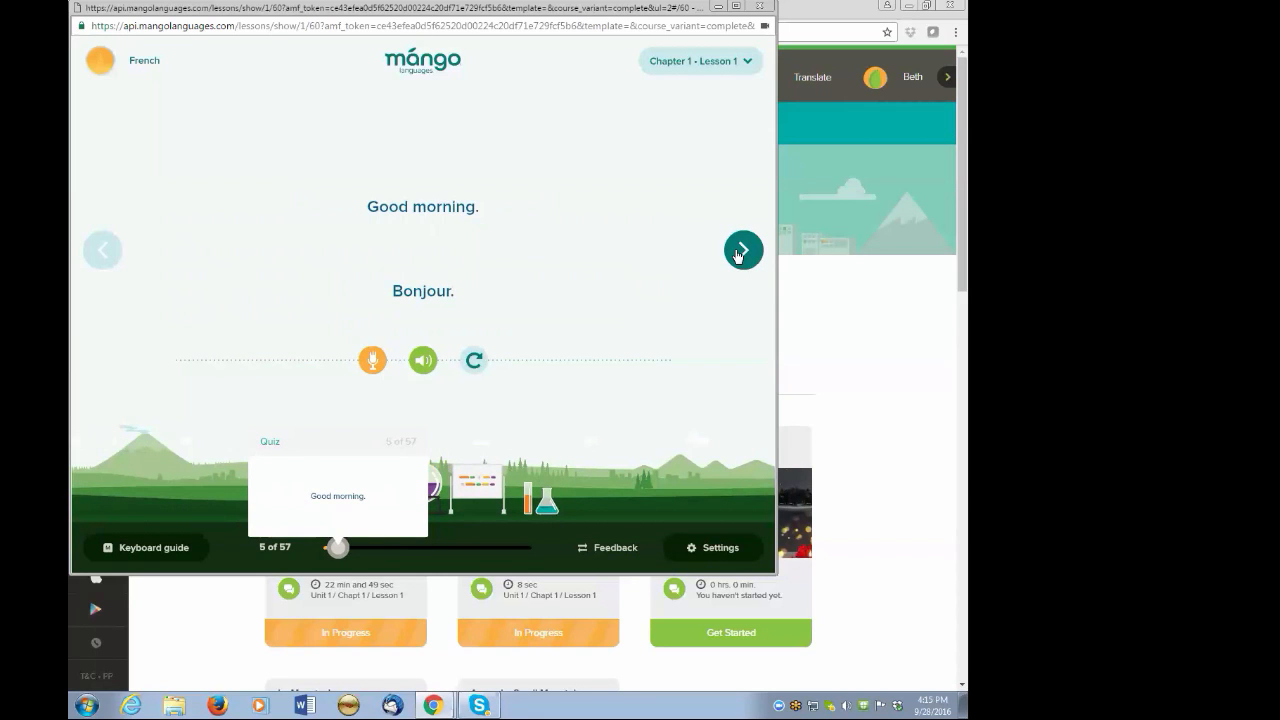
left_click(744, 250)
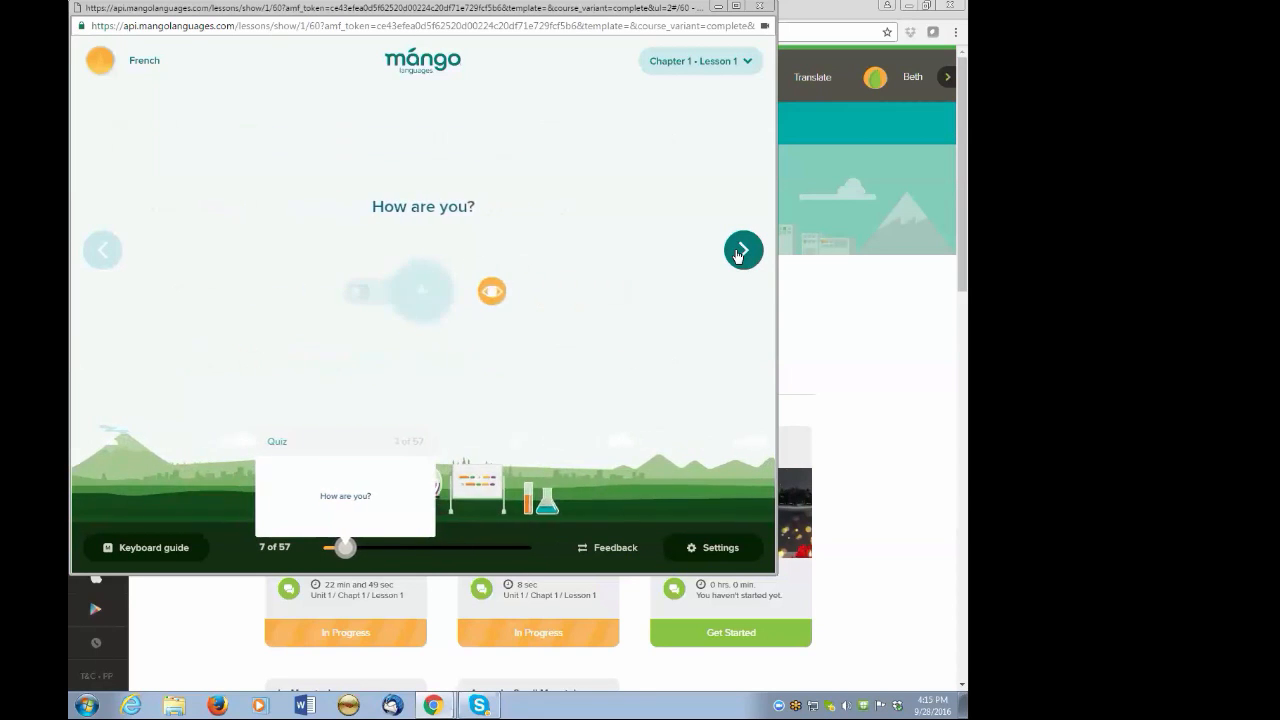
Advance two slides to the cultural note (11 of 57) explaining the word 'Tiens'.
left_click(742, 250)
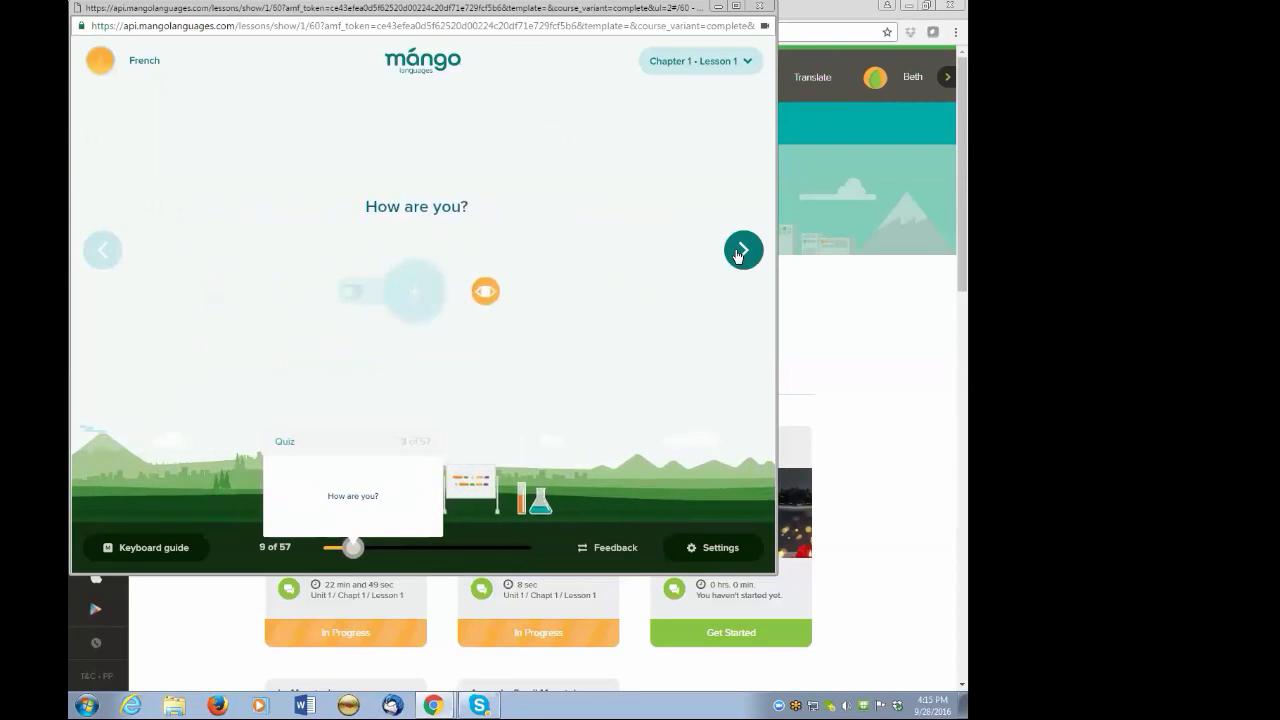
left_click(742, 250)
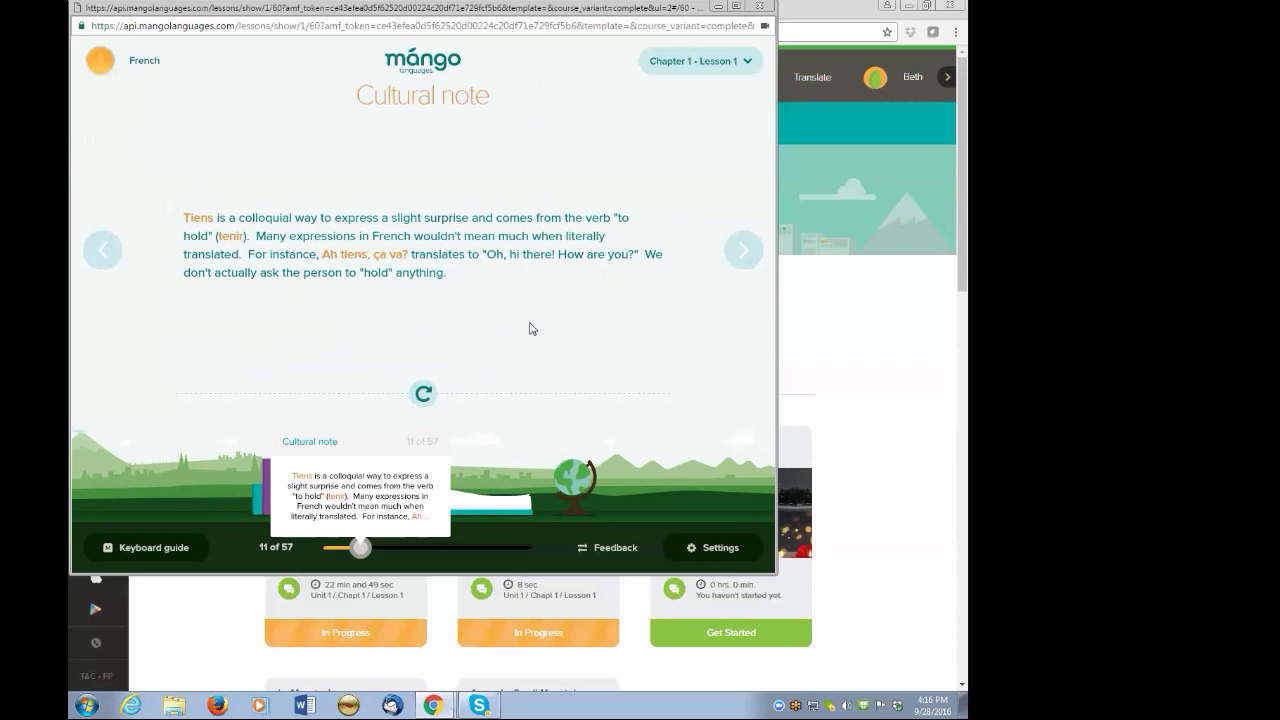
mouse_move(704, 94)
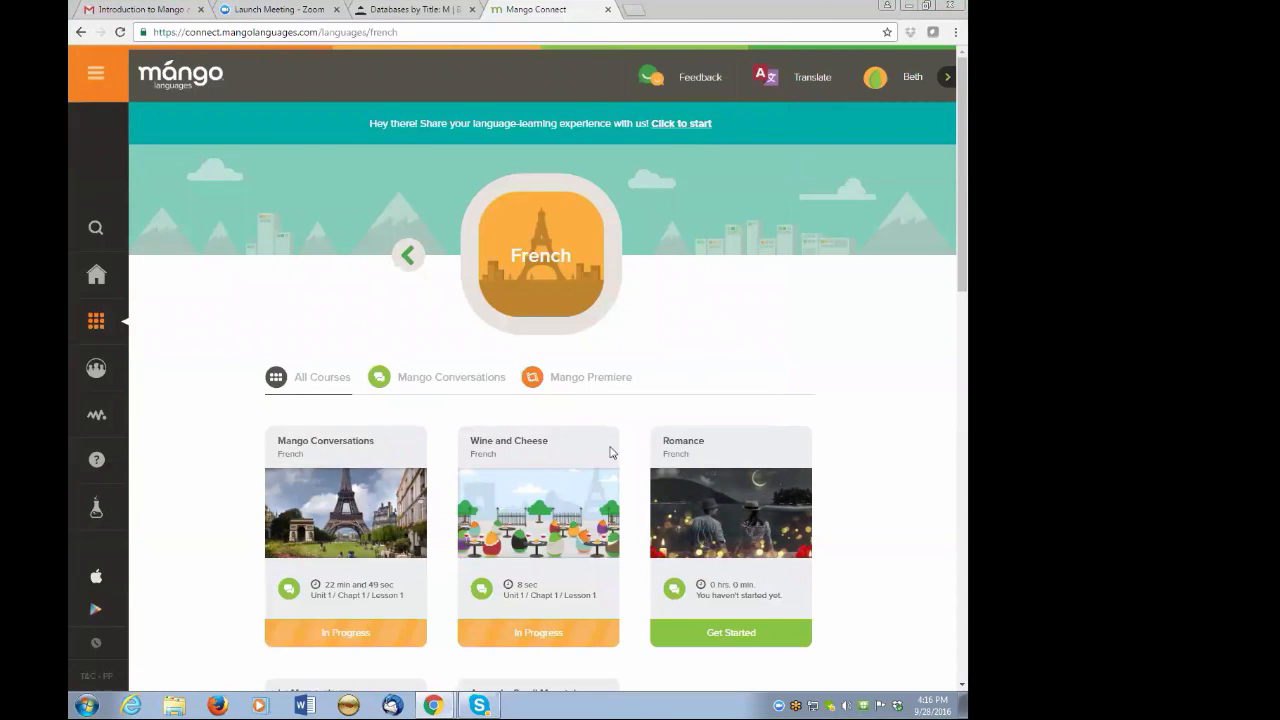
mouse_move(672, 340)
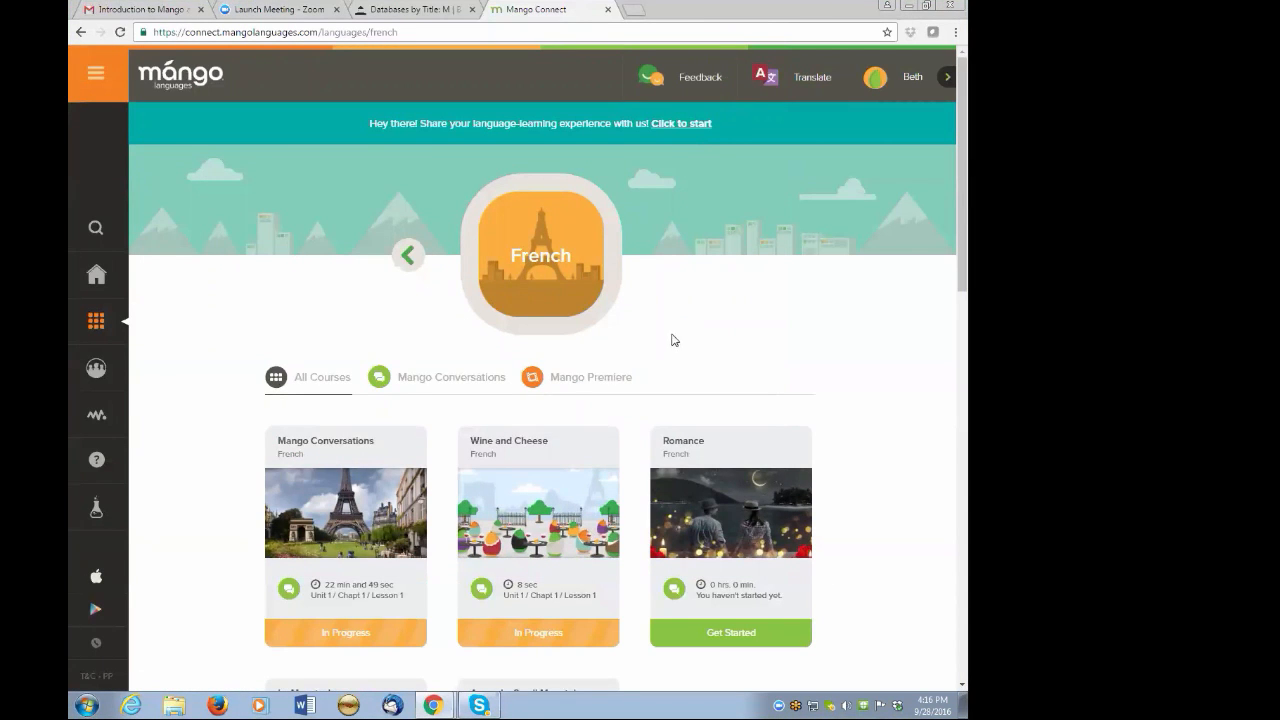
mouse_move(96, 320)
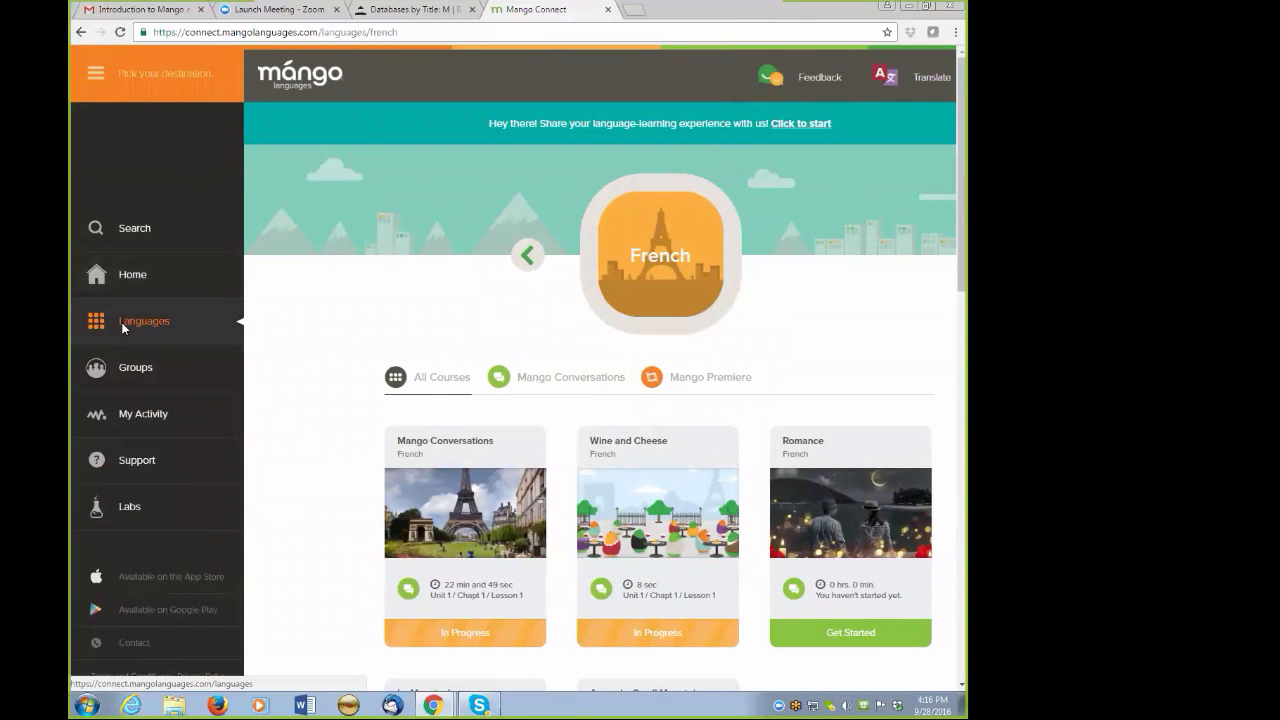
Browse the Languages list with the All Movies filter, then reopen French and scroll to its film cards.
left_click(144, 320)
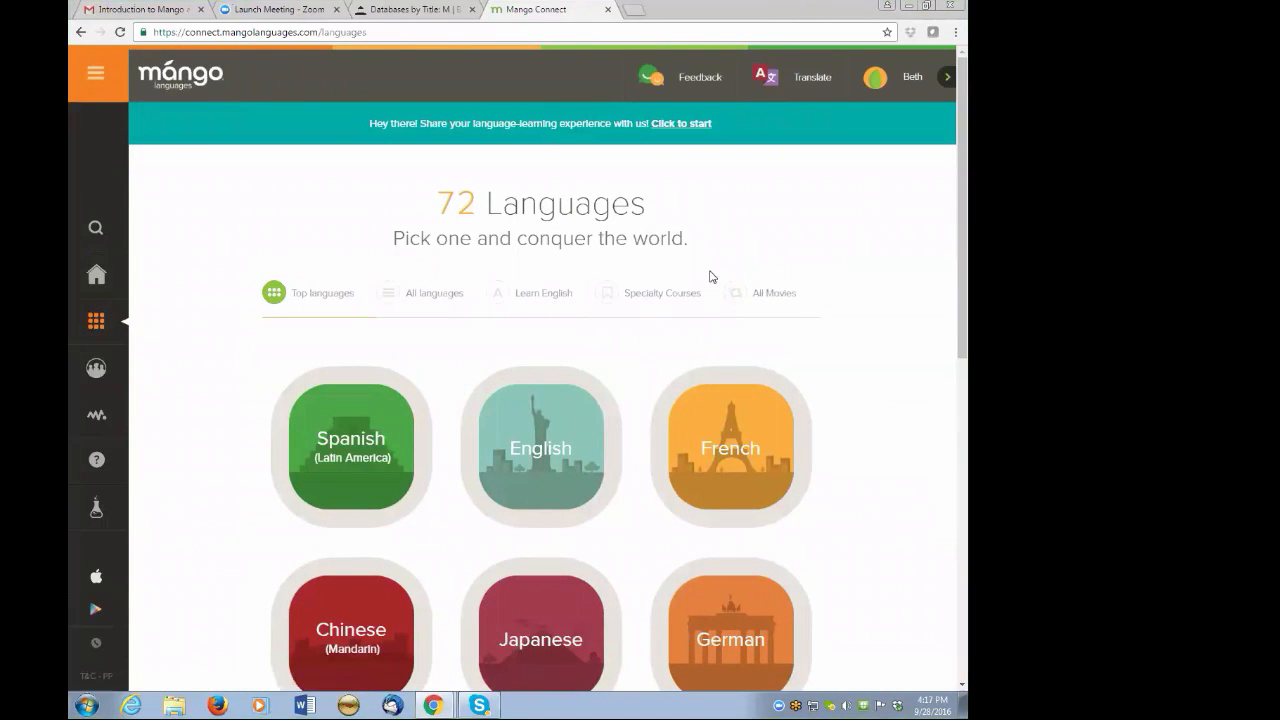
mouse_move(764, 296)
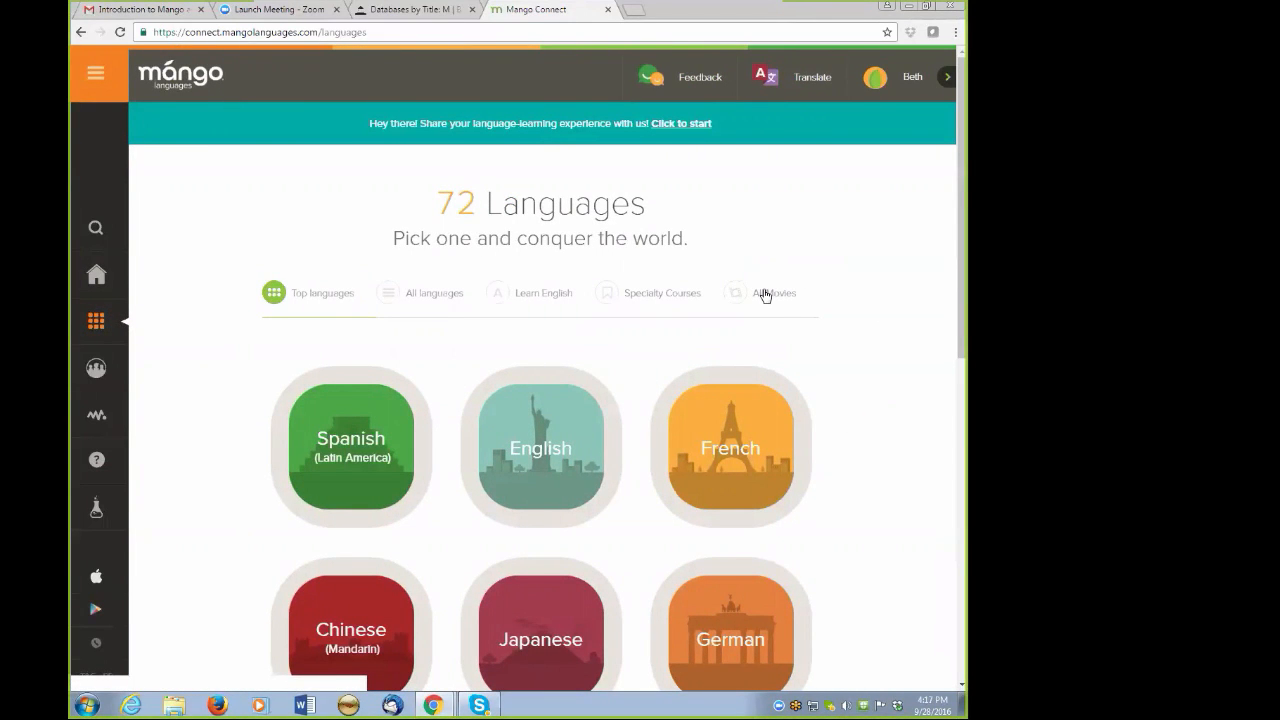
left_click(776, 292)
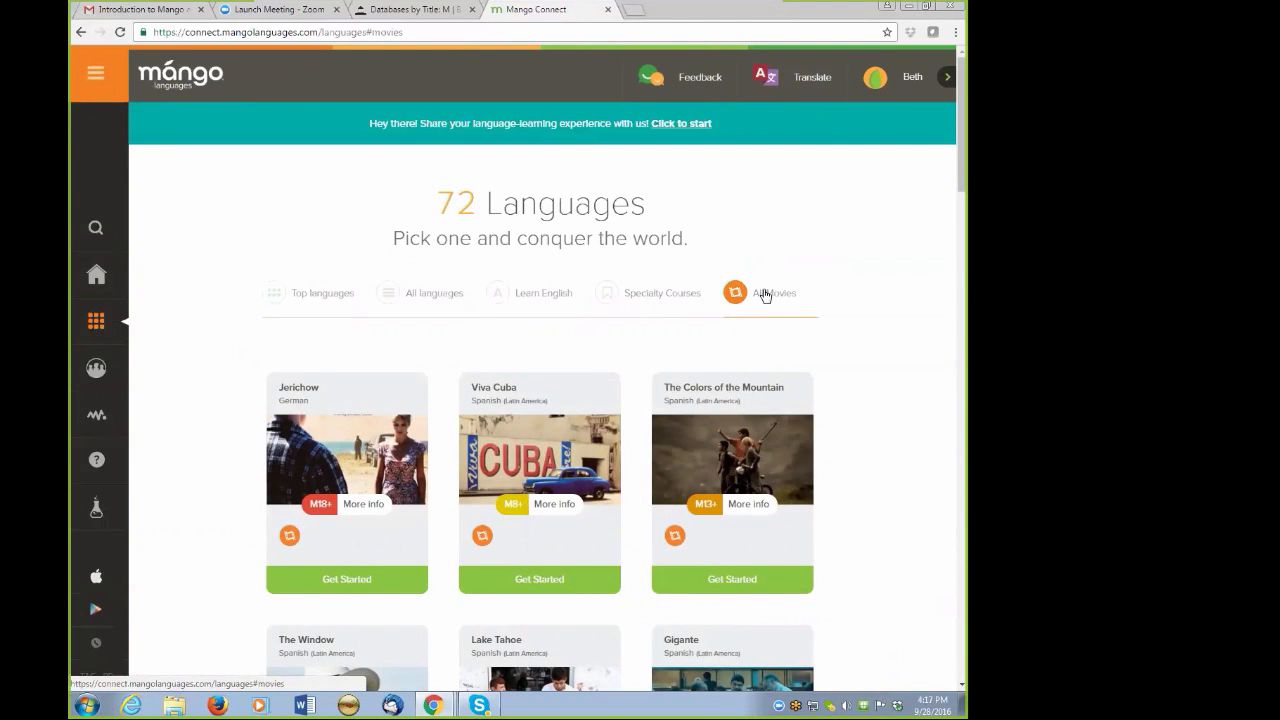
left_click(96, 72)
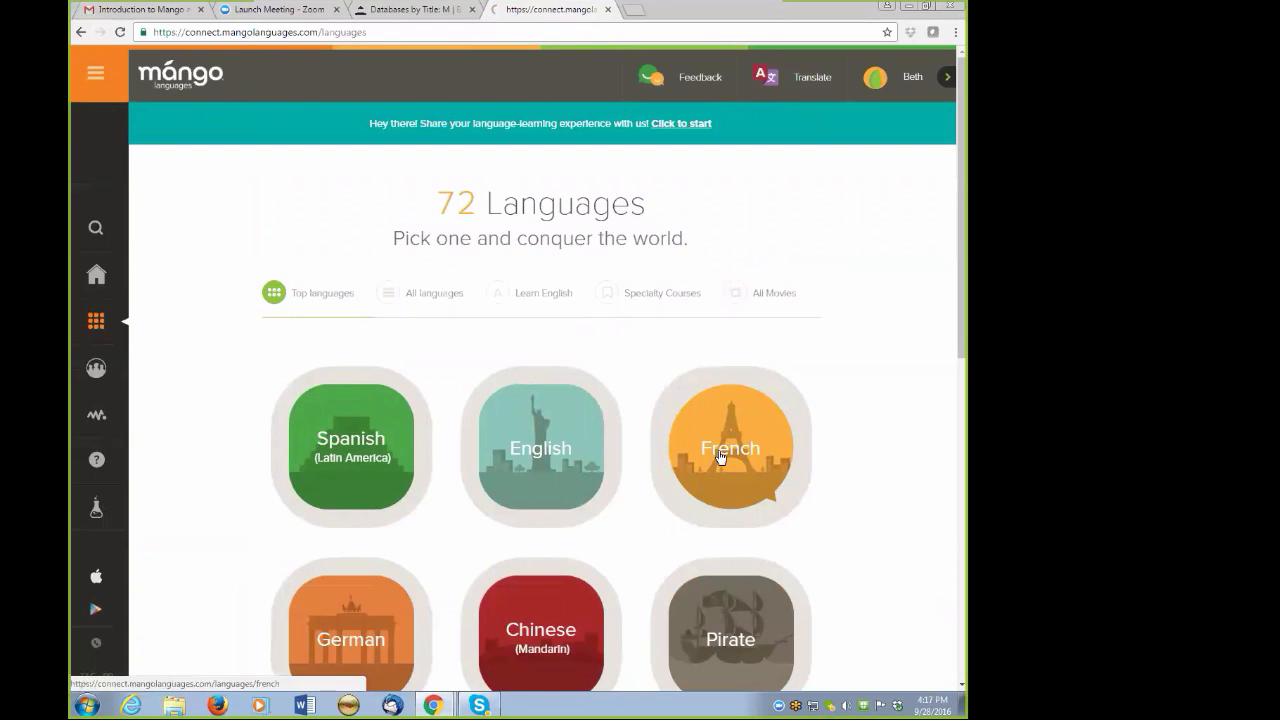
left_click(730, 448)
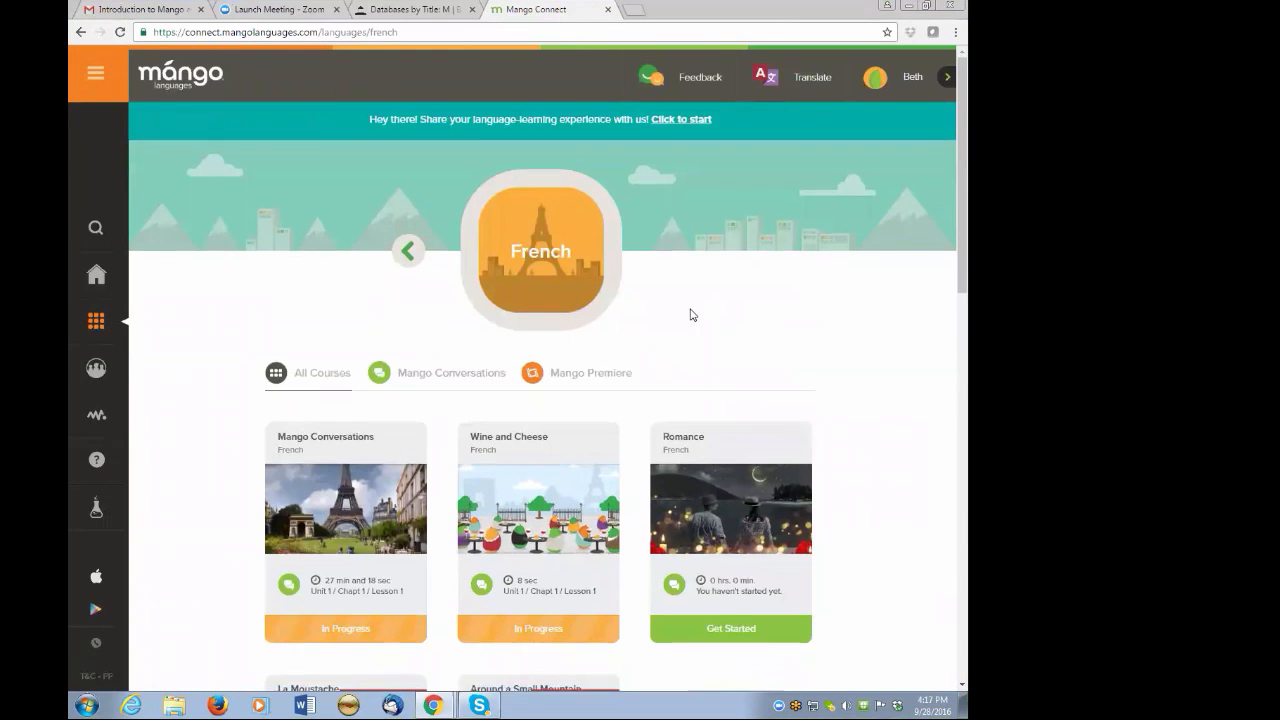
scroll("down", 3)
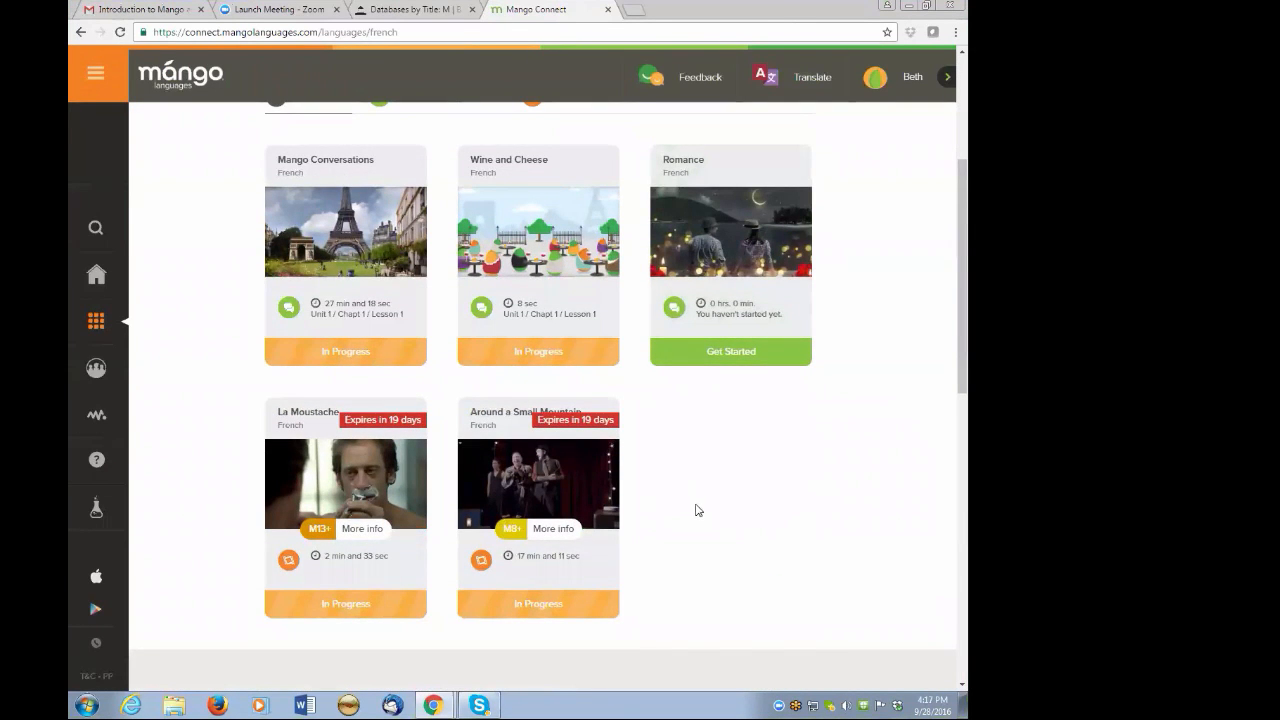
mouse_move(276, 452)
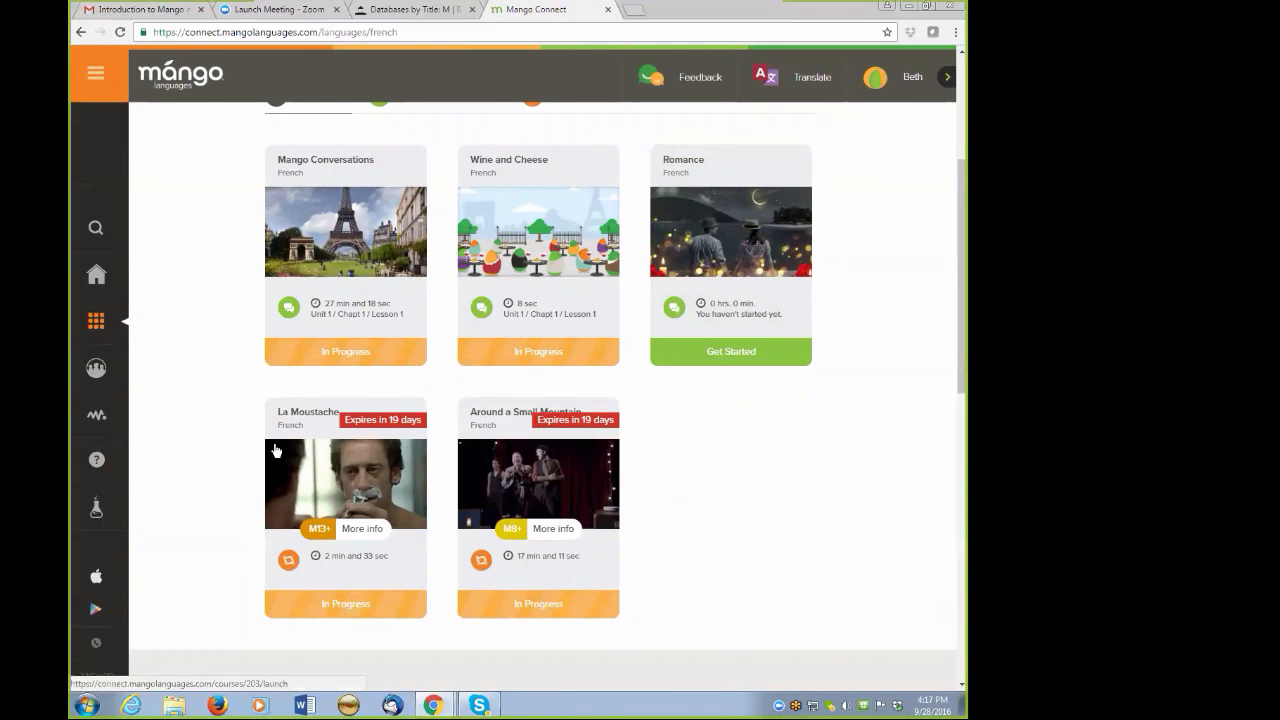
mouse_move(170, 512)
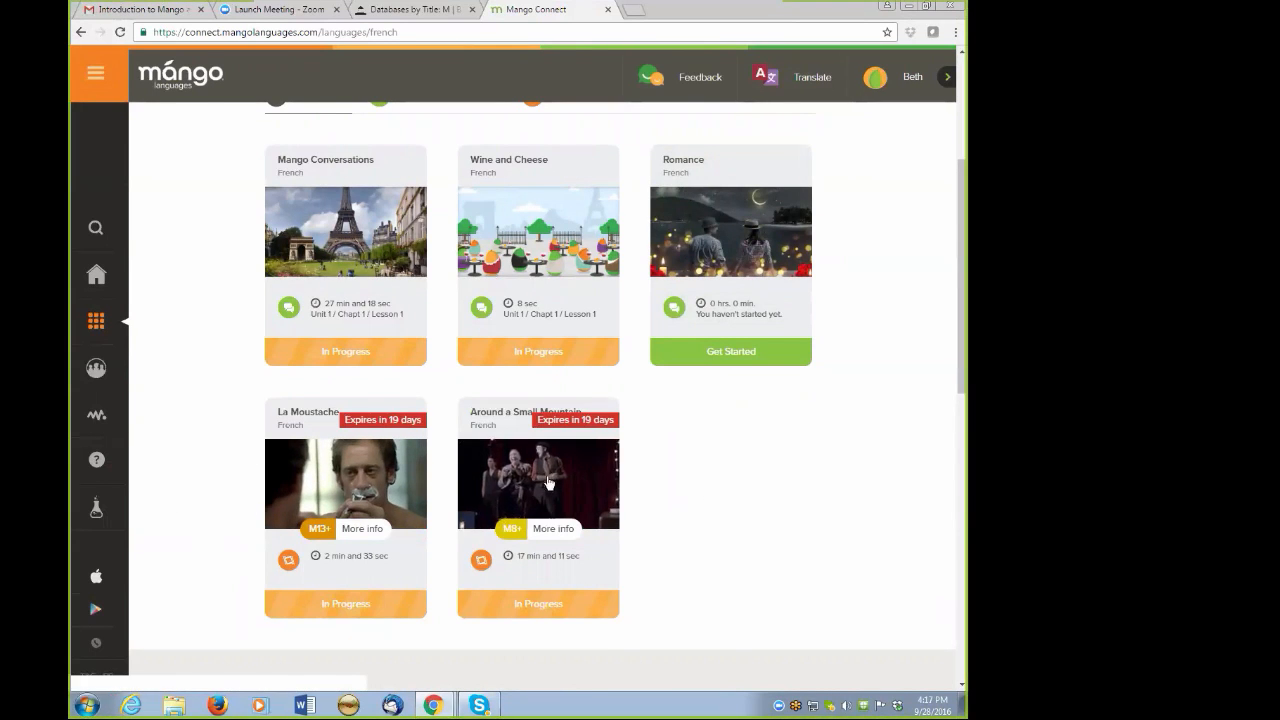
mouse_move(608, 480)
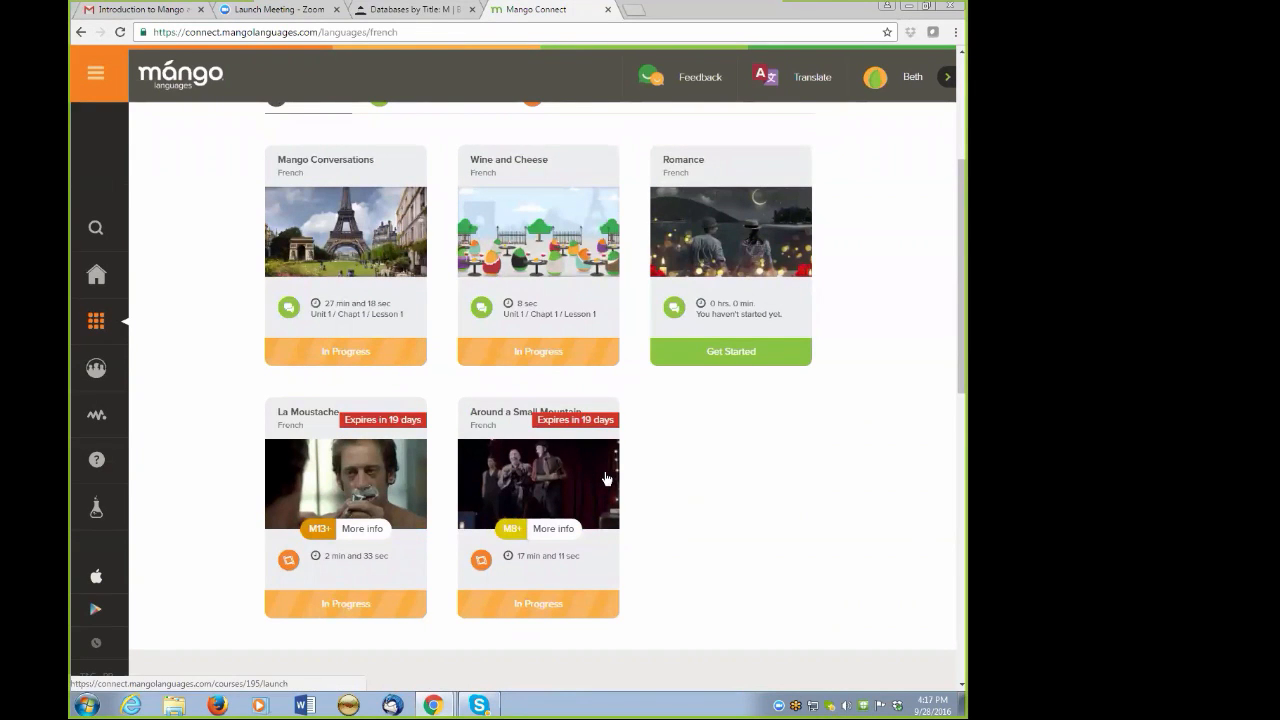
mouse_move(410, 522)
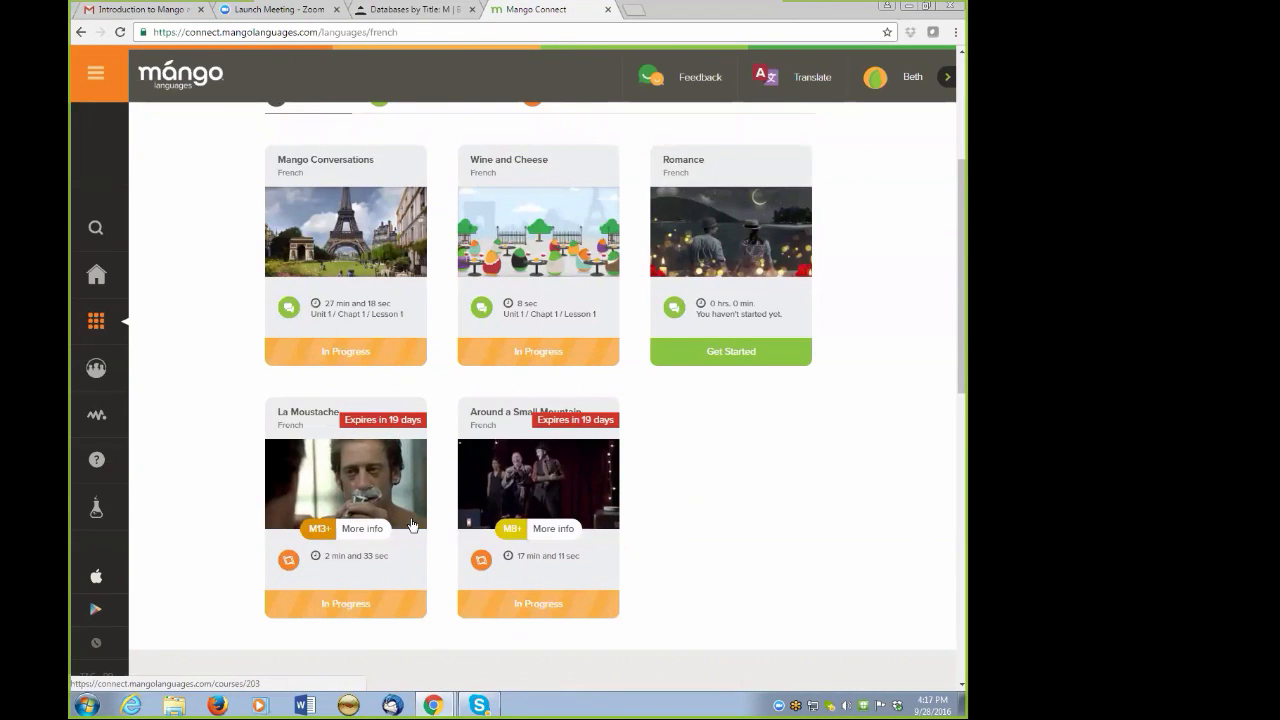
mouse_move(320, 540)
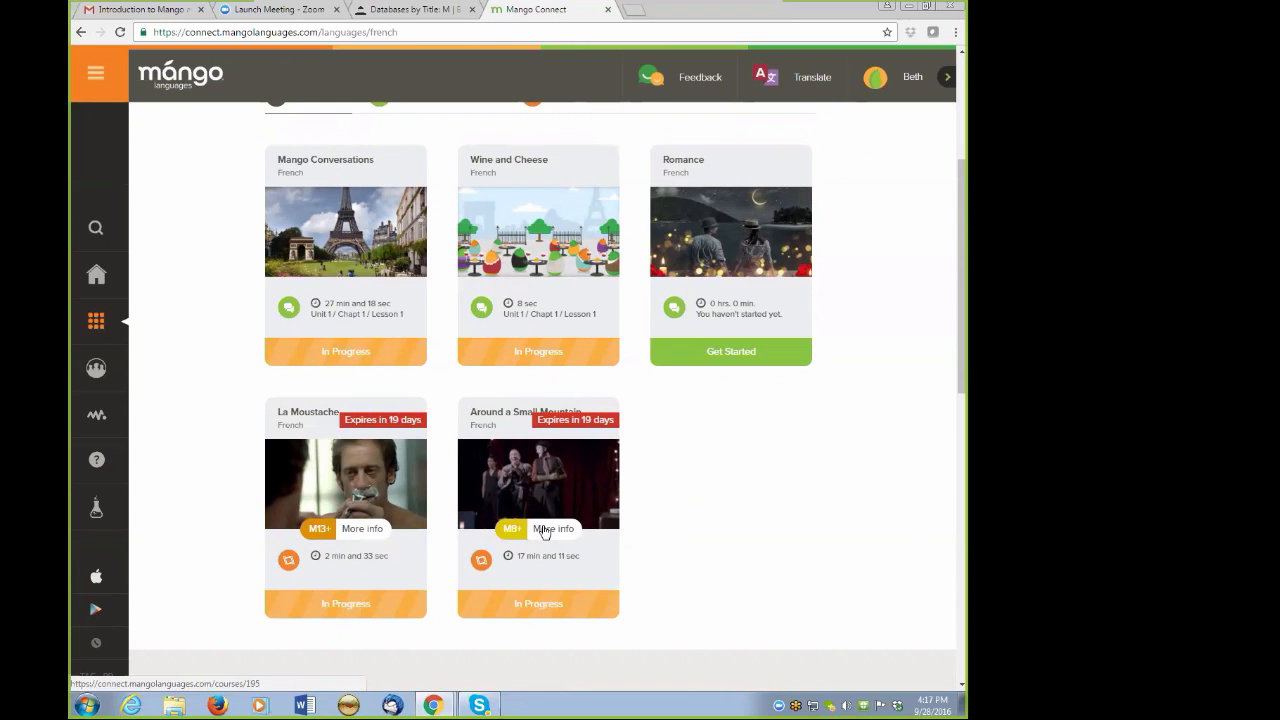
left_click(552, 528)
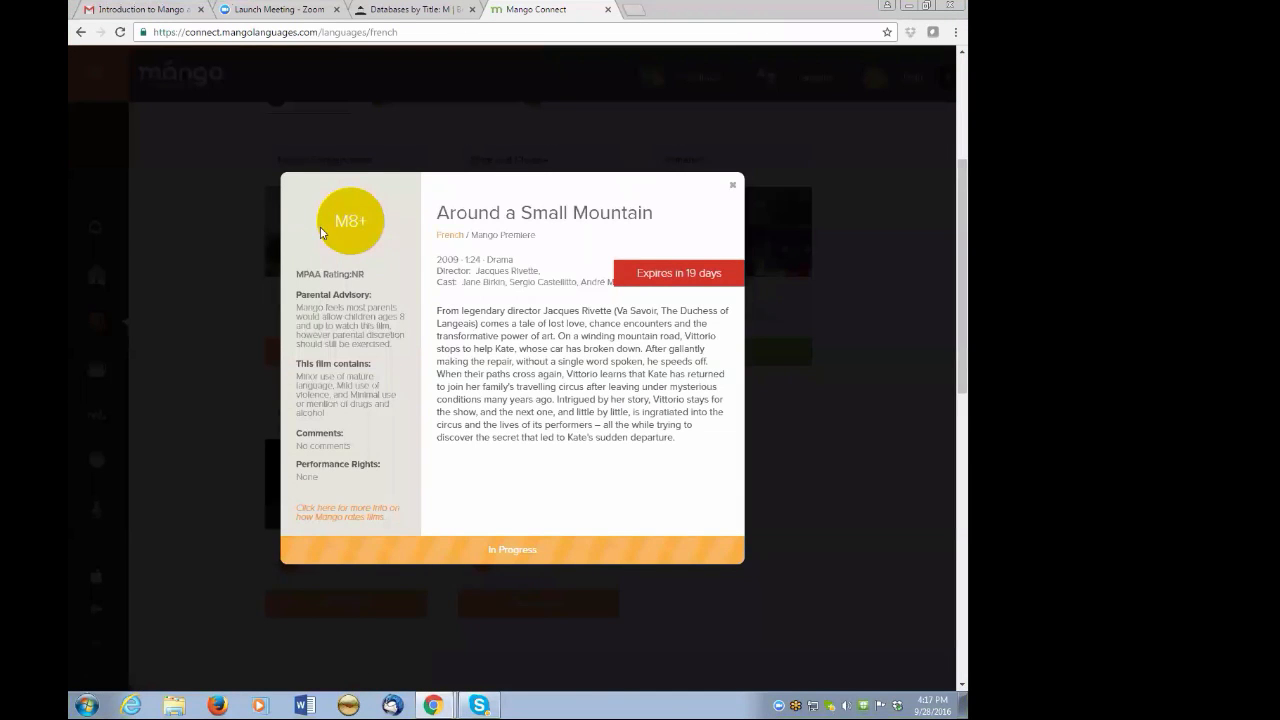
mouse_move(328, 308)
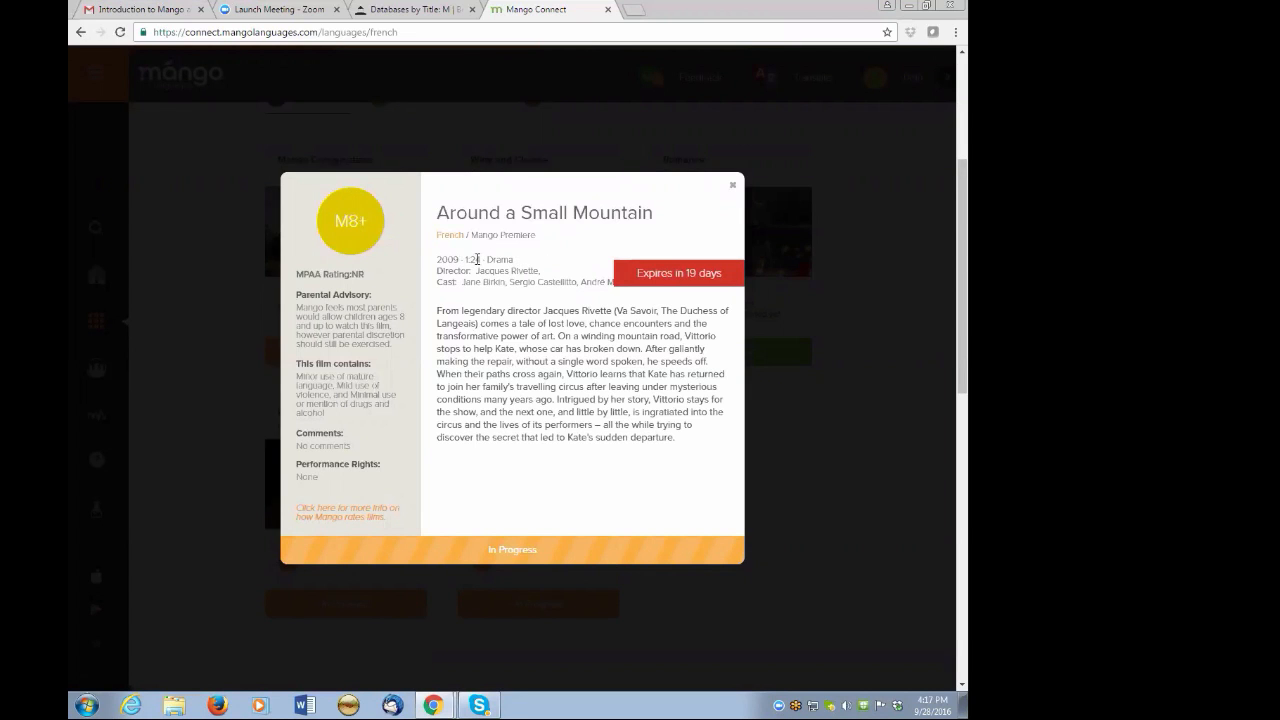
mouse_move(532, 264)
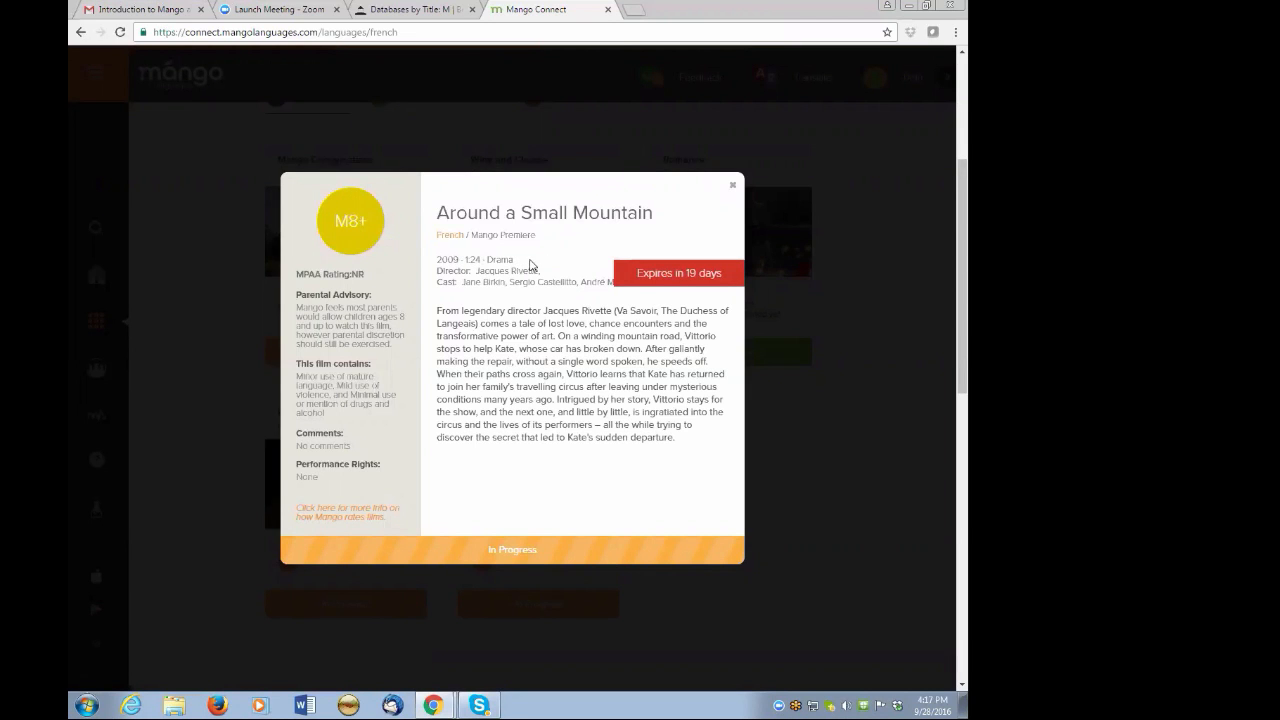
mouse_move(464, 348)
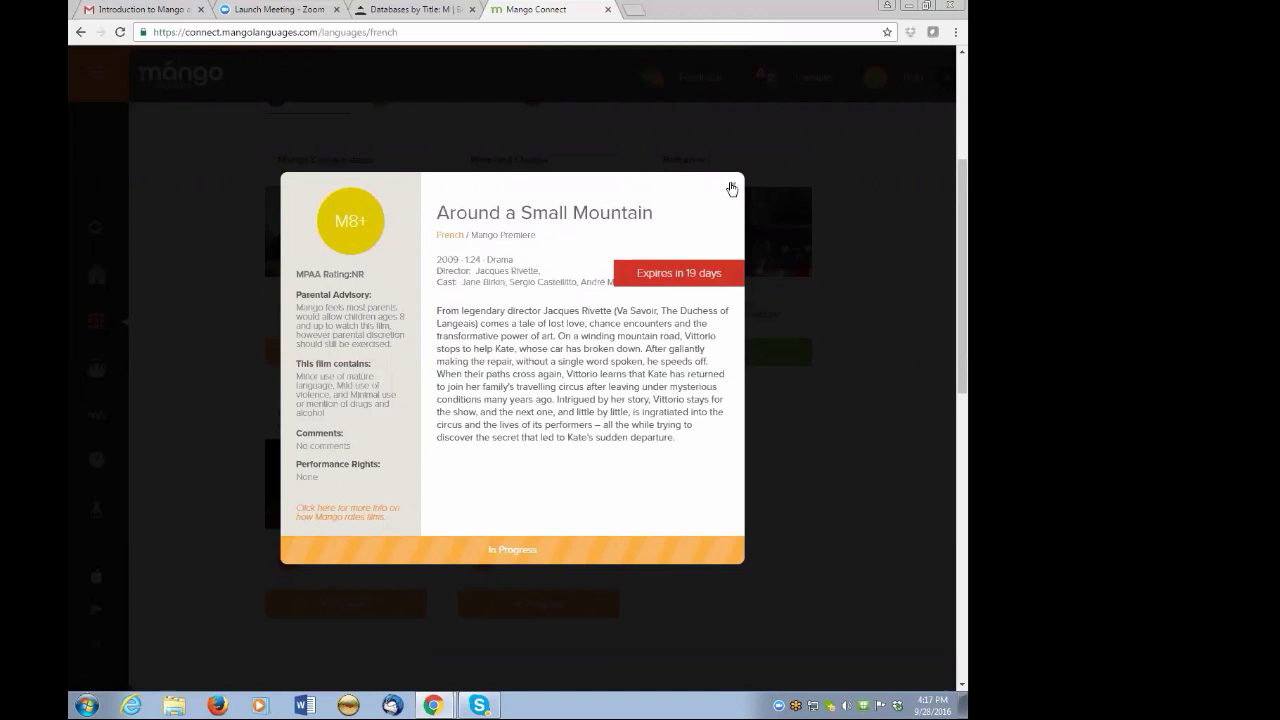
left_click(732, 188)
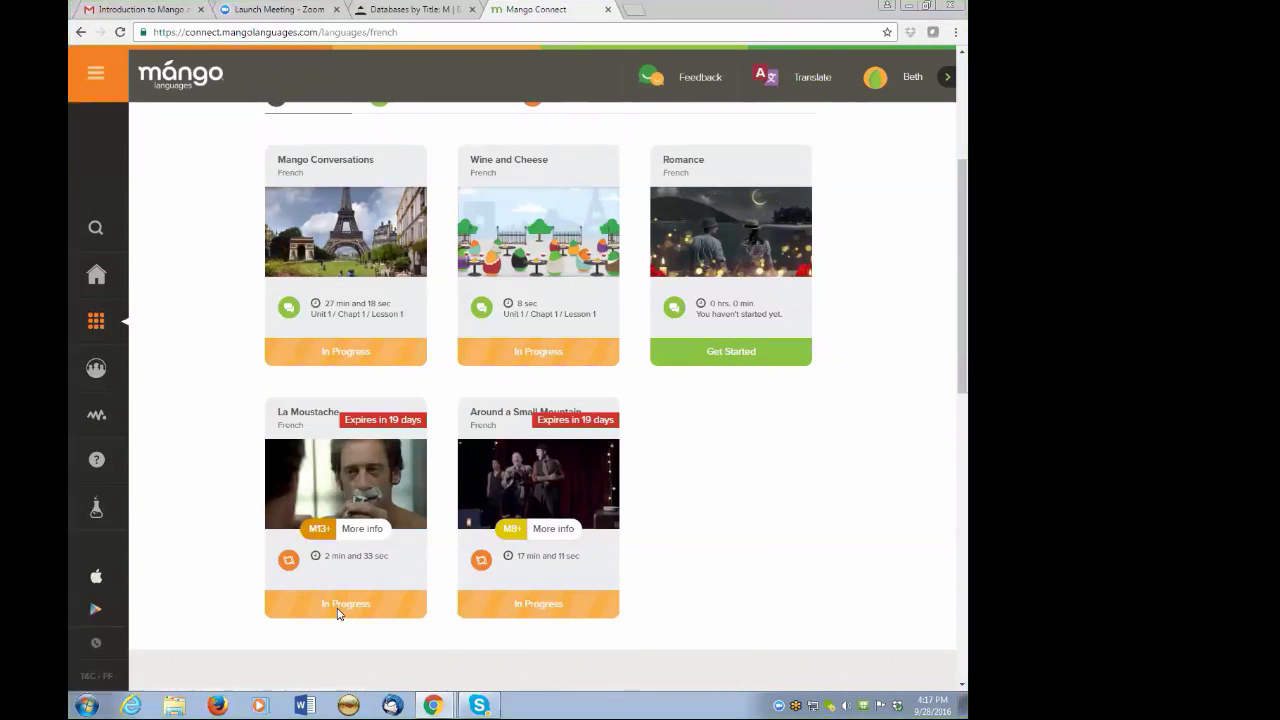
Resume La Moustache in Movie Mode, view the Choose Subtitles options, then go back to the mode choice.
left_click(344, 604)
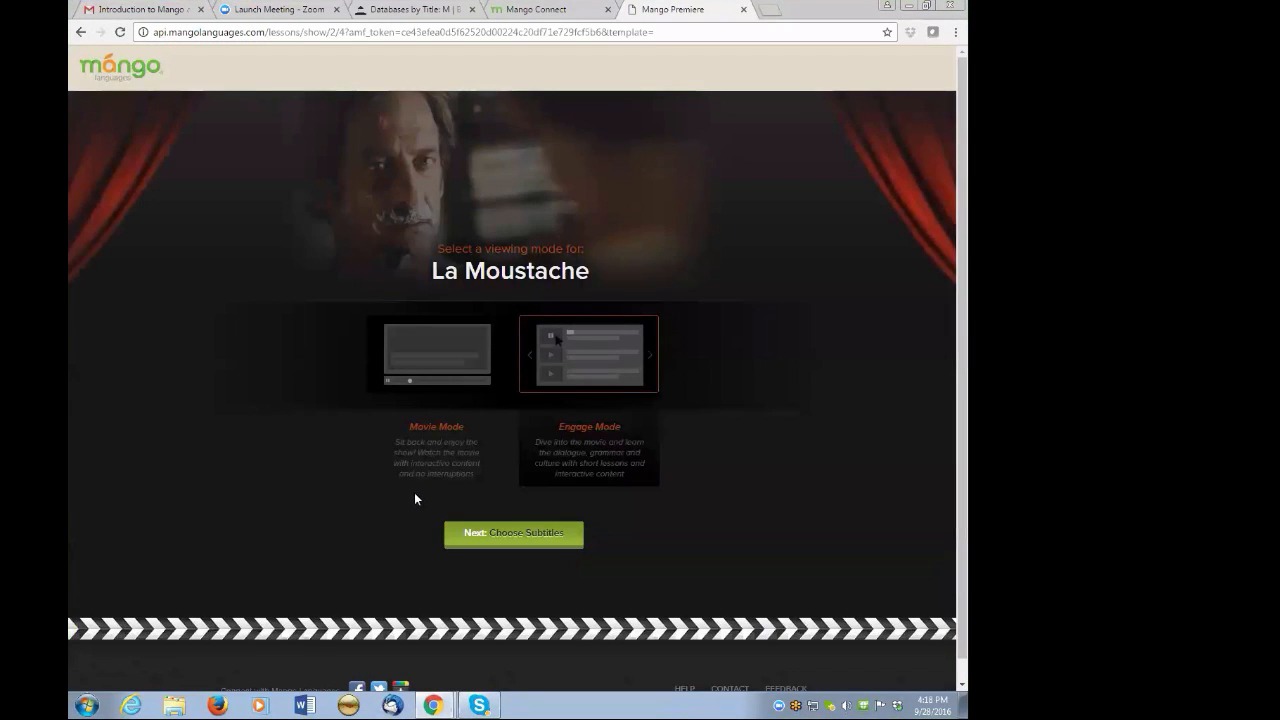
mouse_move(462, 388)
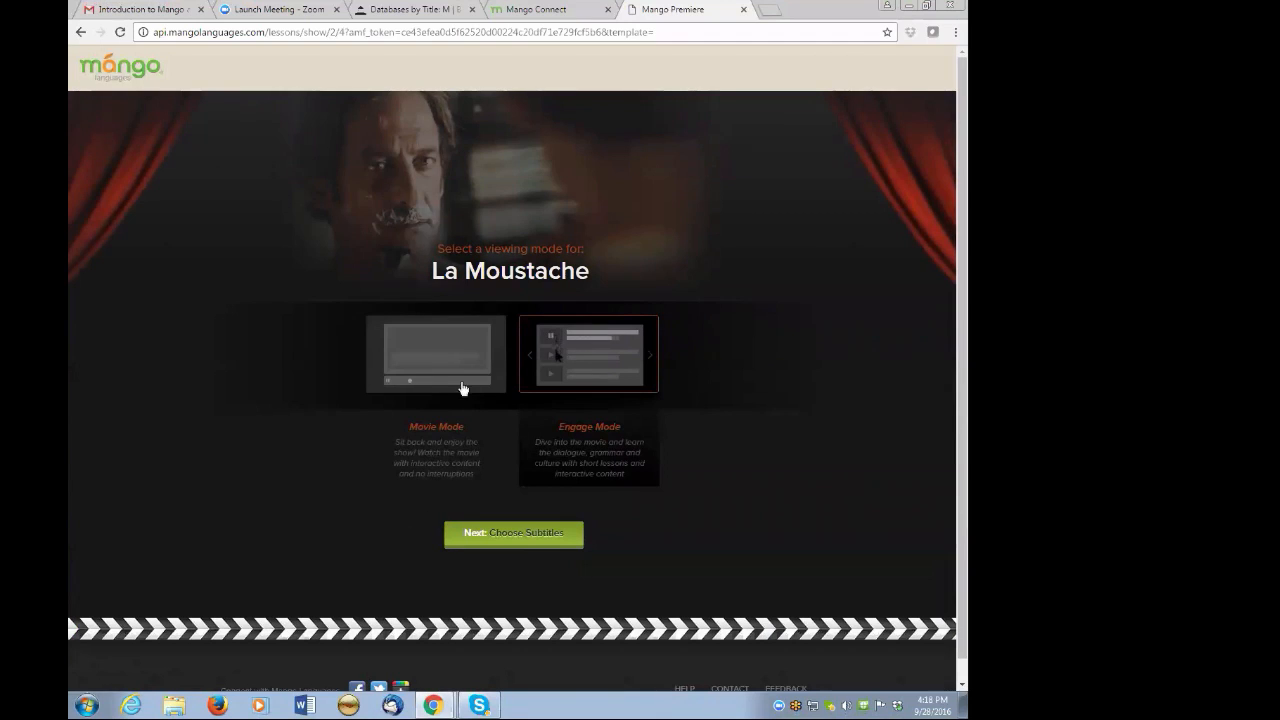
left_click(436, 352)
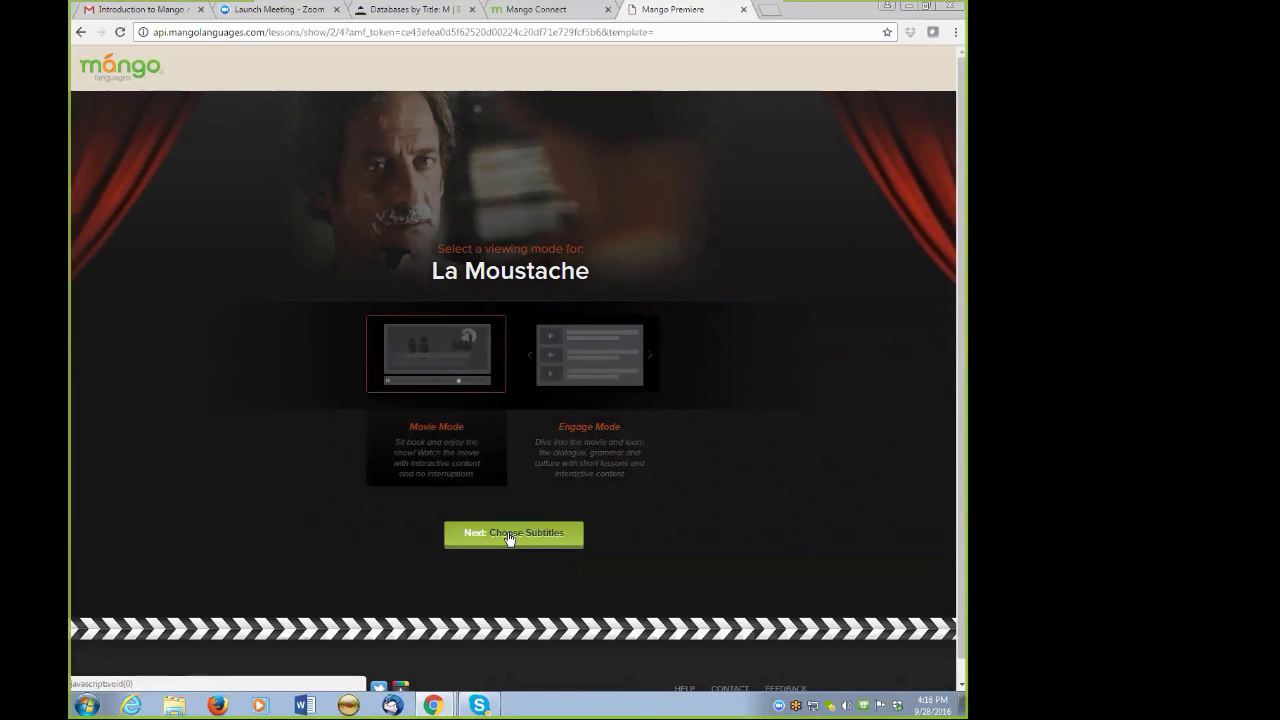
left_click(512, 532)
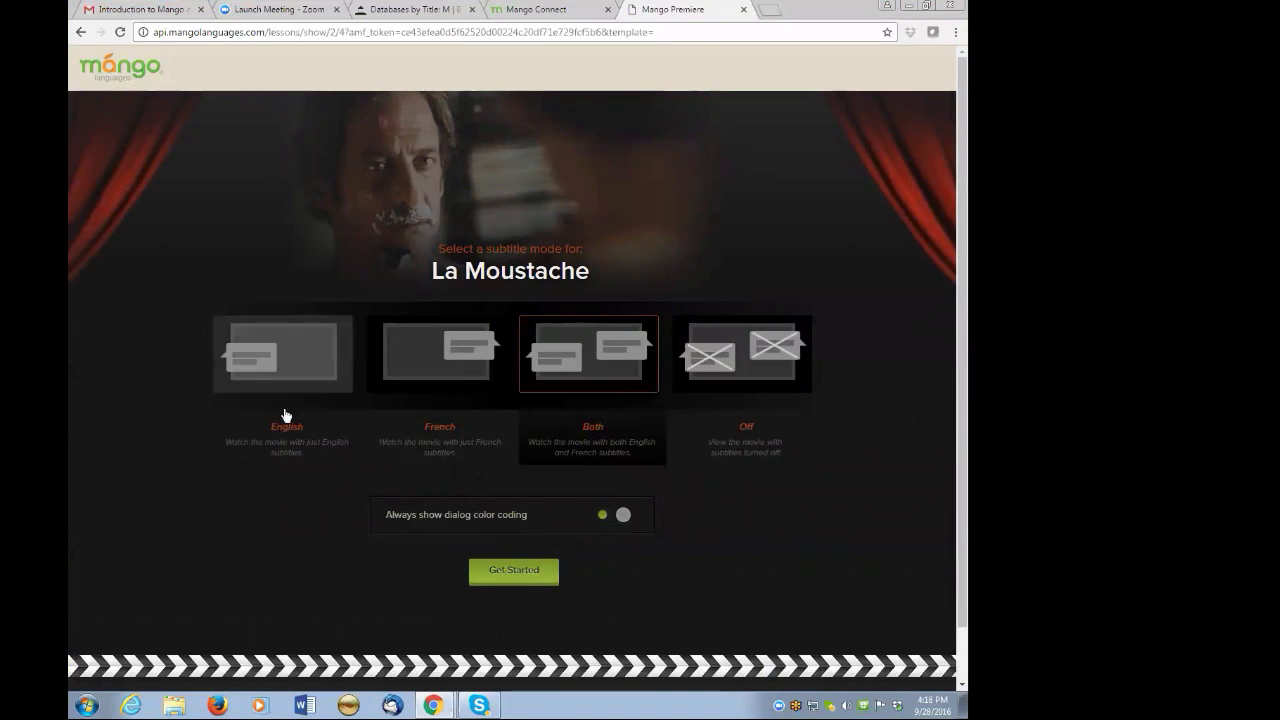
mouse_move(438, 400)
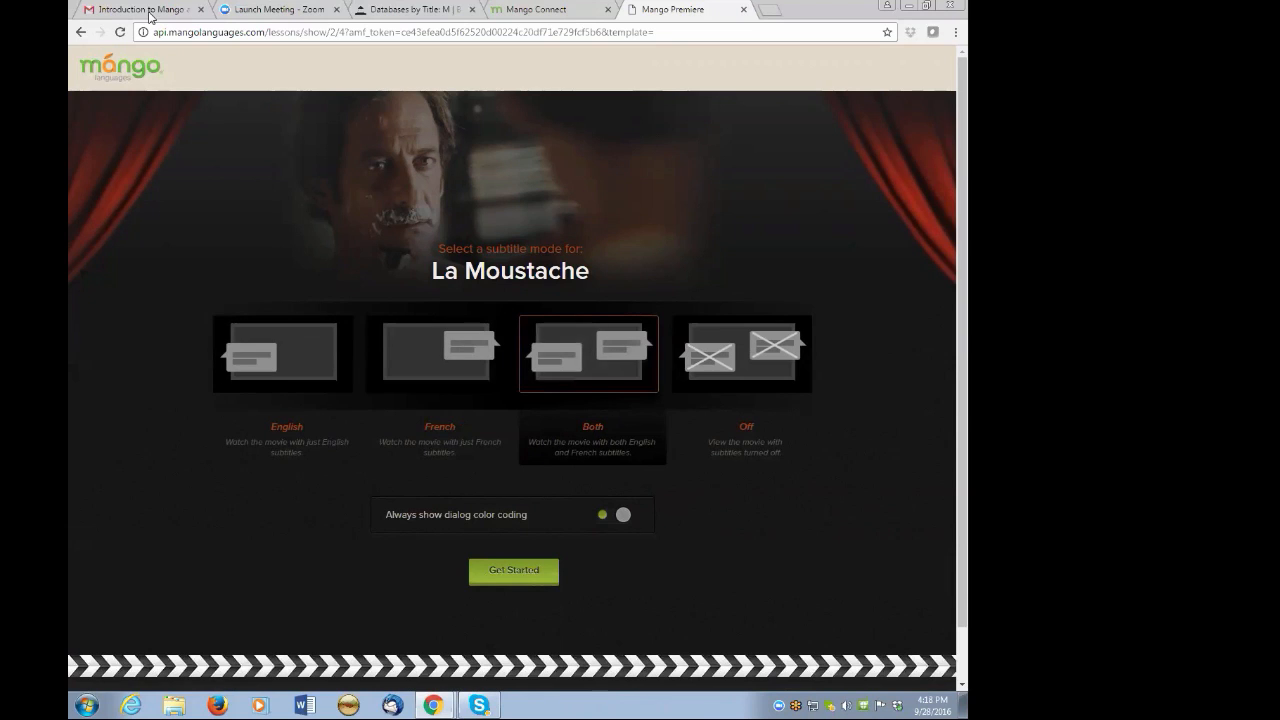
mouse_move(82, 32)
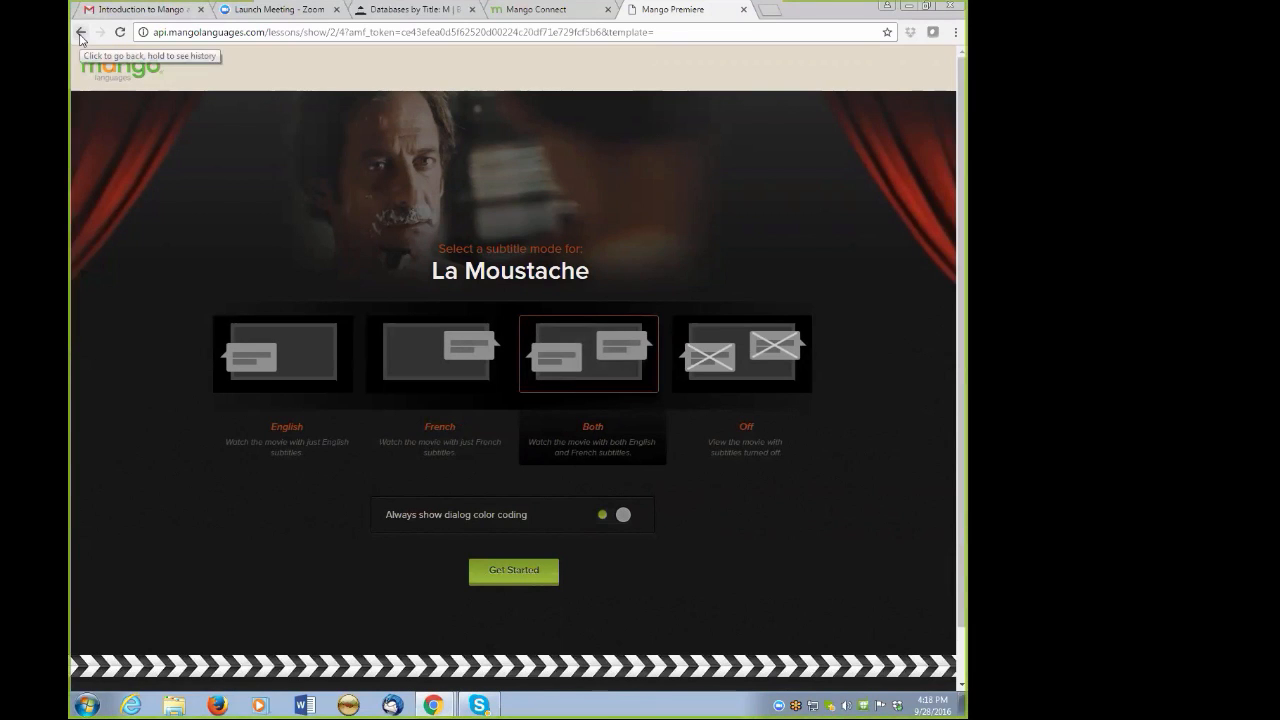
left_click(82, 32)
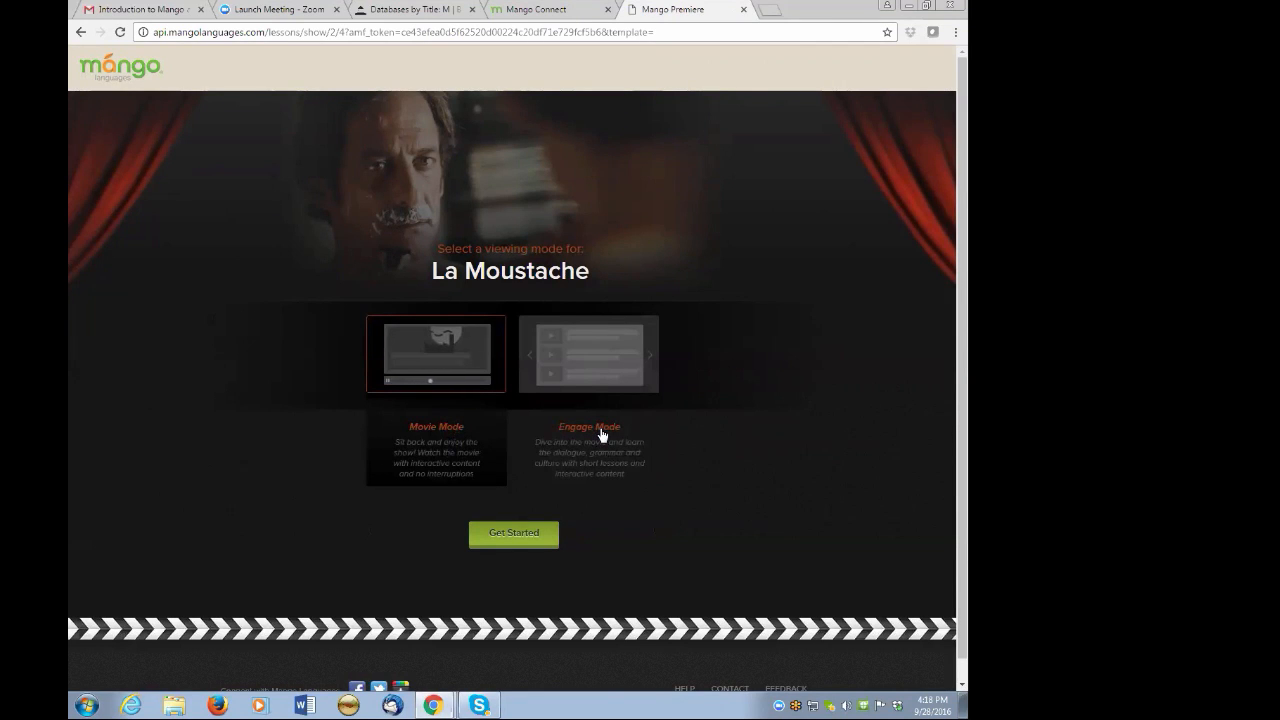
Start La Moustache in engage mode and move past the scene intro to its list of French dialogue lines.
left_click(512, 532)
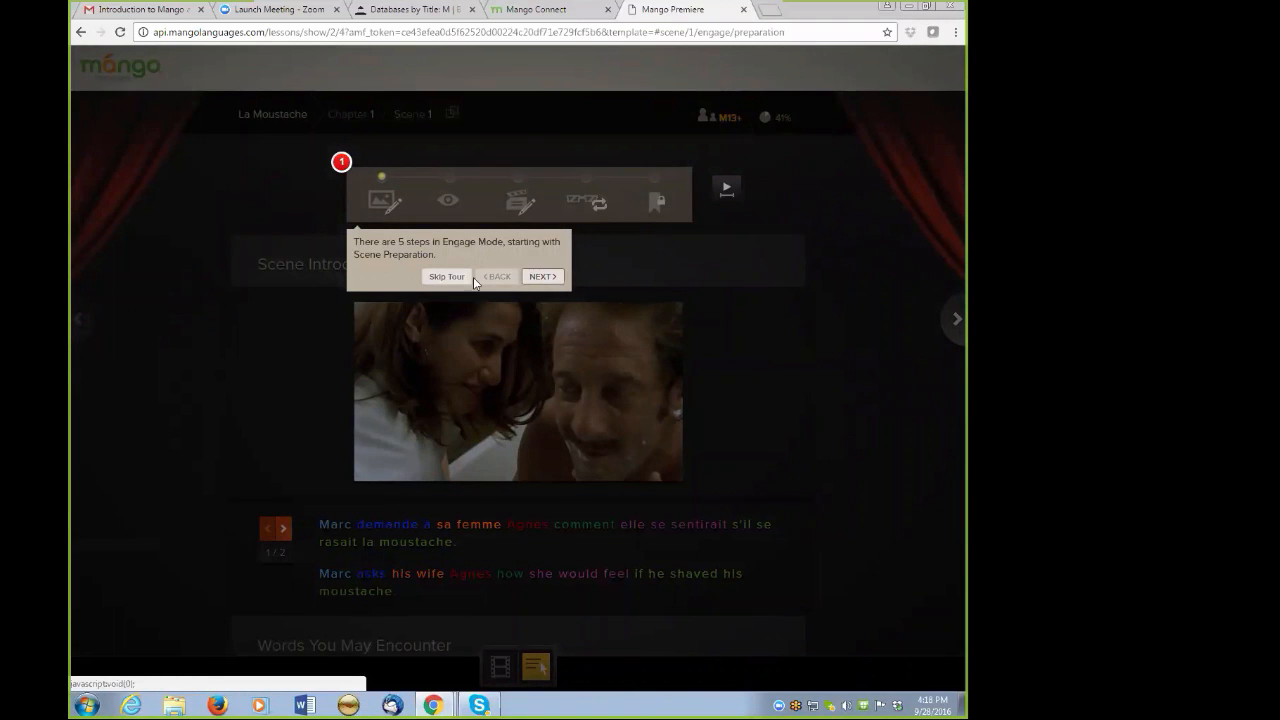
left_click(446, 276)
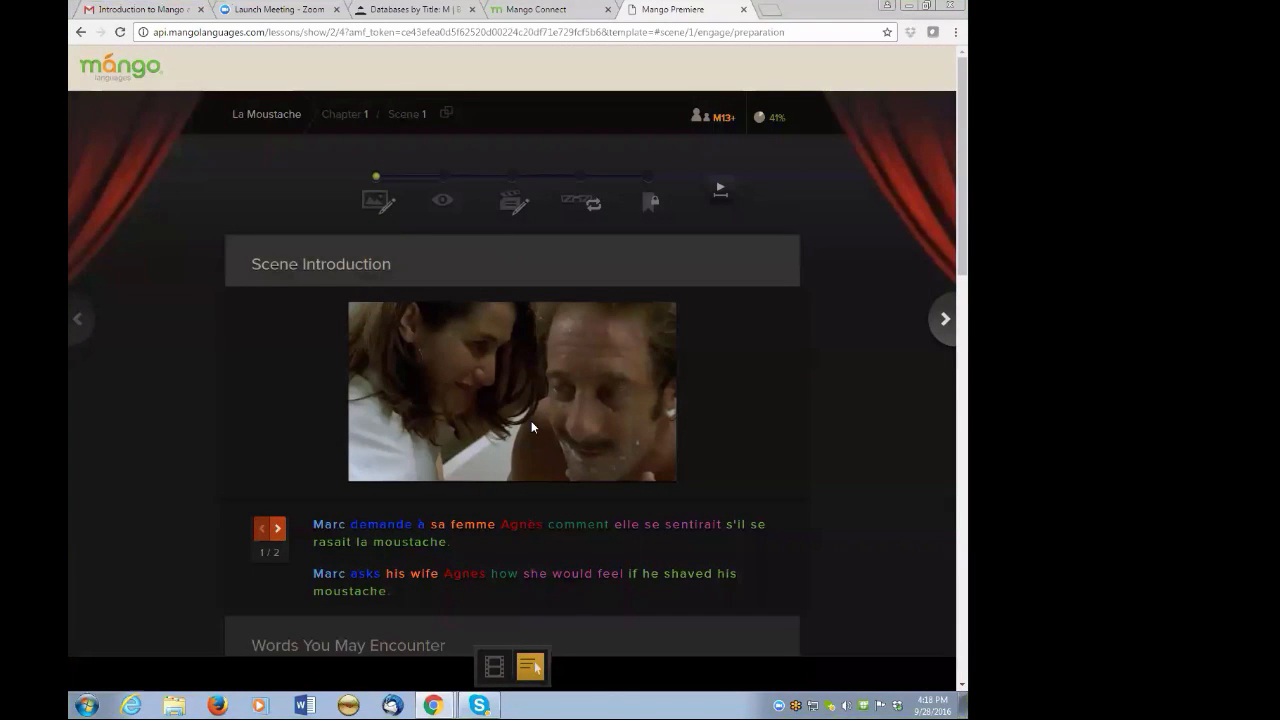
mouse_move(392, 540)
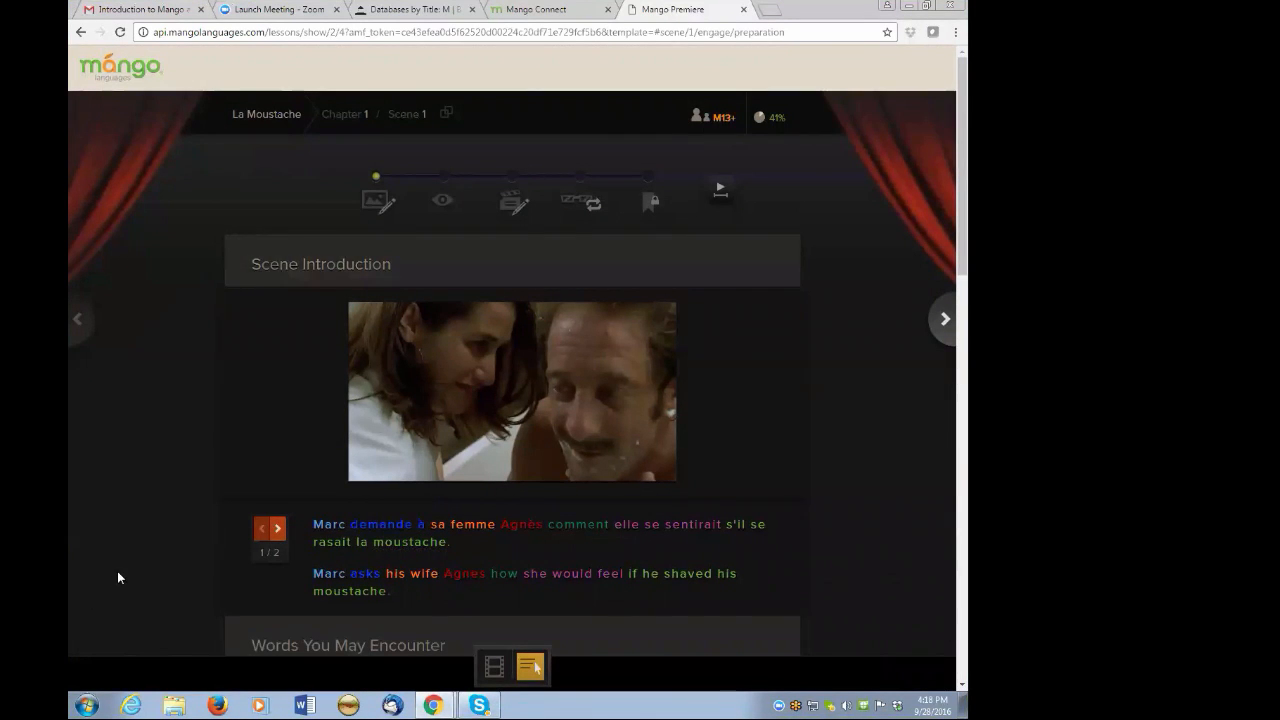
scroll("down", 3)
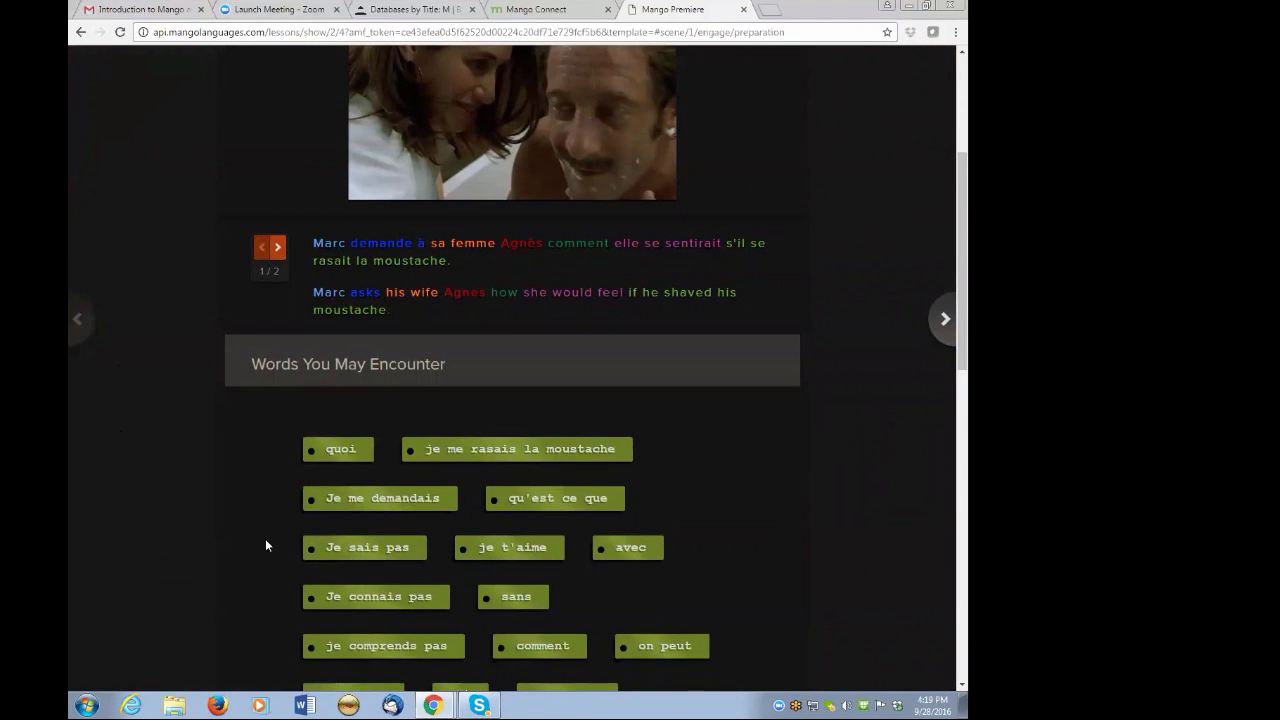
scroll("up", 3)
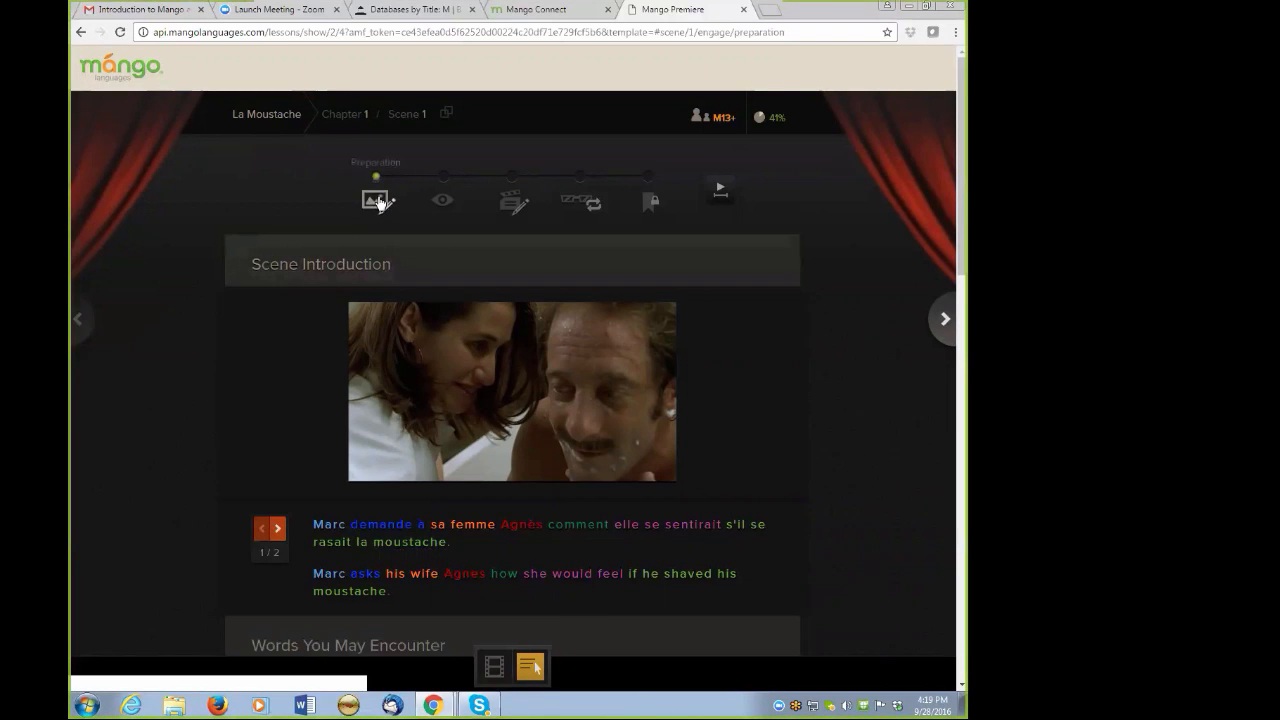
scroll("down", 3)
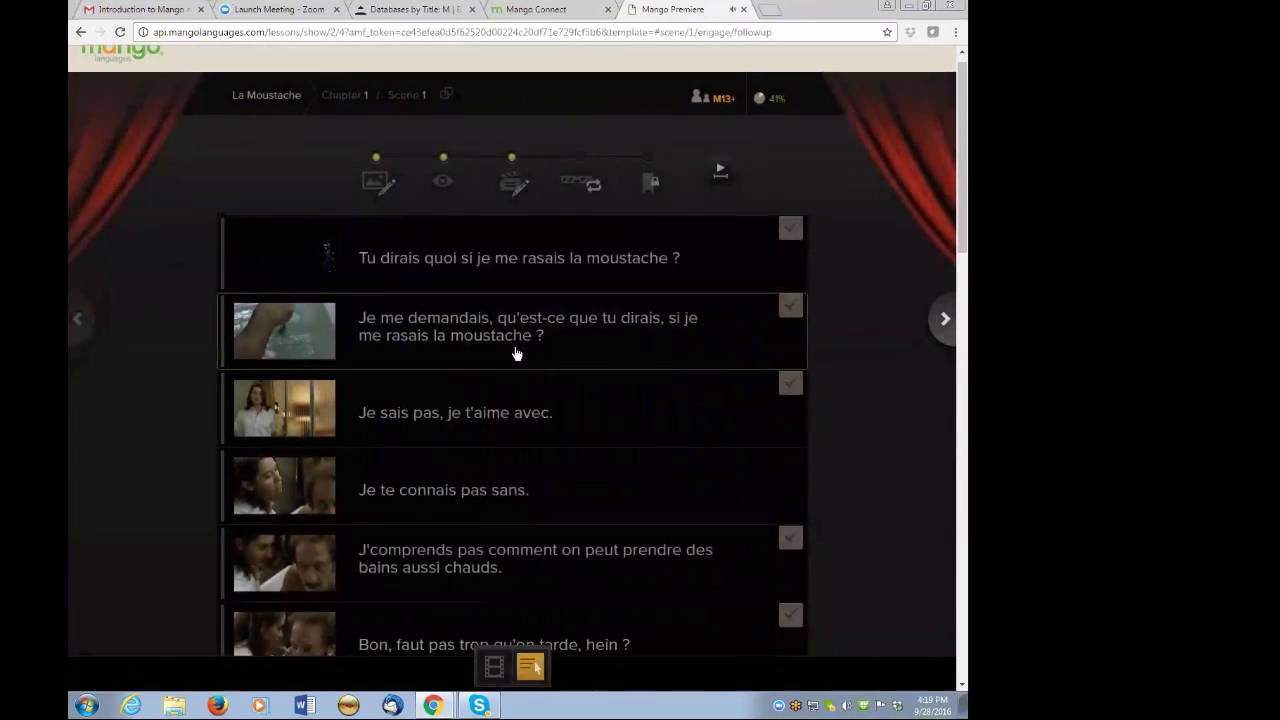
Expand 'J'ai dit à Nadia qu'on serait là à 8h30' to its clip and translation, scroll to the end, and return to the mode choice.
scroll("down", 3)
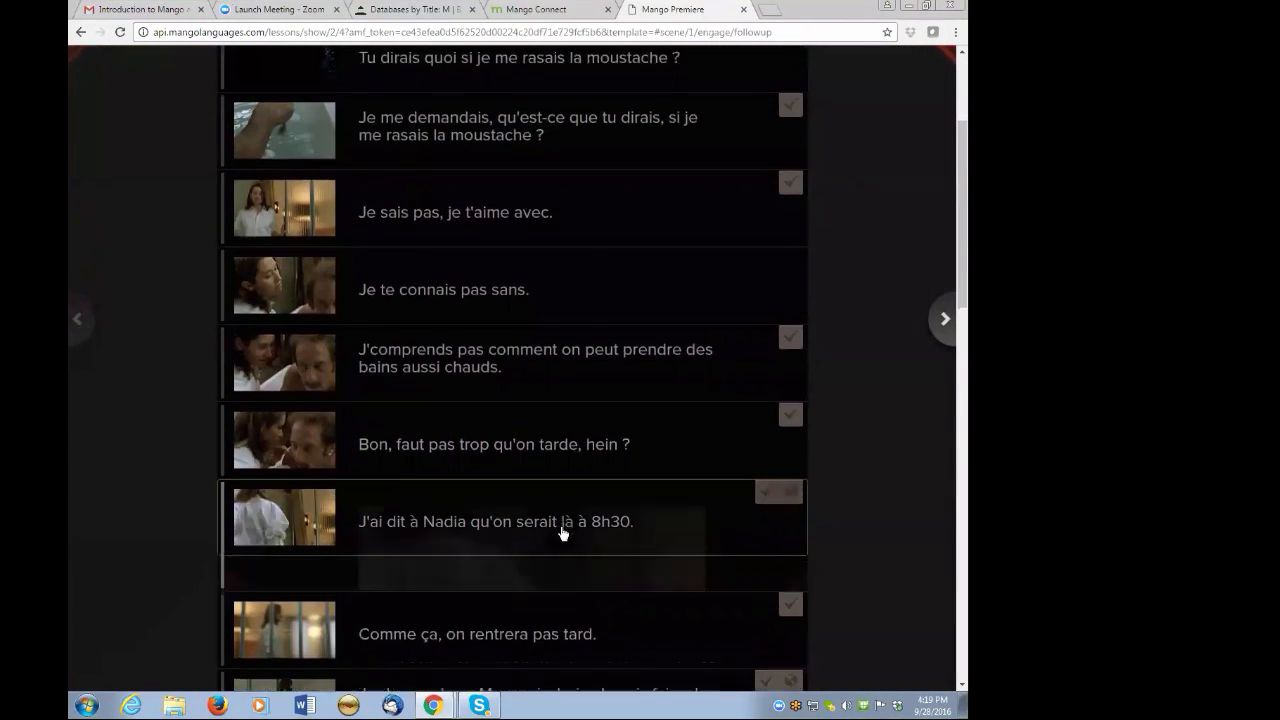
left_click(520, 520)
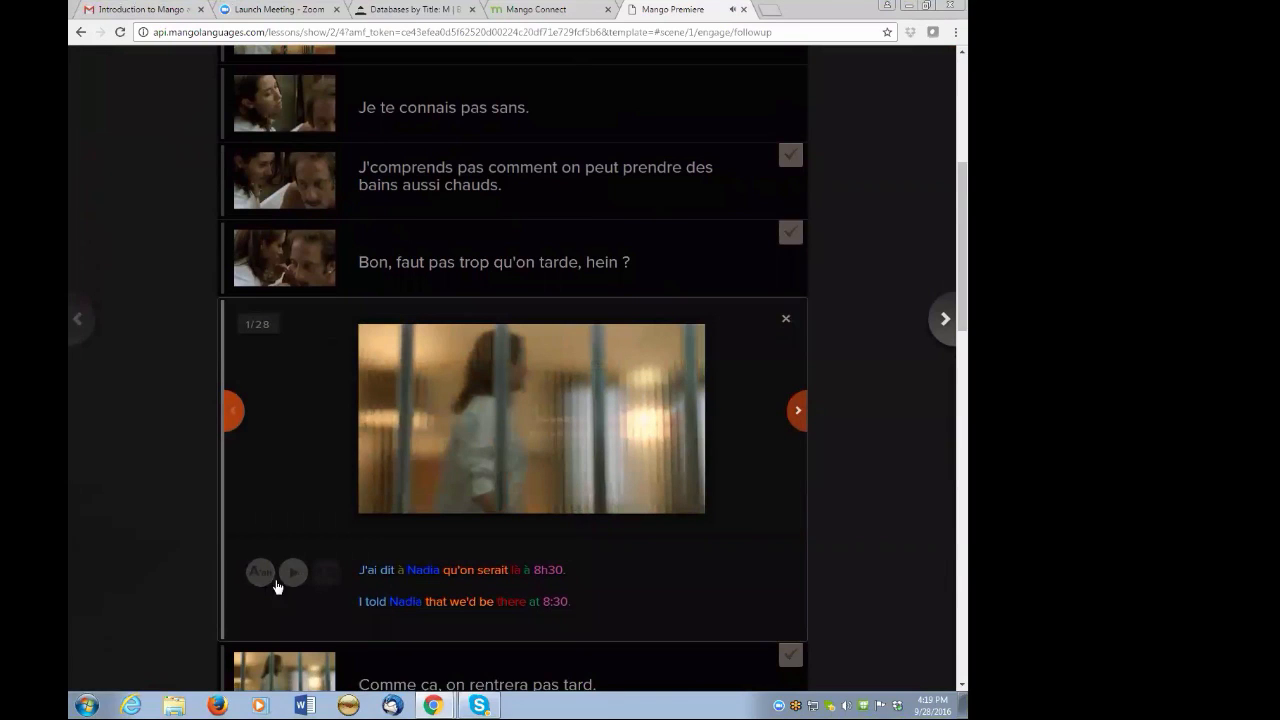
mouse_move(292, 572)
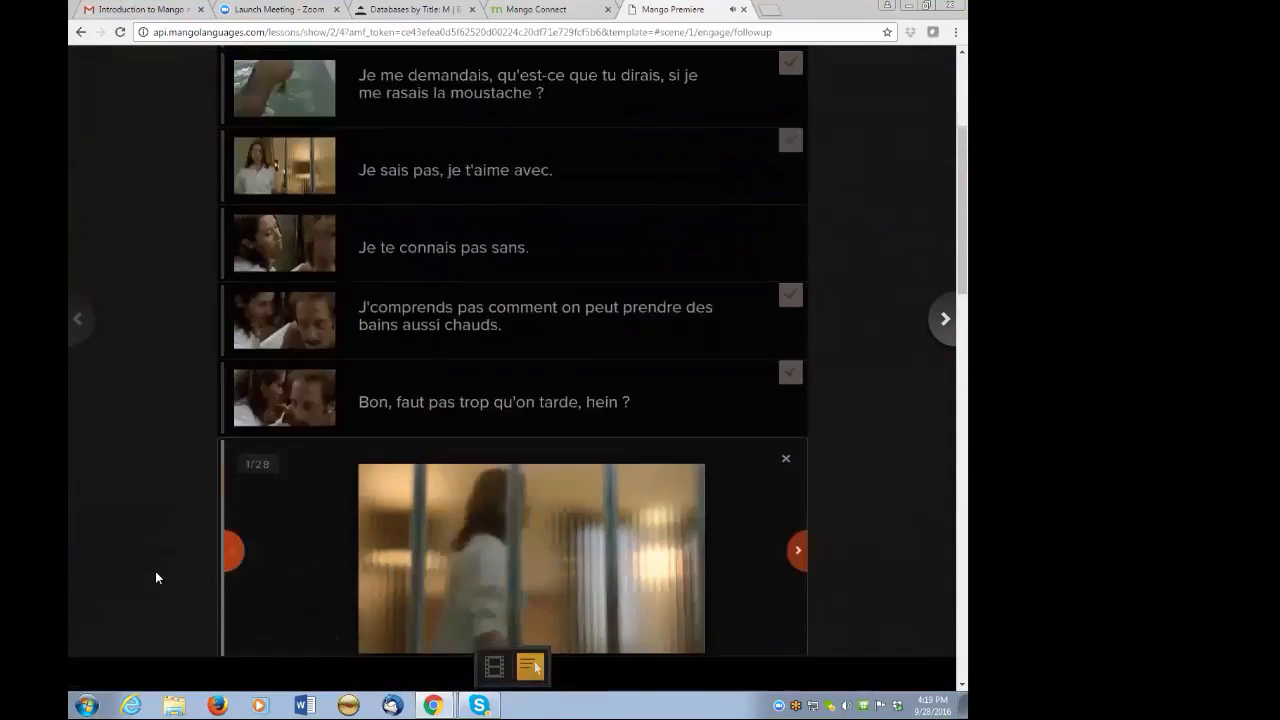
left_click(786, 458)
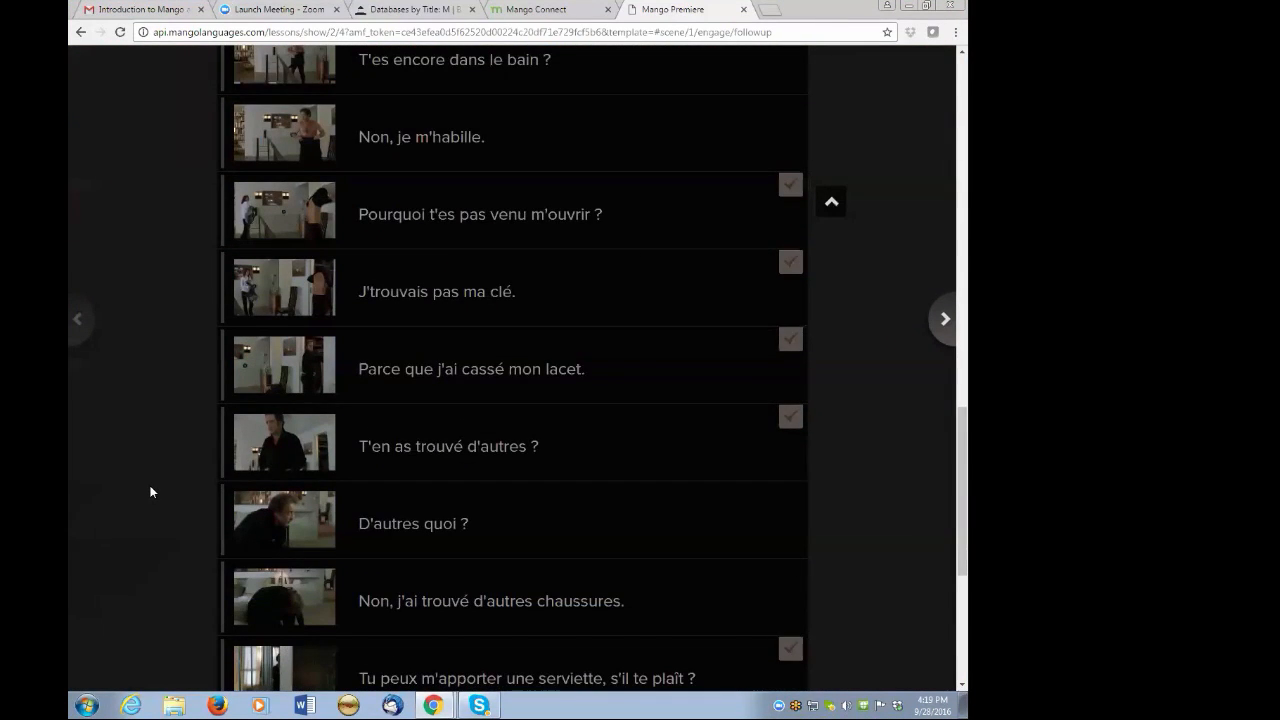
scroll("down", 3)
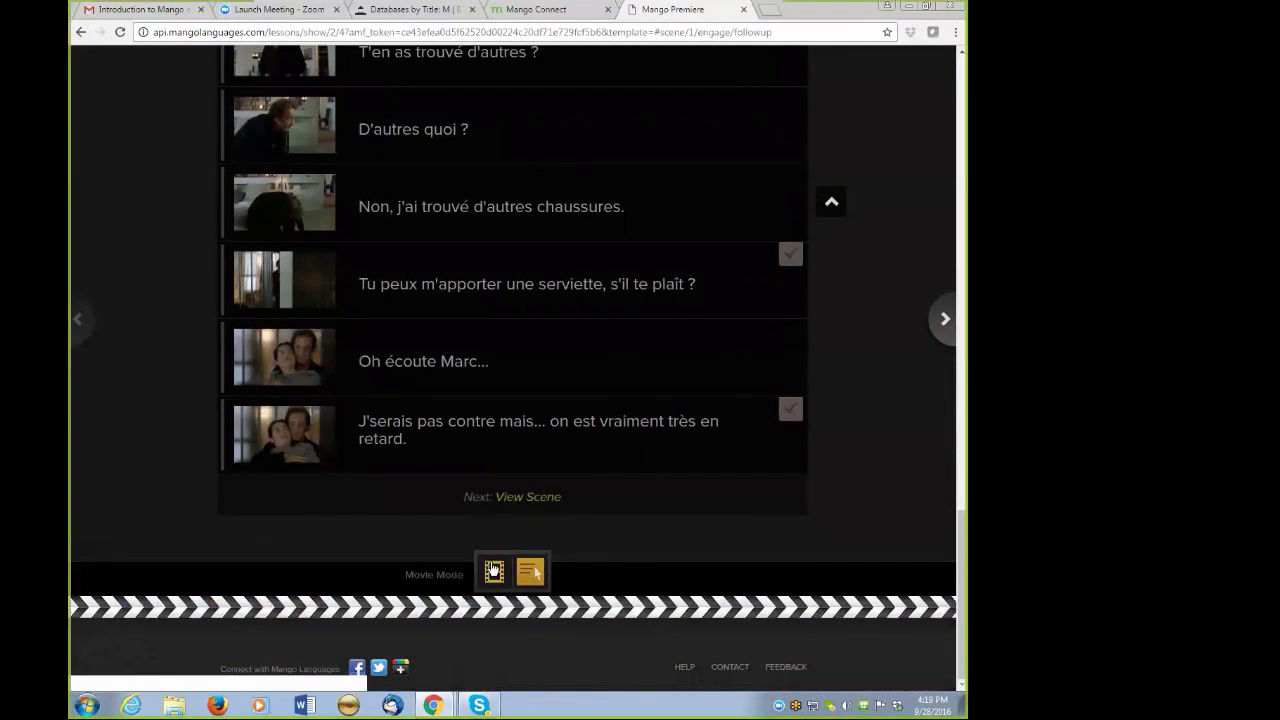
left_click(492, 572)
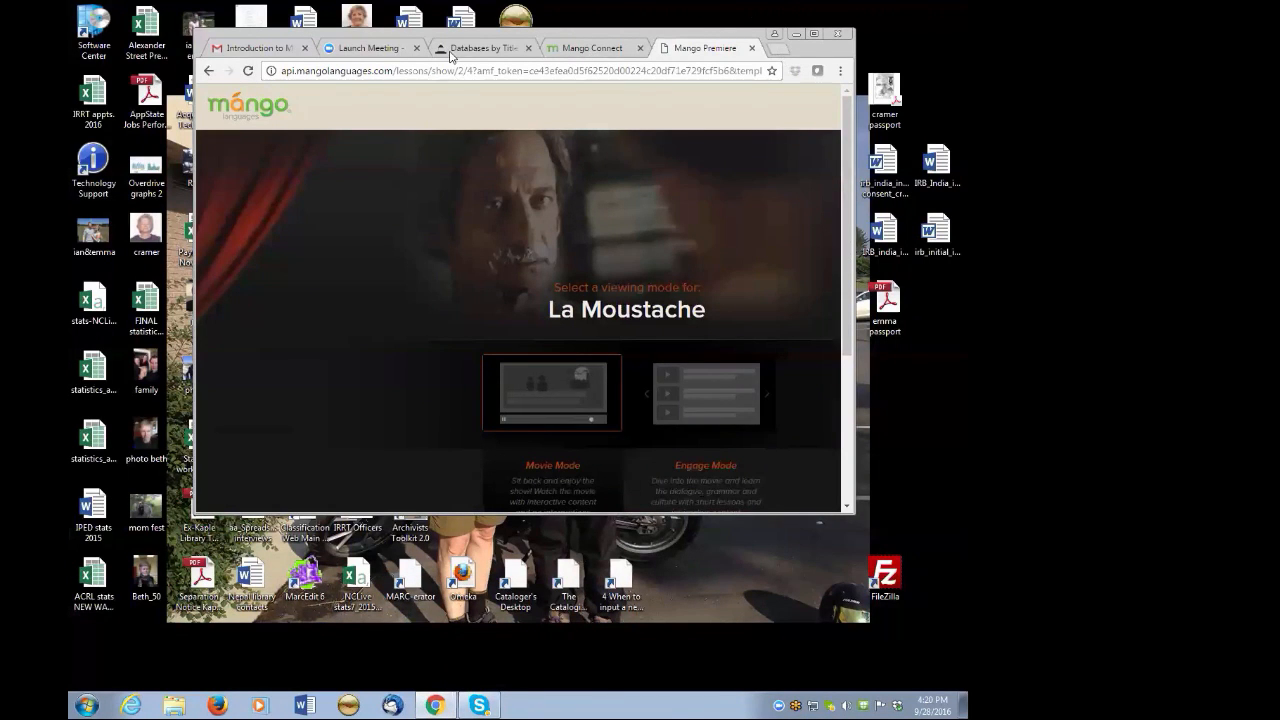
Return to the French course overview listing Mango Conversations, Wine and Cheese, Romance and La Moustache.
left_click(596, 48)
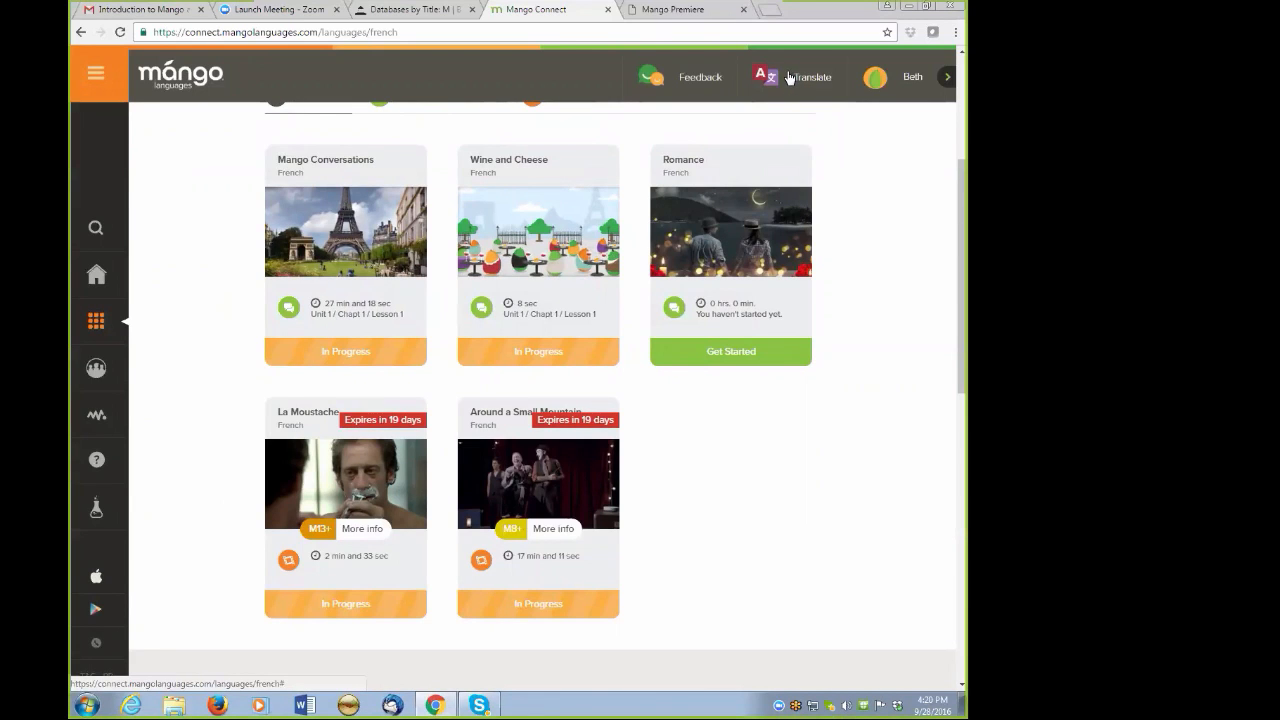
mouse_move(812, 76)
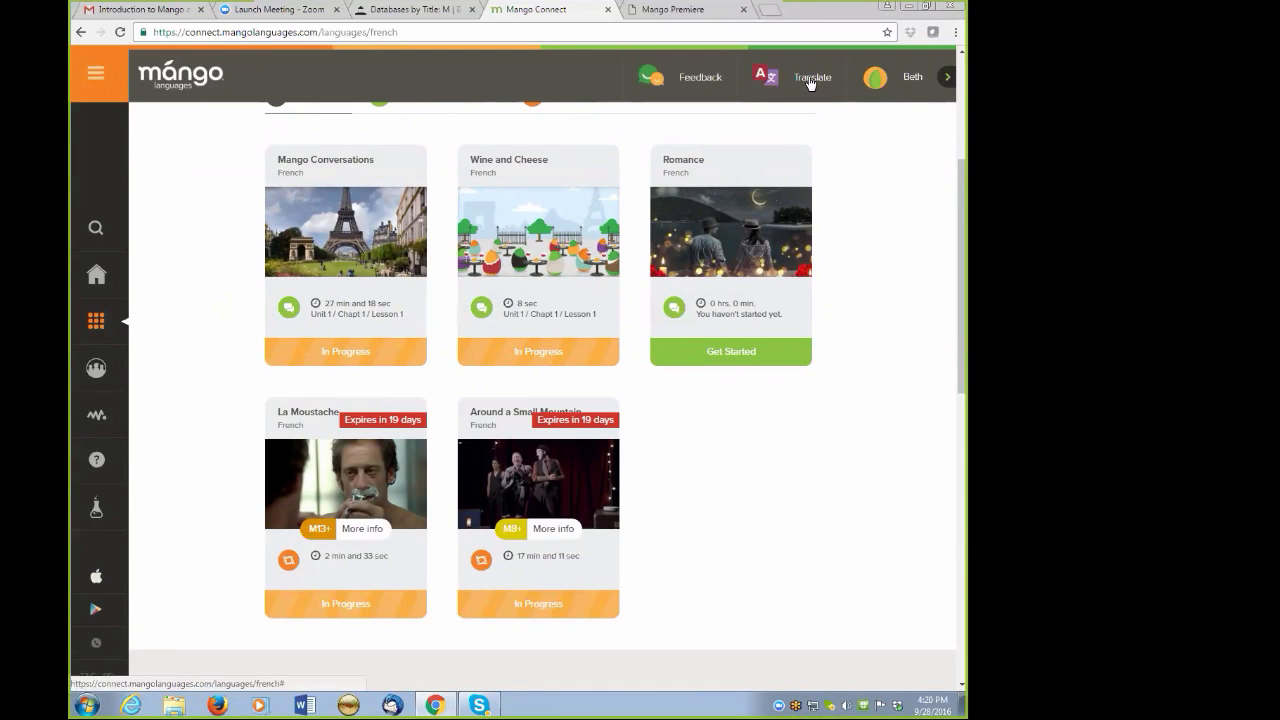
Set up the Translate tool from French to English.
left_click(812, 76)
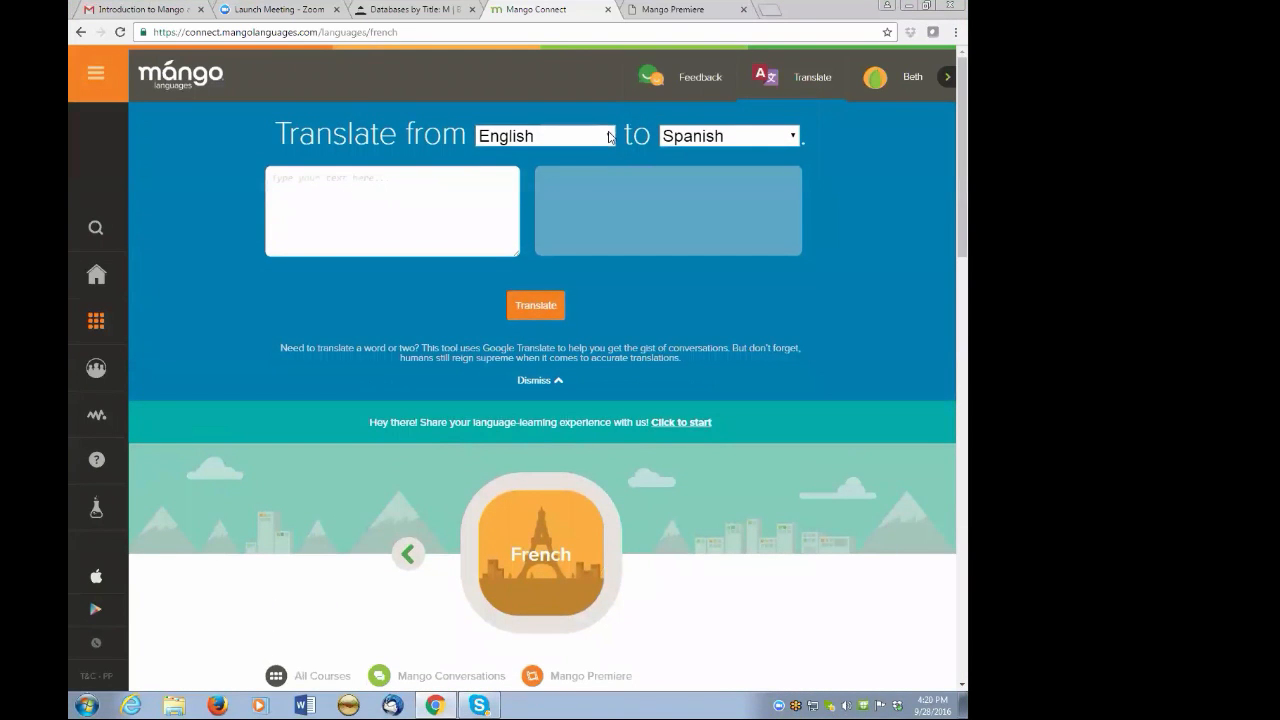
mouse_move(536, 324)
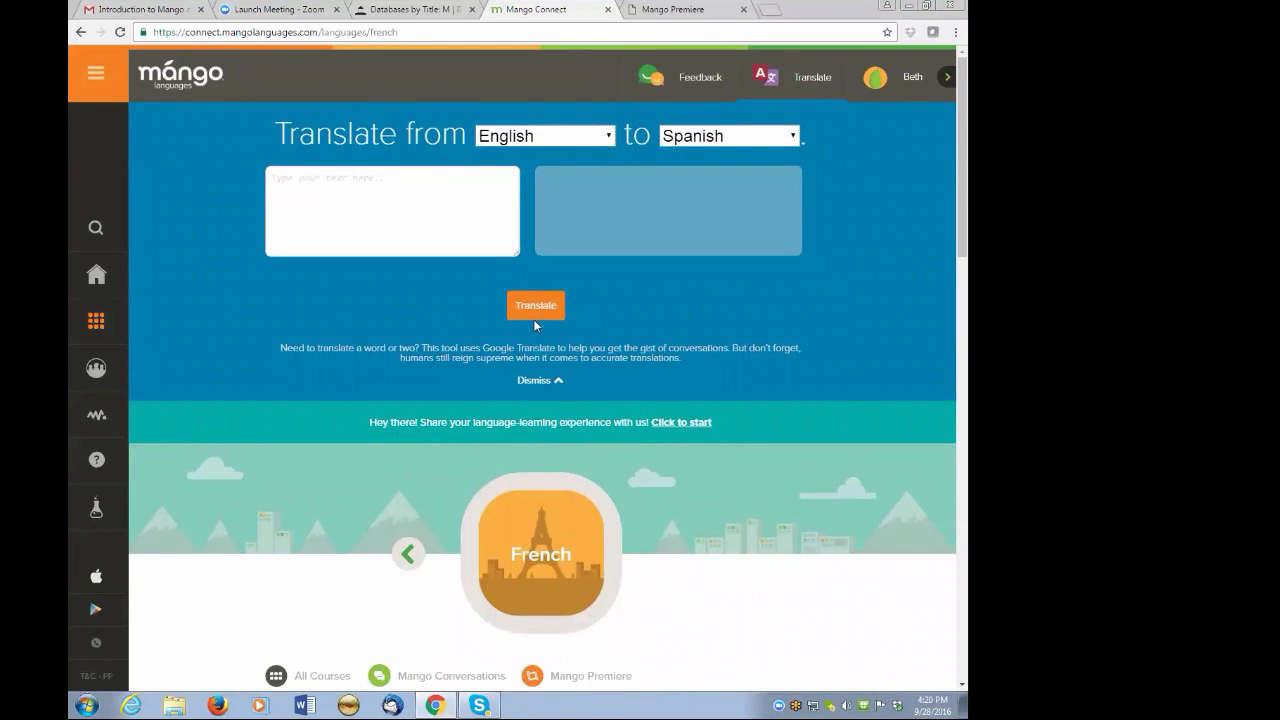
left_click(544, 136)
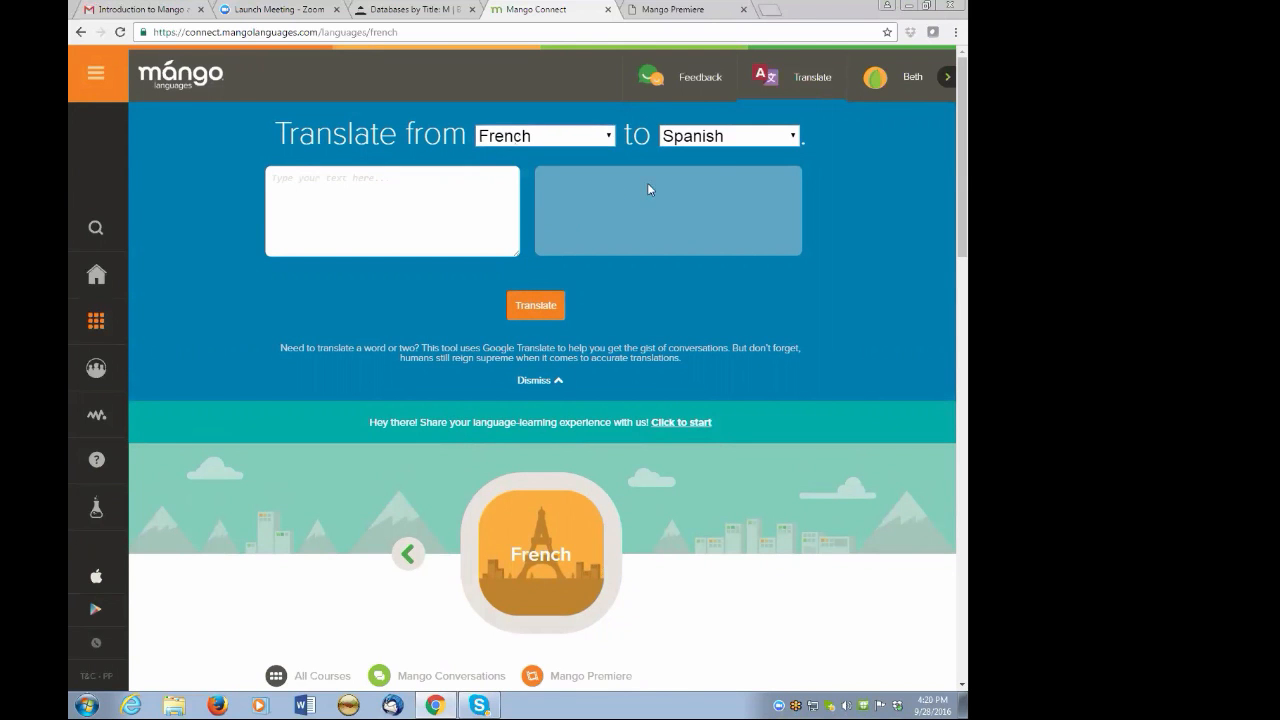
left_click(728, 136)
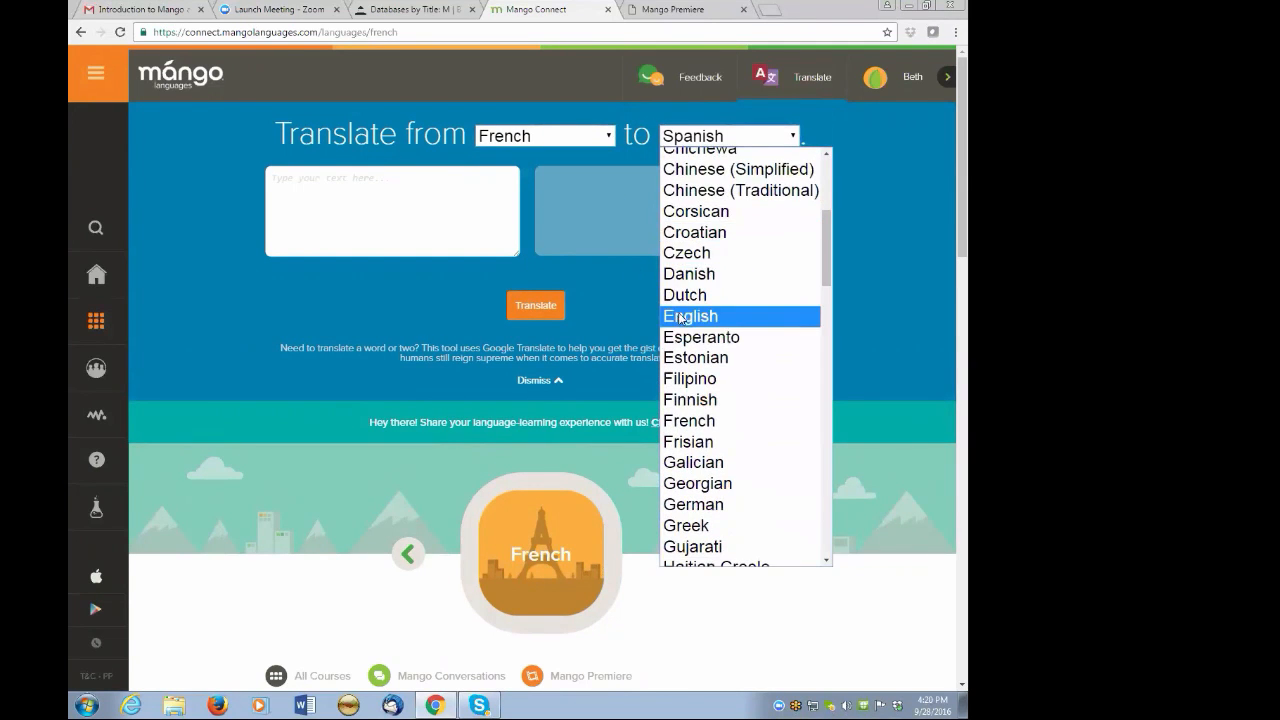
left_click(690, 316)
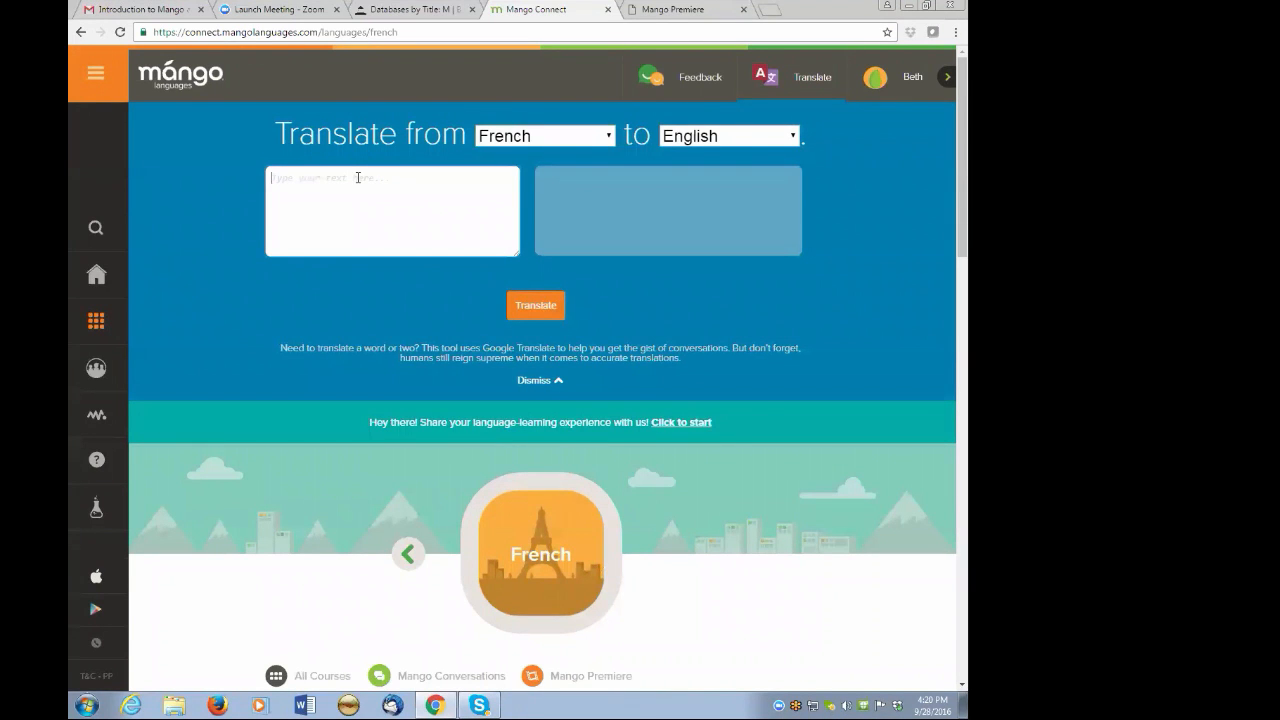
Translate 'Je suis vraiment heureuse' into English, getting 'I'm really happy'.
type("b")
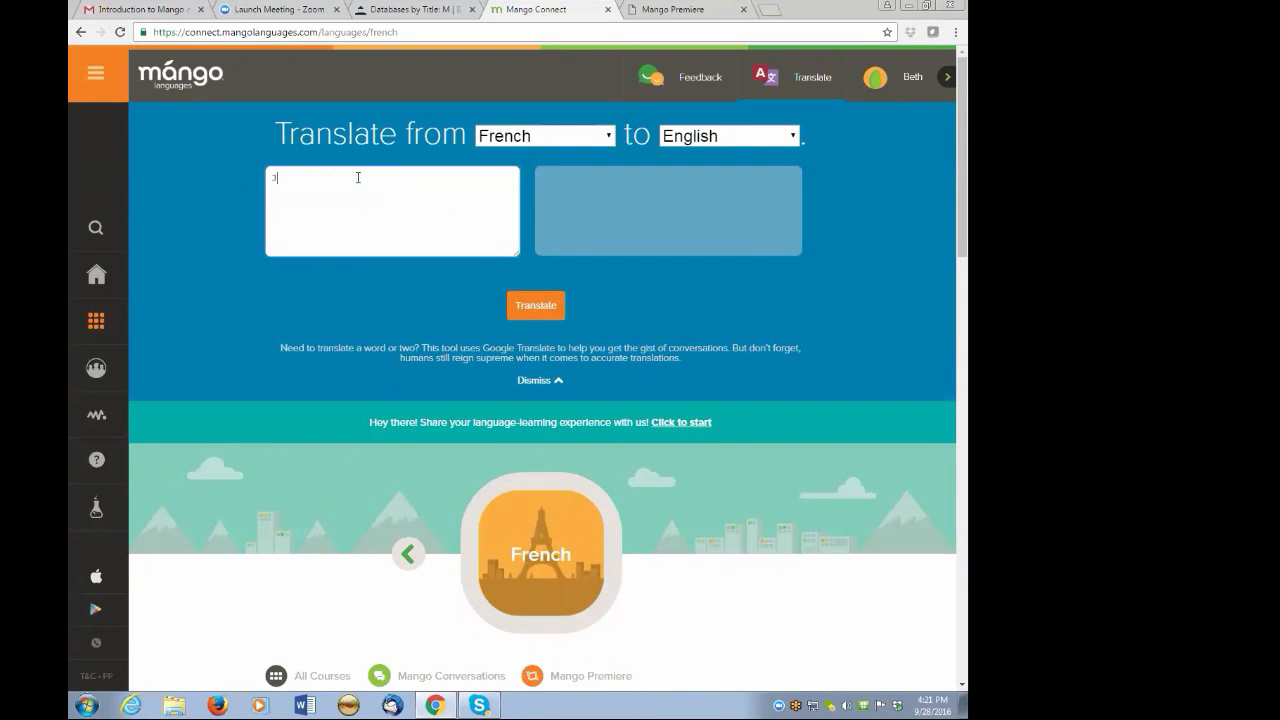
type("Je suis")
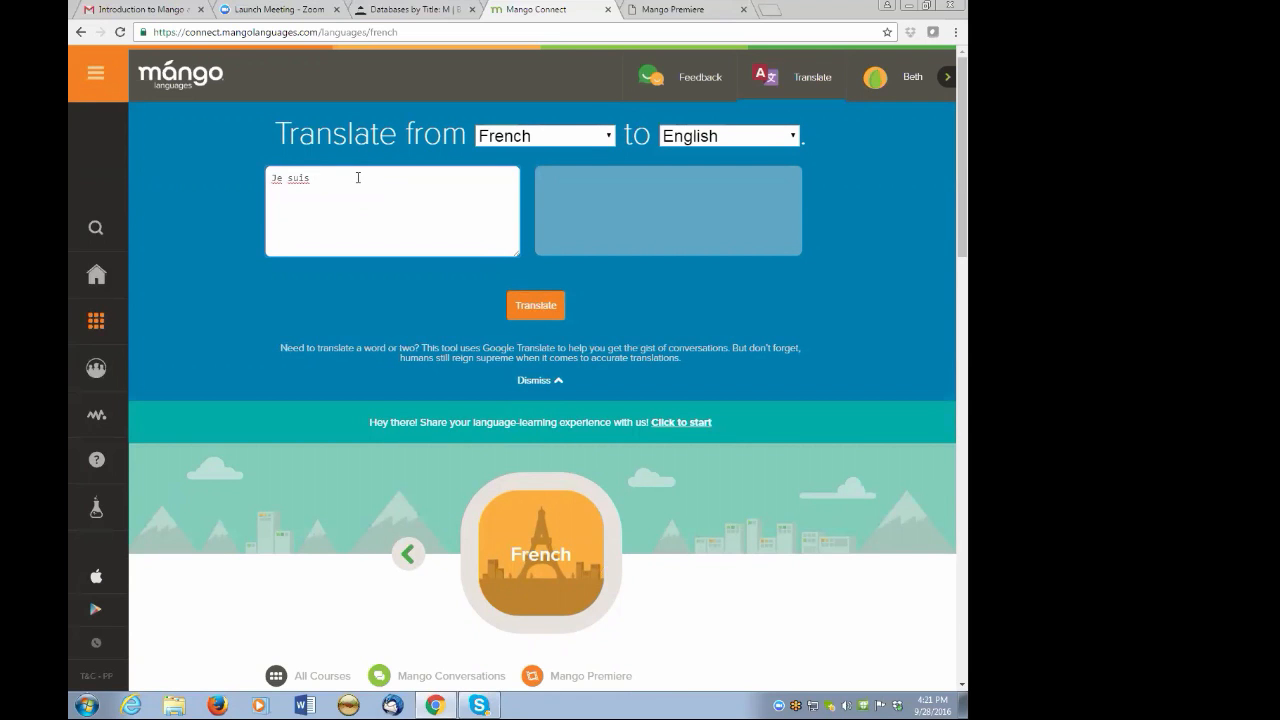
type("vraiment heur")
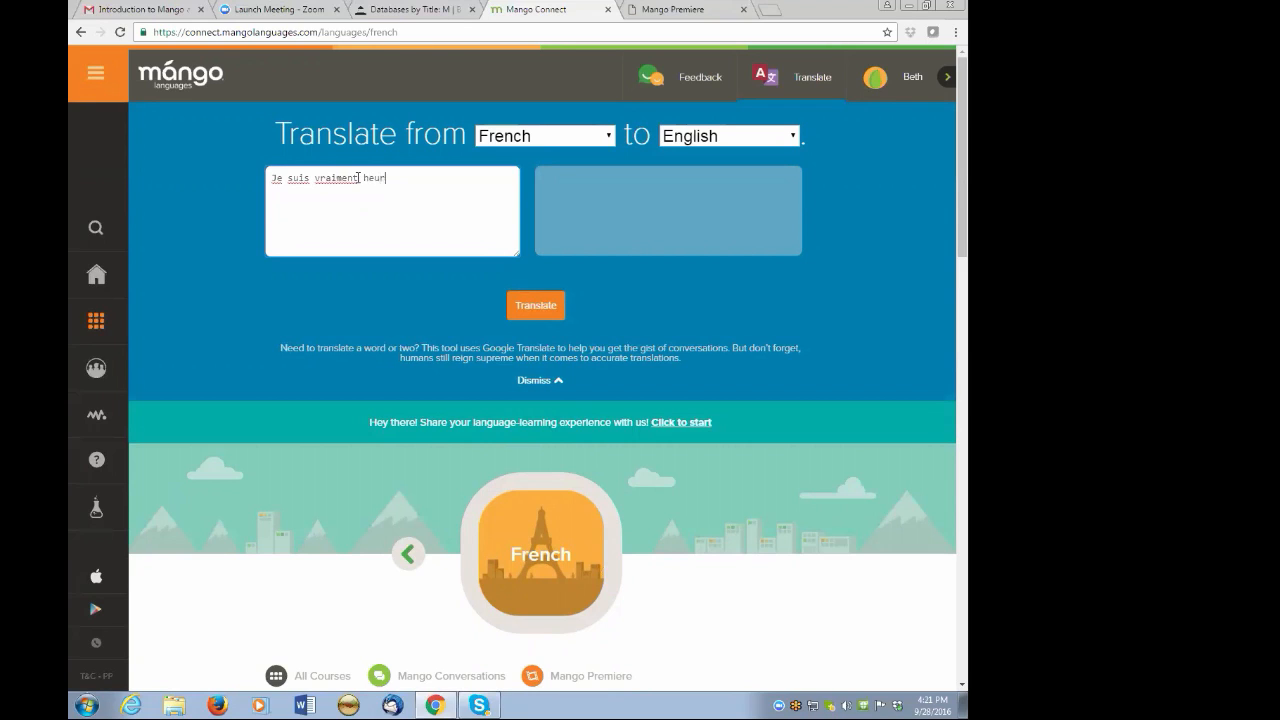
type("euse")
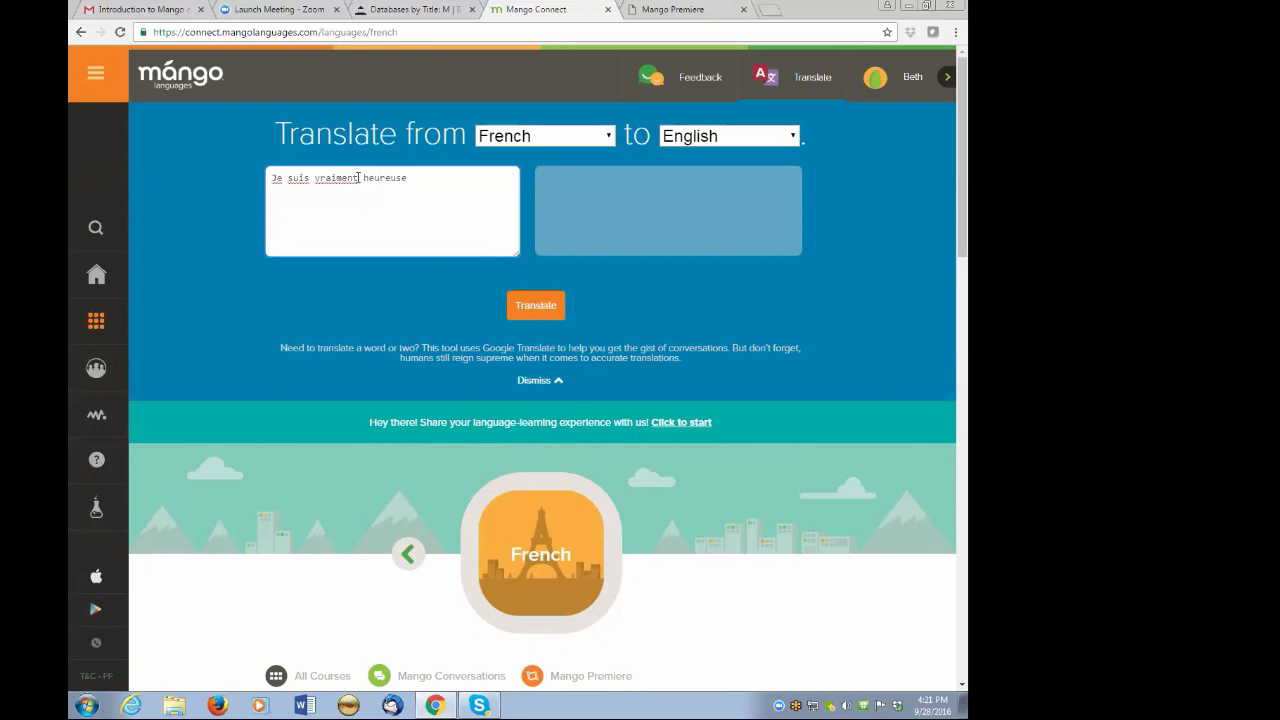
left_click(536, 304)
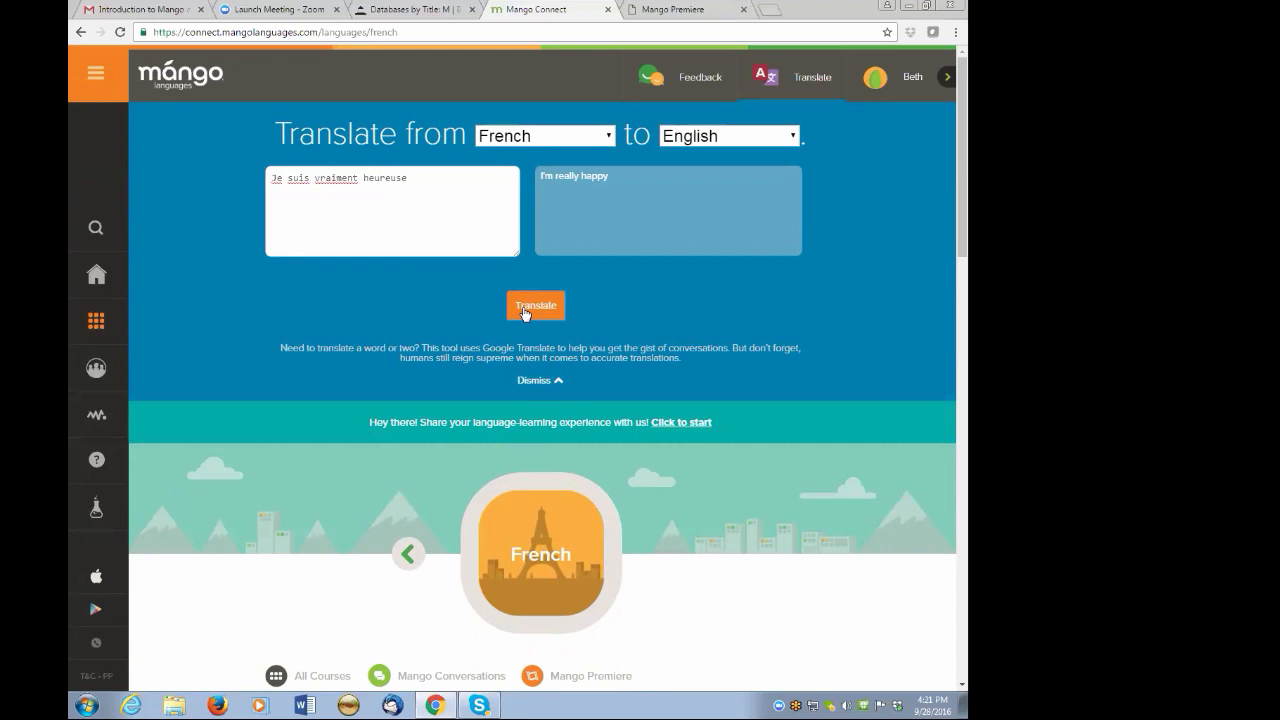
Show My Activity with September 2016 French and Thai sessions and time spent.
left_click(96, 72)
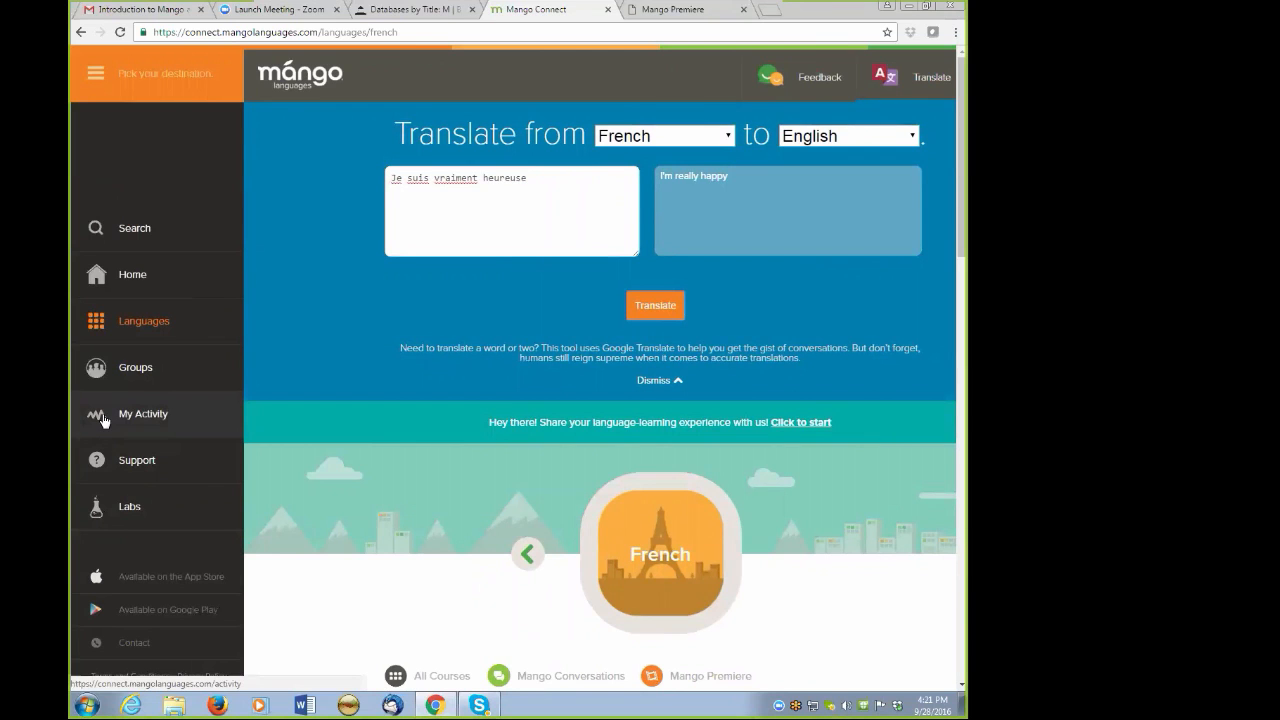
left_click(142, 414)
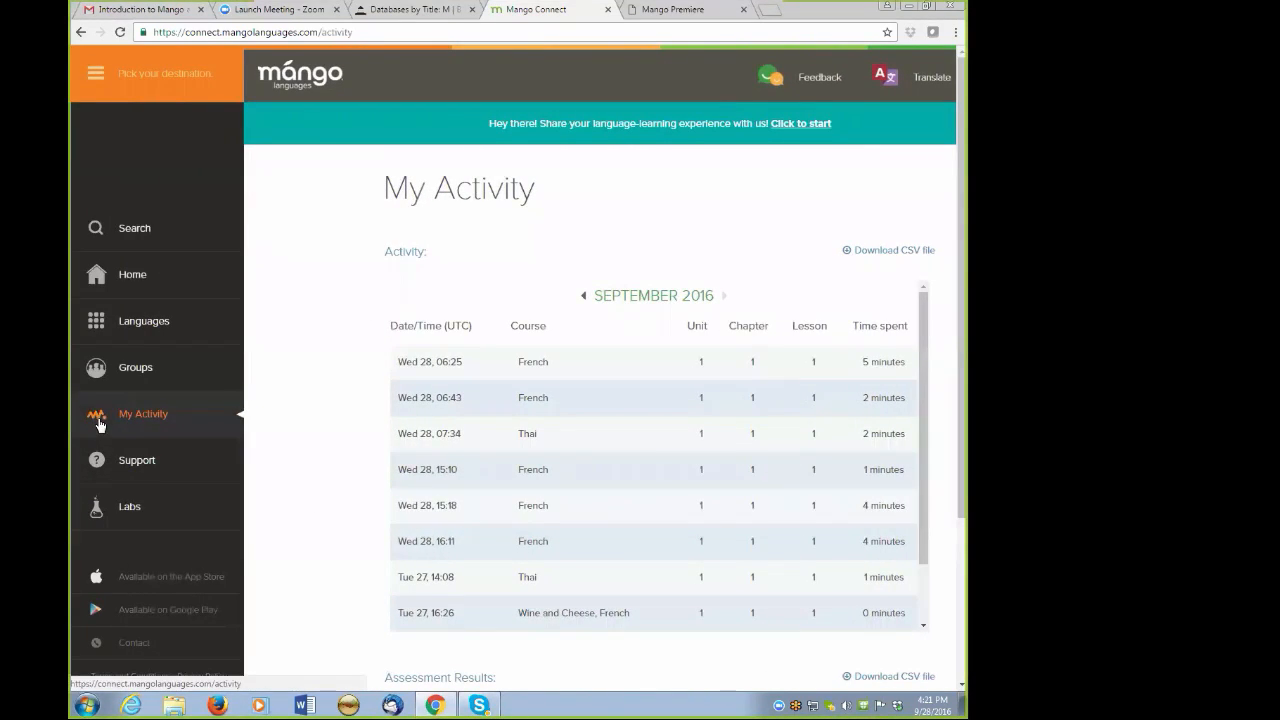
left_click(96, 72)
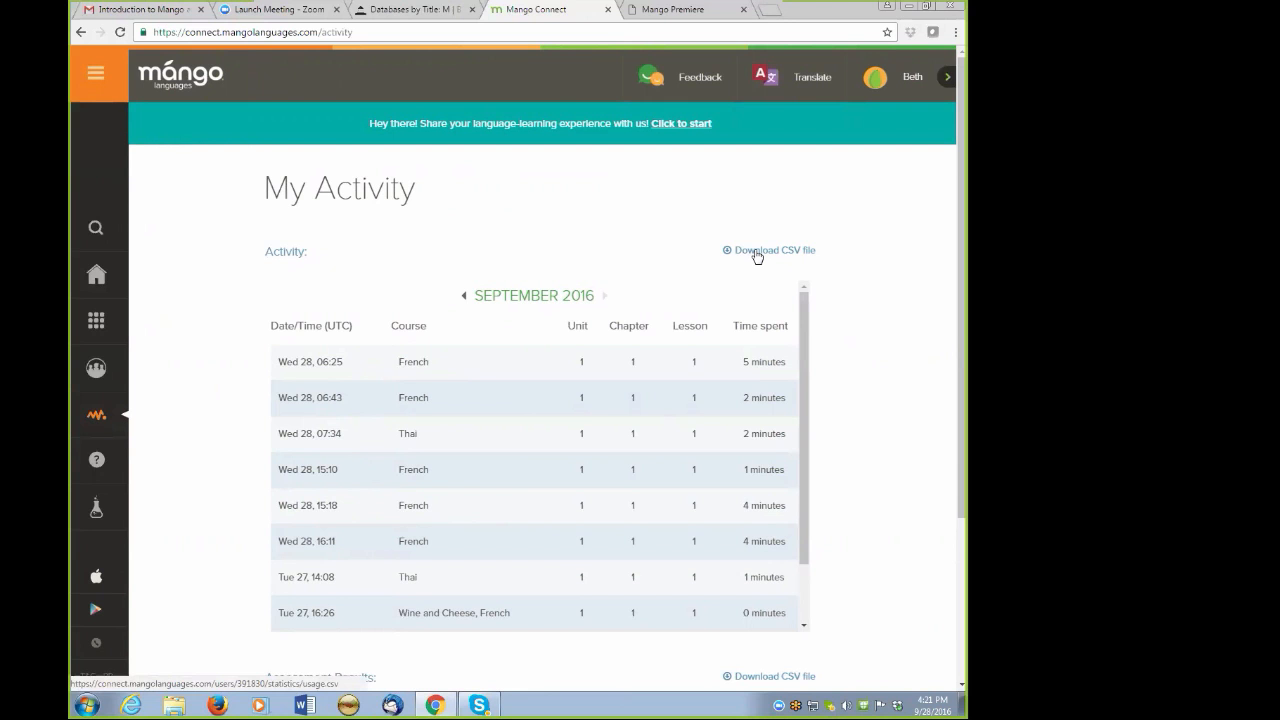
mouse_move(178, 544)
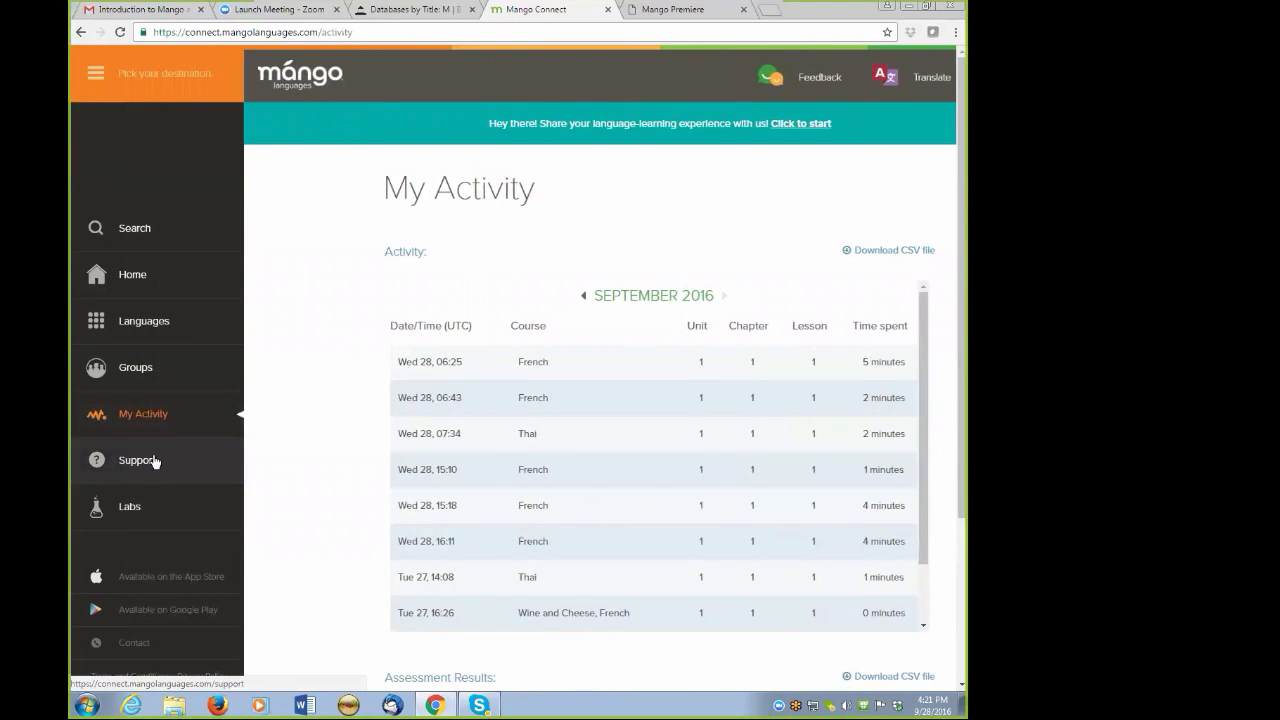
Show the Support Topics page with help questions like turning off the narrator.
left_click(138, 460)
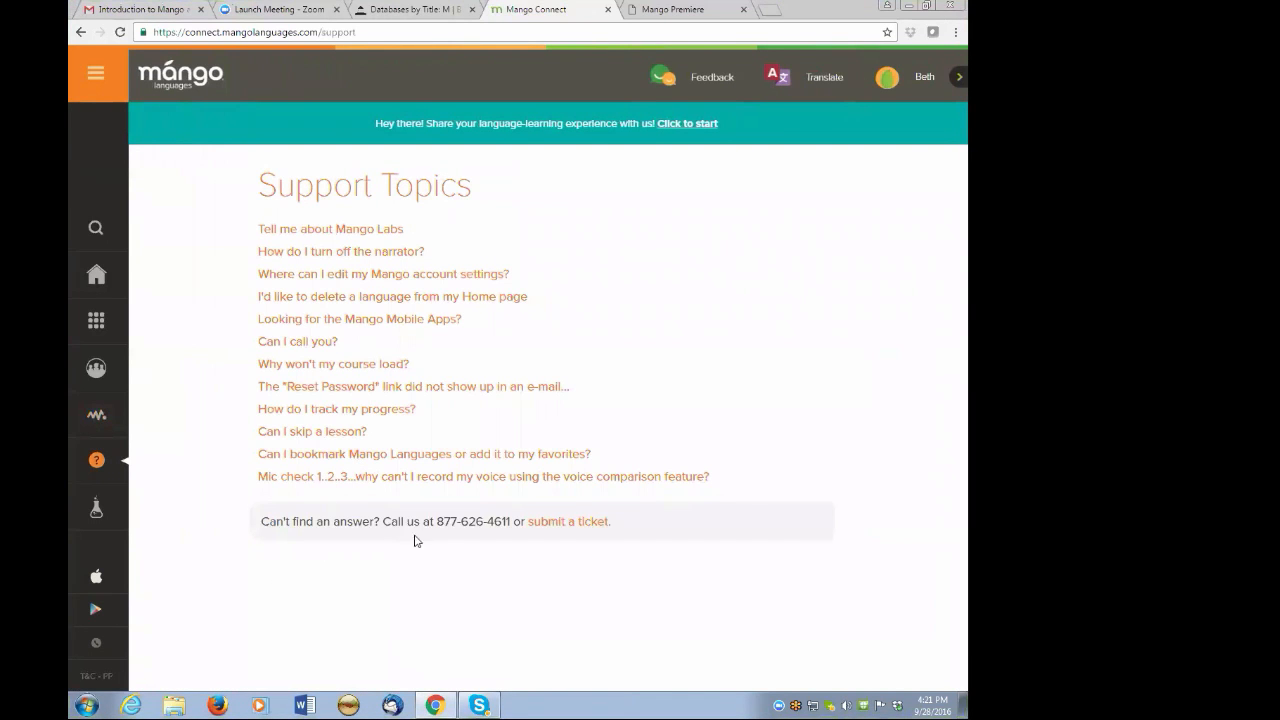
mouse_move(724, 528)
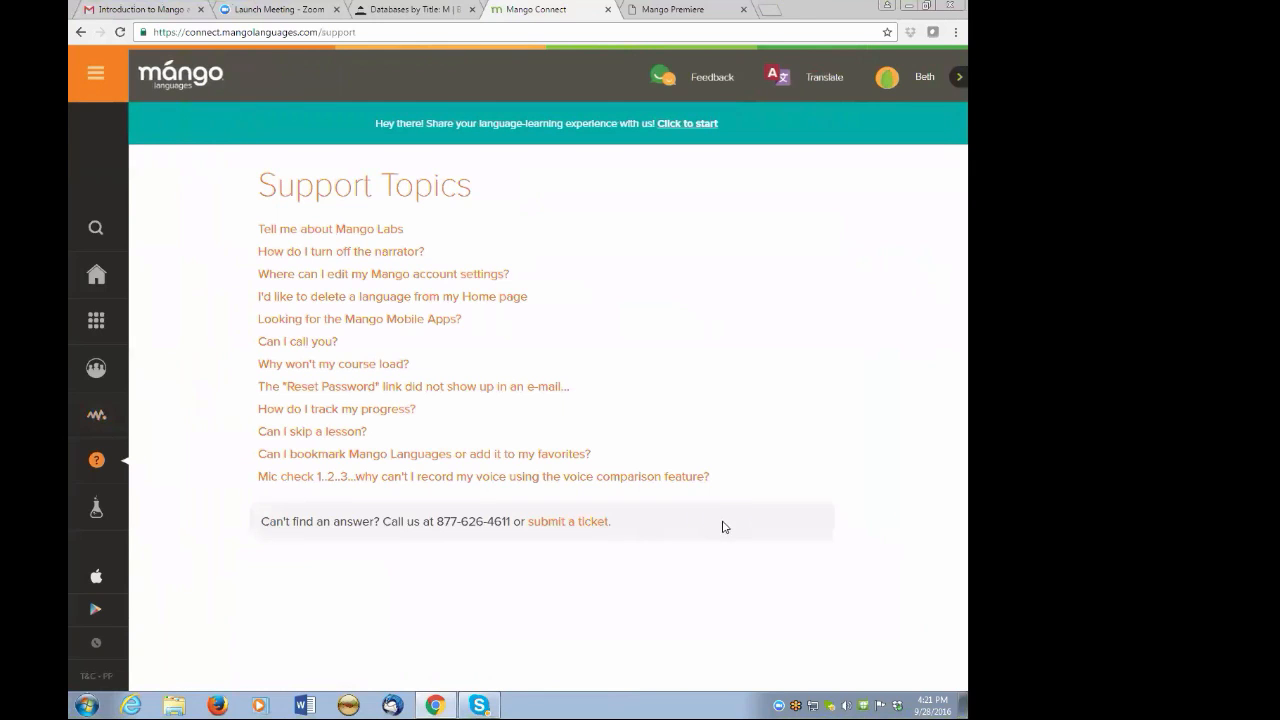
mouse_move(692, 534)
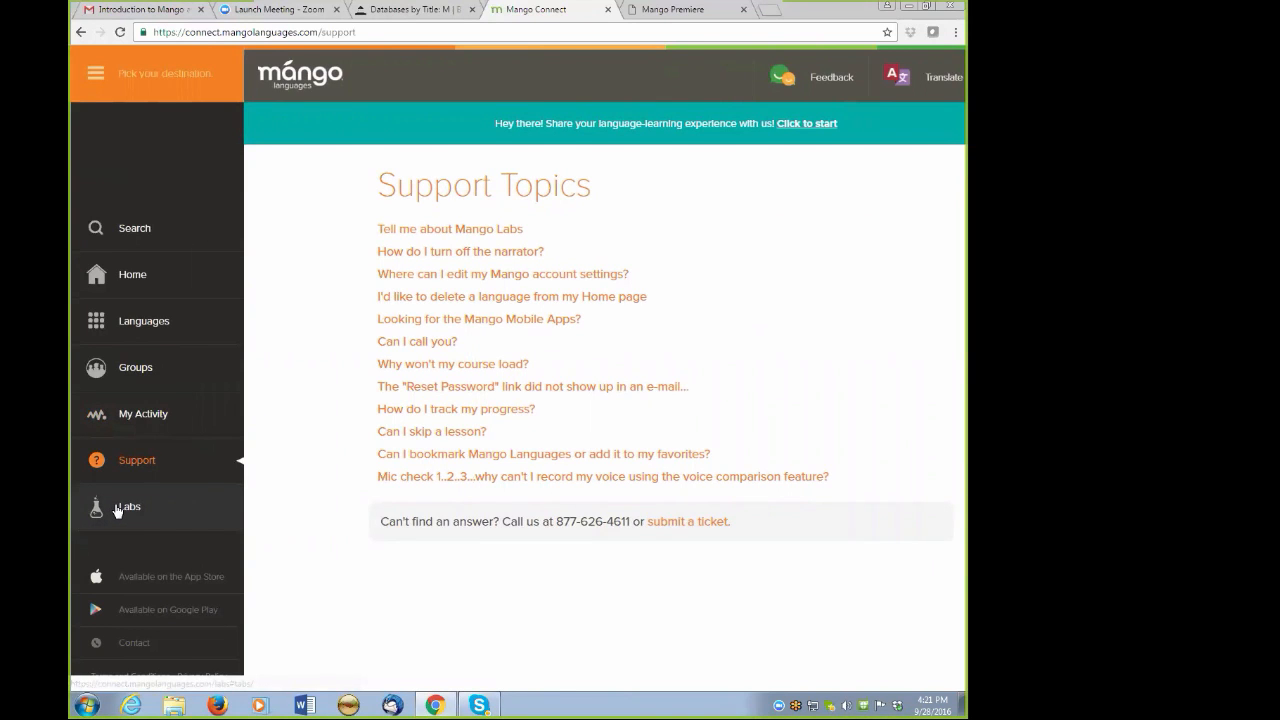
Go to Mango Labs and find the Mongolian pilot course in the catalog.
left_click(128, 508)
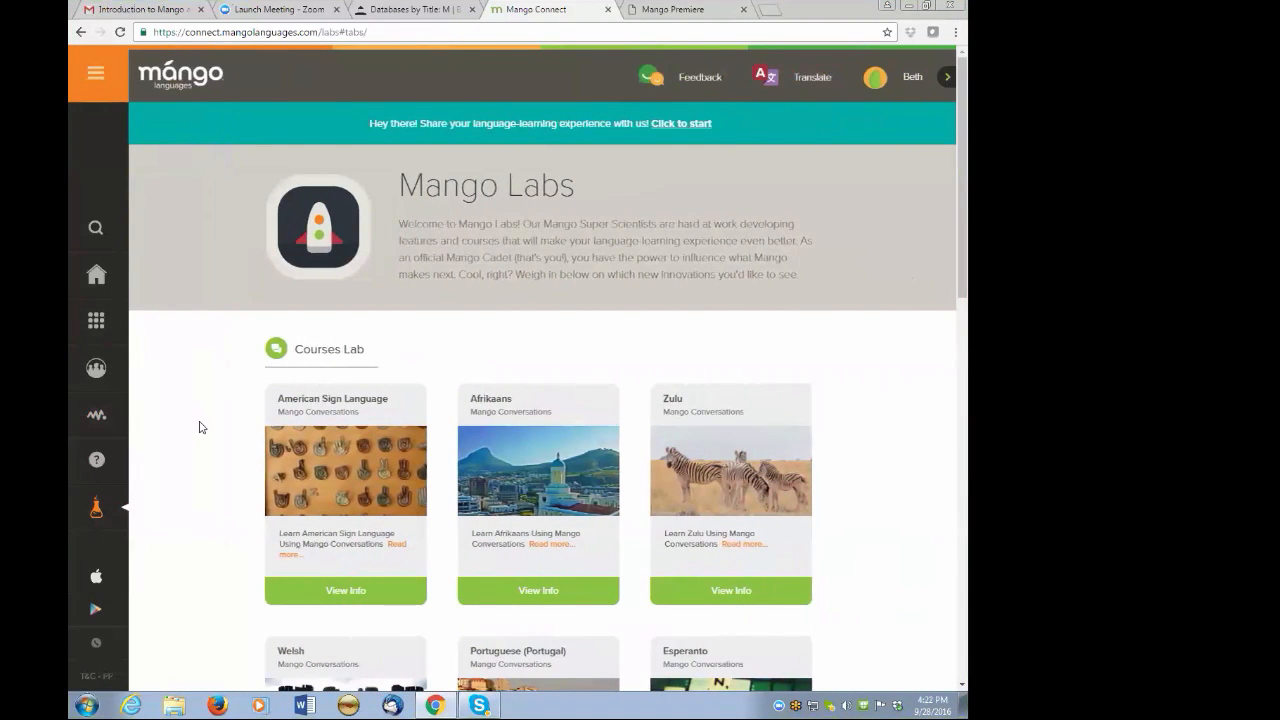
mouse_move(216, 496)
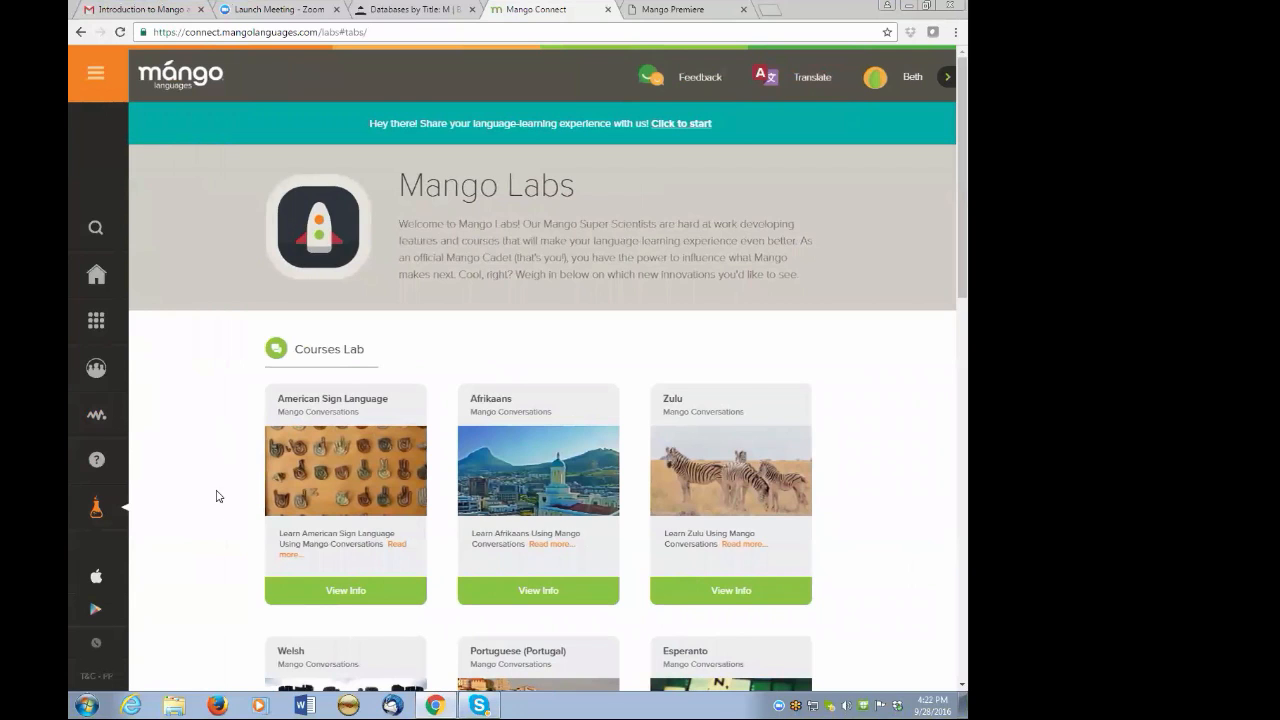
mouse_move(332, 476)
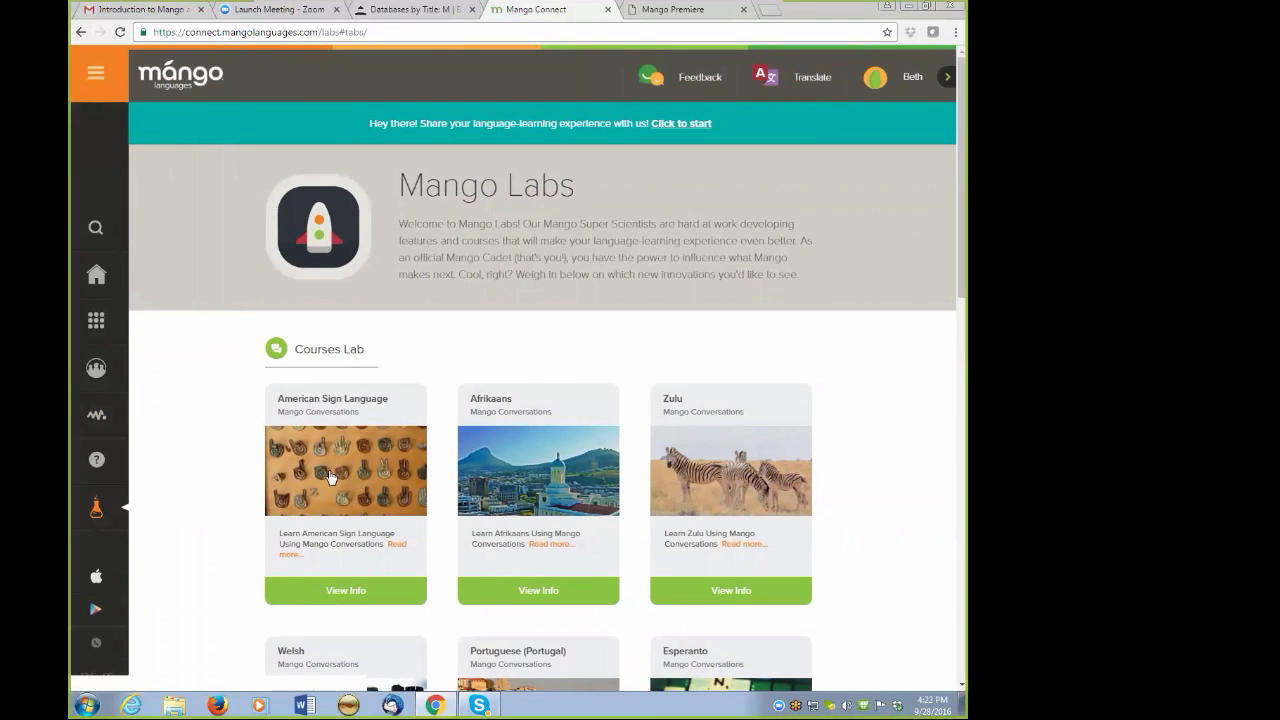
mouse_move(866, 570)
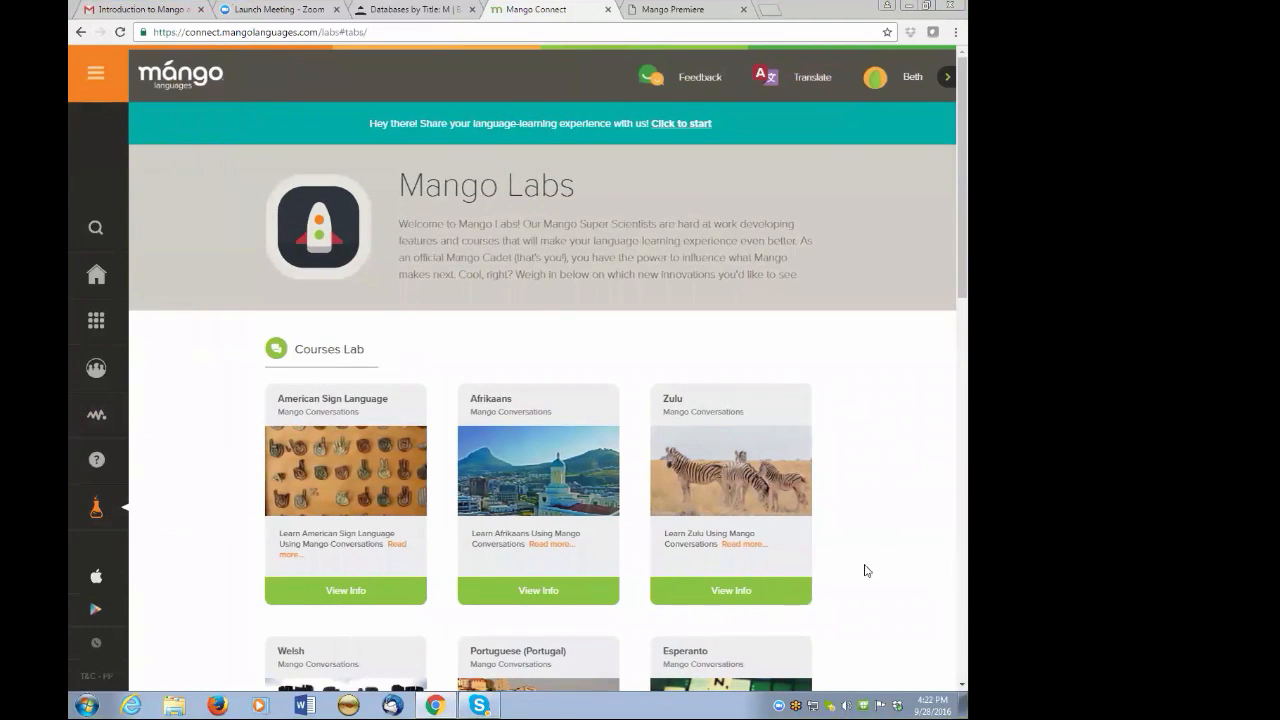
scroll("down", 3)
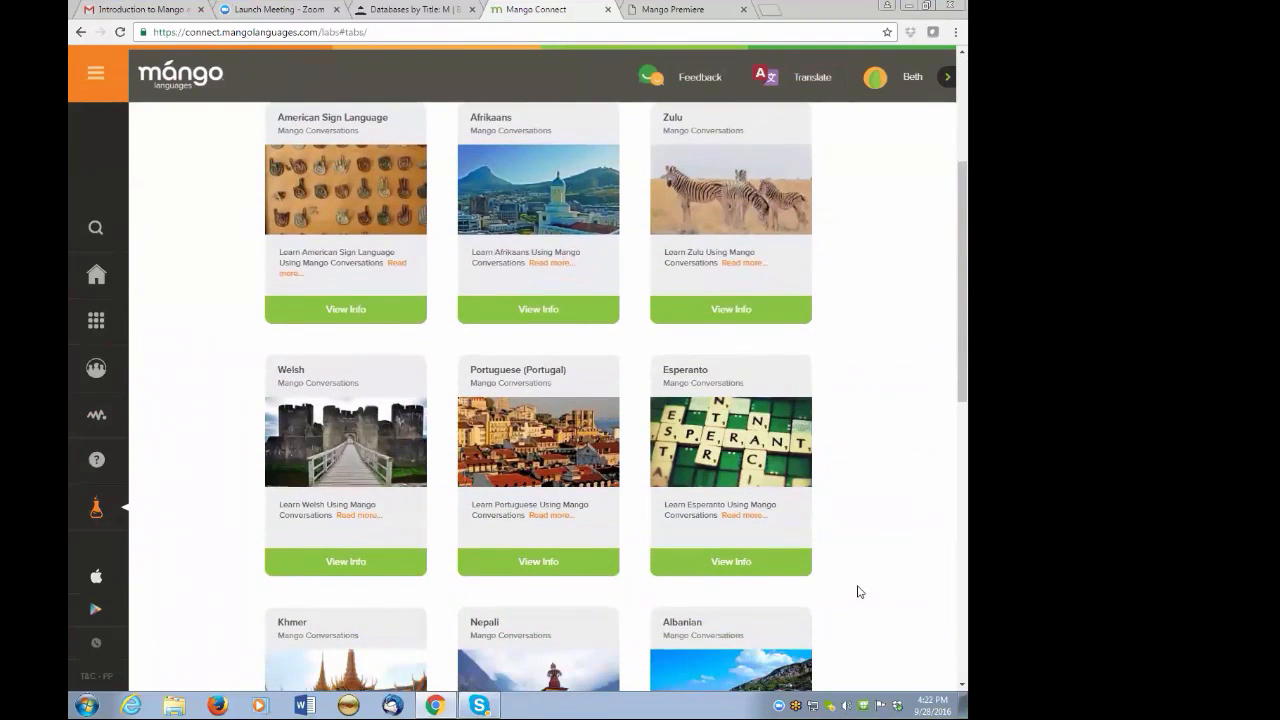
scroll("down", 3)
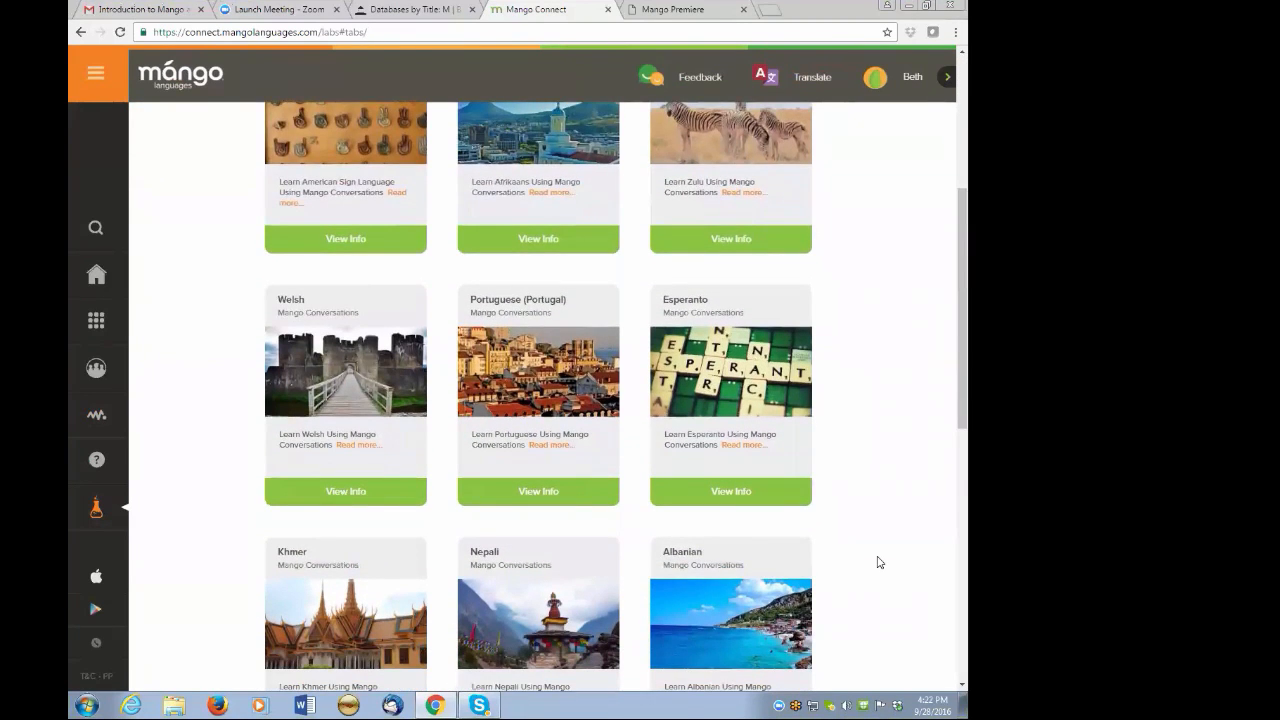
scroll("down", 3)
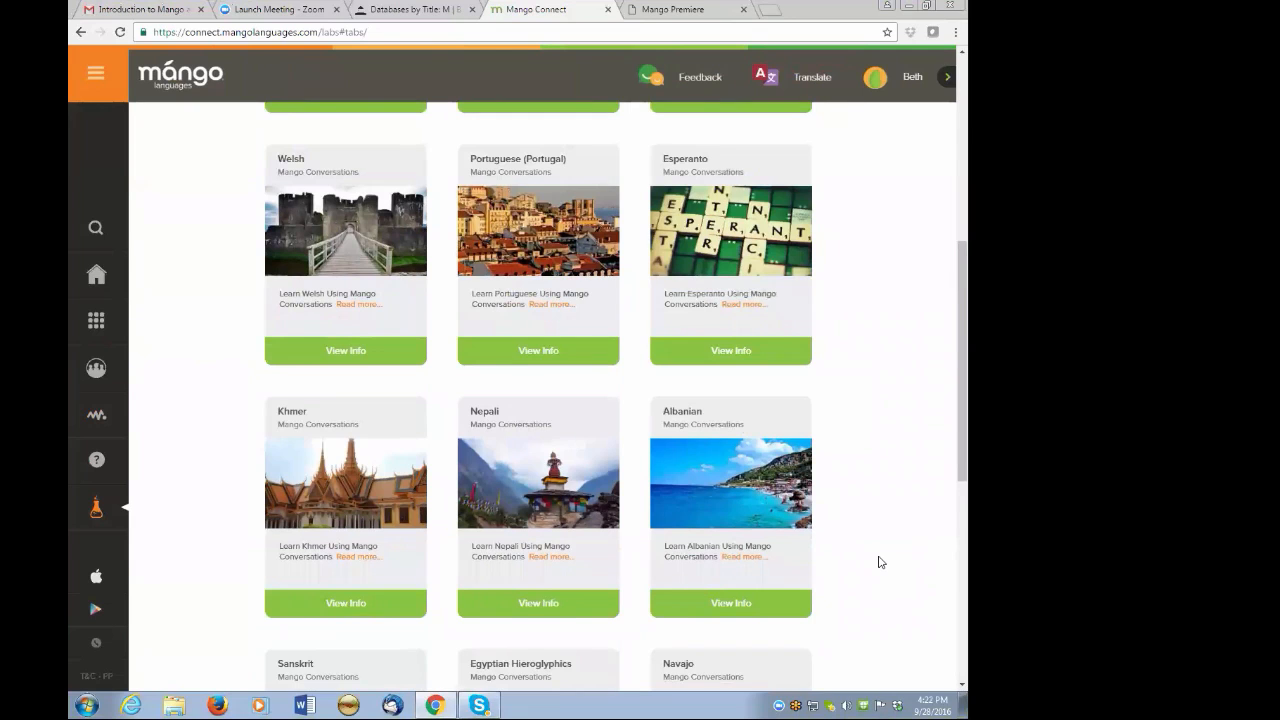
scroll("down", 3)
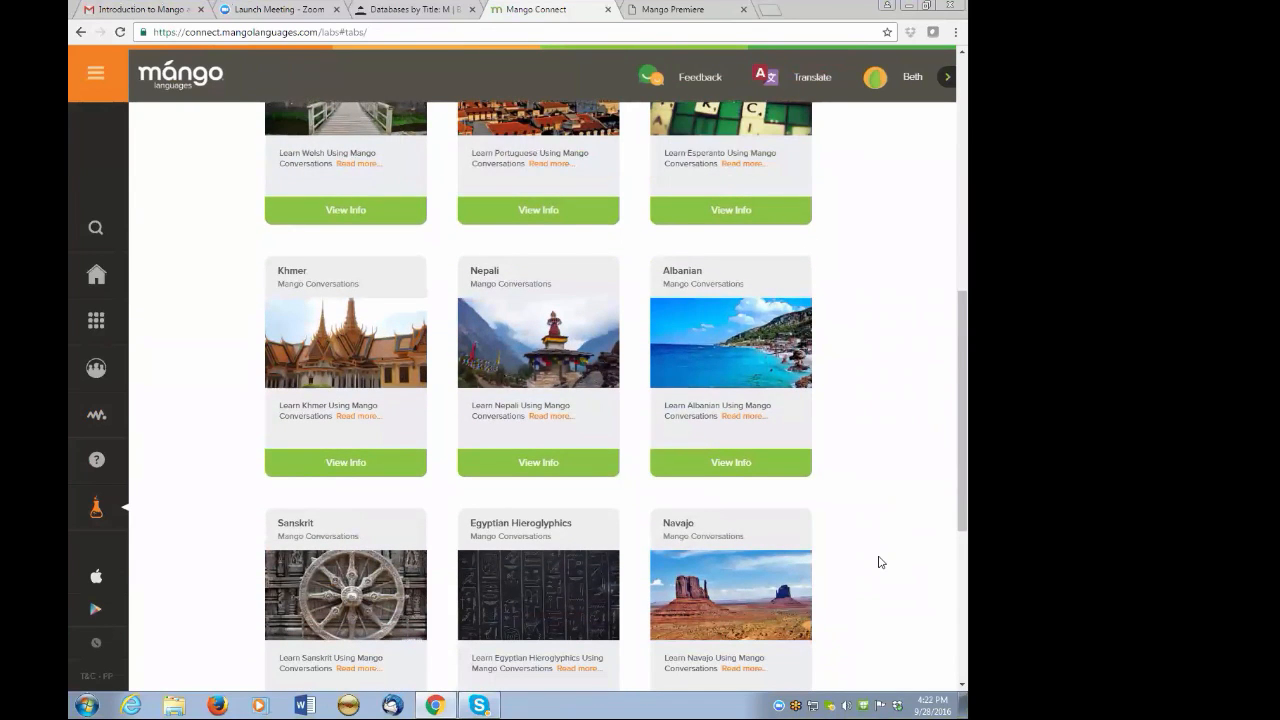
scroll("down", 3)
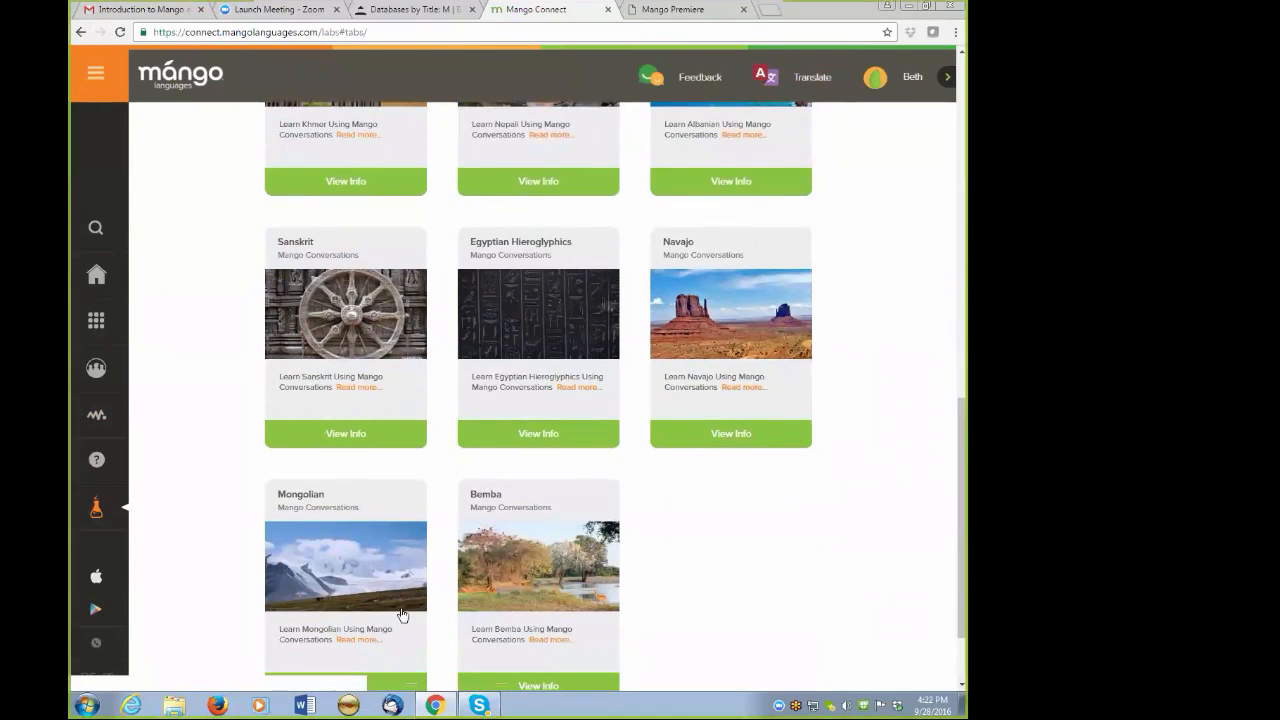
scroll("down", 3)
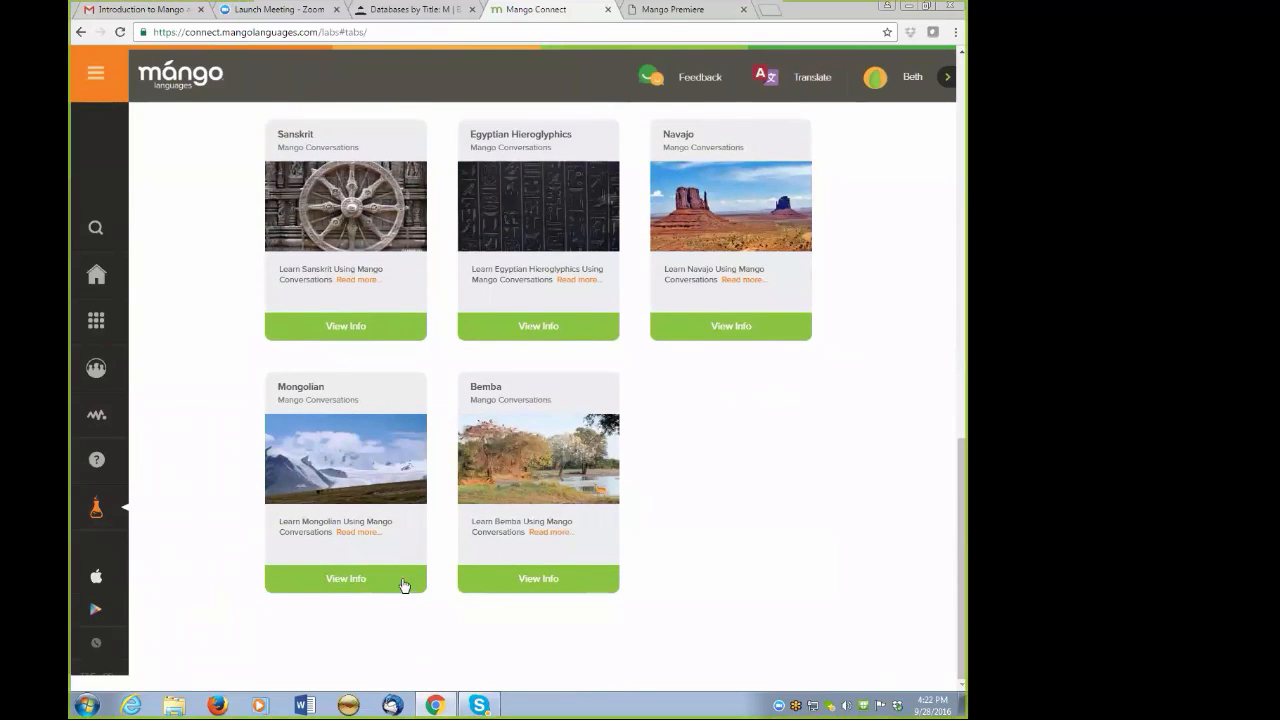
Mark 'I'm interested' on the Mongolian course so its card shows as submitted.
left_click(346, 578)
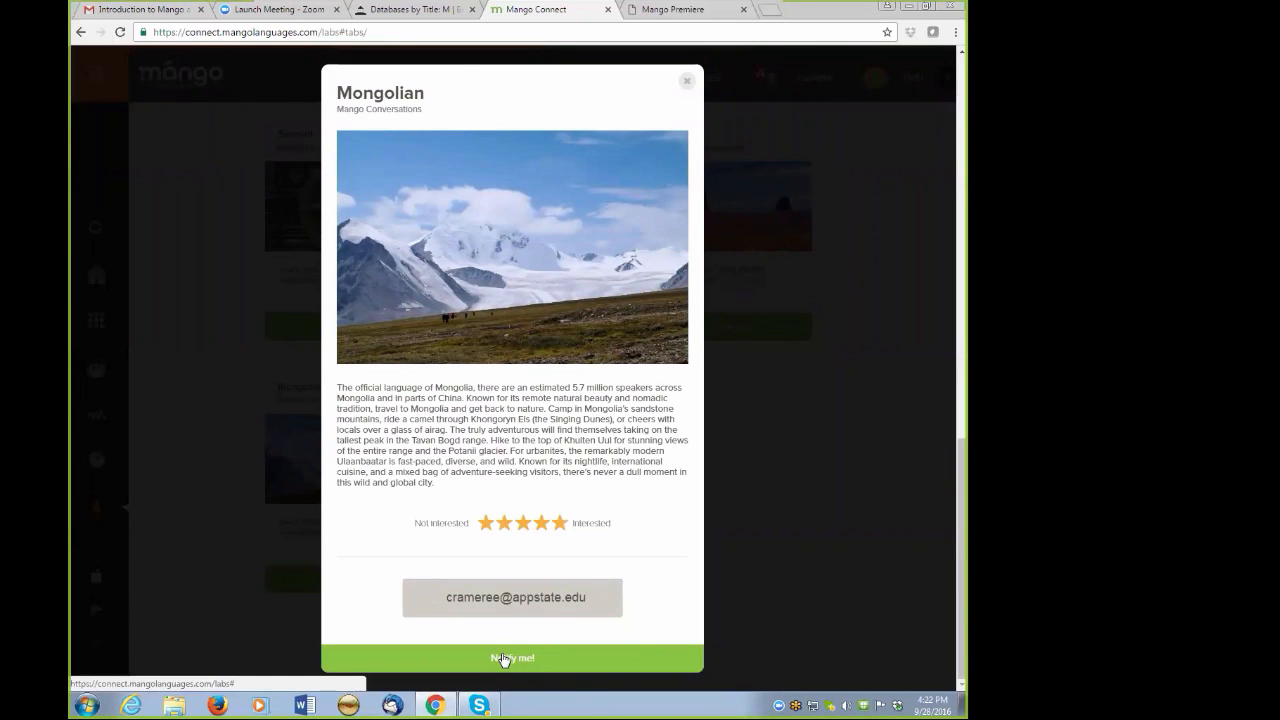
left_click(512, 658)
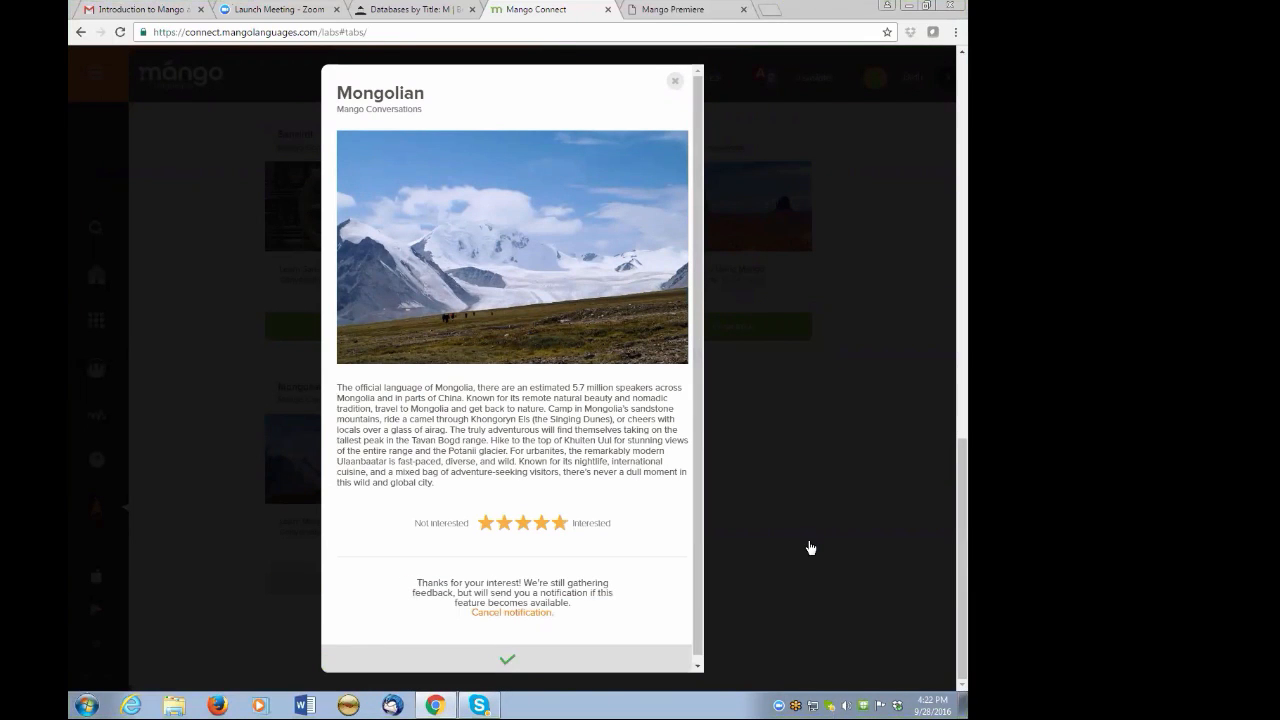
left_click(674, 80)
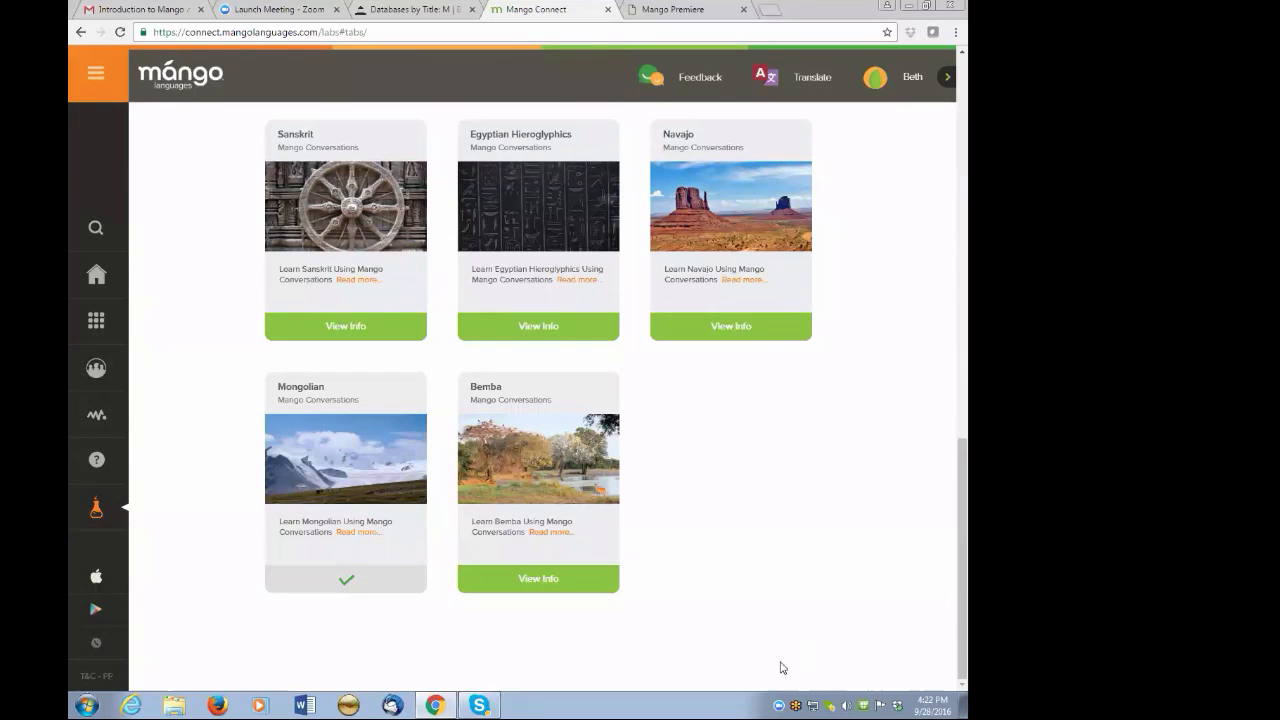
mouse_move(760, 586)
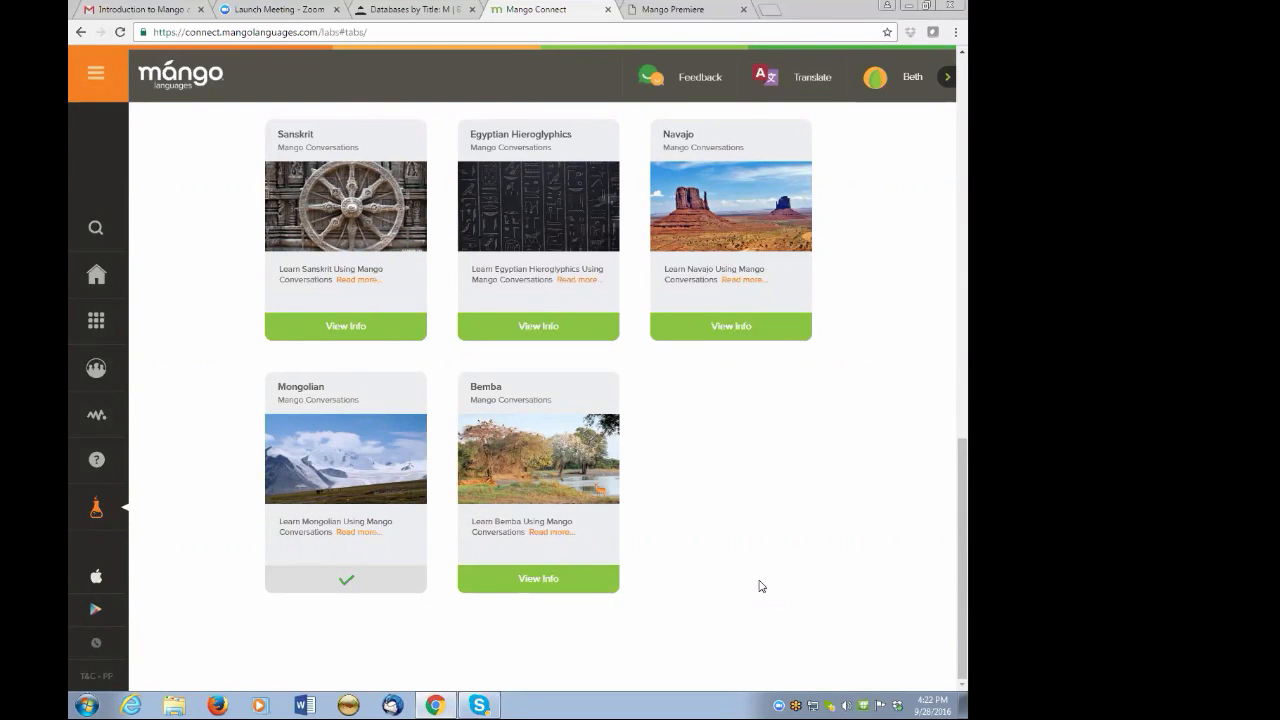
mouse_move(750, 592)
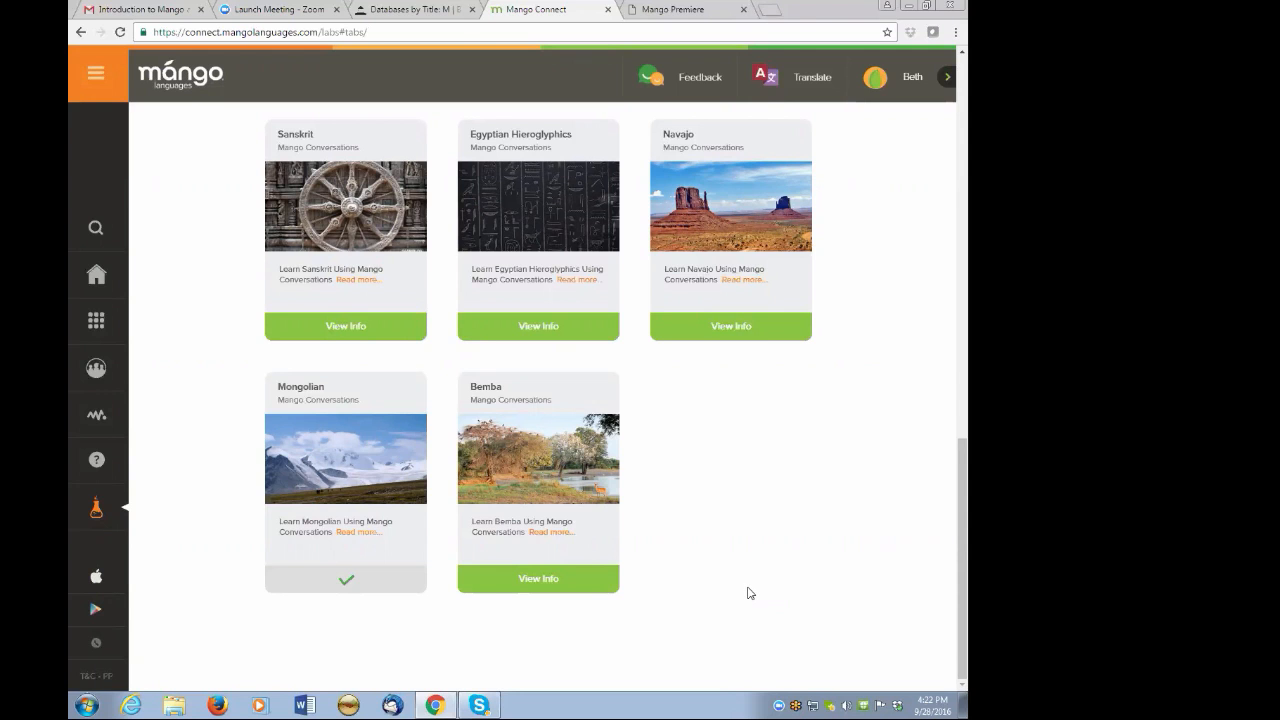
left_click(96, 74)
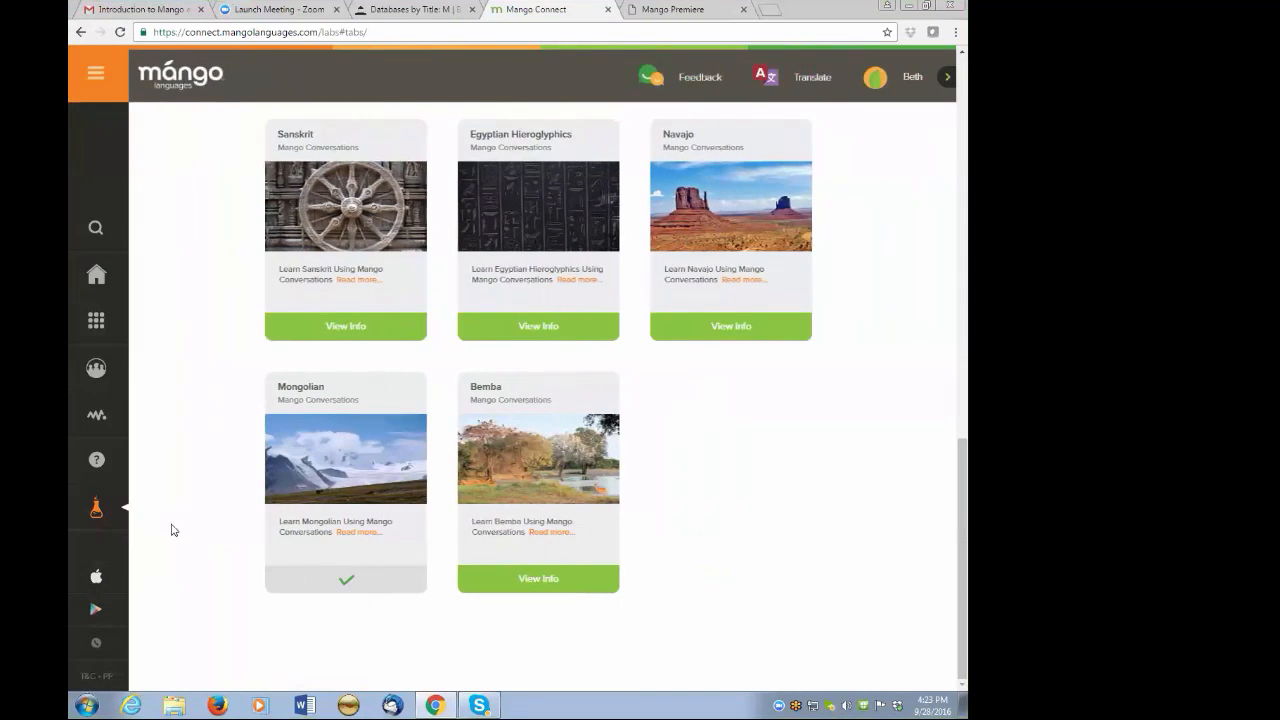
scroll("up", 3)
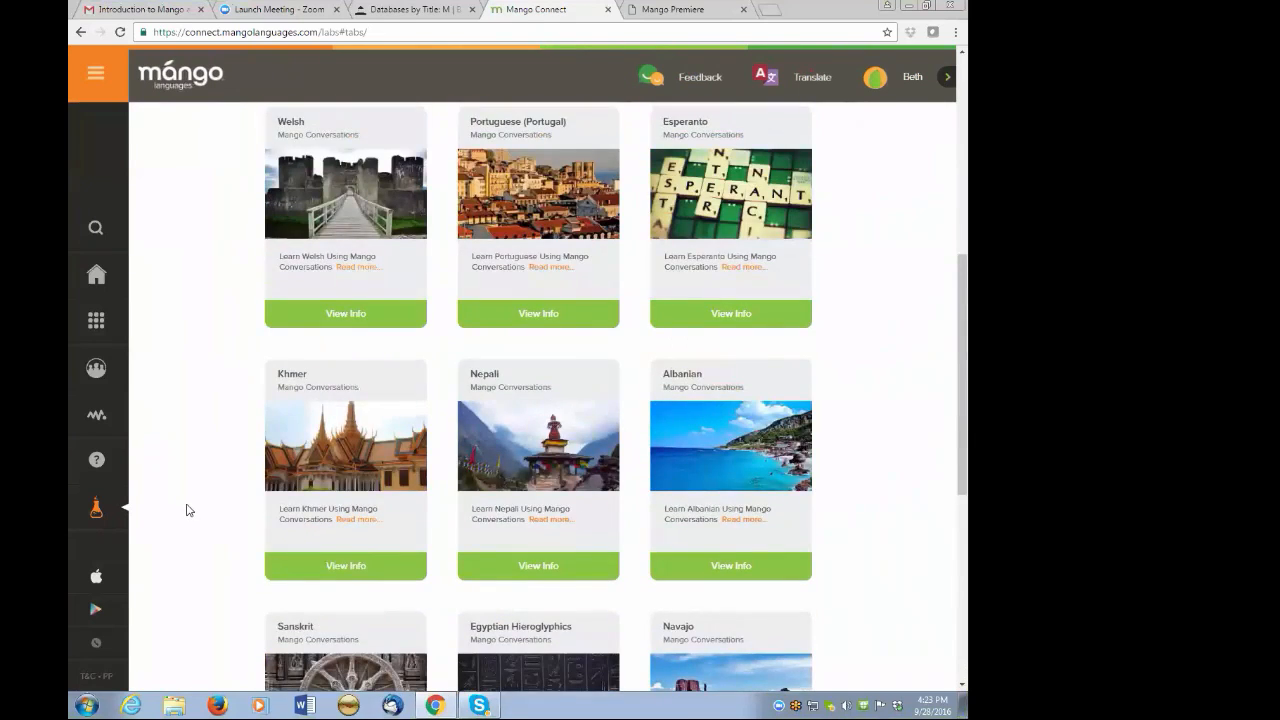
scroll("up", 3)
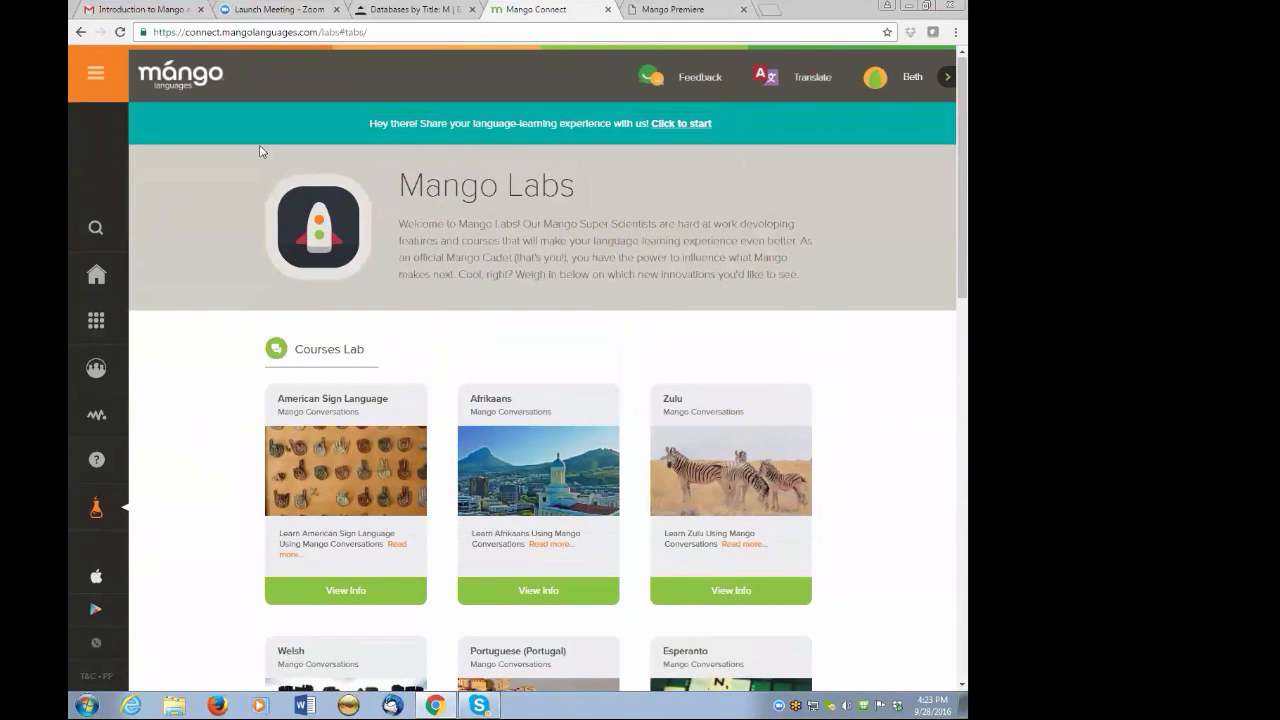
mouse_move(564, 36)
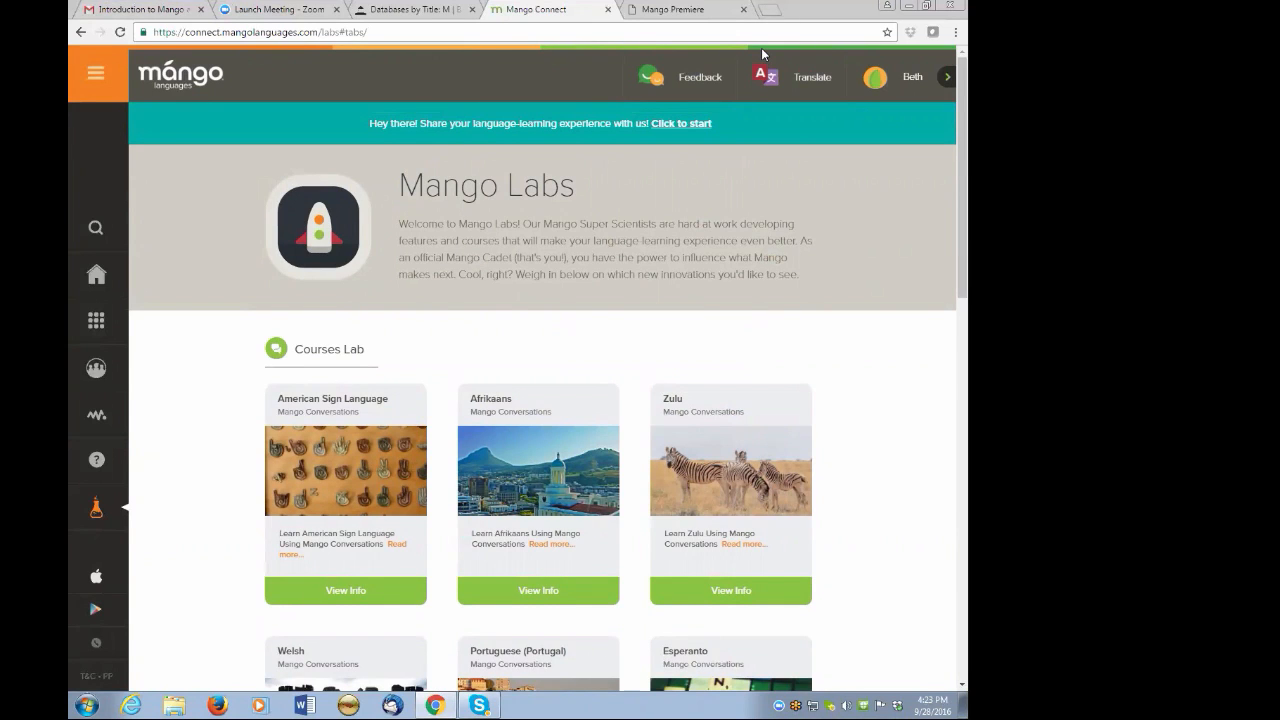
mouse_move(424, 388)
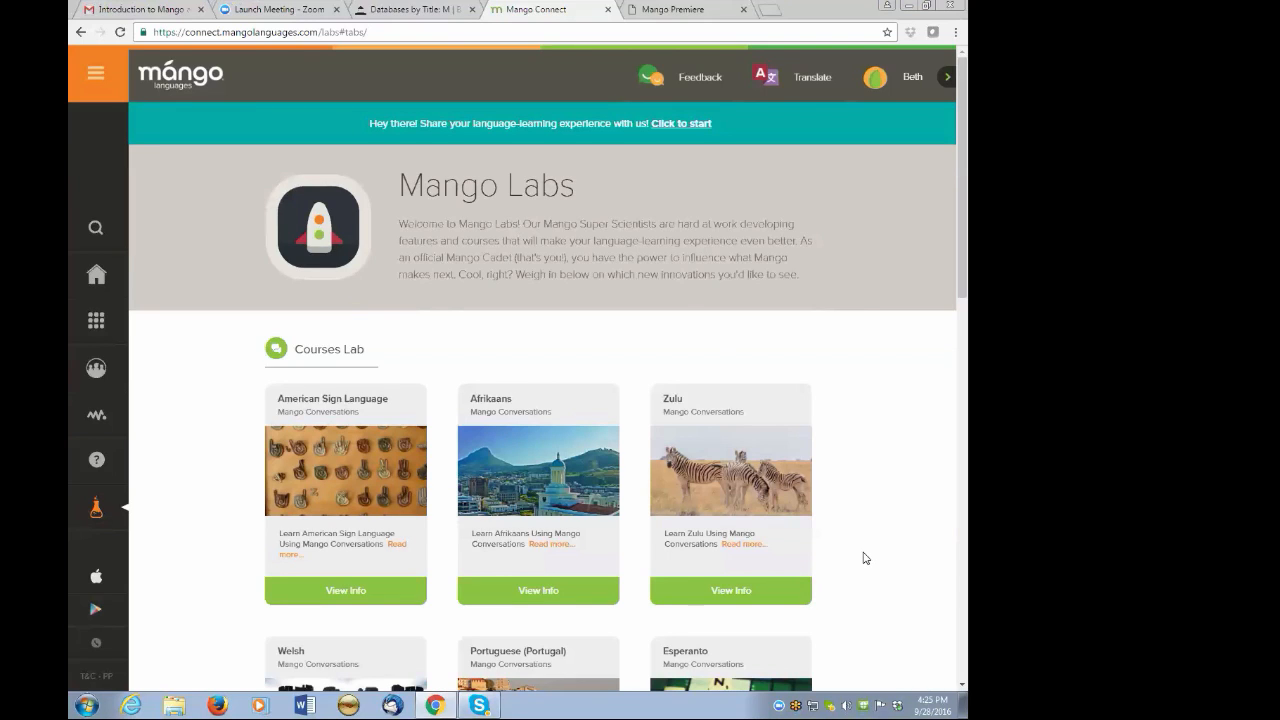
mouse_move(876, 568)
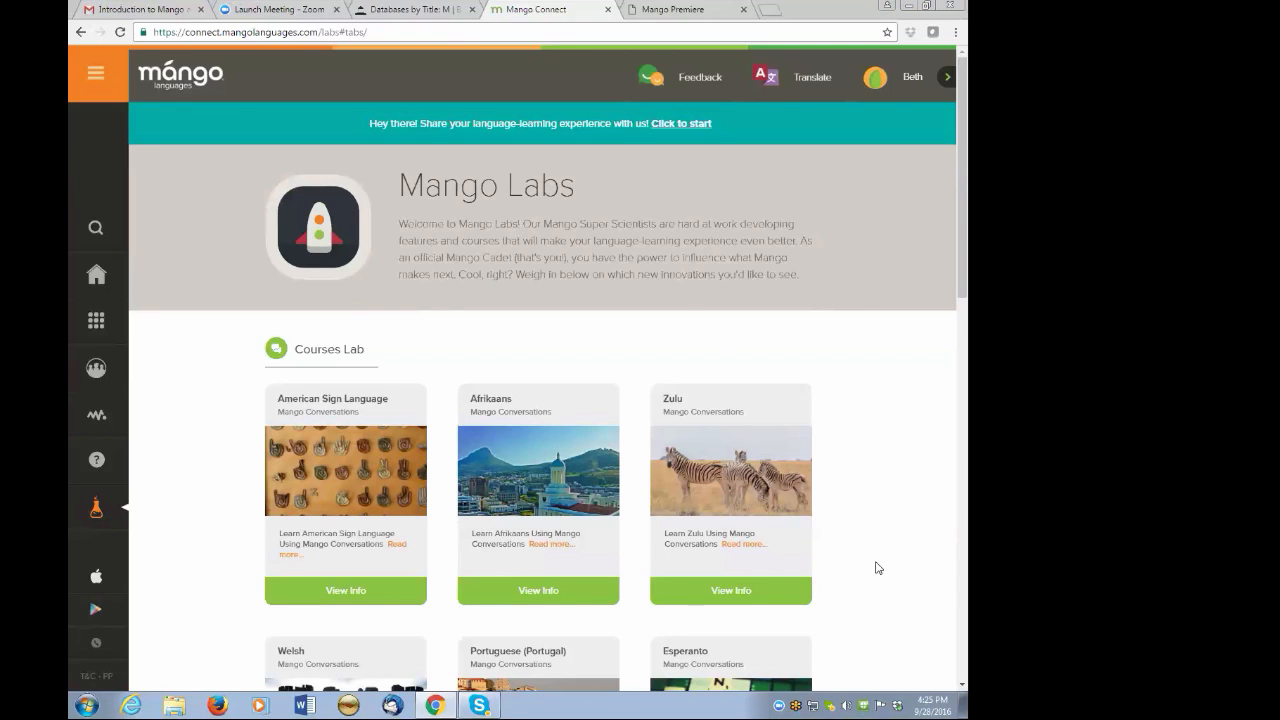
mouse_move(872, 454)
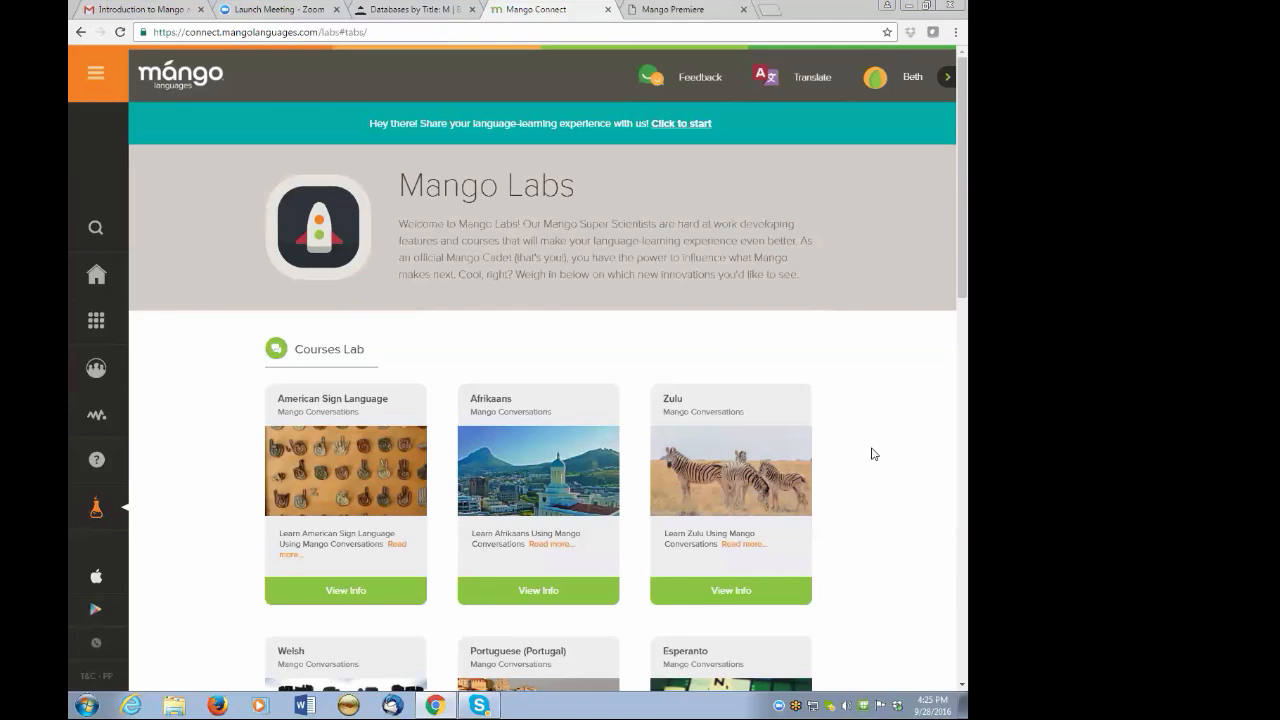
mouse_move(890, 468)
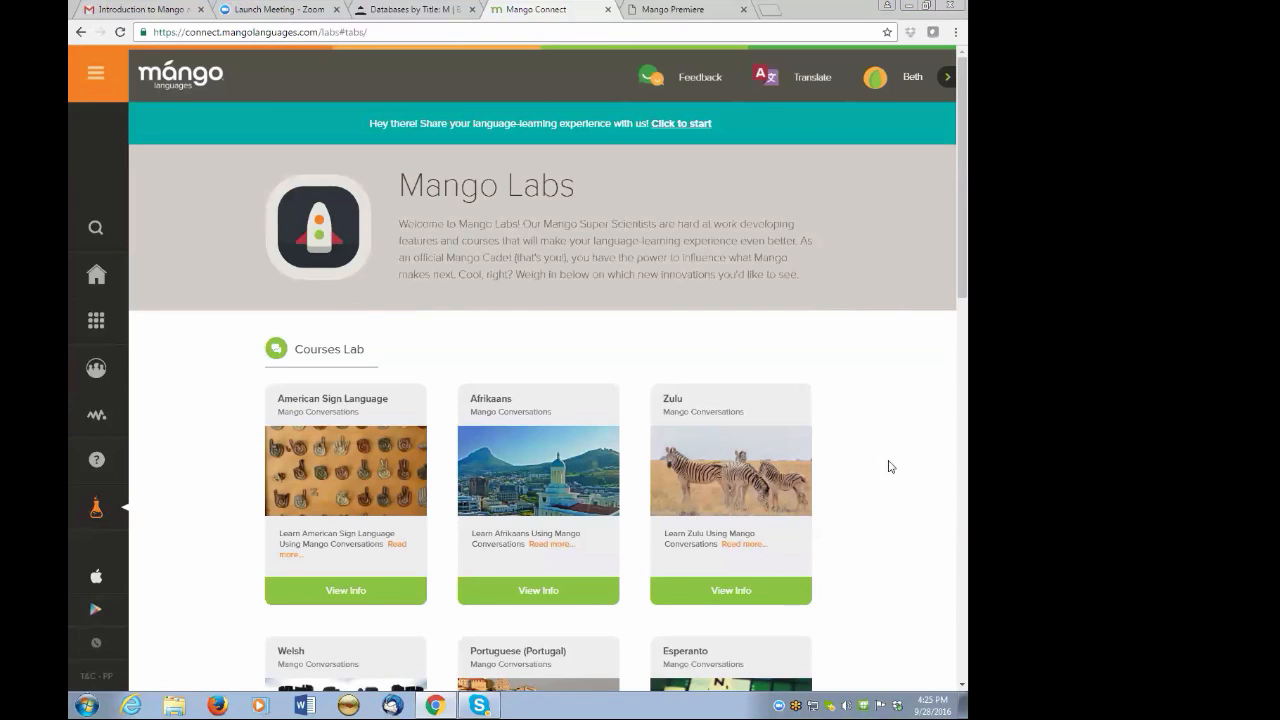
mouse_move(892, 84)
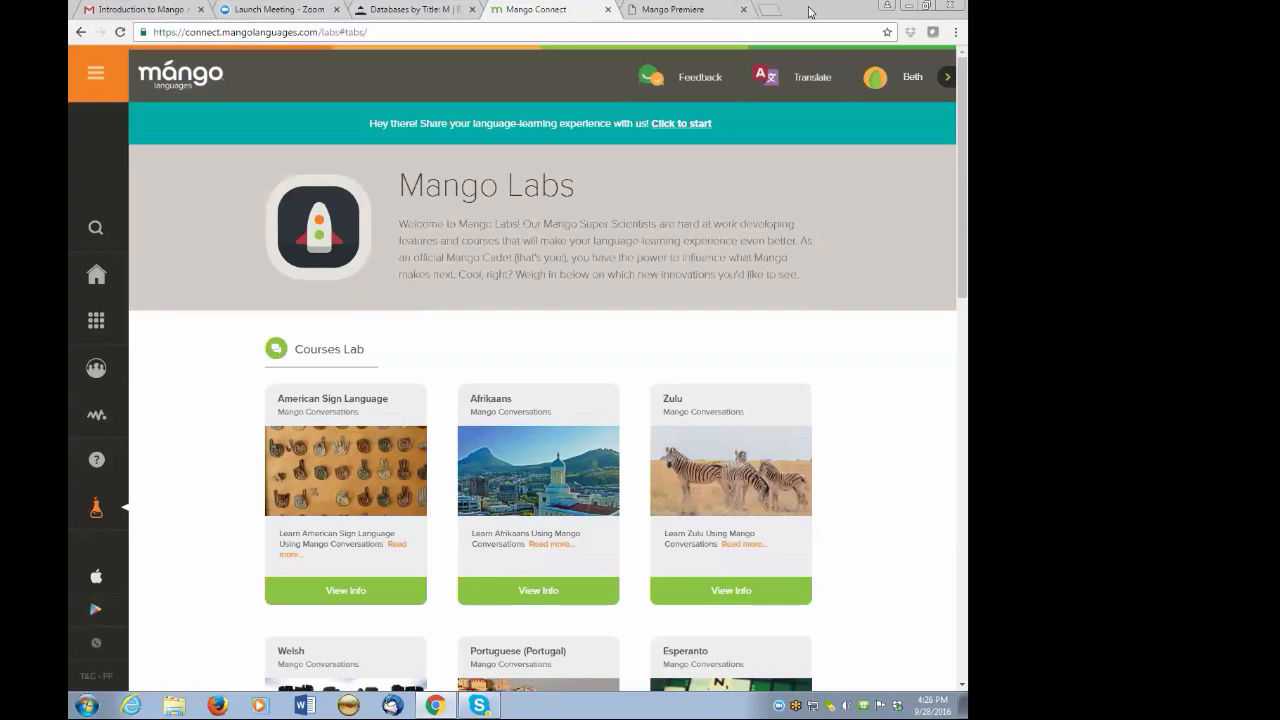
mouse_move(852, 12)
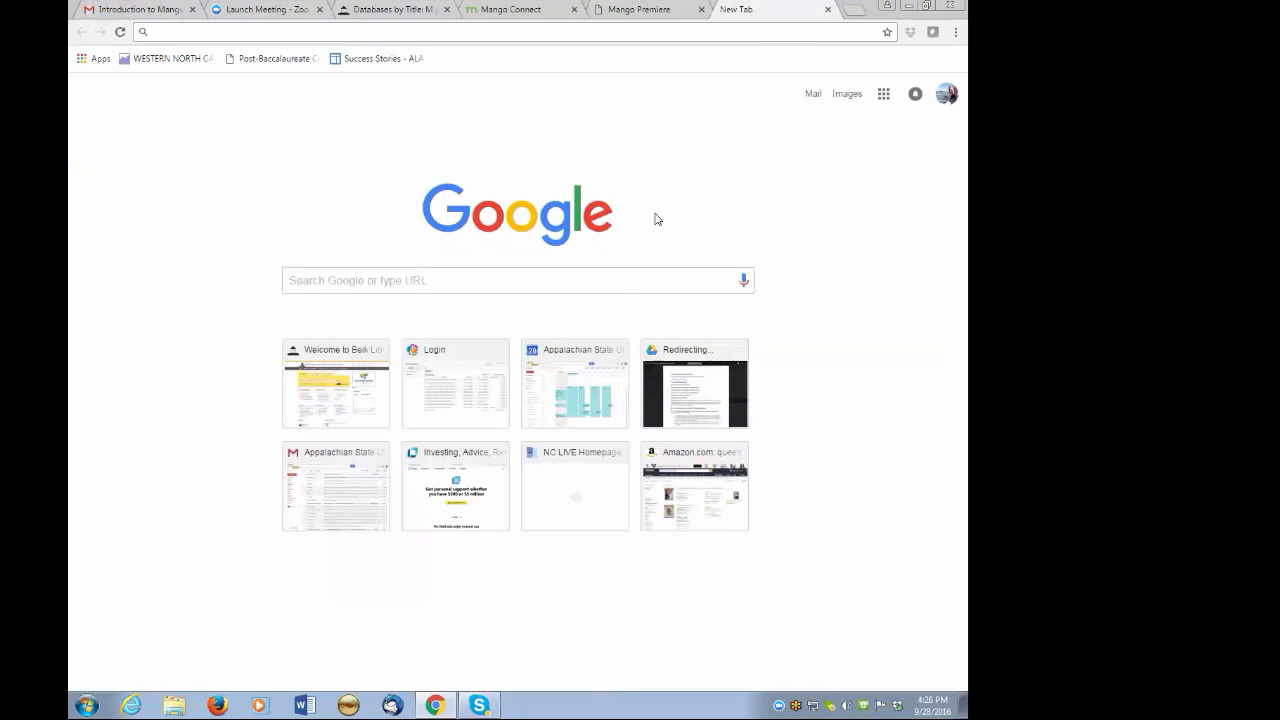
mouse_move(336, 384)
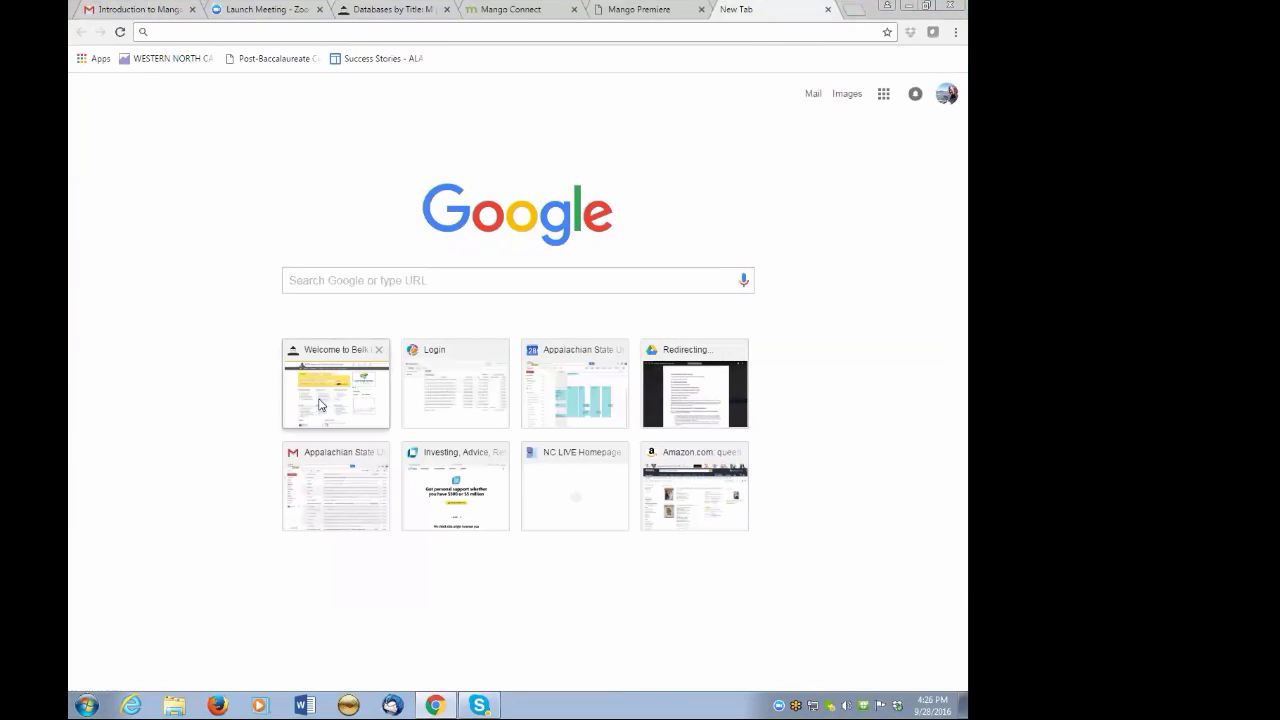
Reach the Belk Library databases beginning with P, down to Pronunciator.
left_click(336, 384)
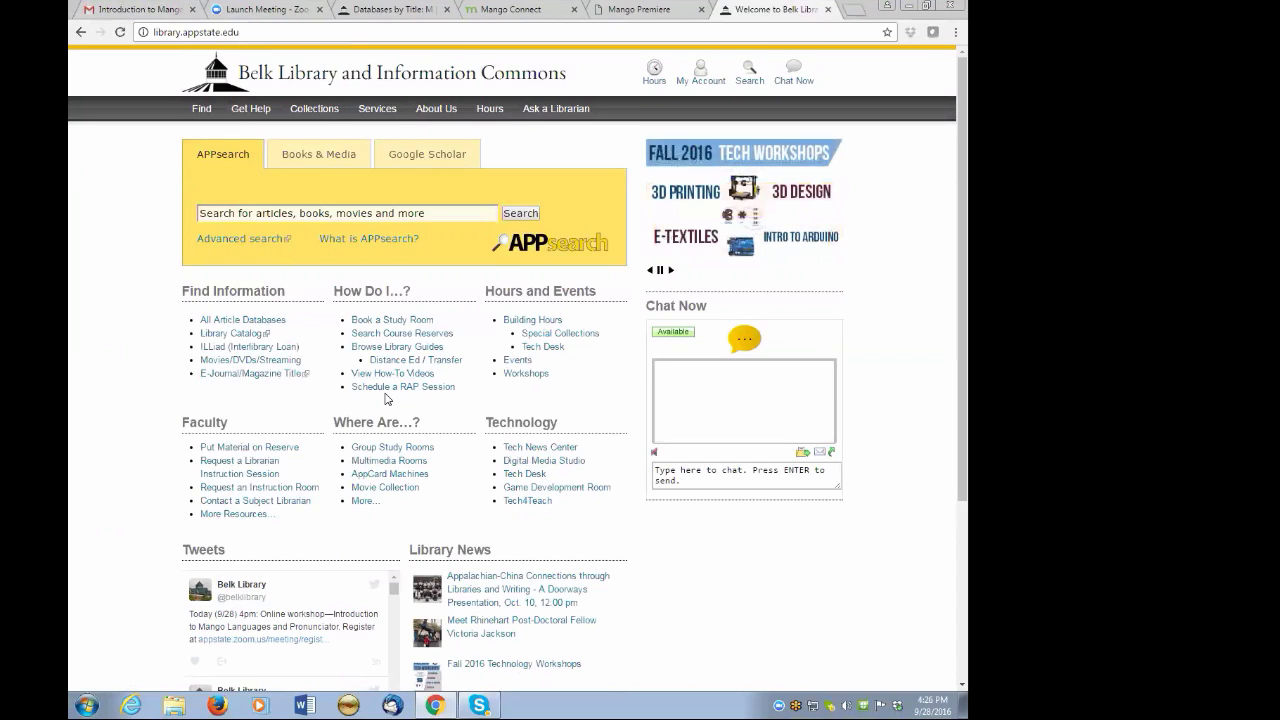
mouse_move(116, 358)
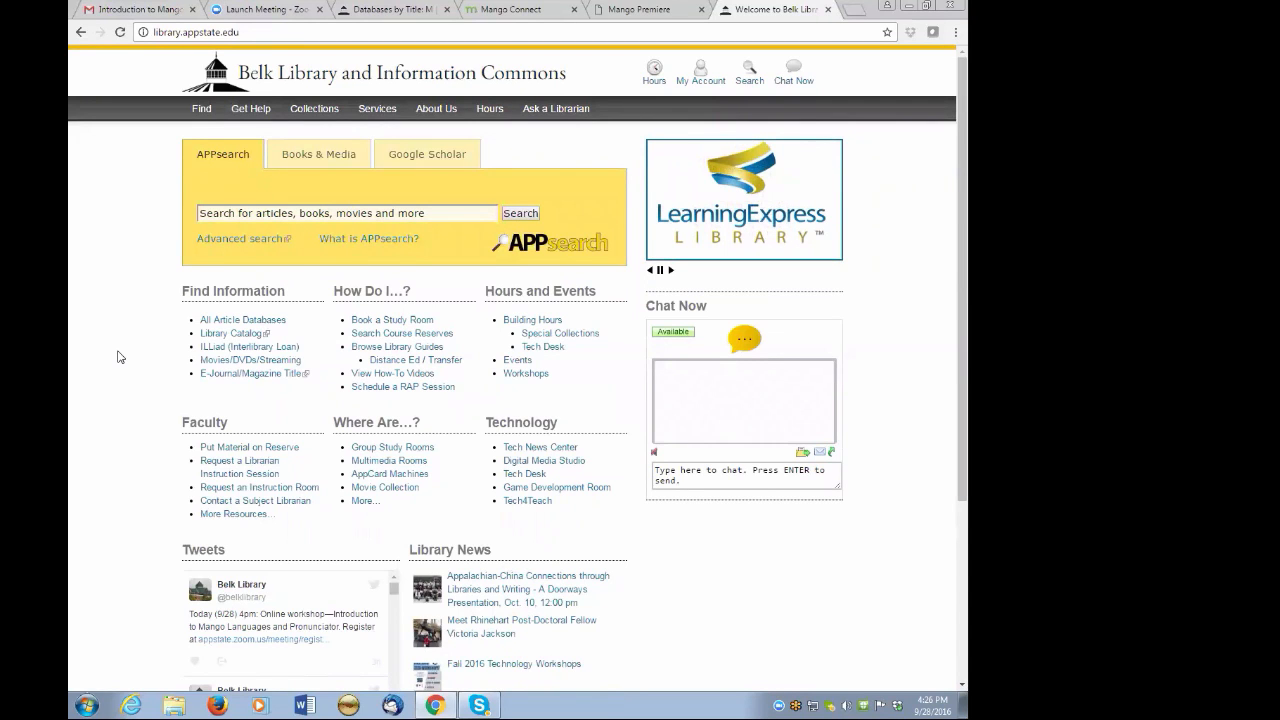
mouse_move(212, 324)
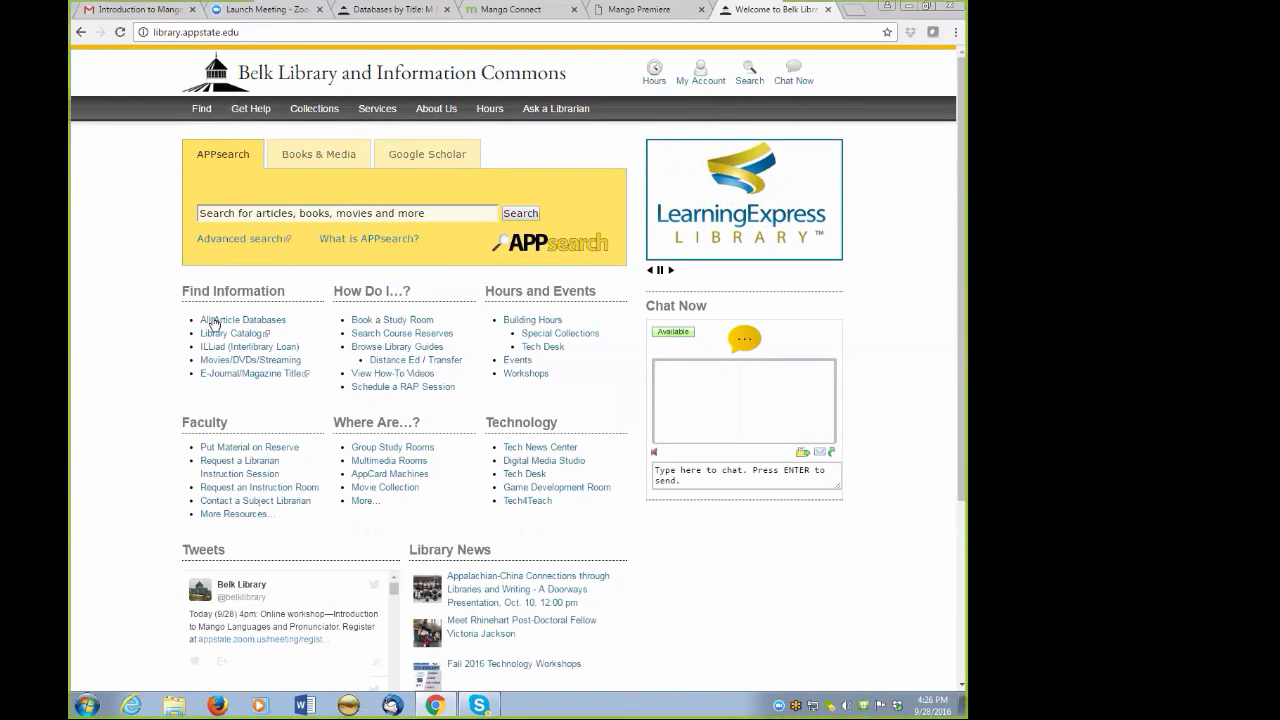
left_click(244, 320)
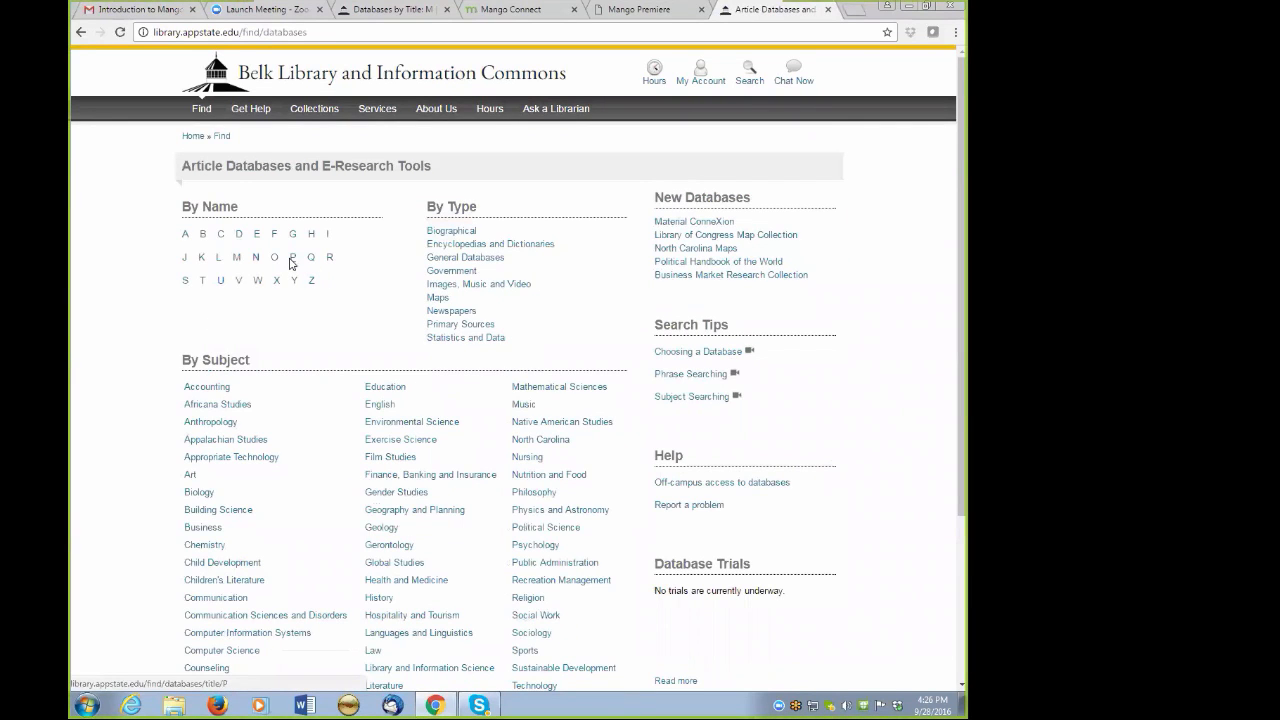
left_click(292, 256)
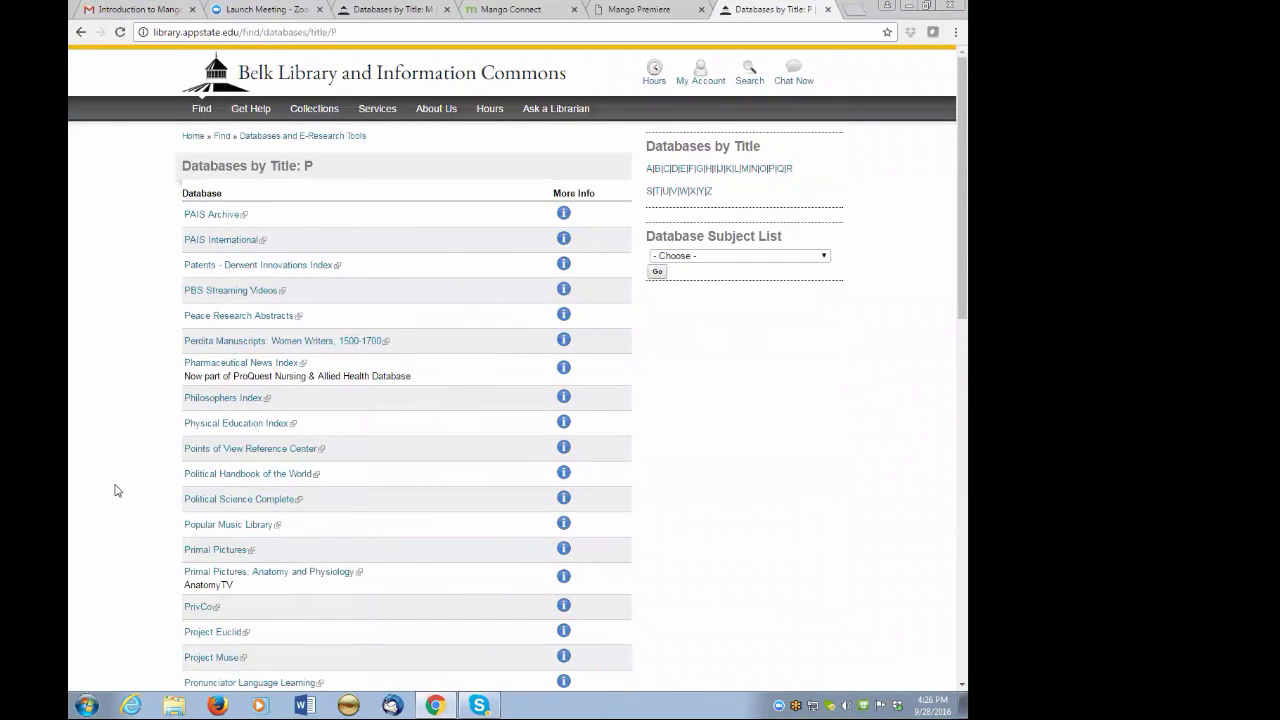
scroll("down", 3)
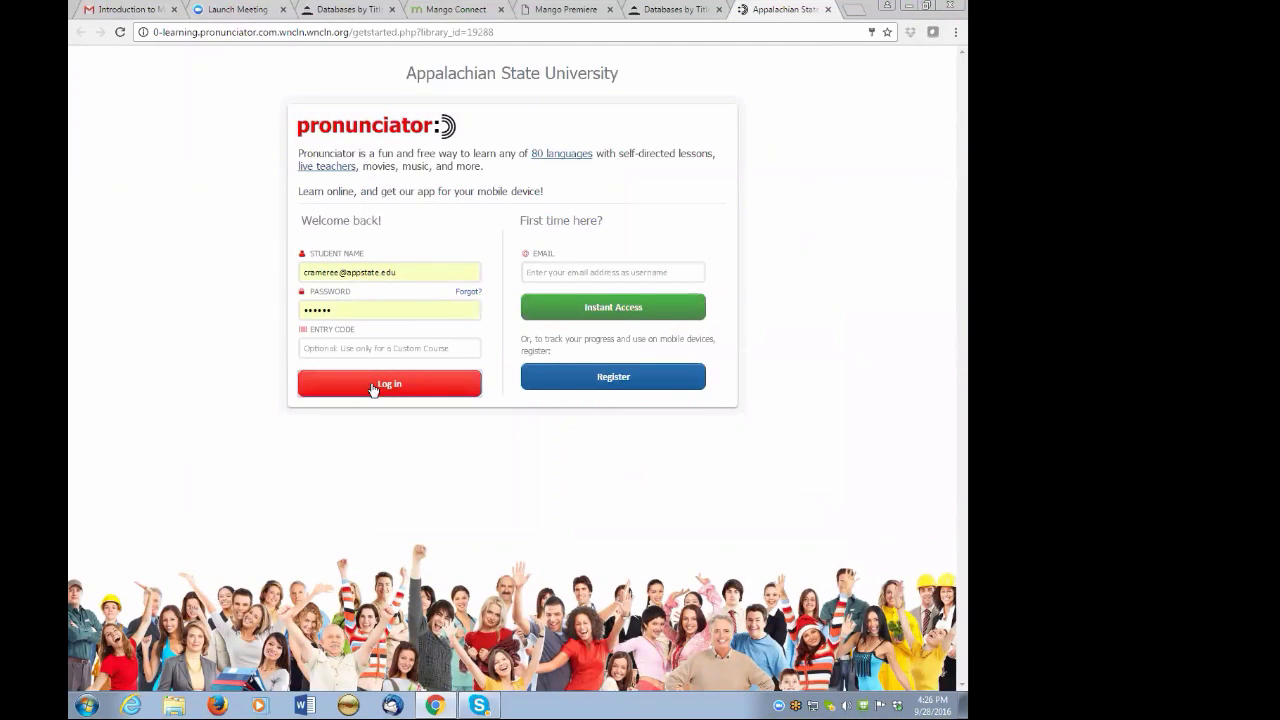
Log in and launch Pronunciator to its welcome page.
left_click(388, 384)
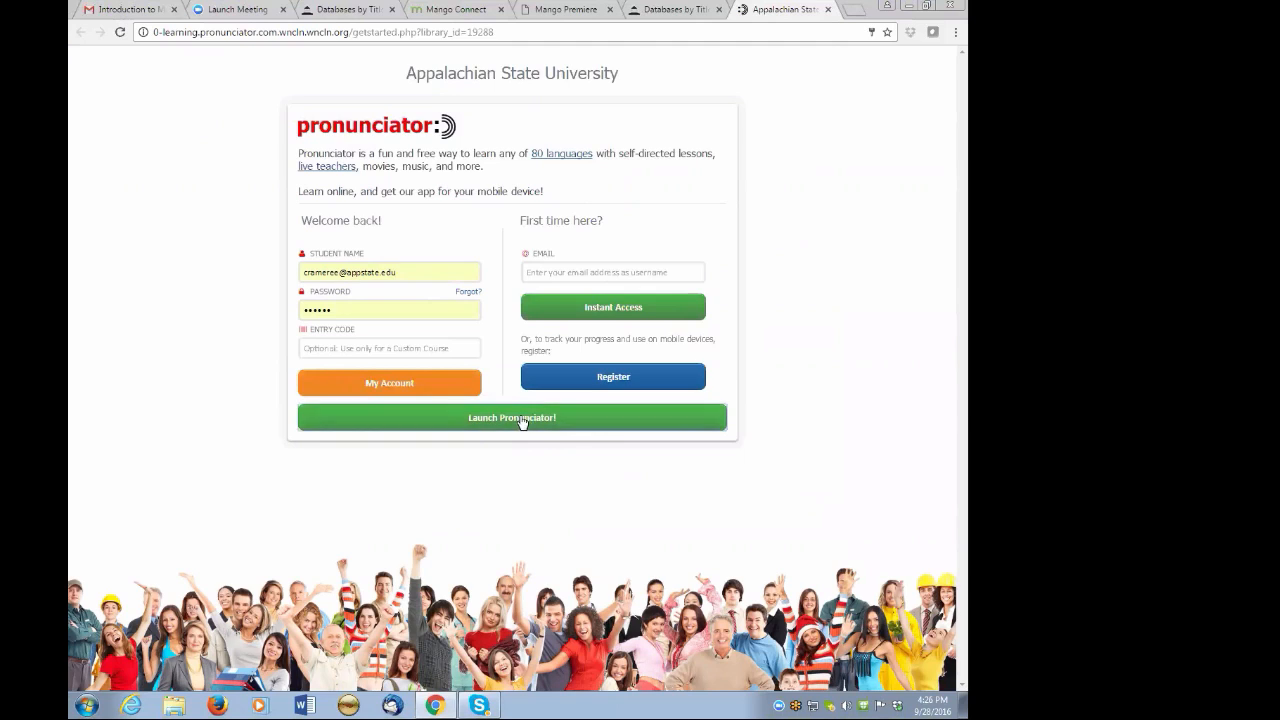
left_click(512, 418)
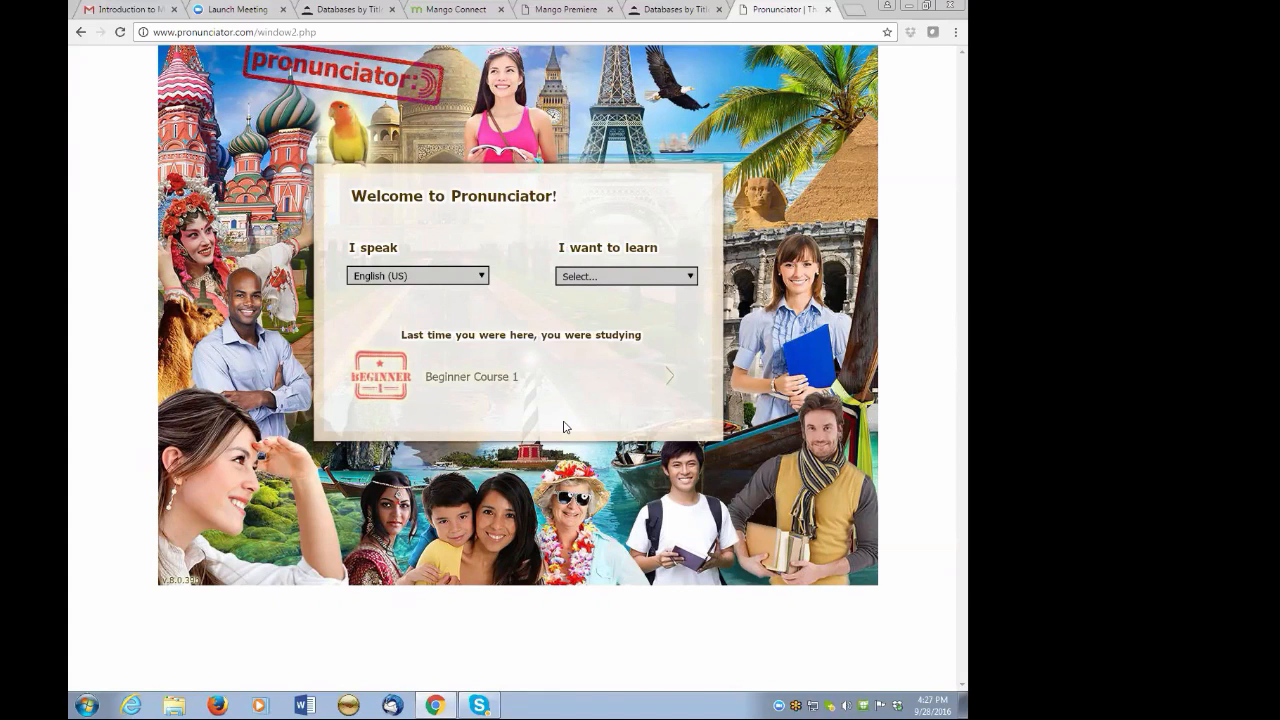
mouse_move(250, 400)
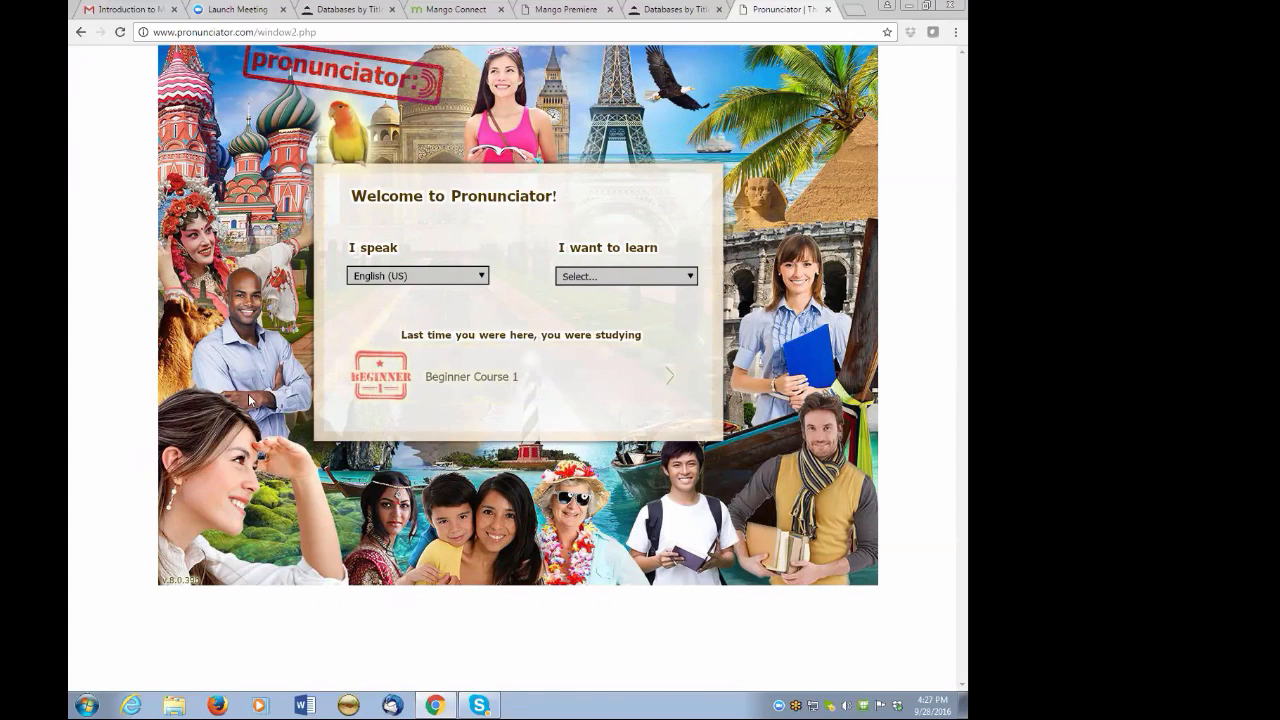
mouse_move(170, 344)
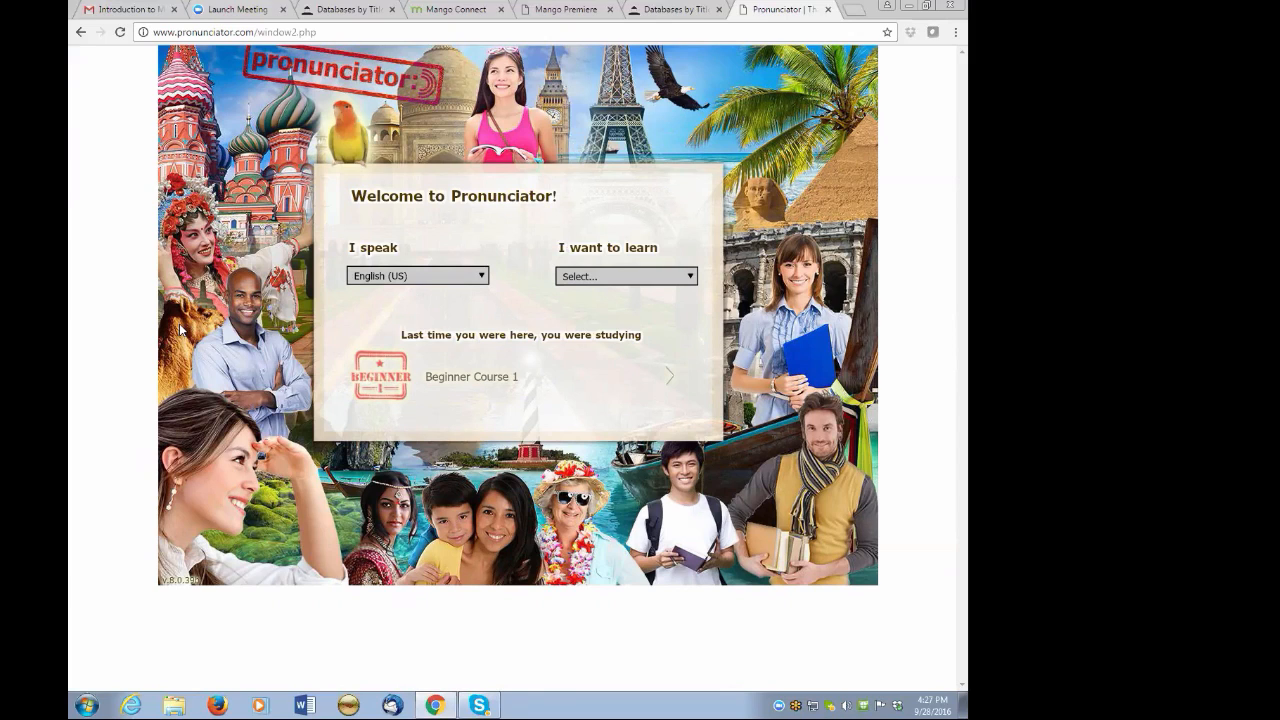
mouse_move(420, 306)
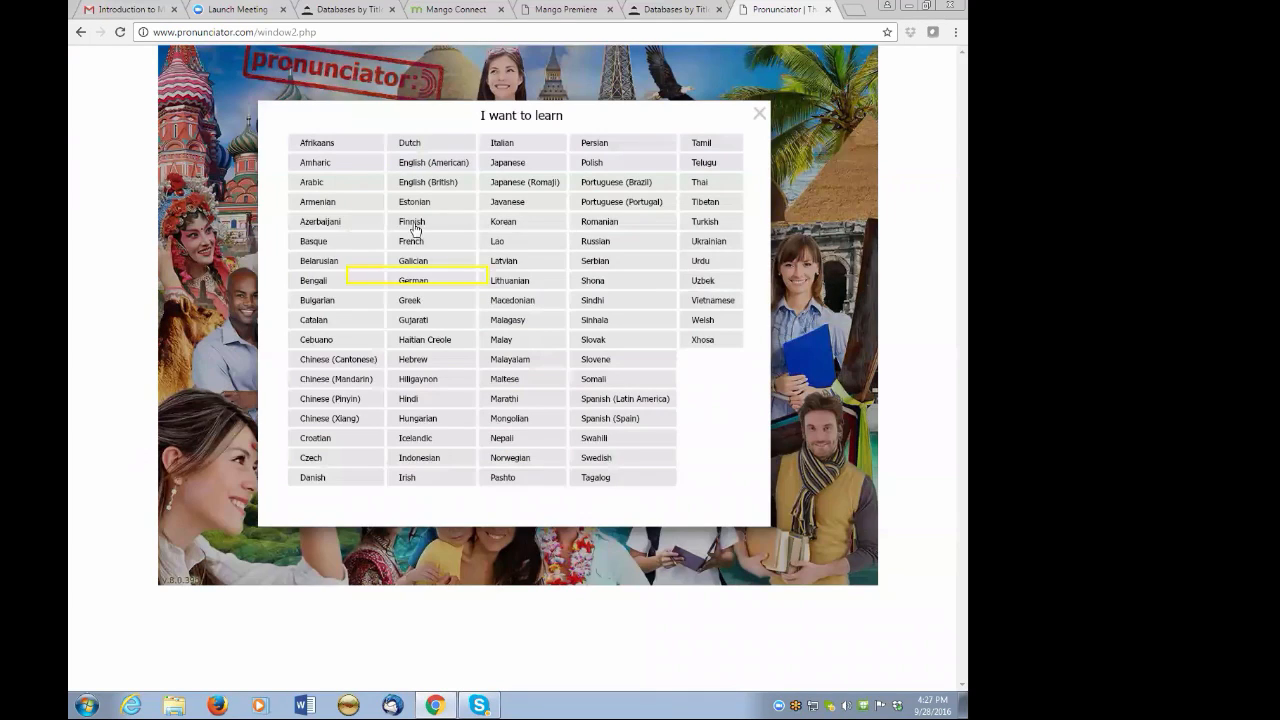
Choose French and review its course menu down to Beginner Course 1.
left_click(410, 240)
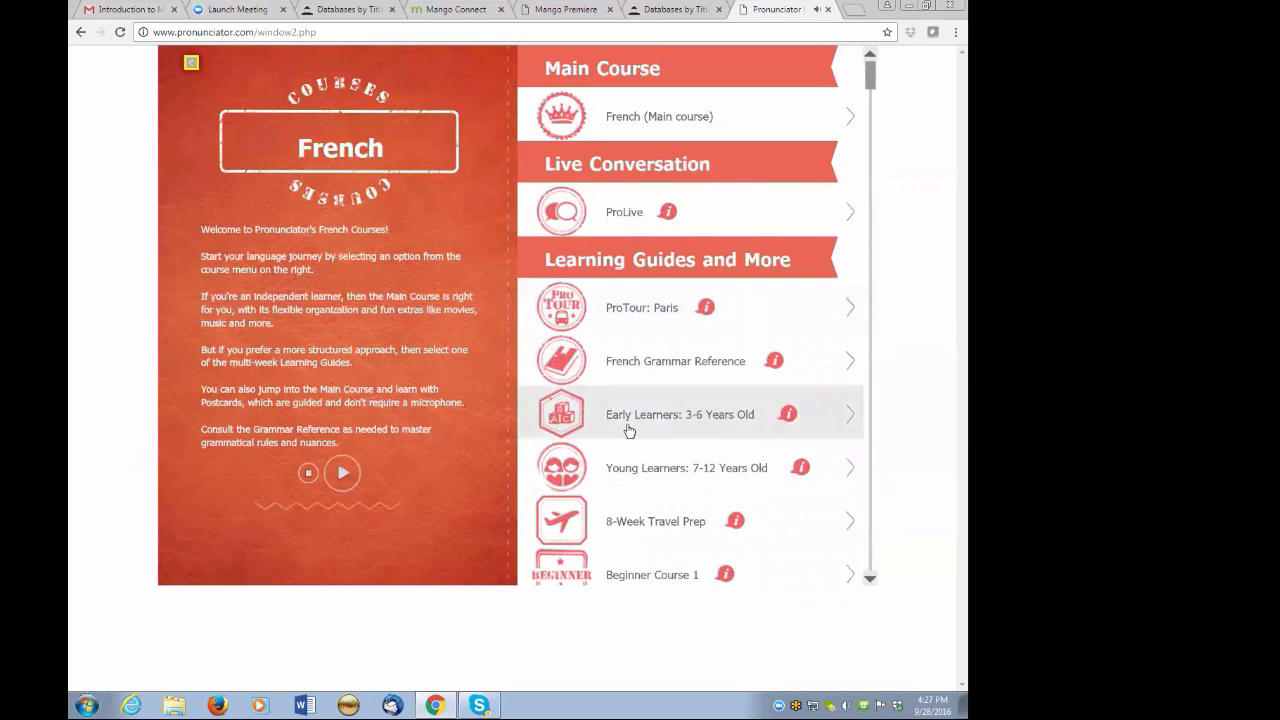
mouse_move(228, 506)
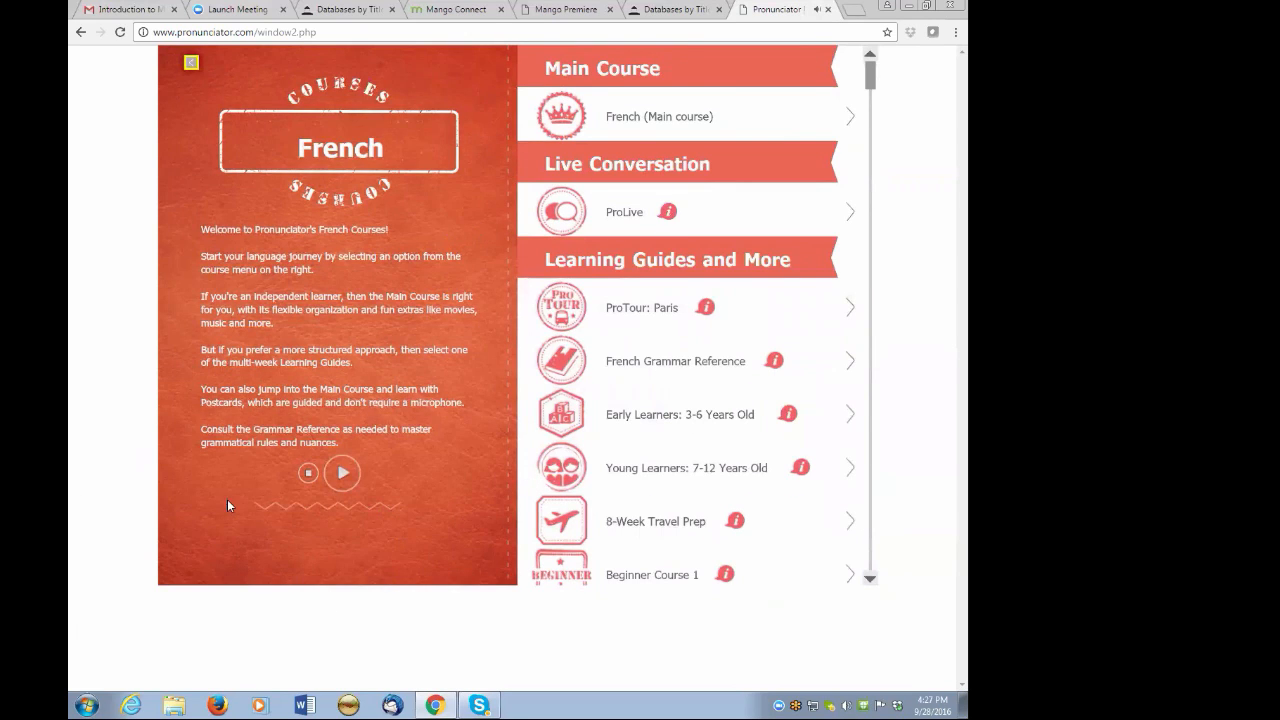
mouse_move(116, 552)
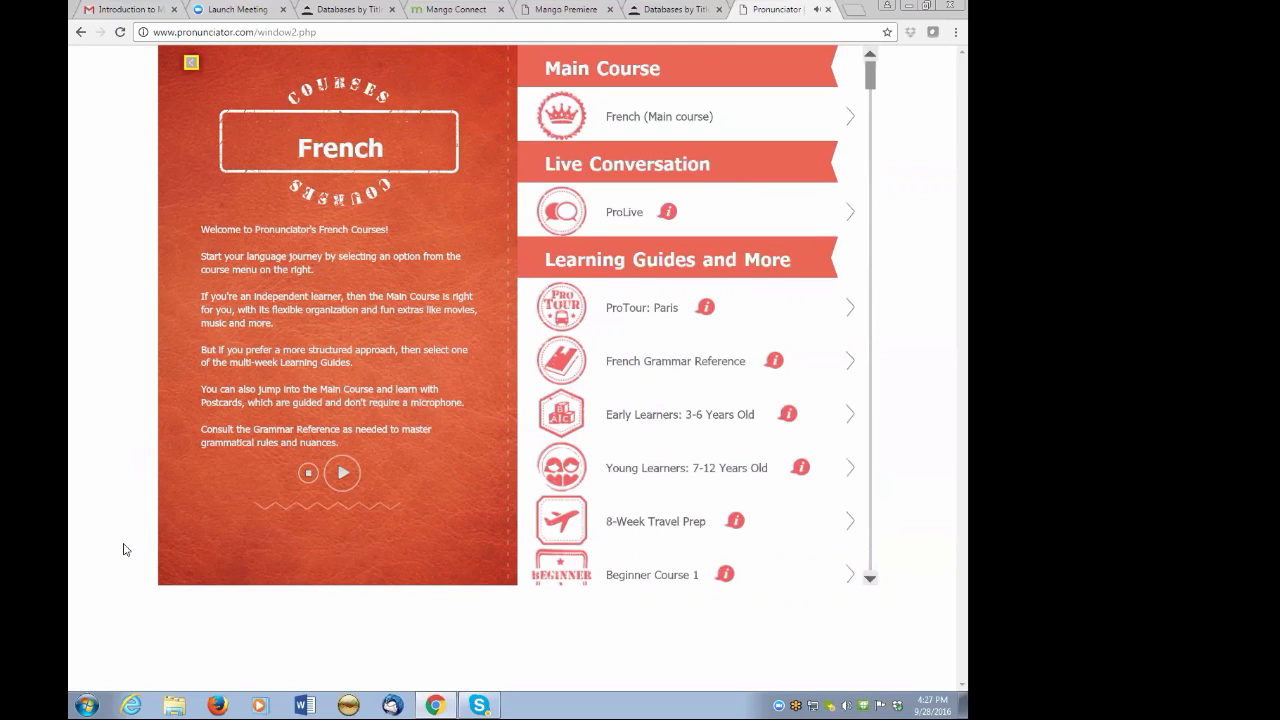
mouse_move(308, 508)
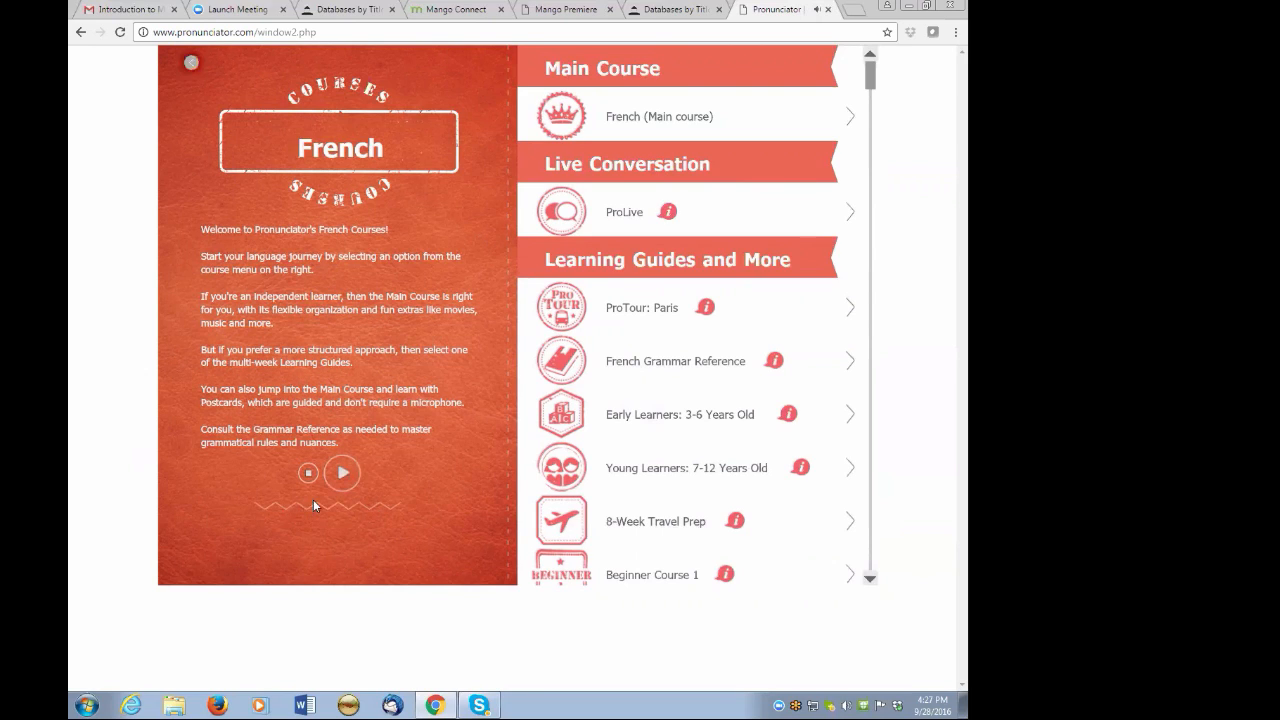
mouse_move(730, 628)
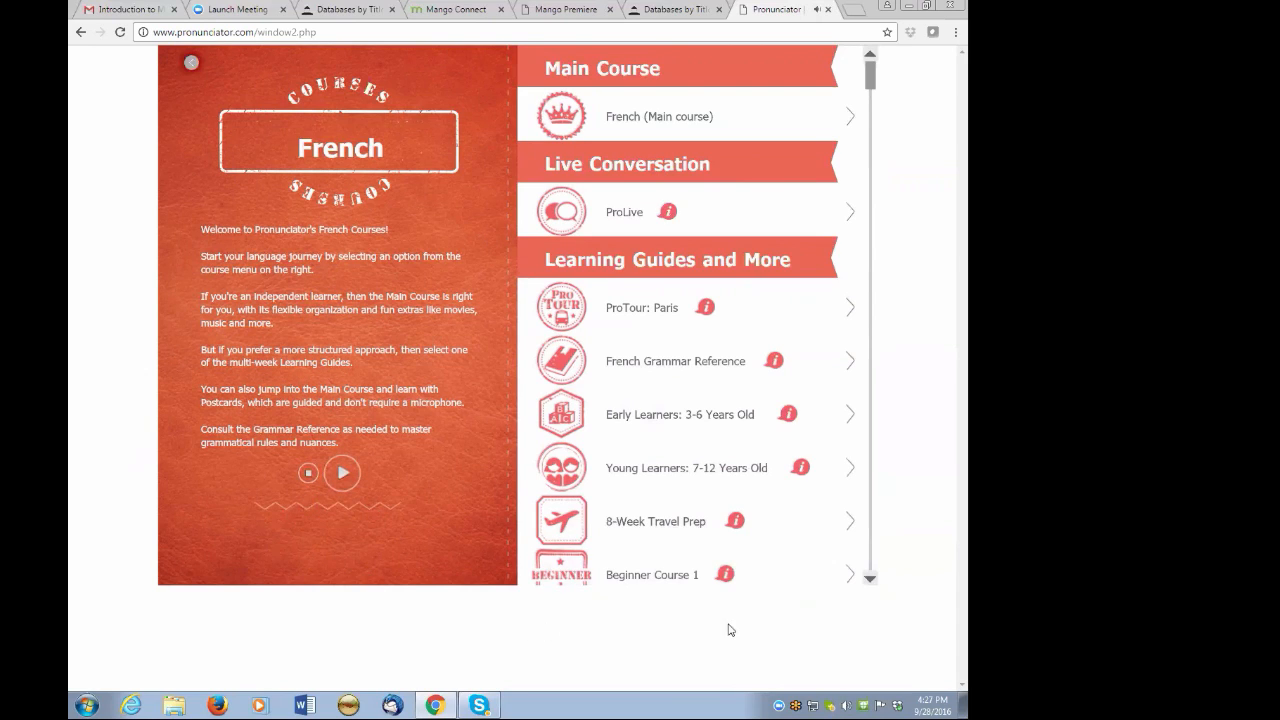
mouse_move(458, 632)
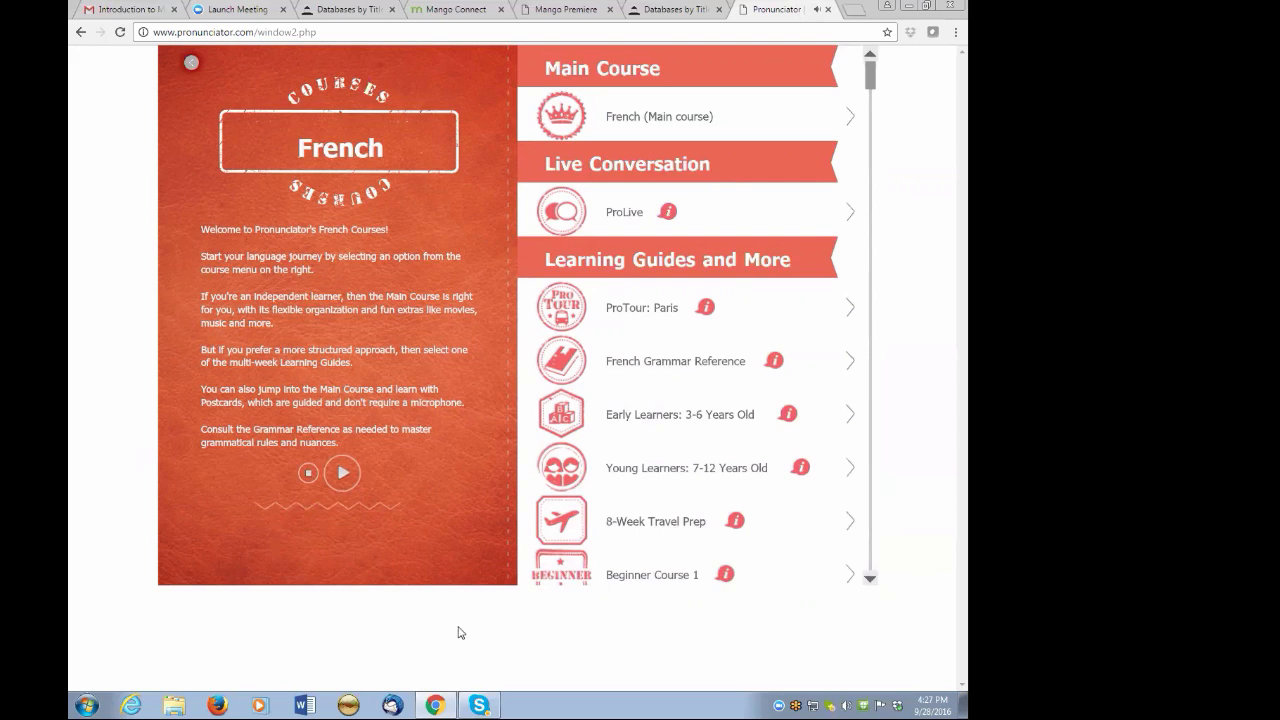
mouse_move(436, 668)
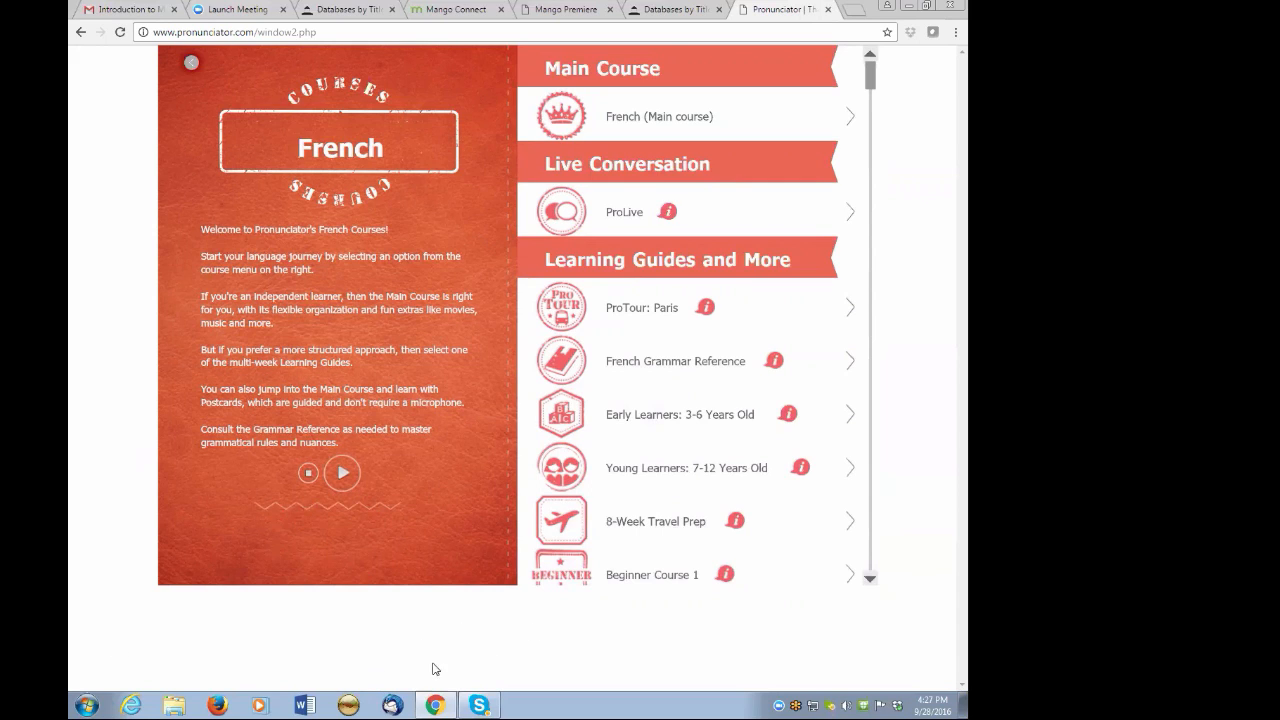
mouse_move(656, 420)
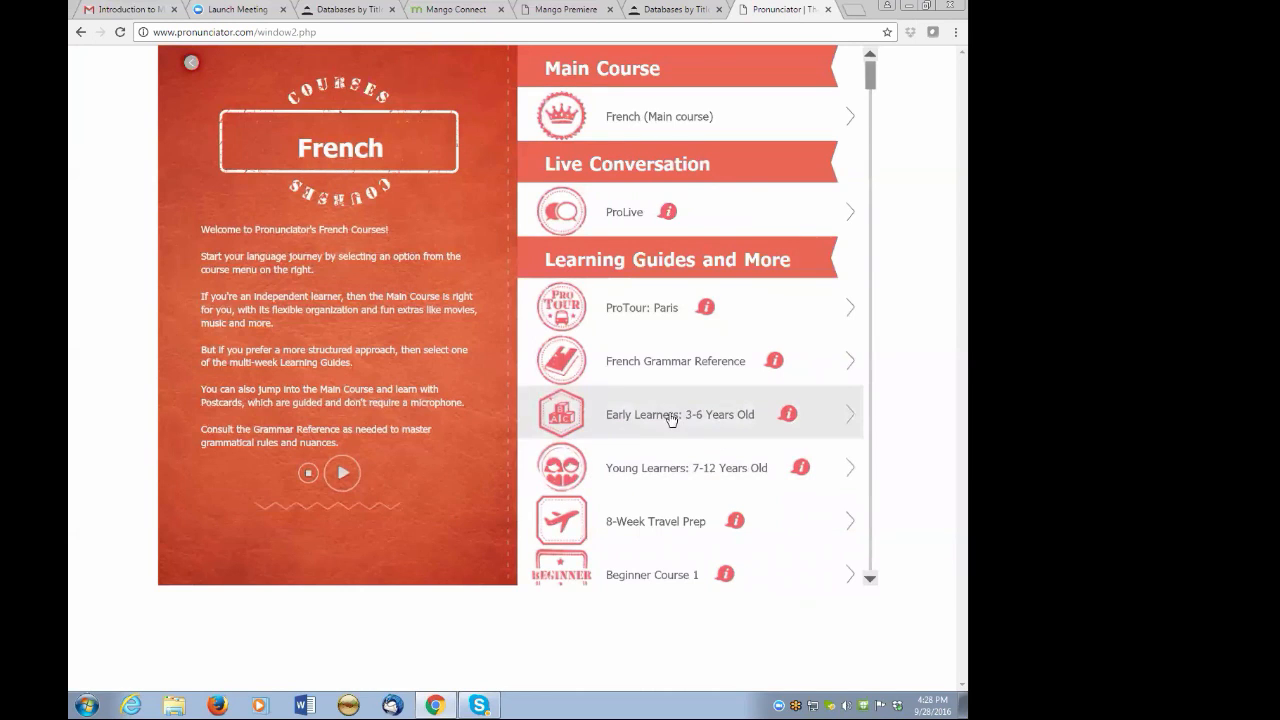
mouse_move(692, 470)
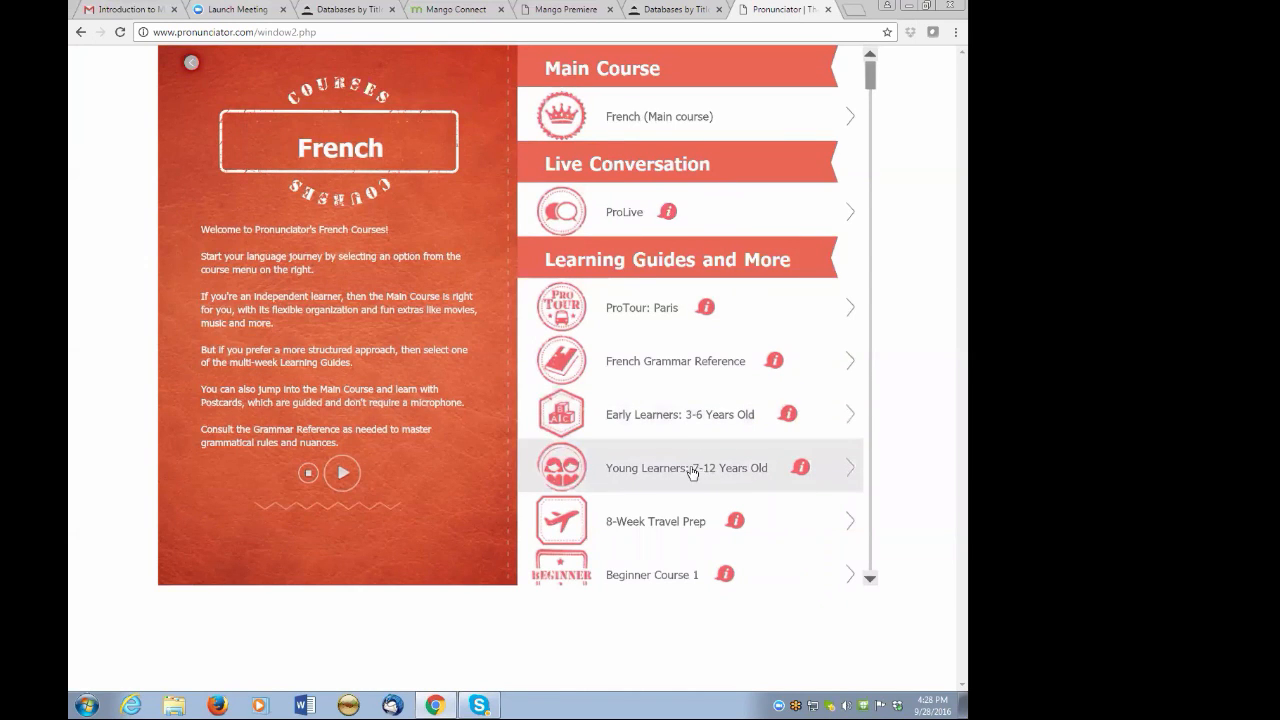
mouse_move(878, 596)
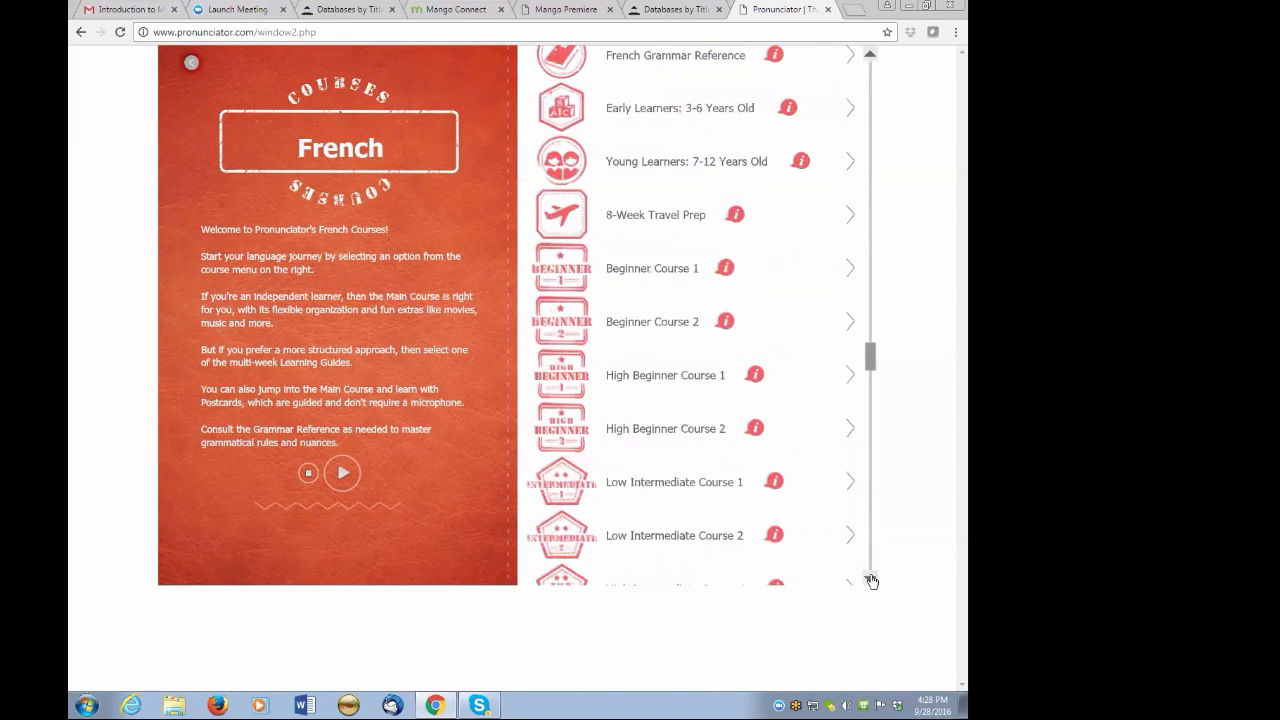
scroll("down", 3)
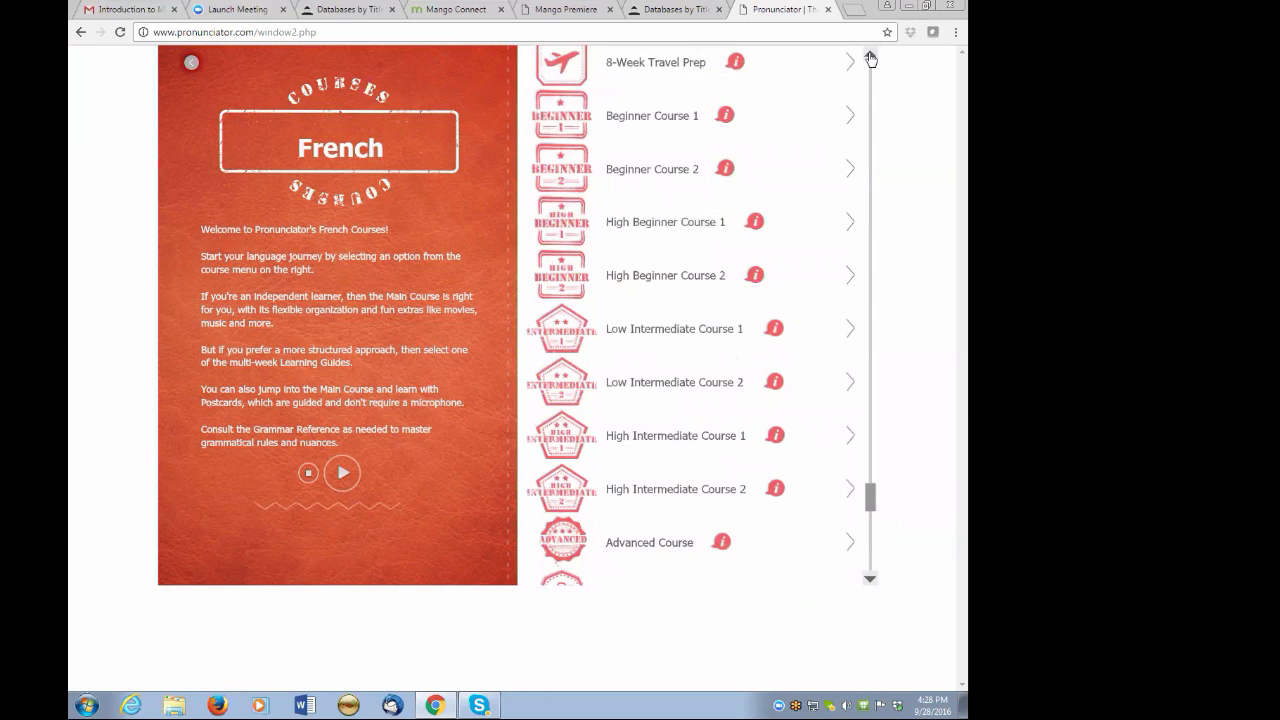
scroll("up", 3)
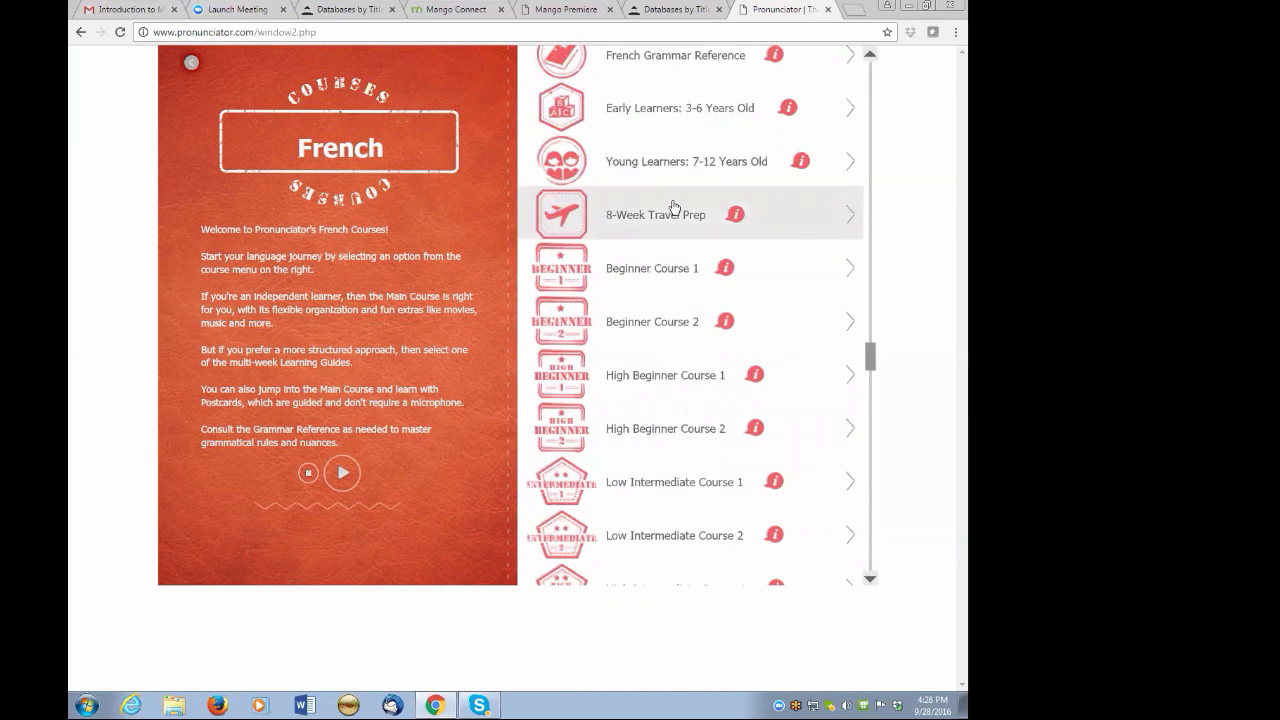
Start Beginner Course 1 and advance to card 3 of 10, 'Merci beaucoup'.
left_click(690, 214)
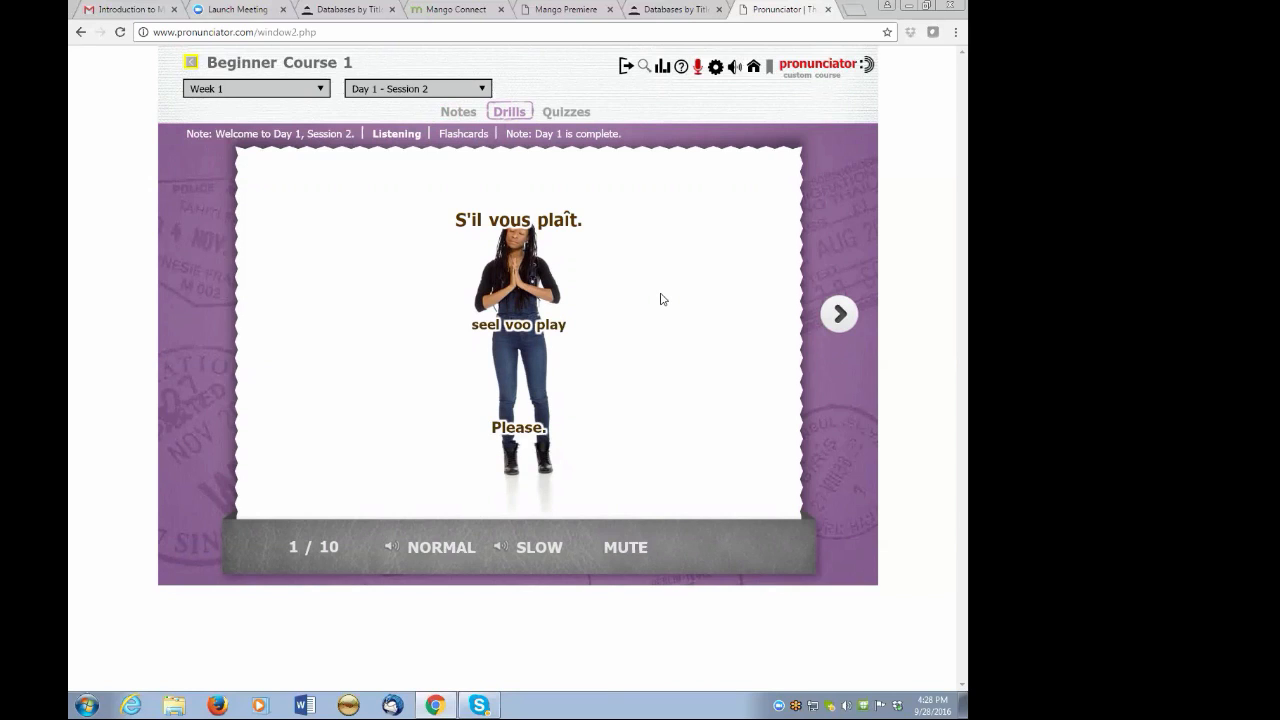
mouse_move(652, 328)
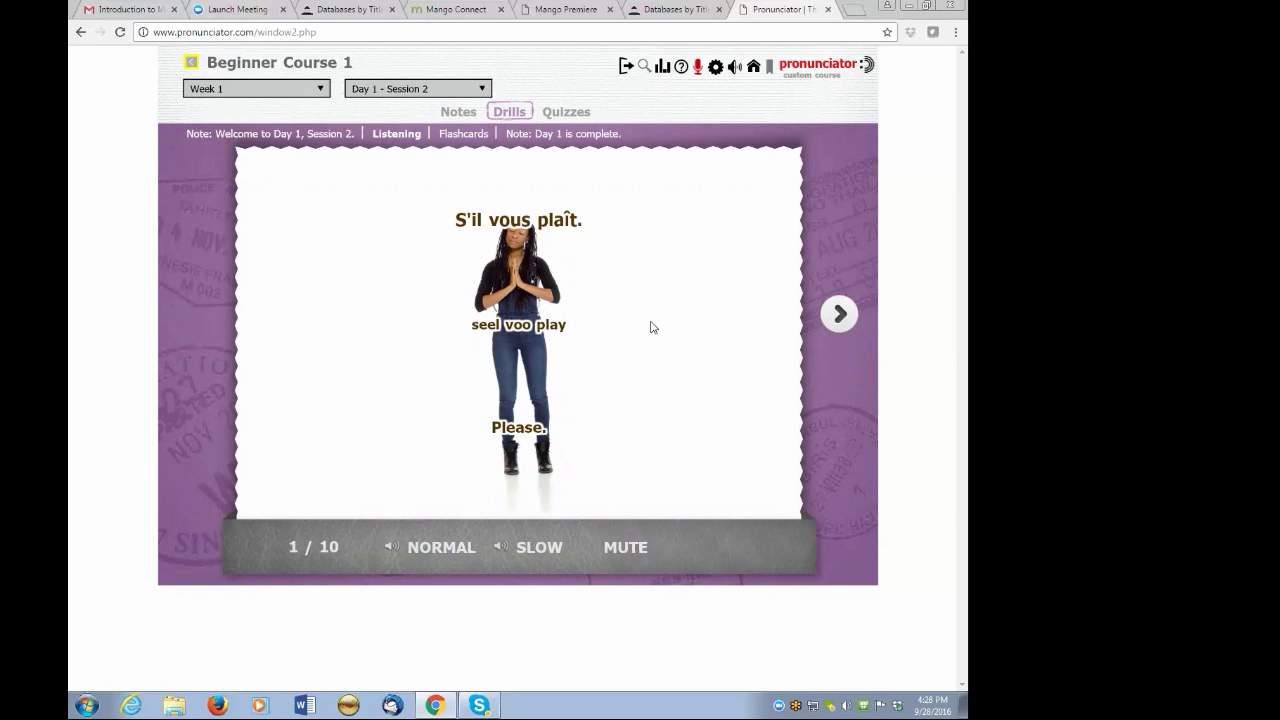
mouse_move(808, 312)
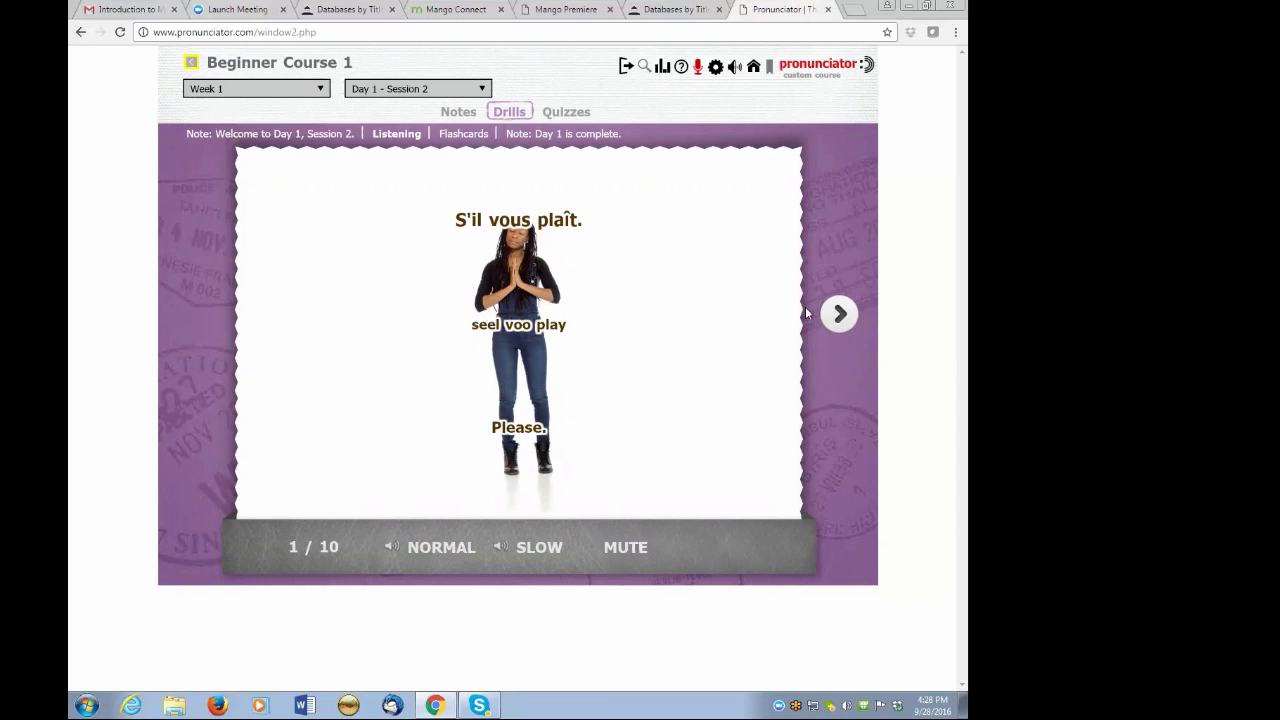
left_click(838, 312)
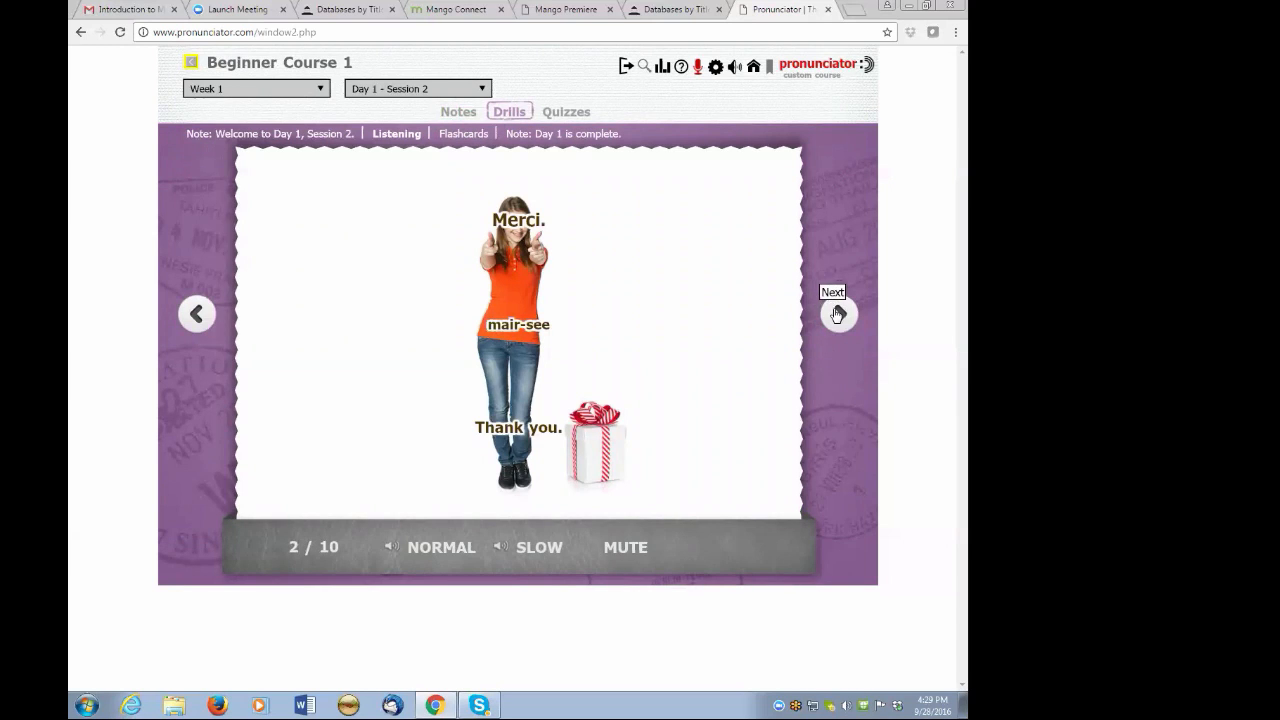
left_click(838, 312)
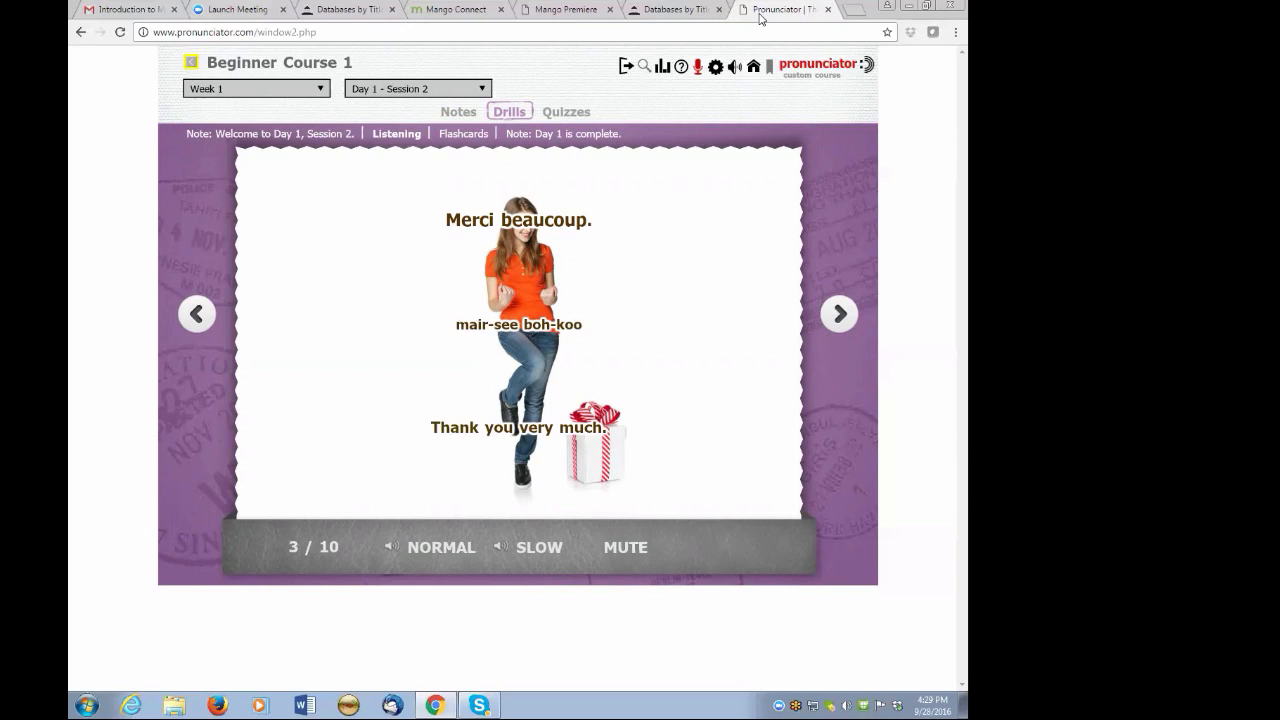
mouse_move(756, 56)
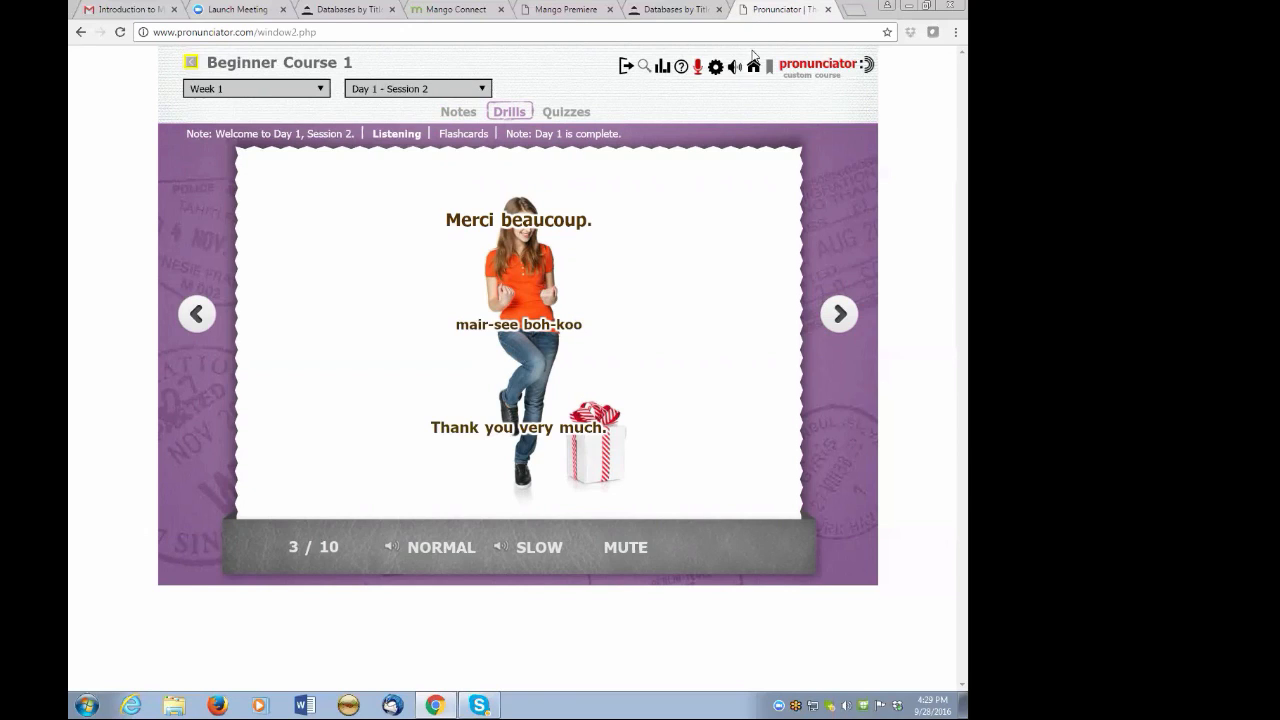
mouse_move(724, 374)
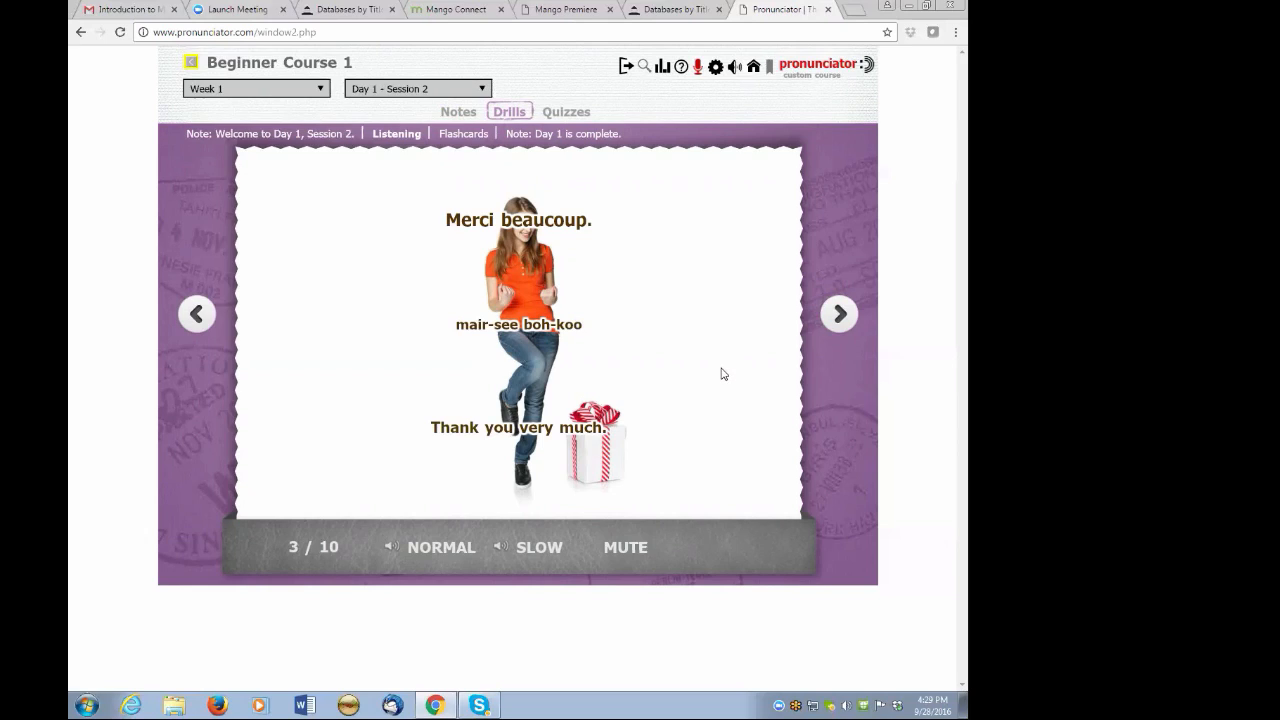